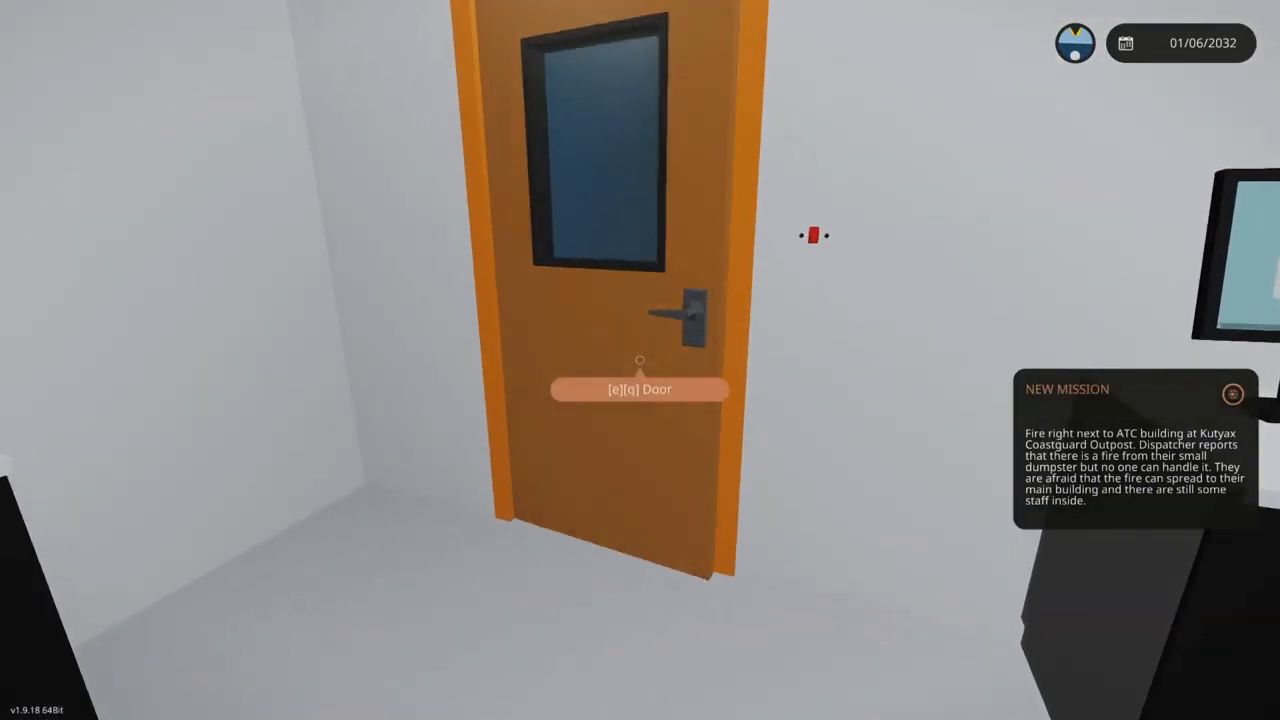
- Open the door into the hangar and walk across to the workbench
key("e")
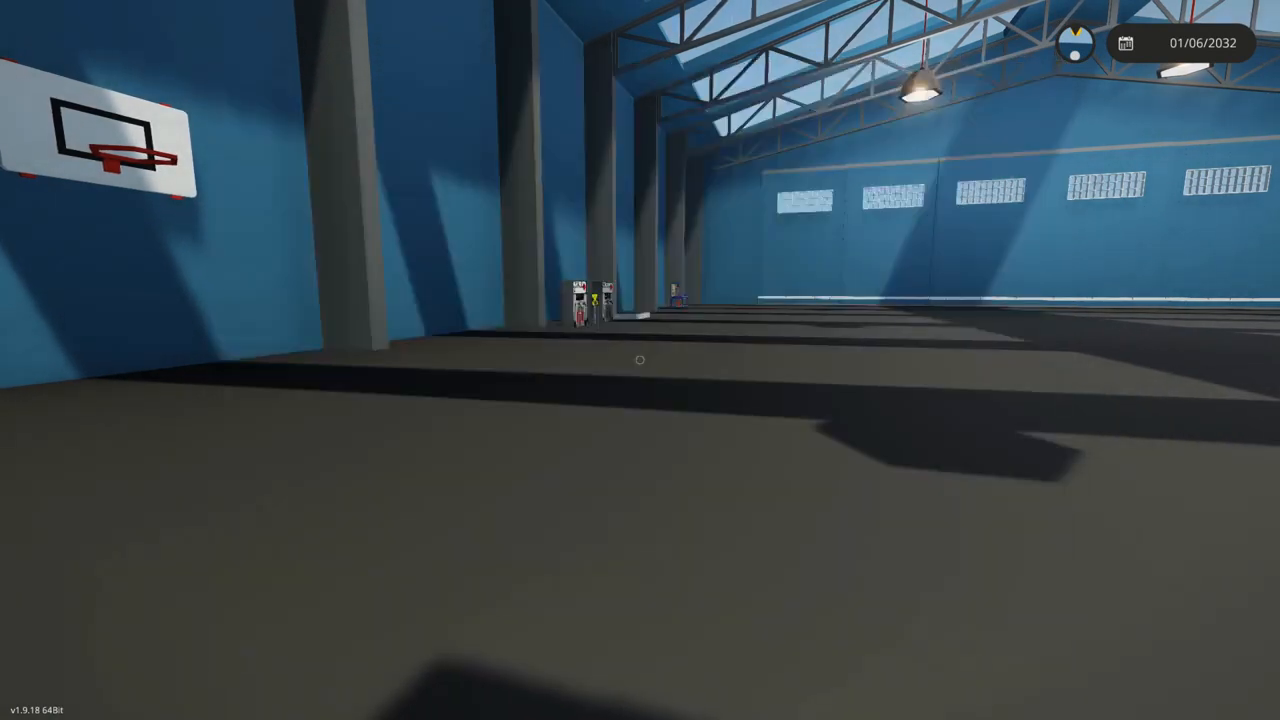
mouse_move(640, 360)
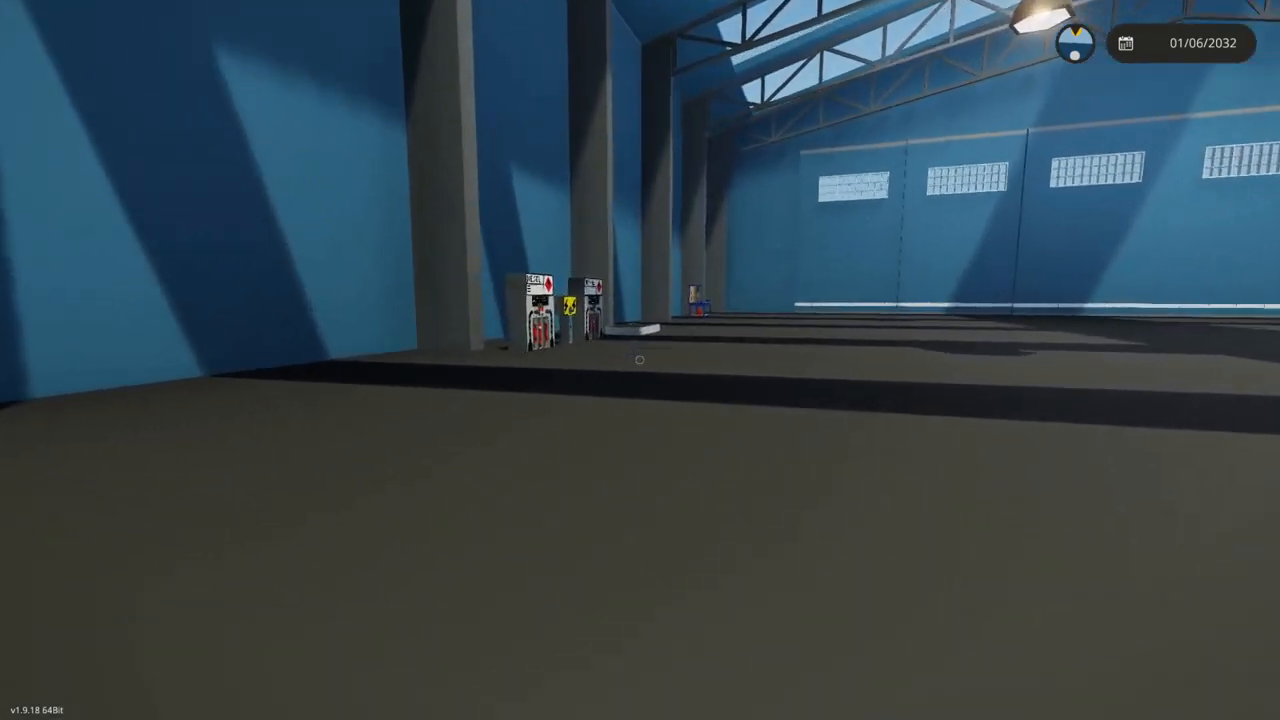
mouse_move(640, 360)
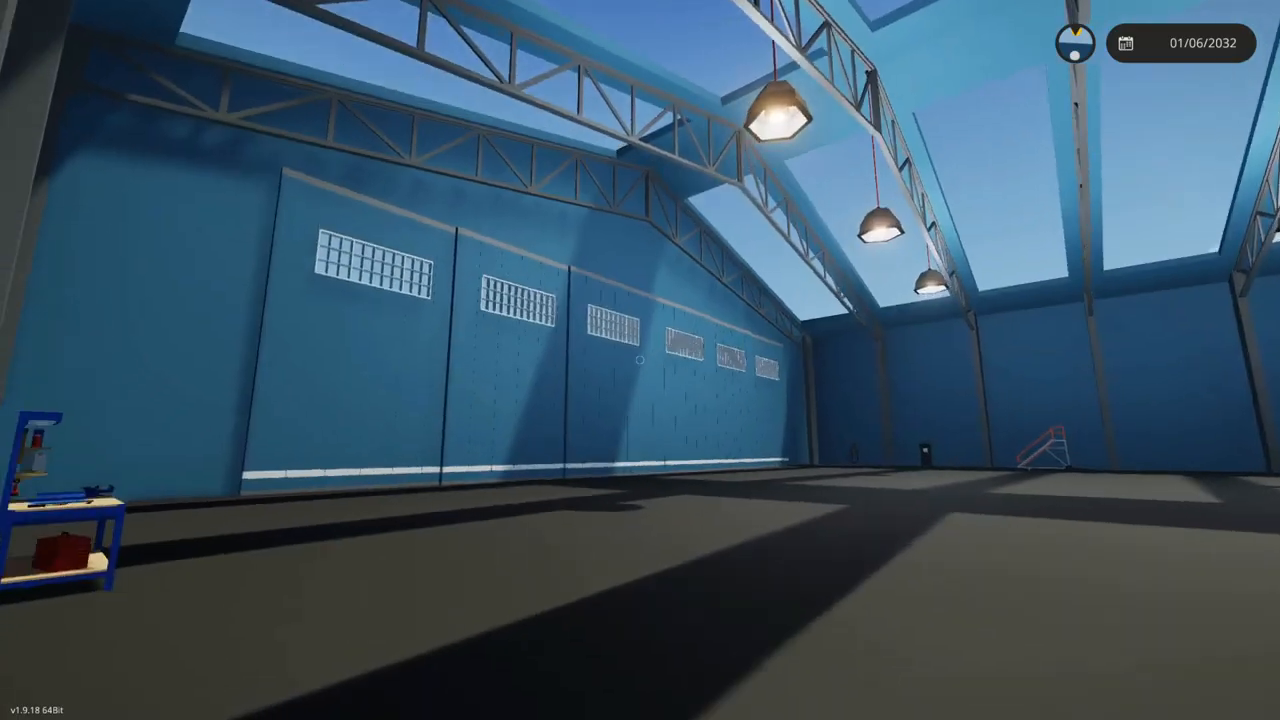
mouse_move(640, 360)
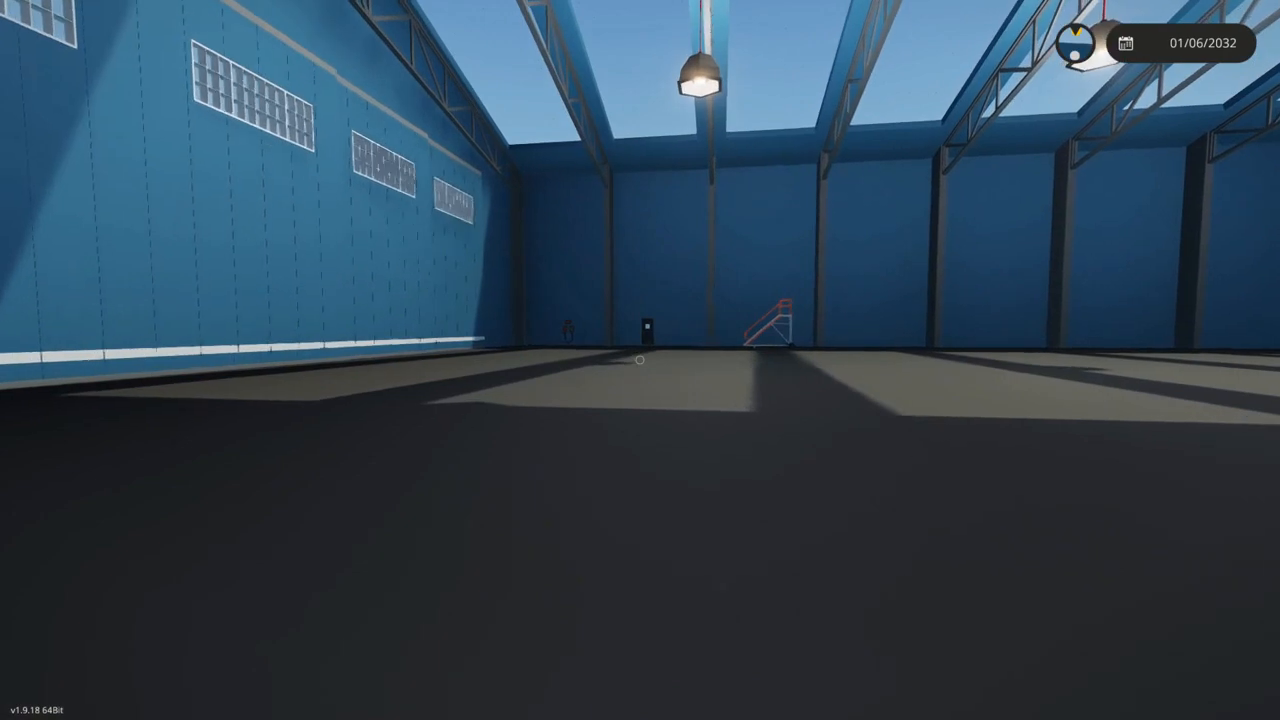
mouse_move(640, 360)
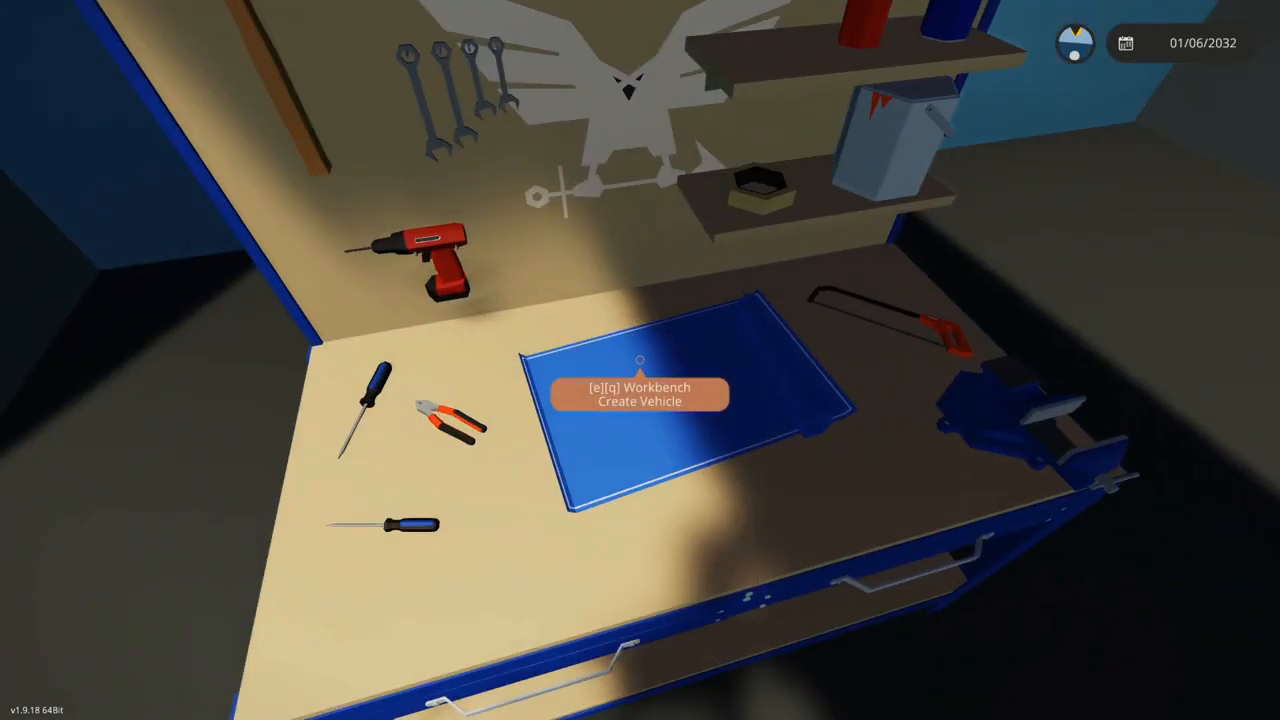
- Start a new vehicle and search the component inventory for 'inst'
key("e")
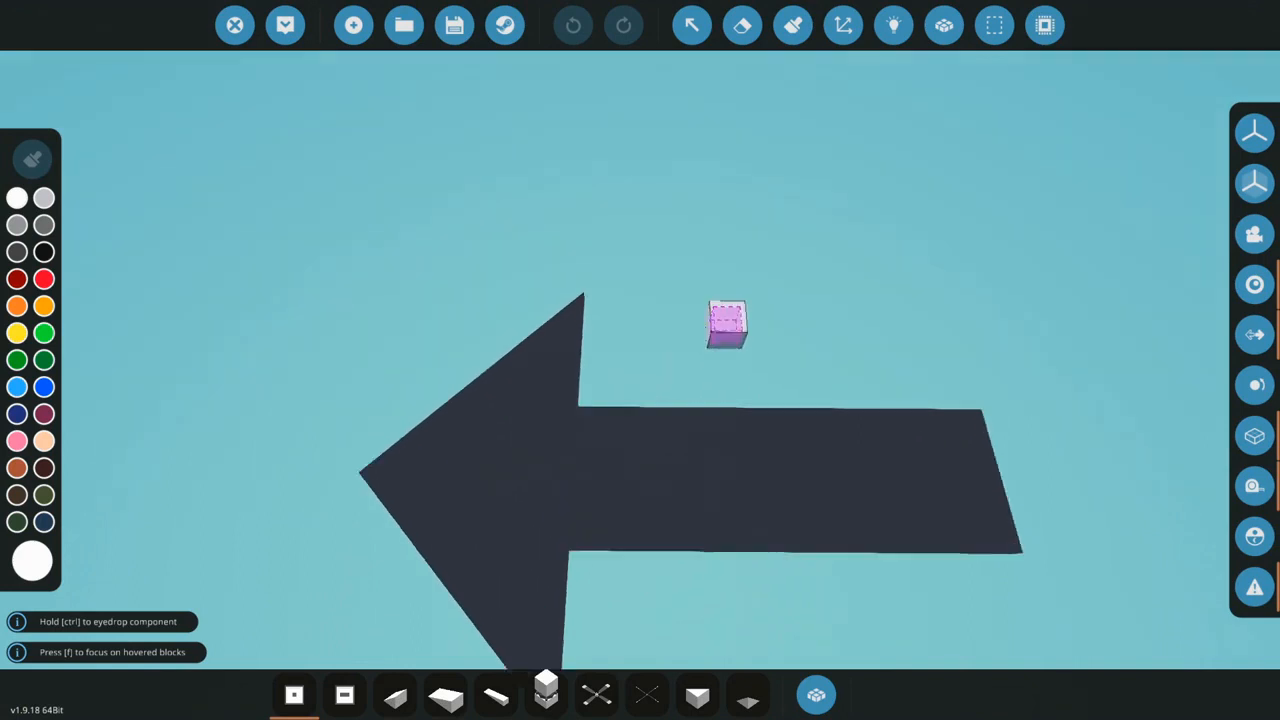
left_click(815, 693)
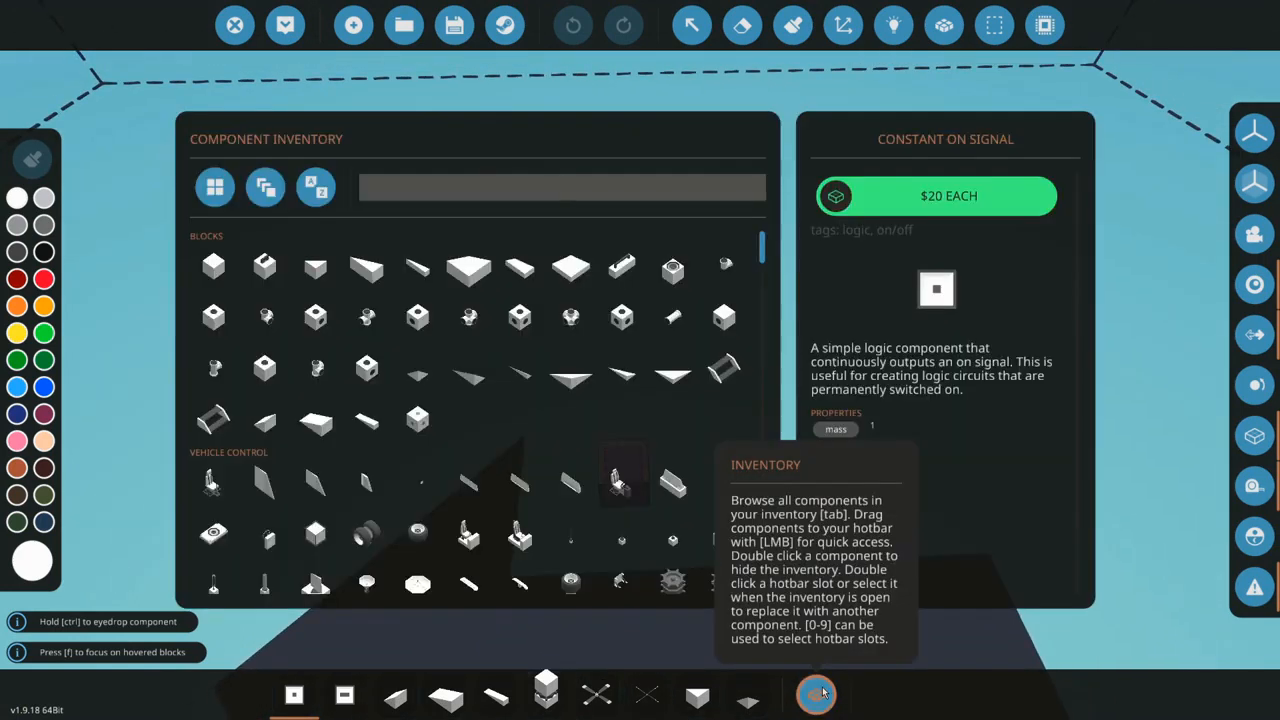
type("inst")
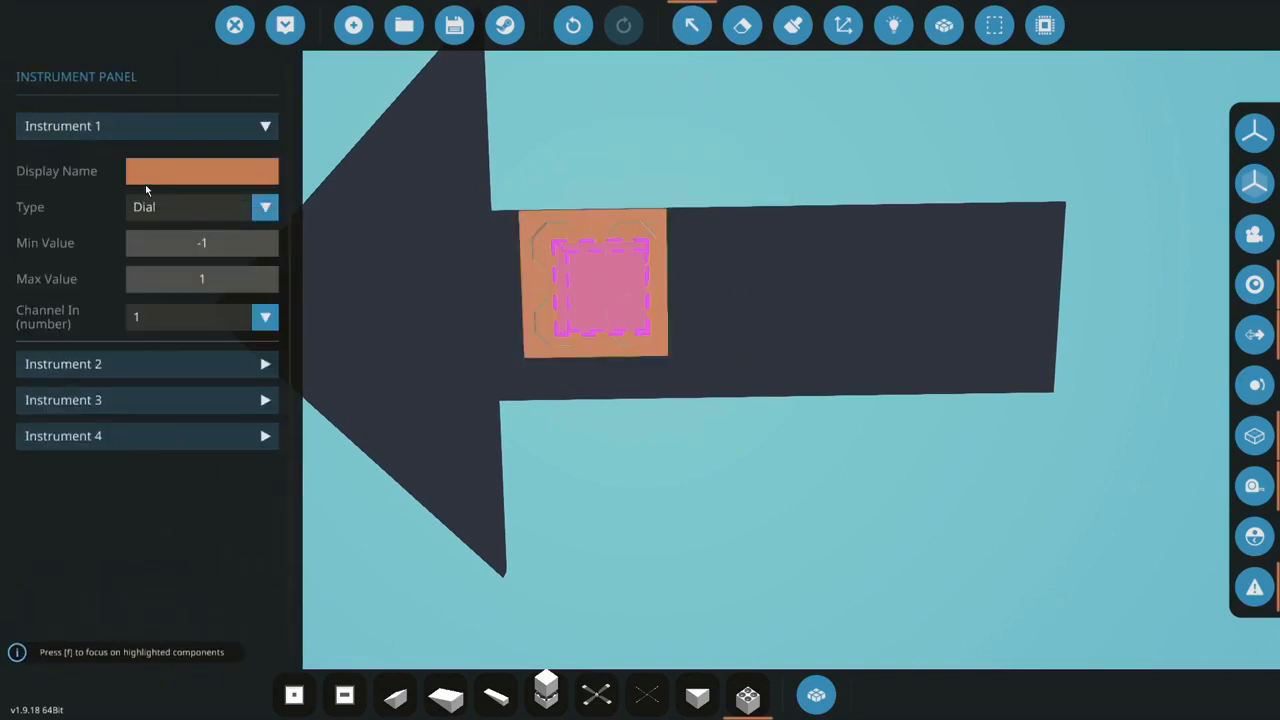
- Set the Type of Instruments 1, 2 and 3 to Flip Switch
left_click(265, 207)
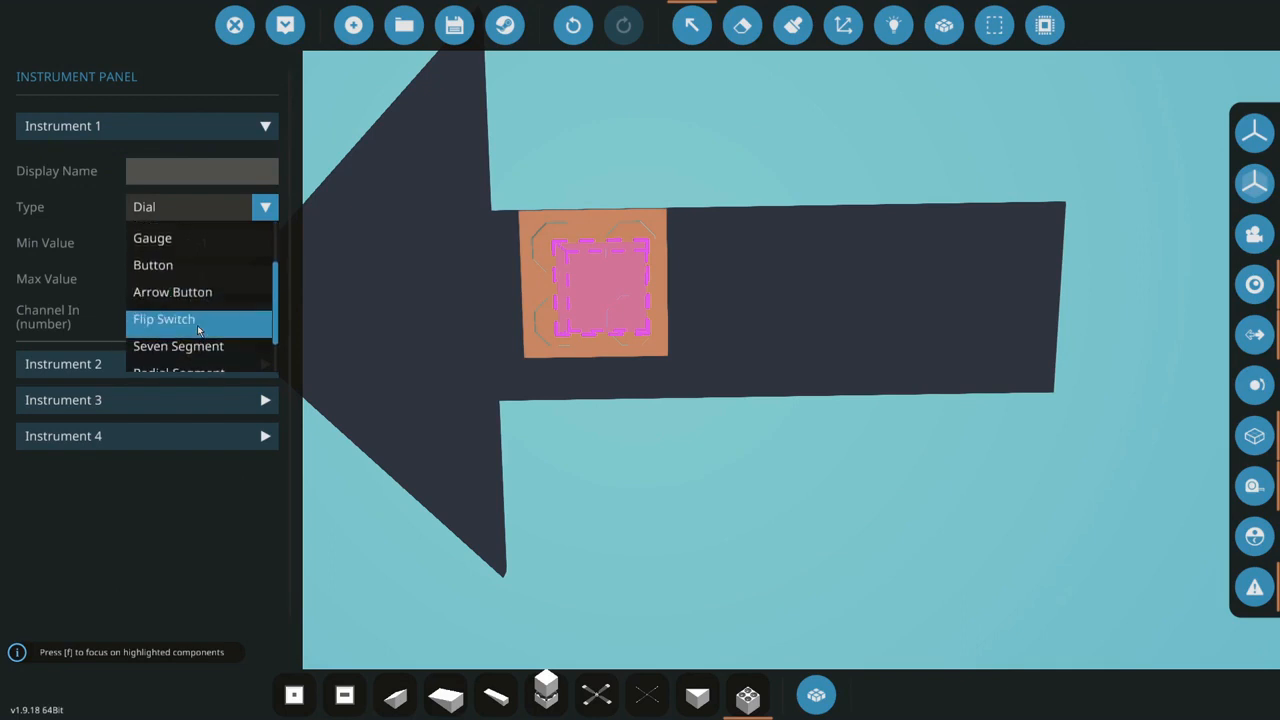
left_click(178, 346)
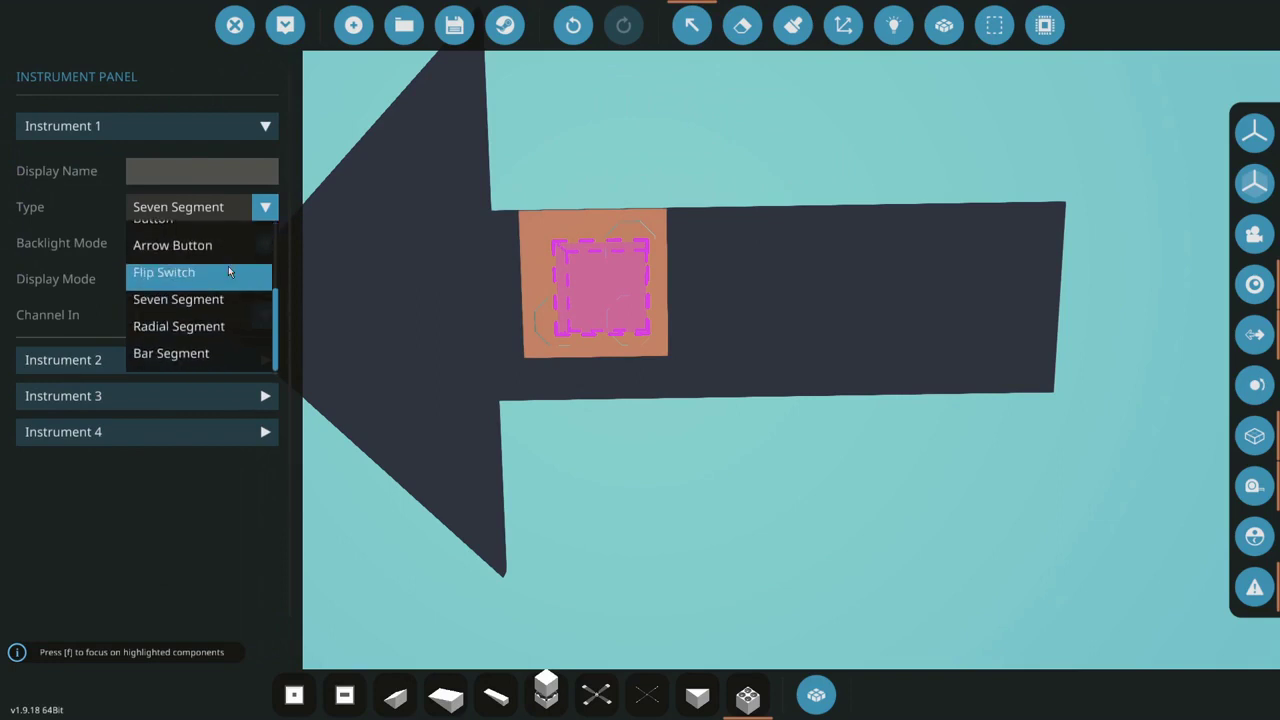
left_click(164, 272)
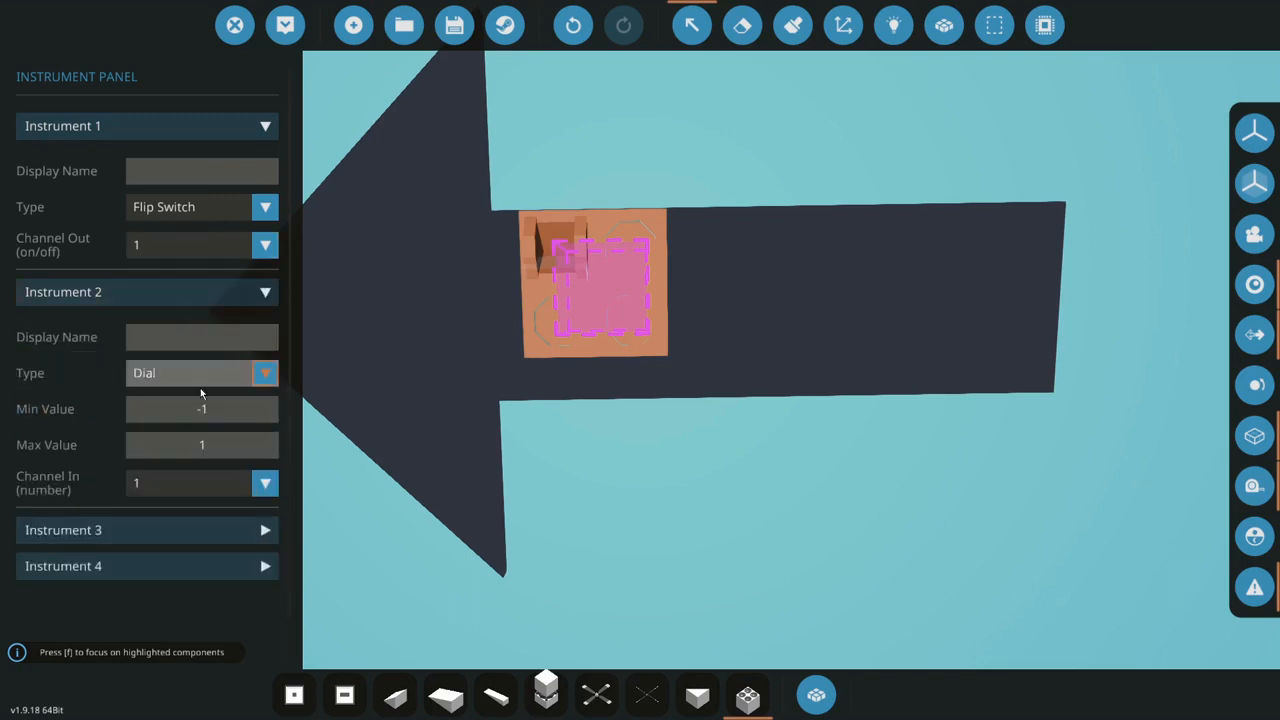
left_click(265, 483)
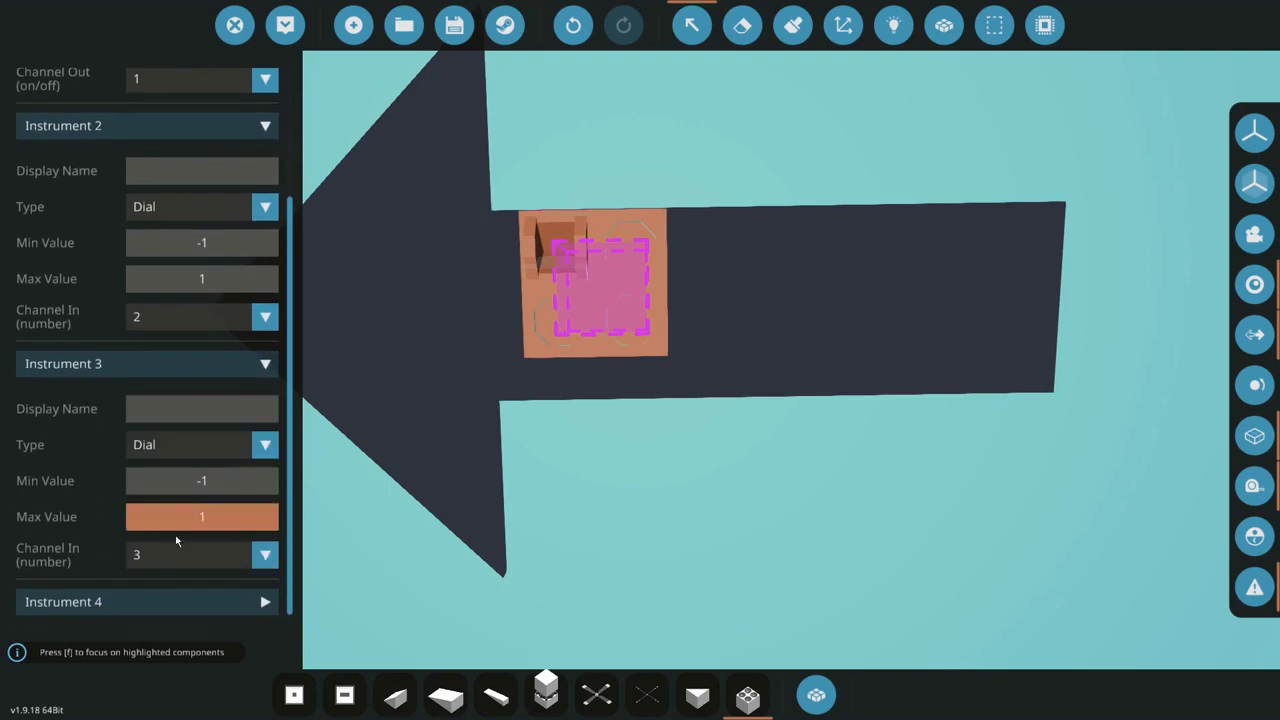
scroll("down", 3)
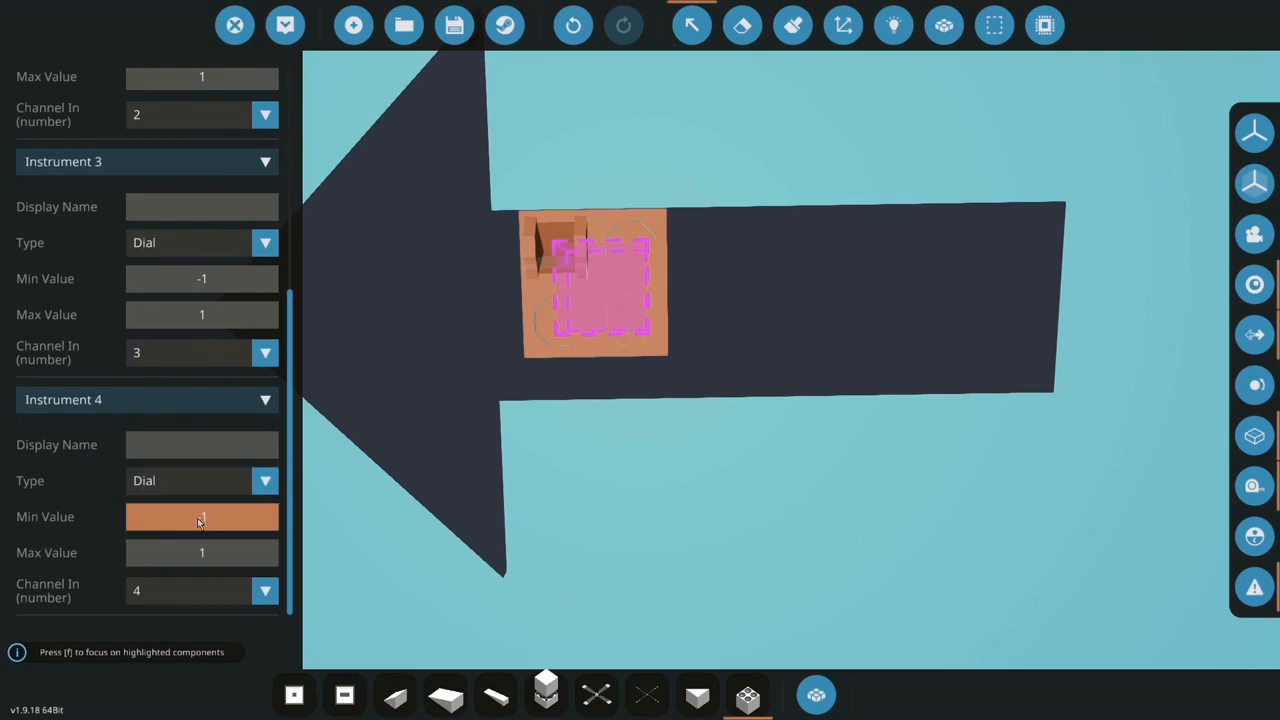
scroll("up", 3)
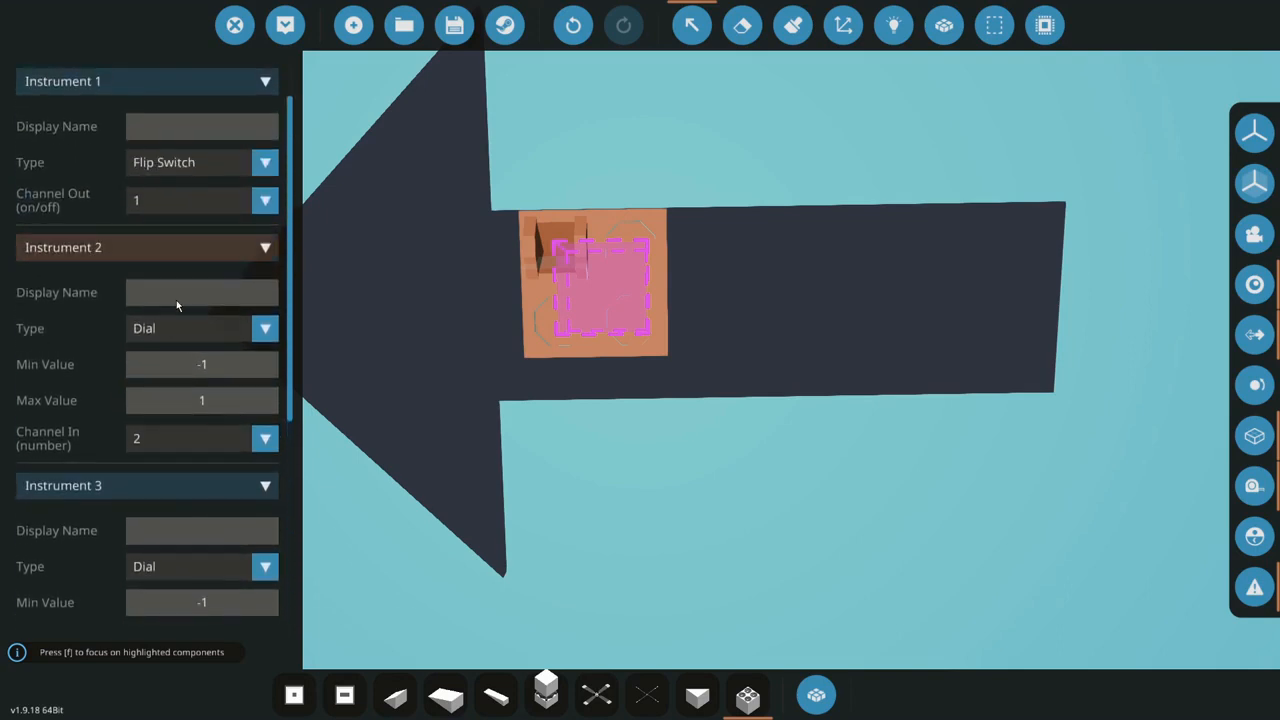
left_click(265, 328)
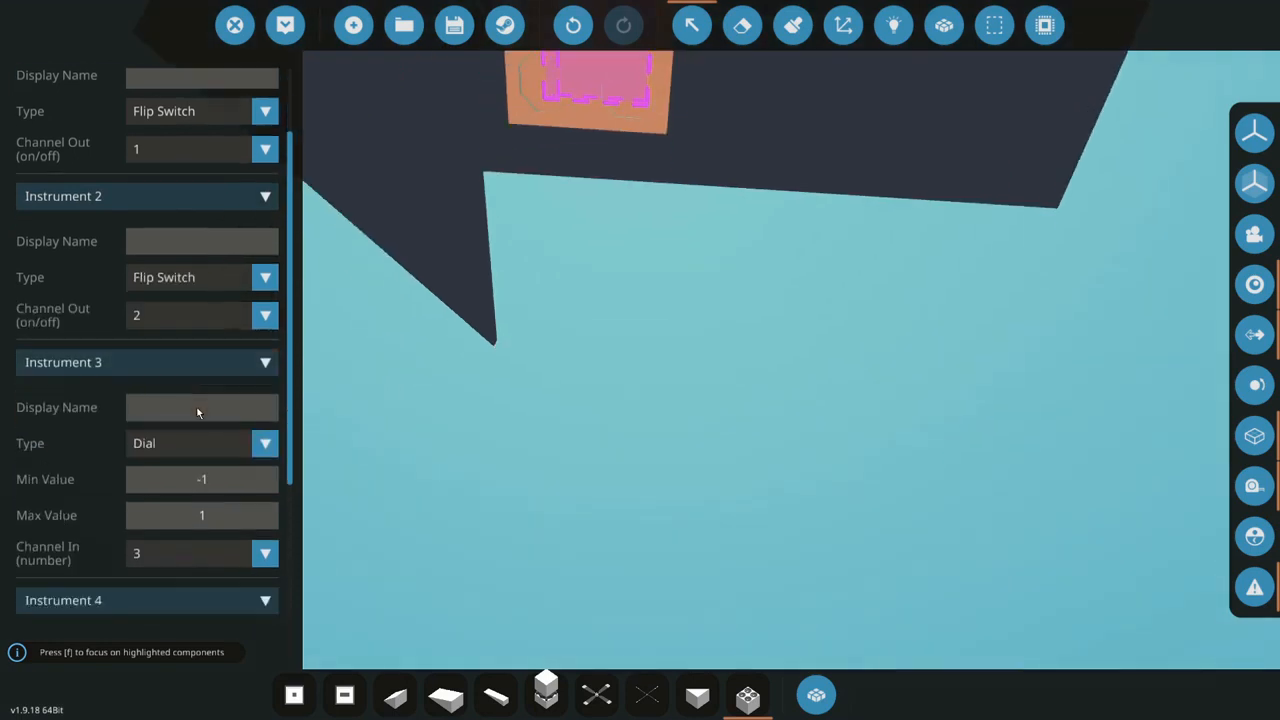
left_click(264, 443)
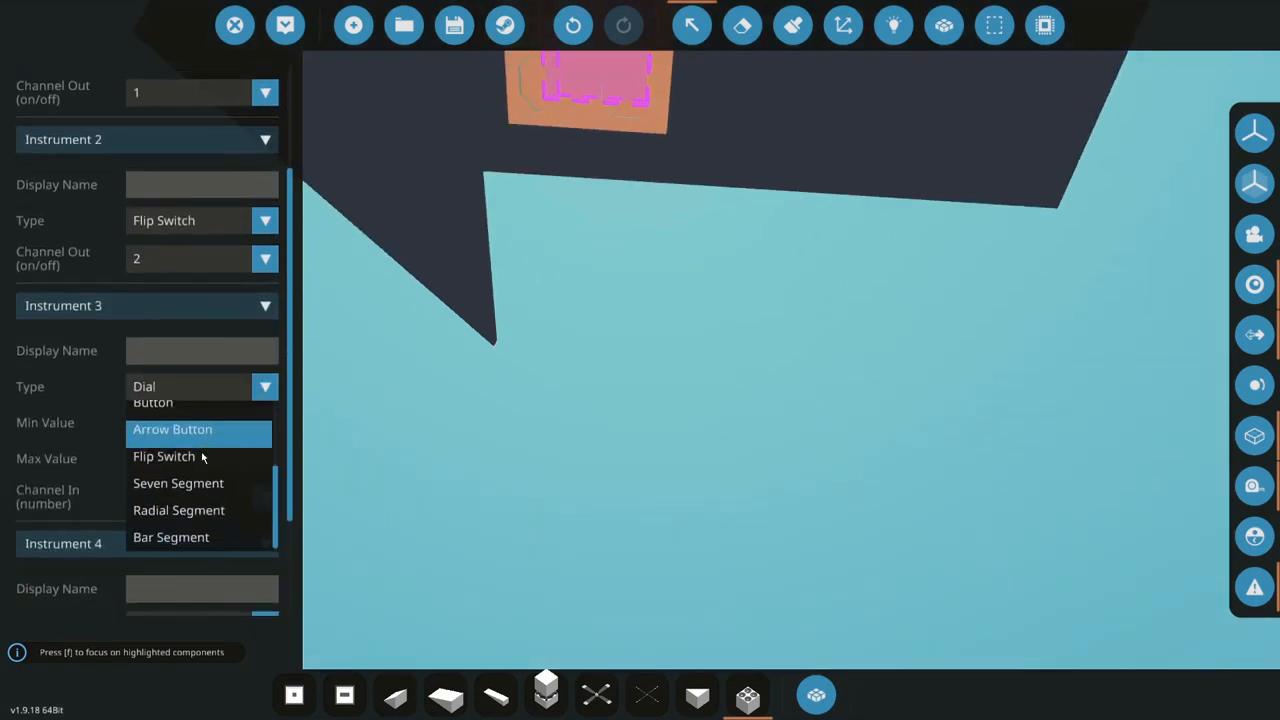
left_click(164, 456)
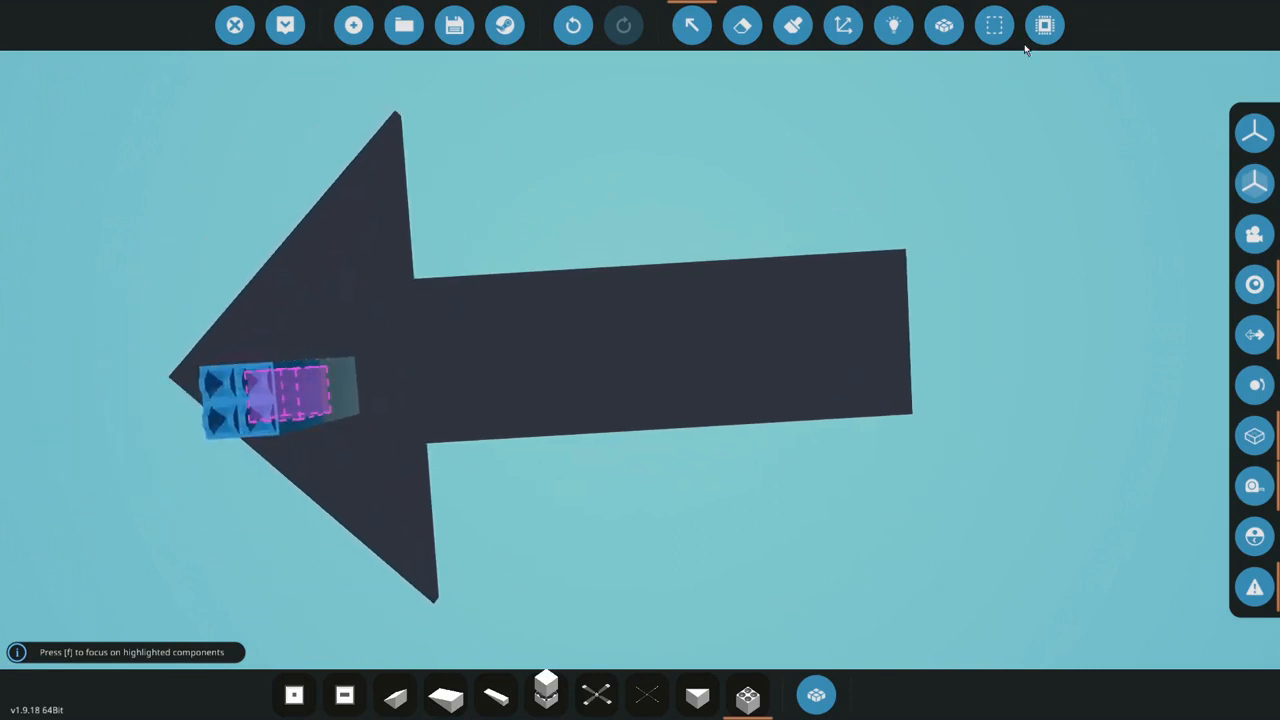
mouse_move(1030, 47)
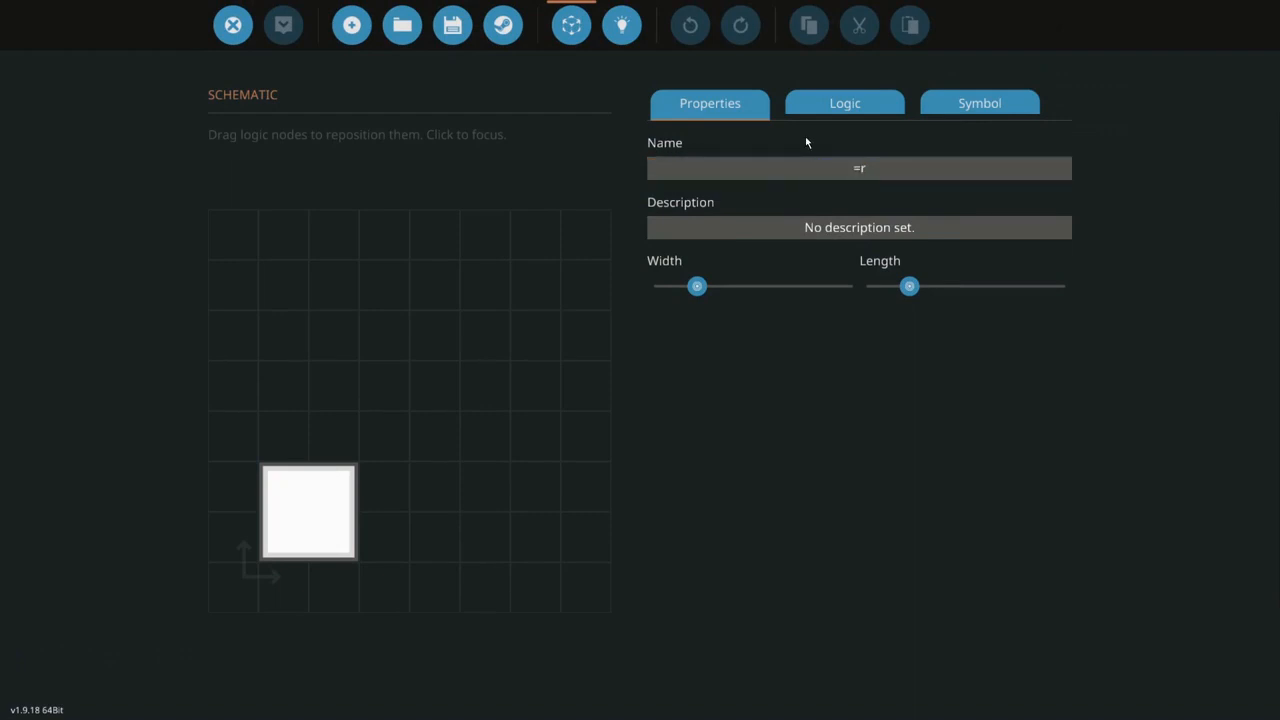
- Enter 'Composite Decoder' as the microcontroller's name
type("c")
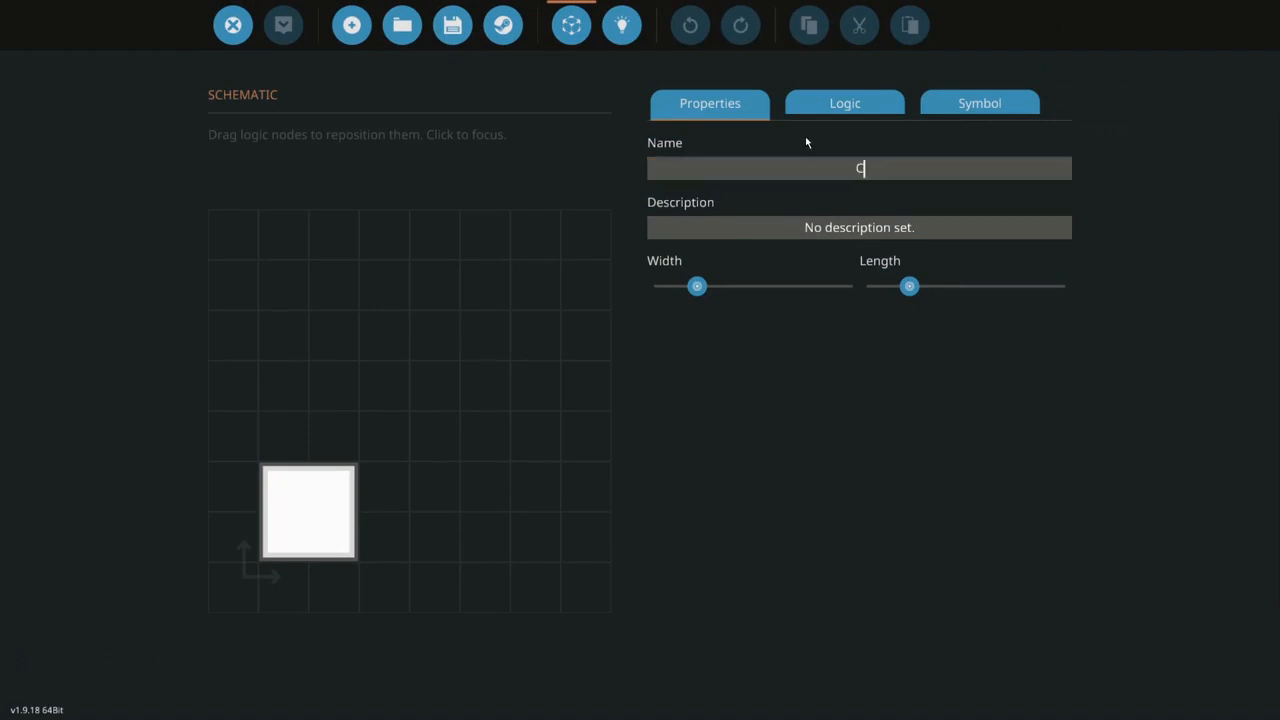
type("omposio")
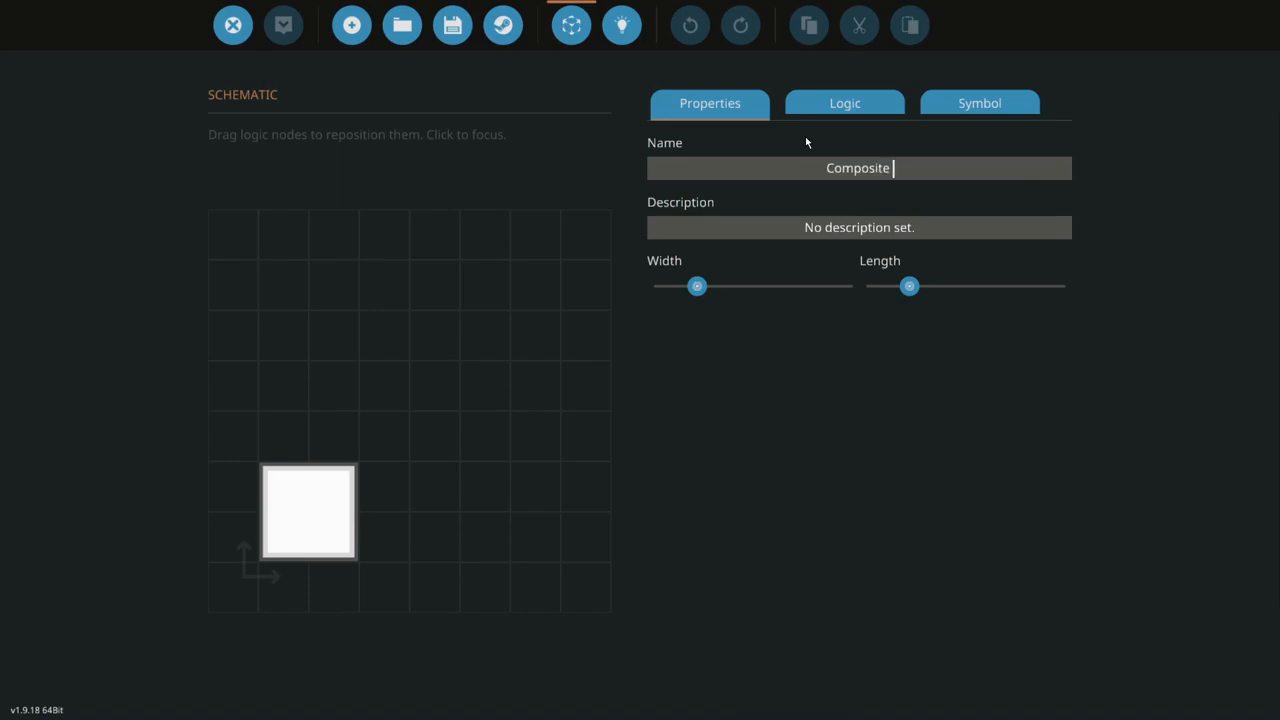
type("Decoder")
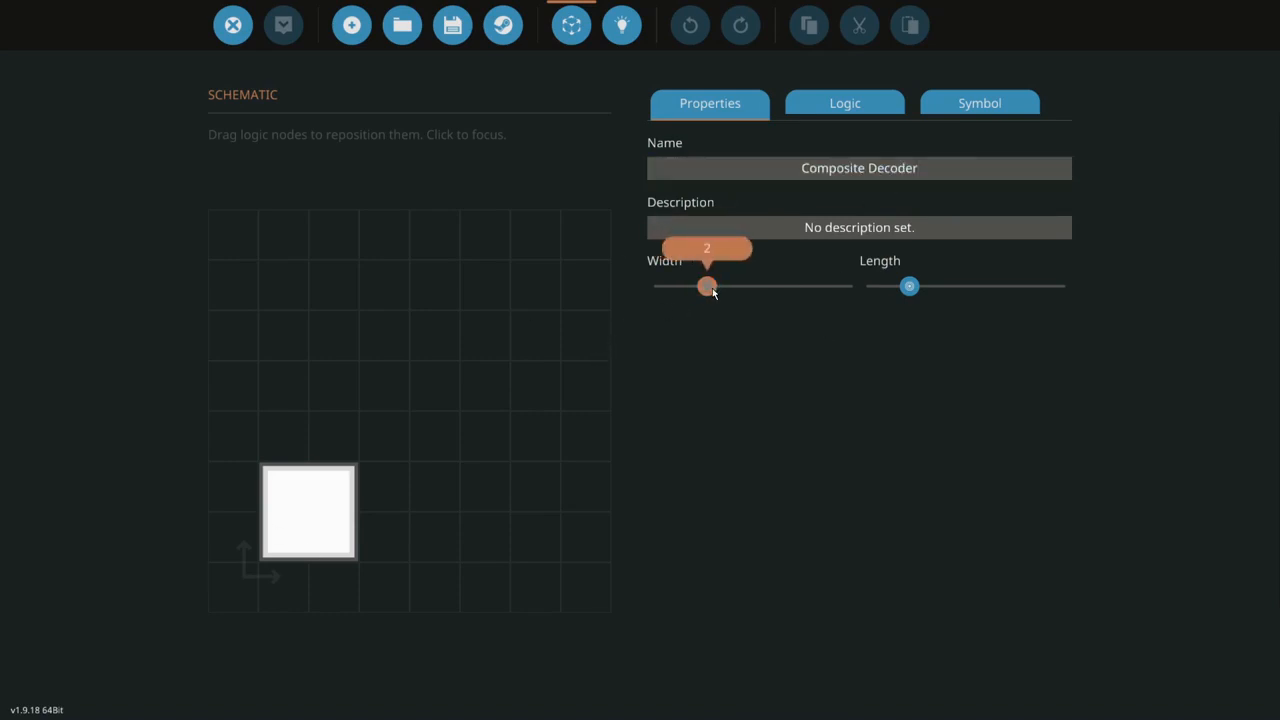
- Adjust the Width and Length sliders to five wide and one long
left_click_drag(706, 286, 813, 286)
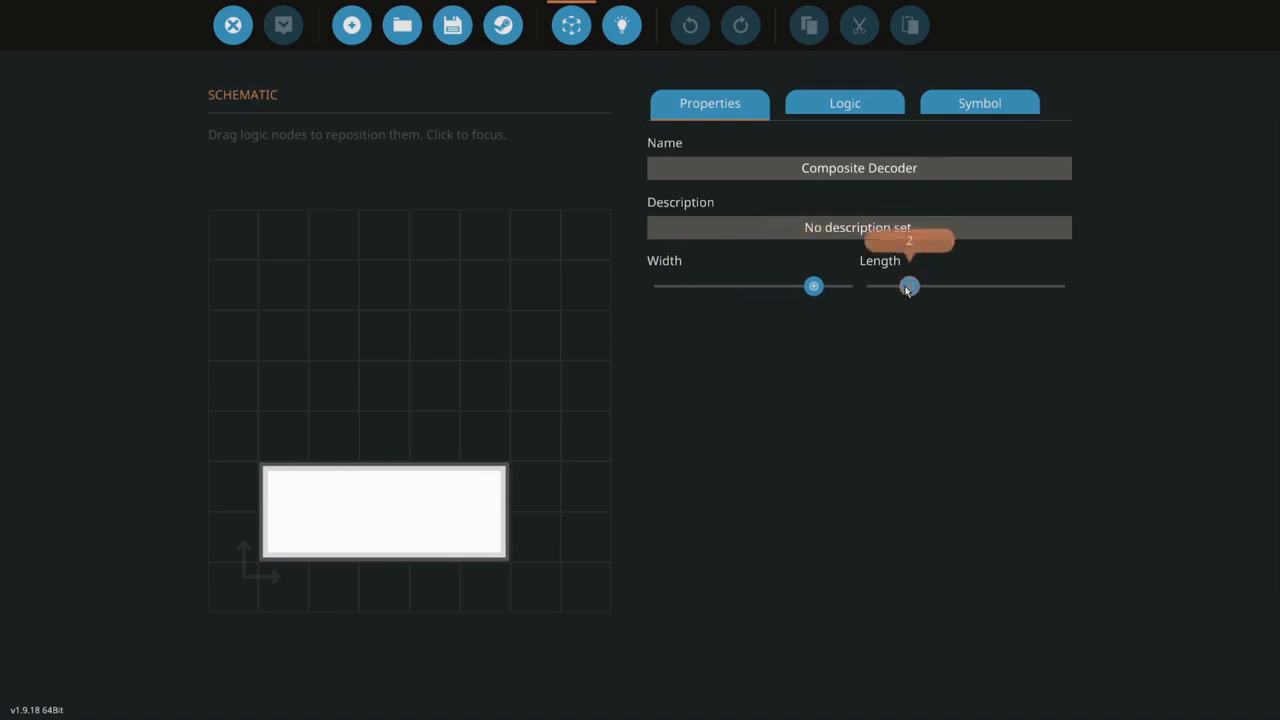
left_click_drag(908, 286, 871, 286)
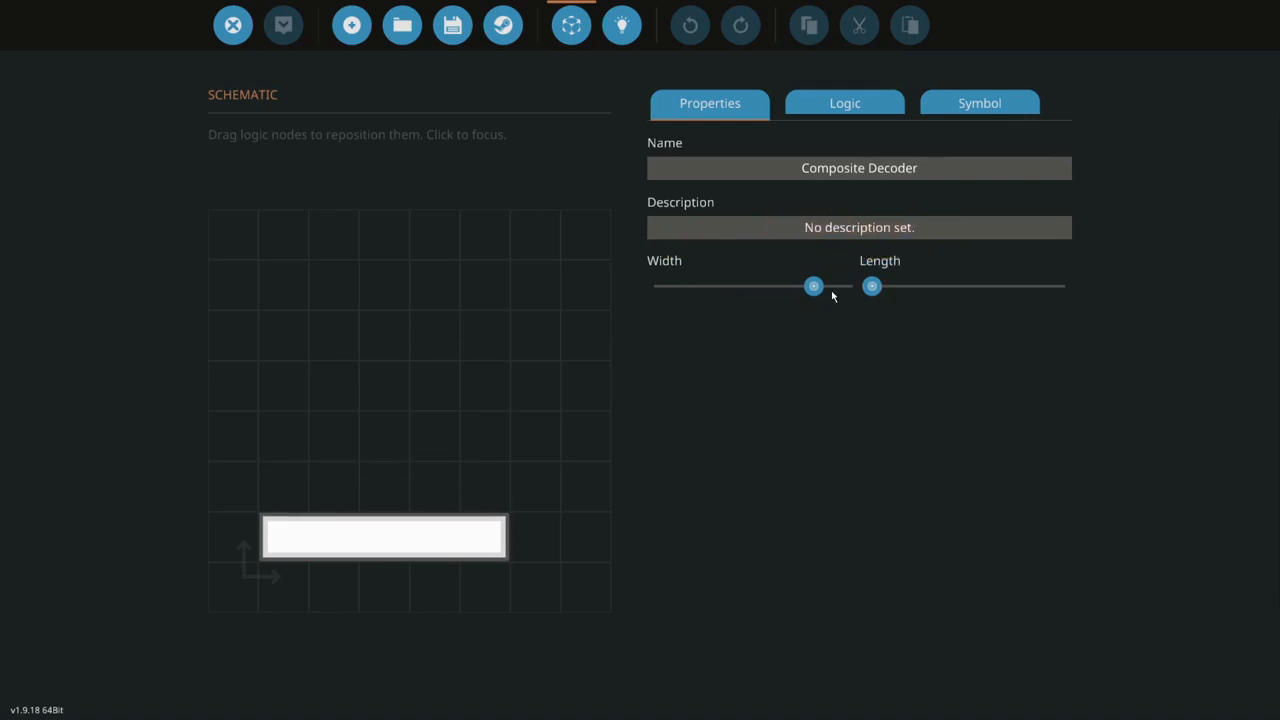
left_click_drag(813, 286, 808, 286)
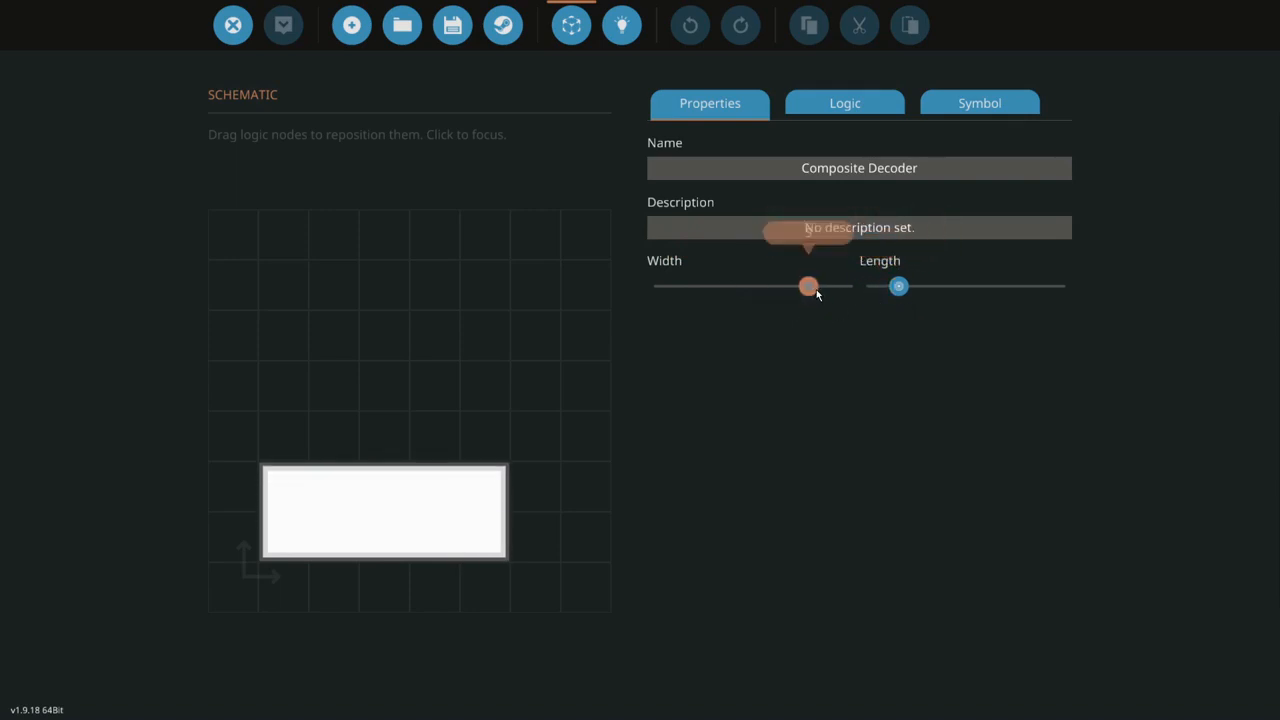
left_click_drag(808, 286, 725, 286)
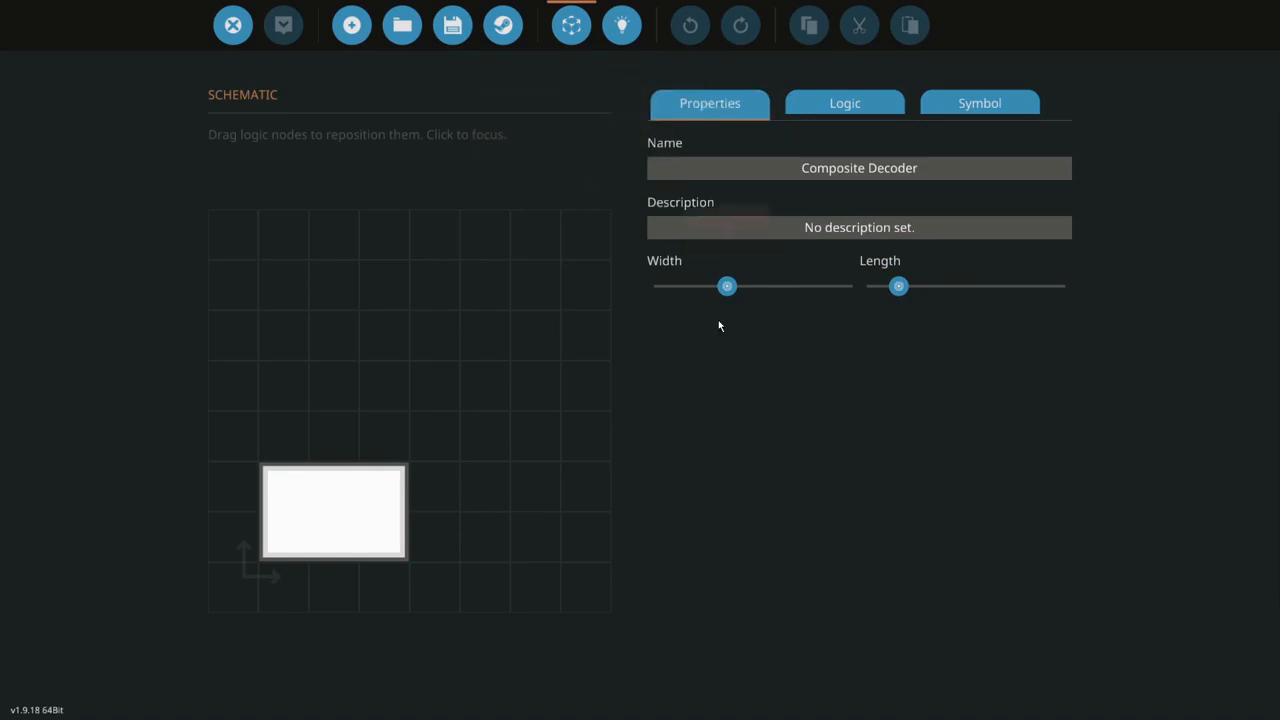
left_click_drag(727, 287, 764, 287)
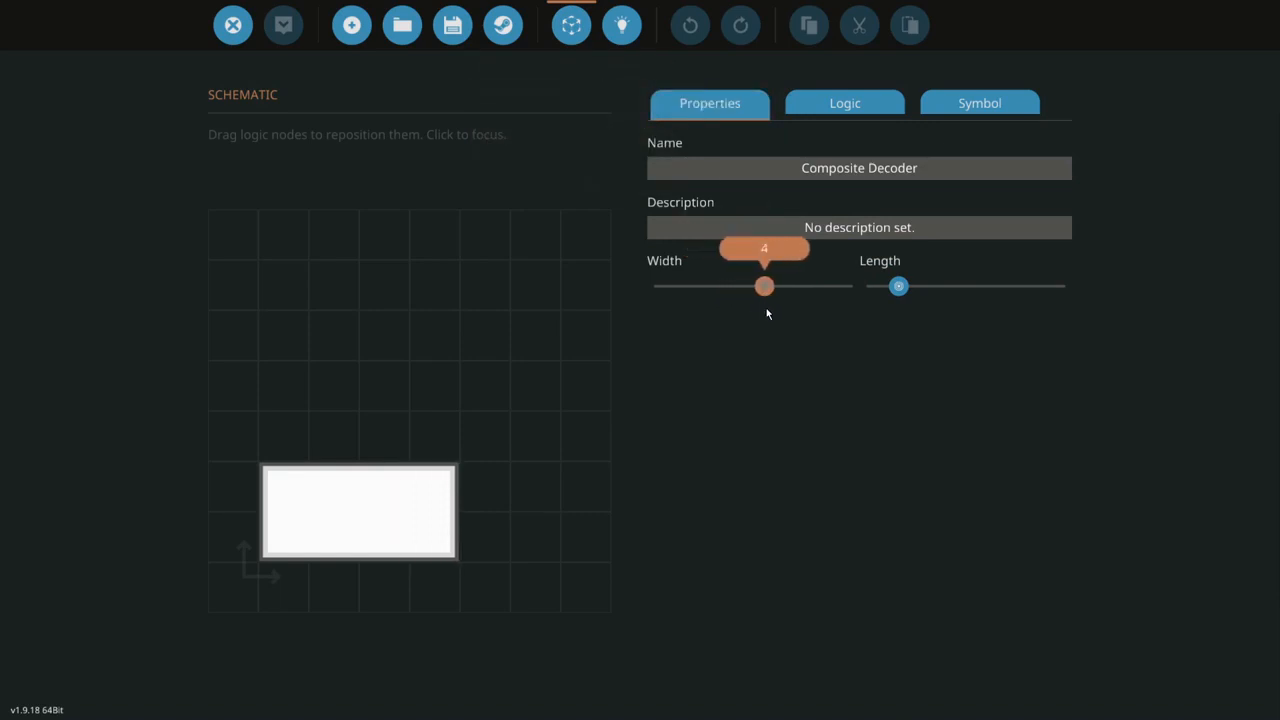
left_click_drag(764, 287, 808, 287)
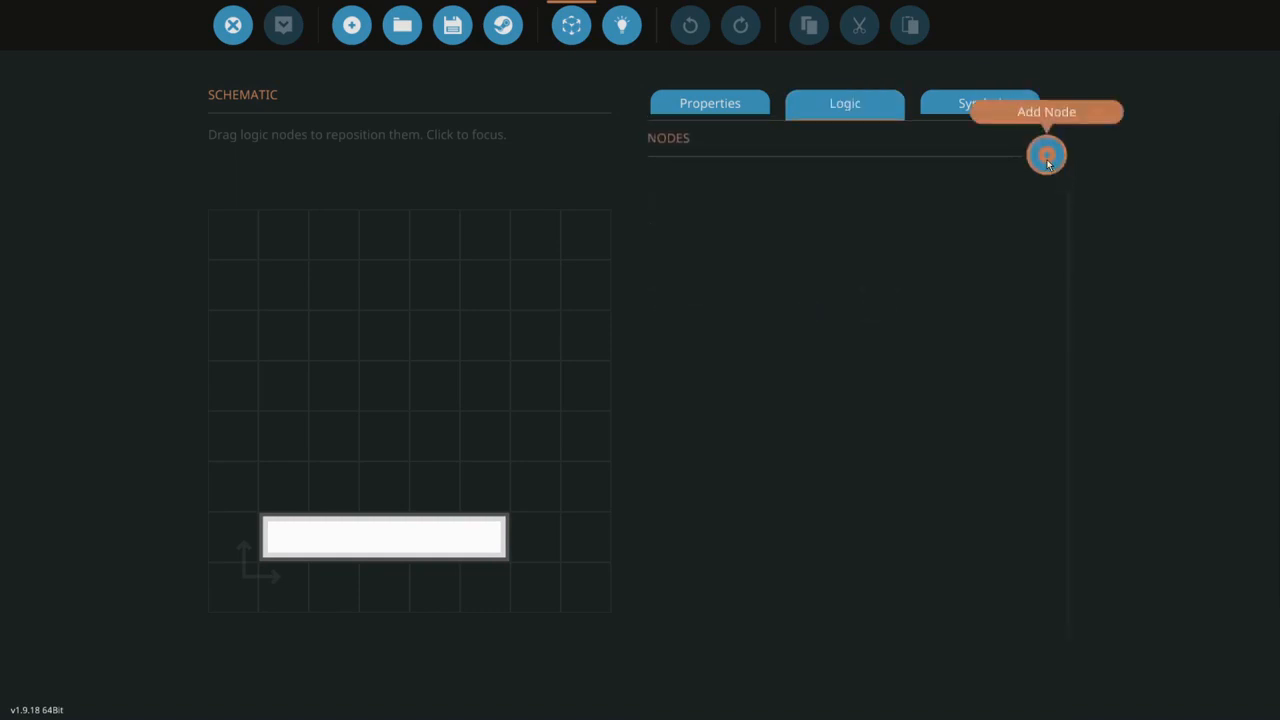
- Add a logic node and rename the nodes Output, Output 2 and the third node
left_click(1046, 155)
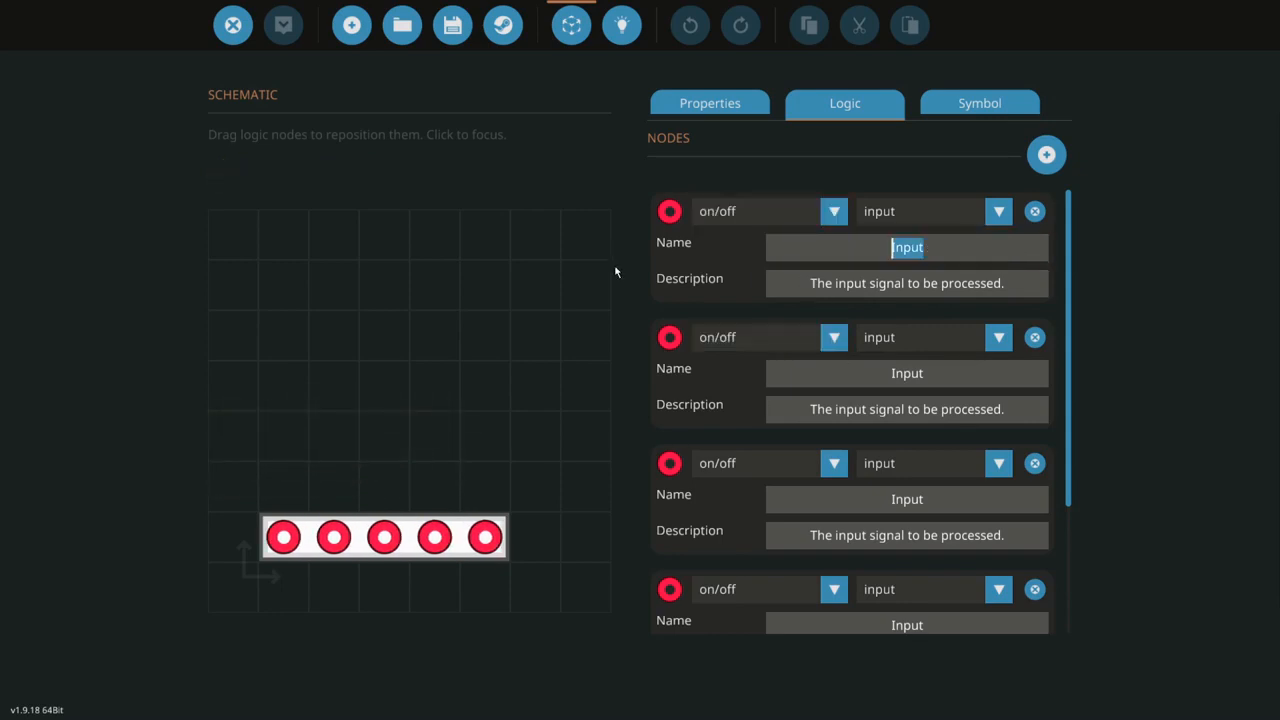
type("Output")
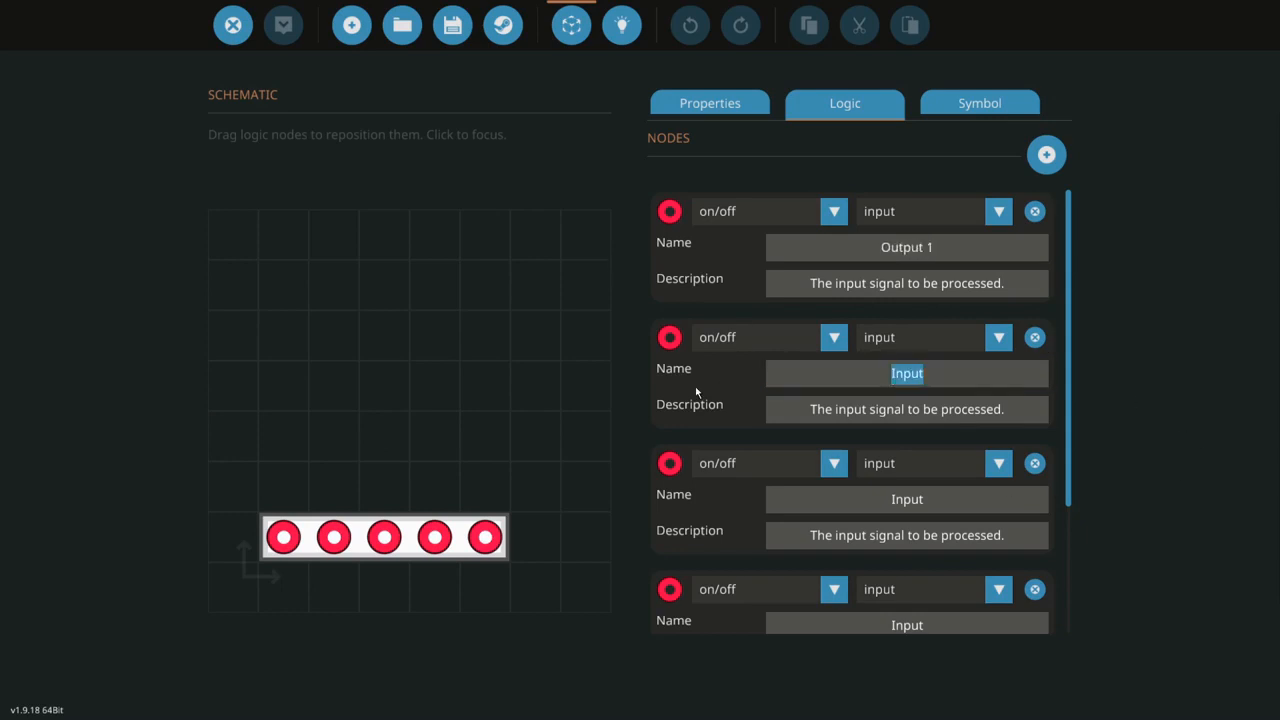
type("output 2")
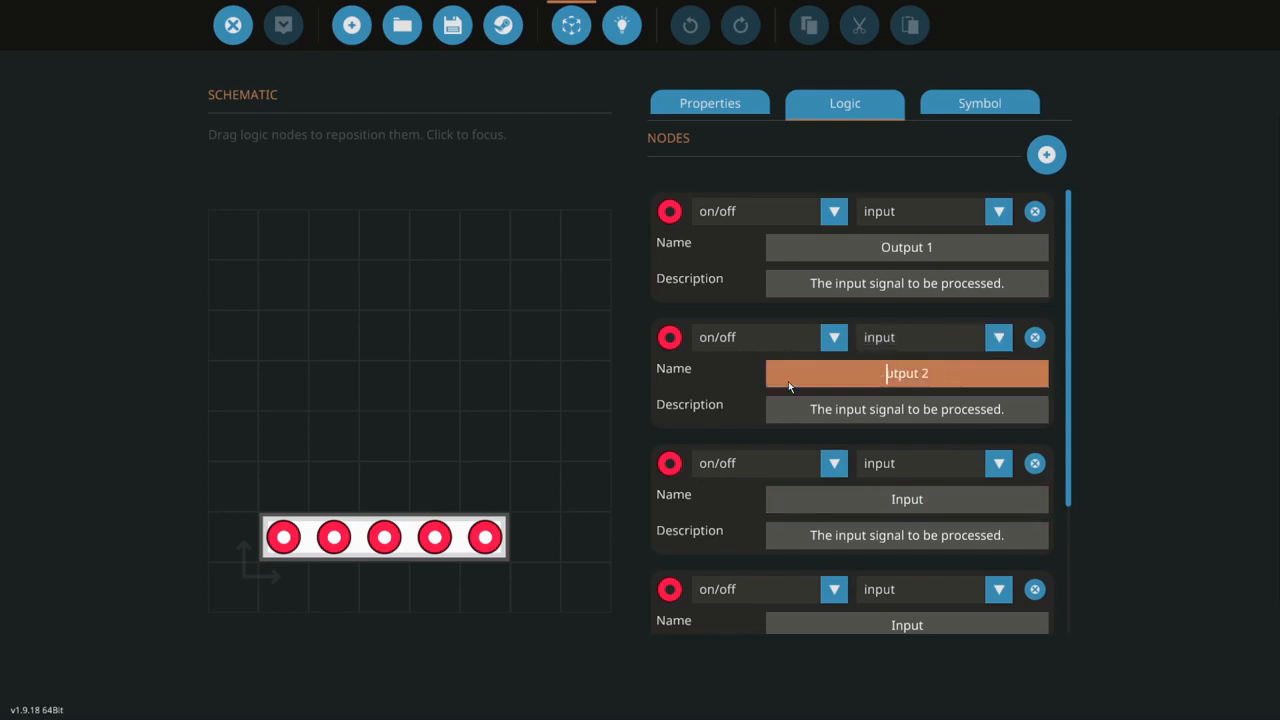
left_click(907, 499)
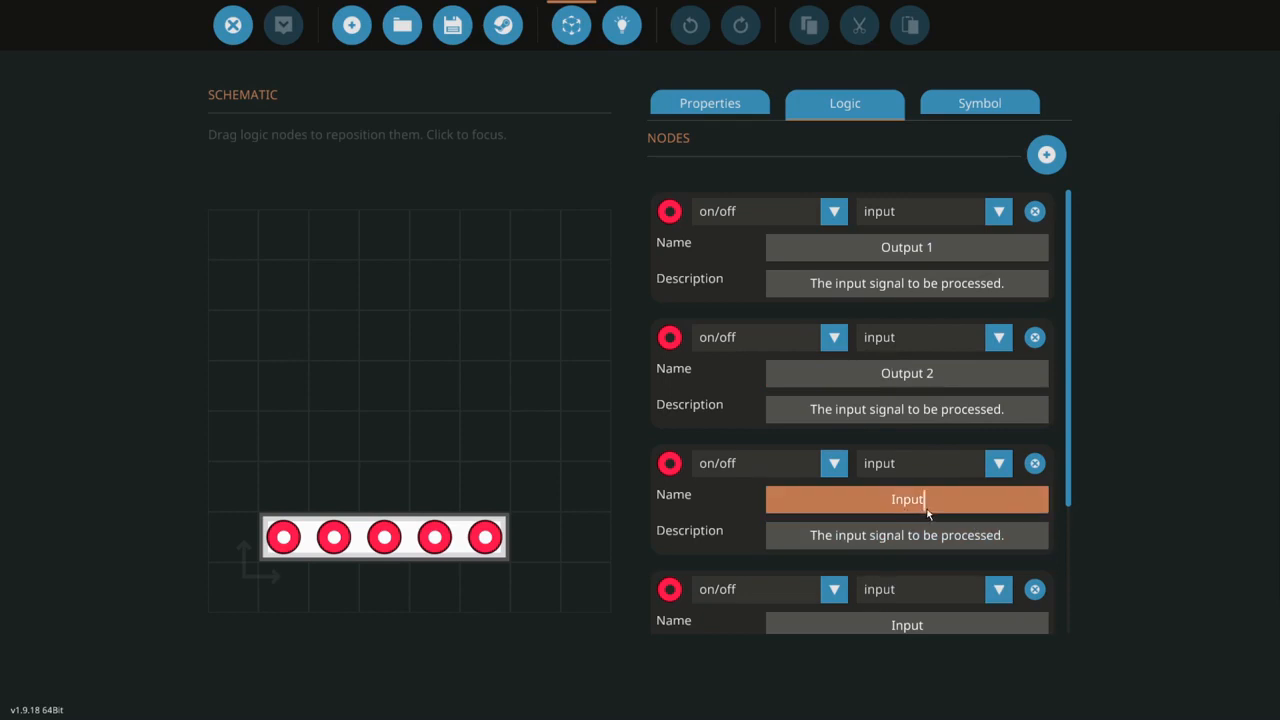
type("Out")
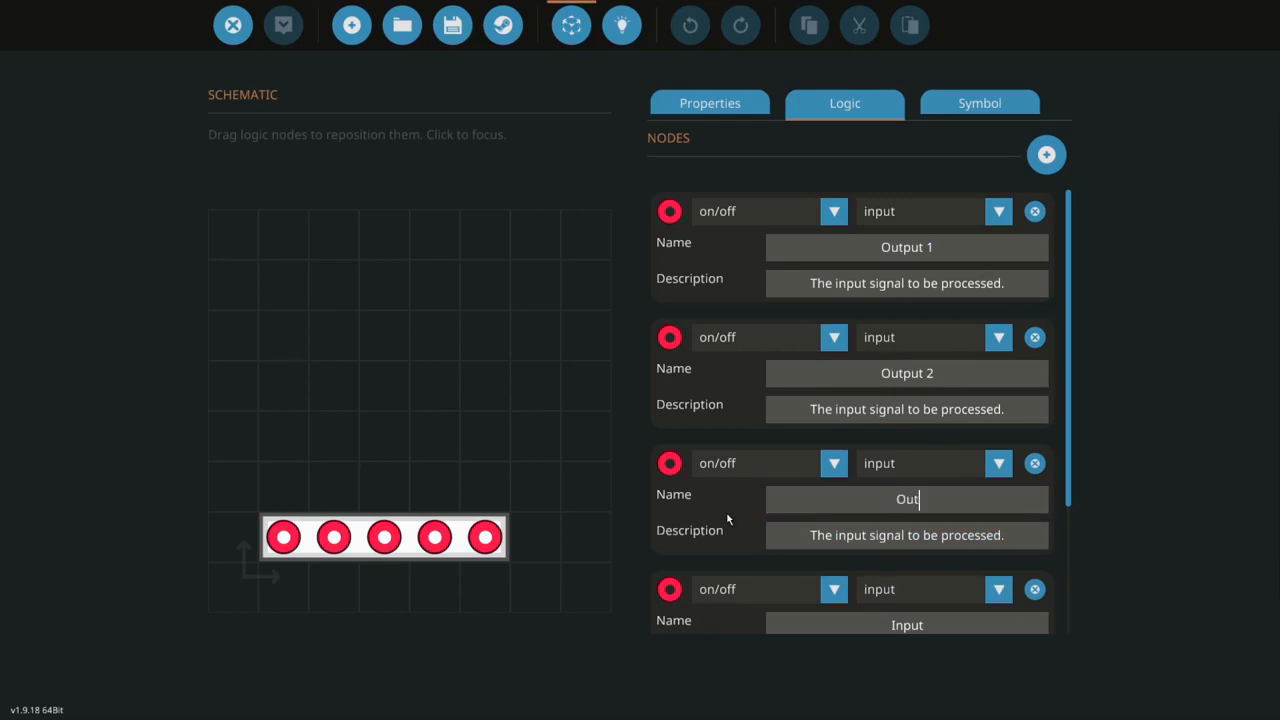
type("t")
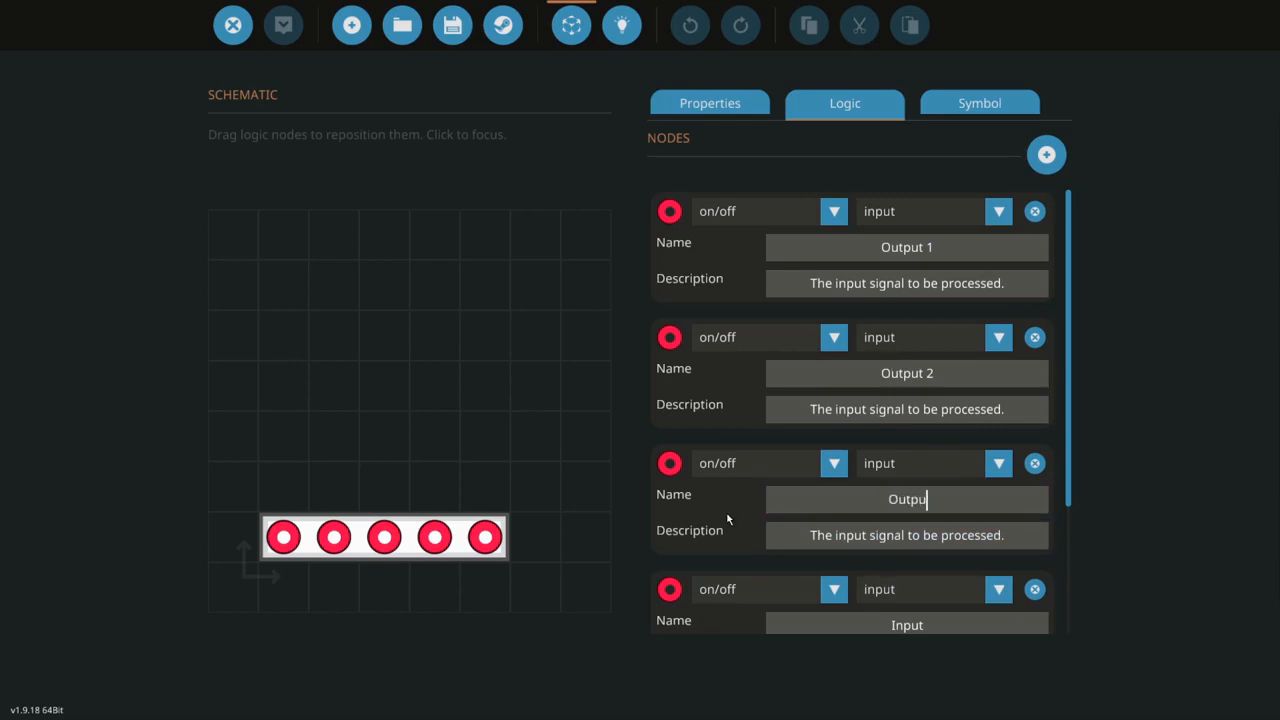
- Rename the fourth node to Output and set the Input node's type to composite
scroll("down", 3)
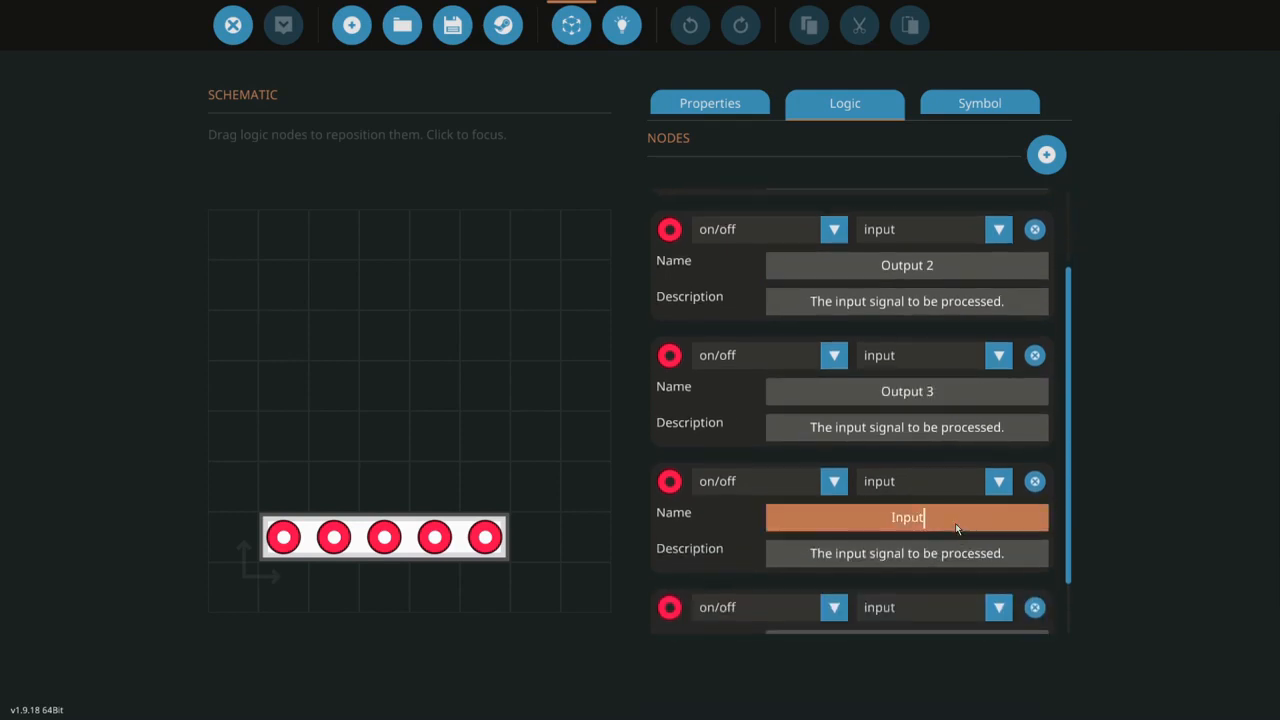
type("Out")
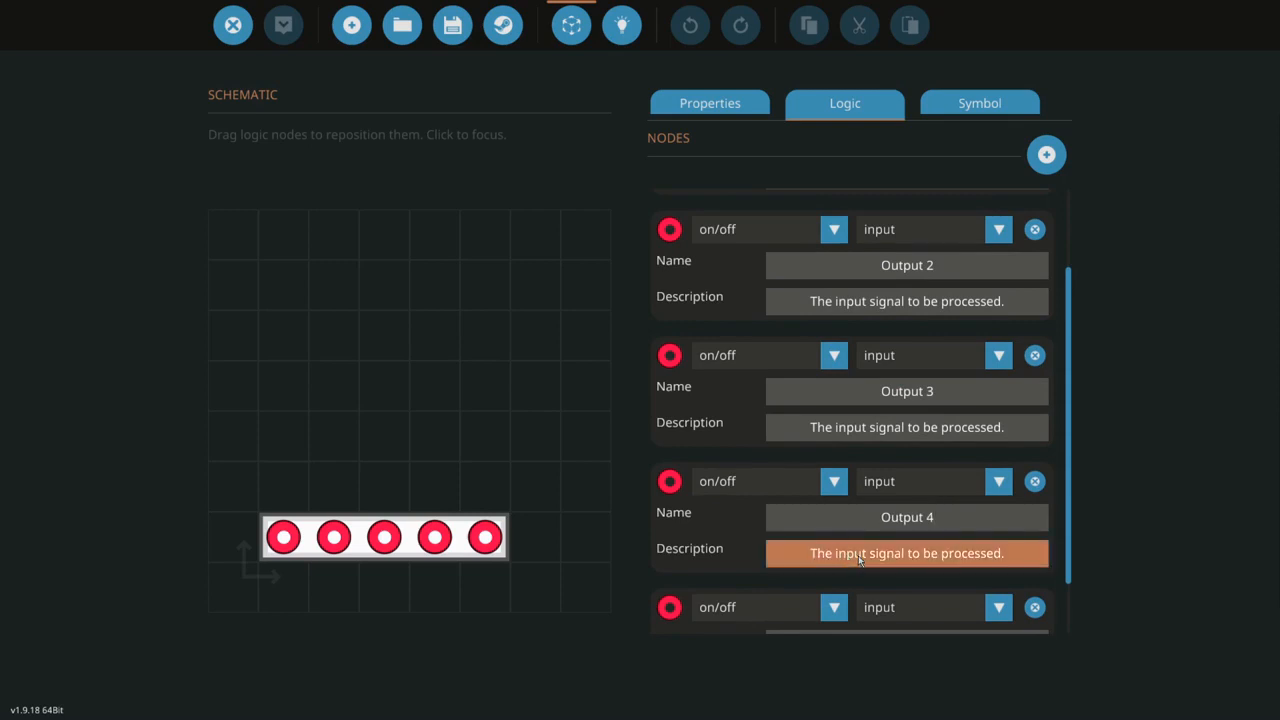
scroll("down", 3)
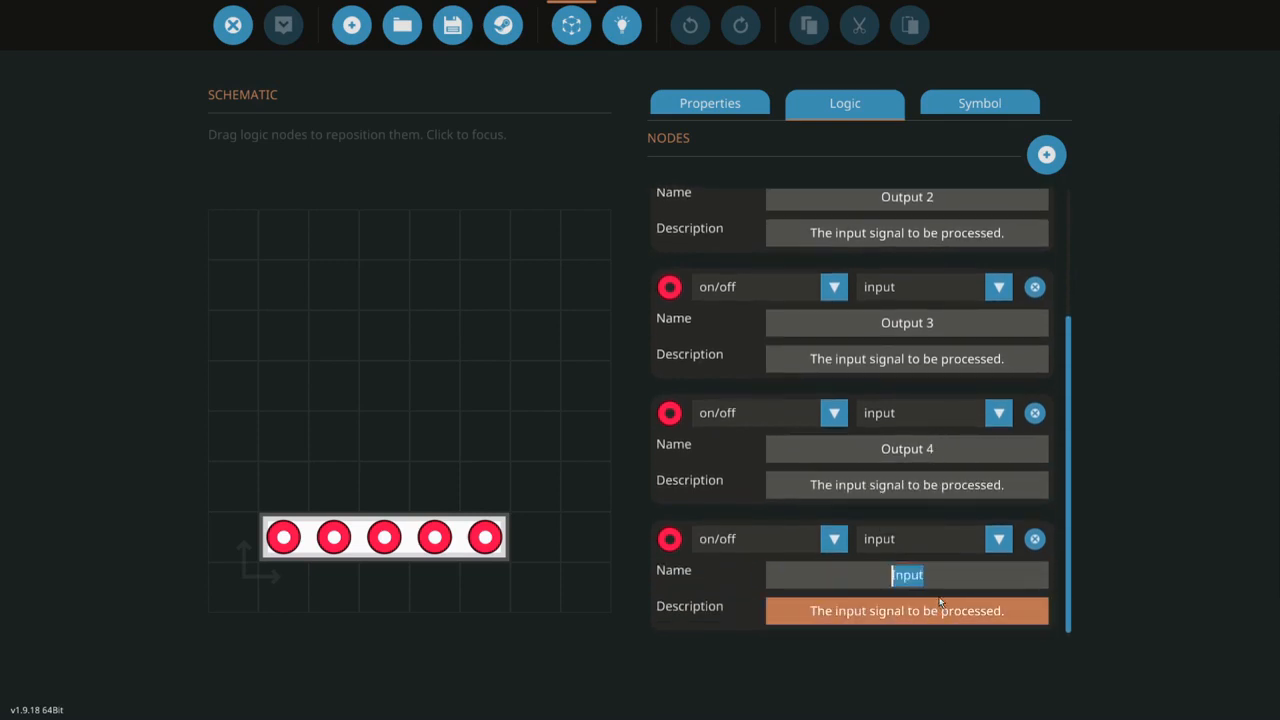
left_click(833, 538)
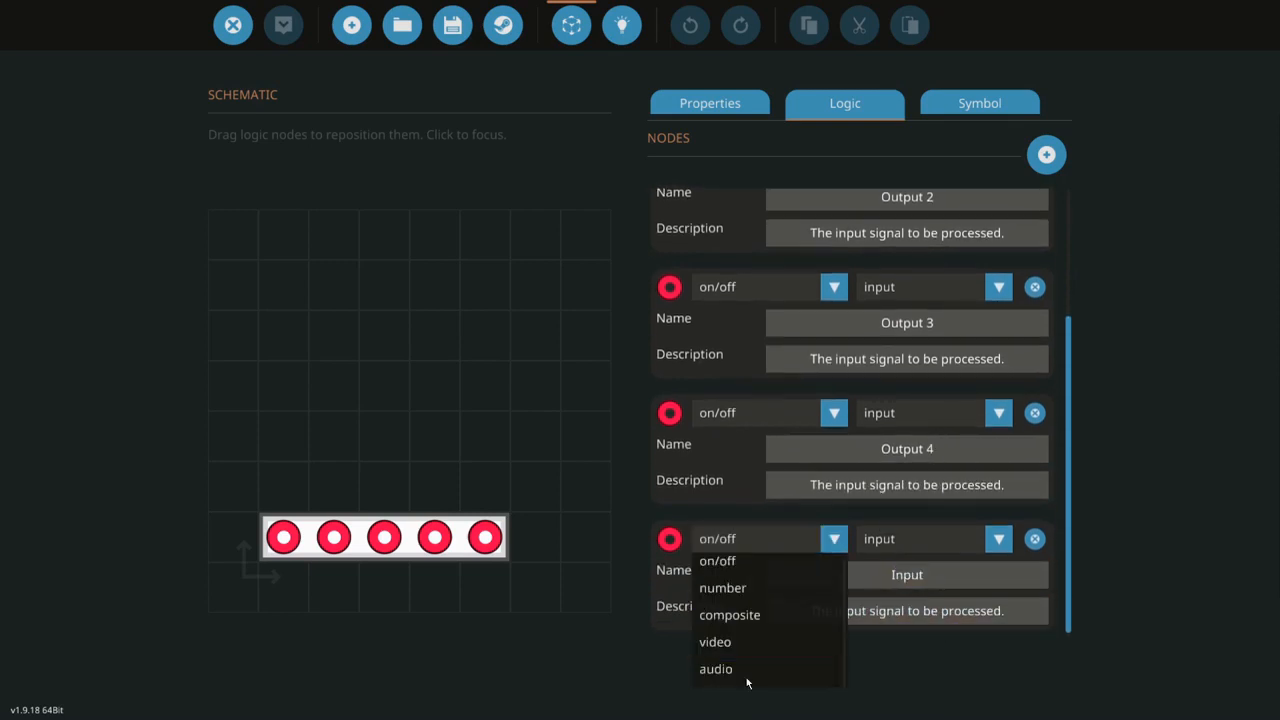
left_click(730, 614)
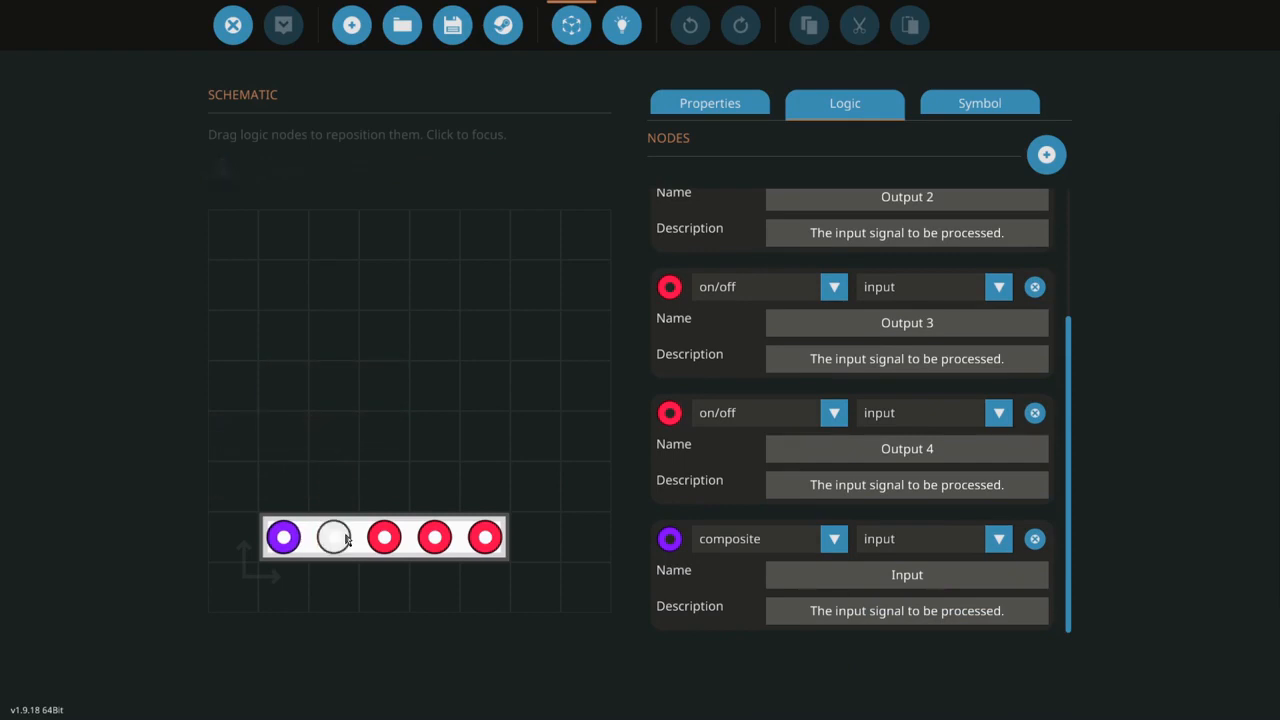
mouse_move(335, 537)
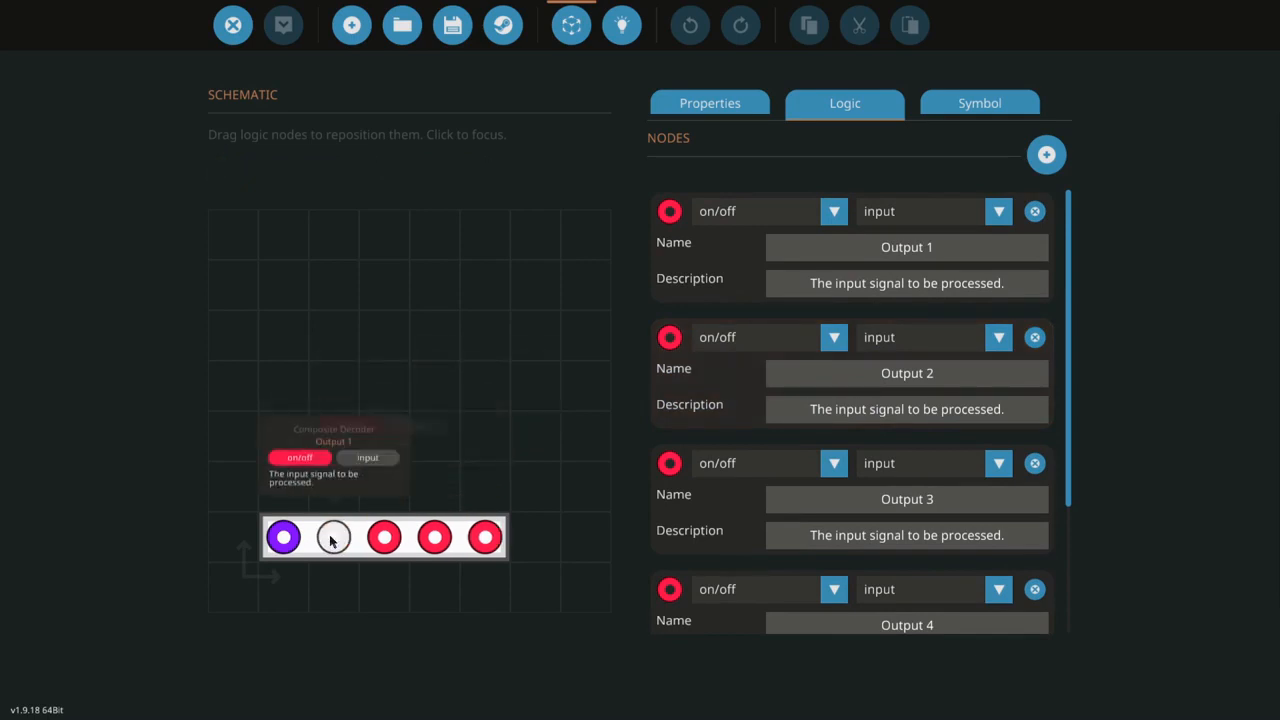
- Change Output 1's mode dropdown from input to output
left_click(334, 537)
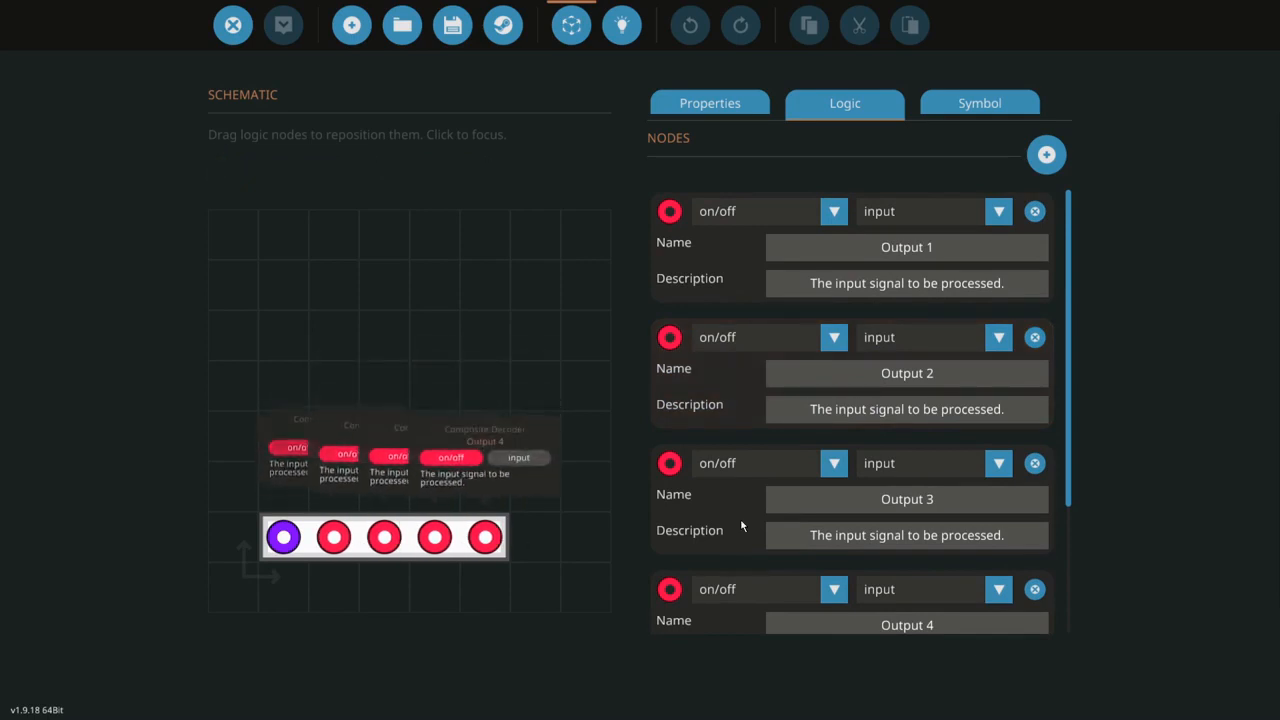
left_click(997, 211)
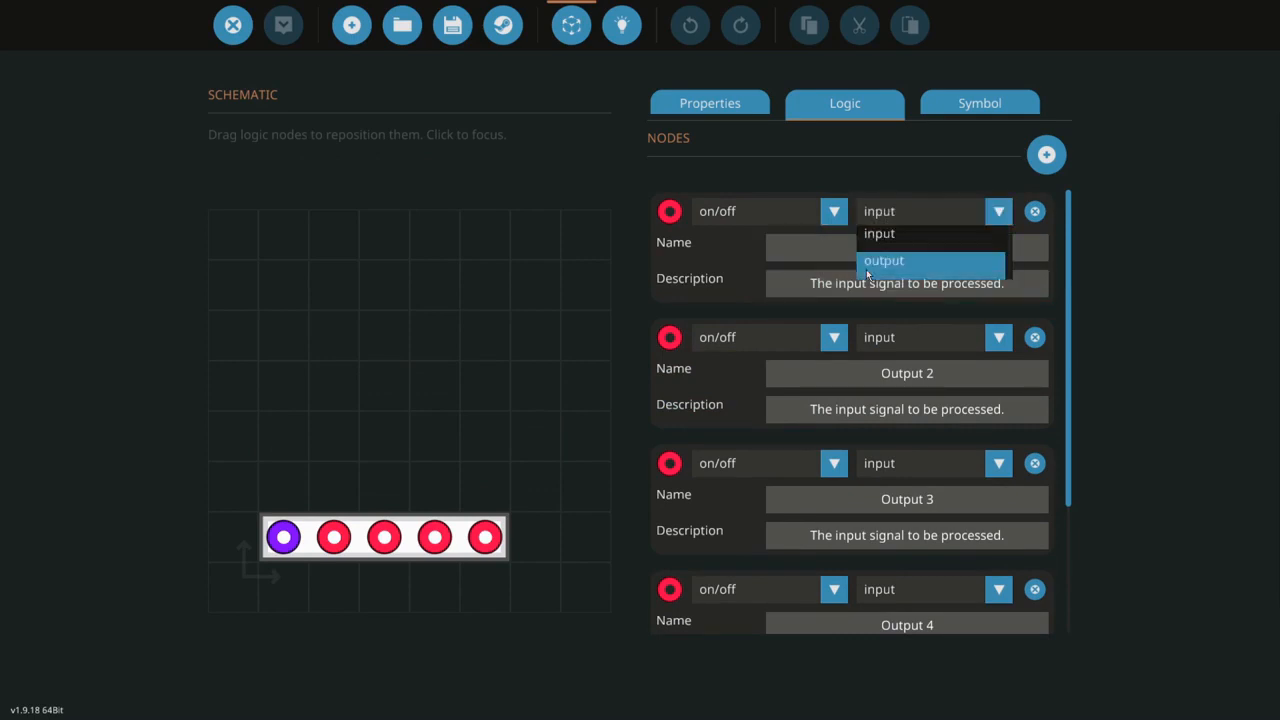
left_click(883, 260)
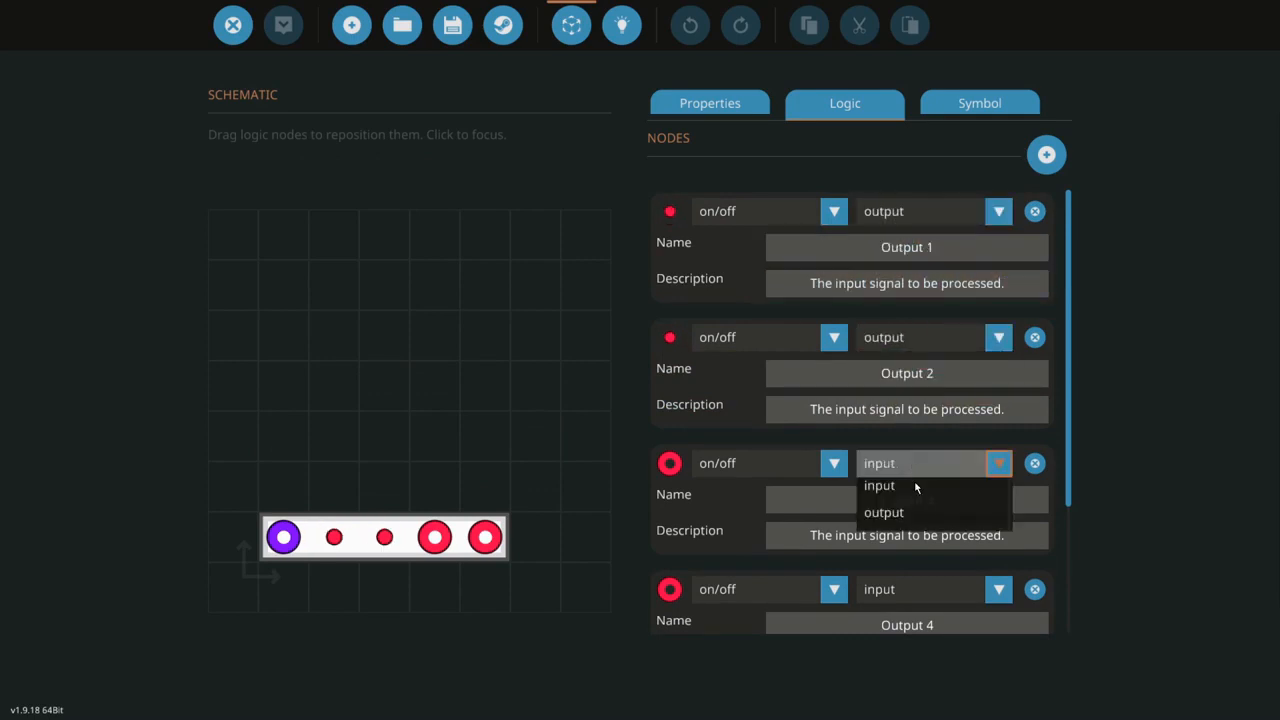
scroll("down", 3)
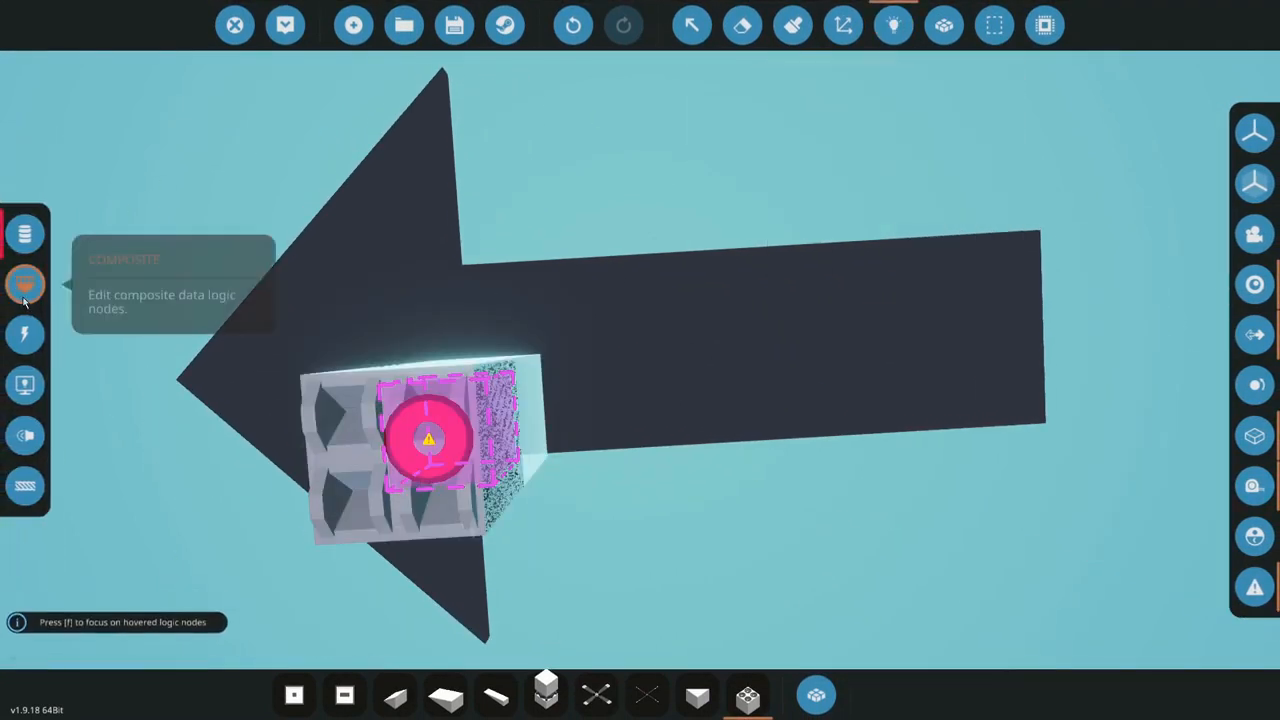
- Show the composite data logic nodes panel
left_click(25, 285)
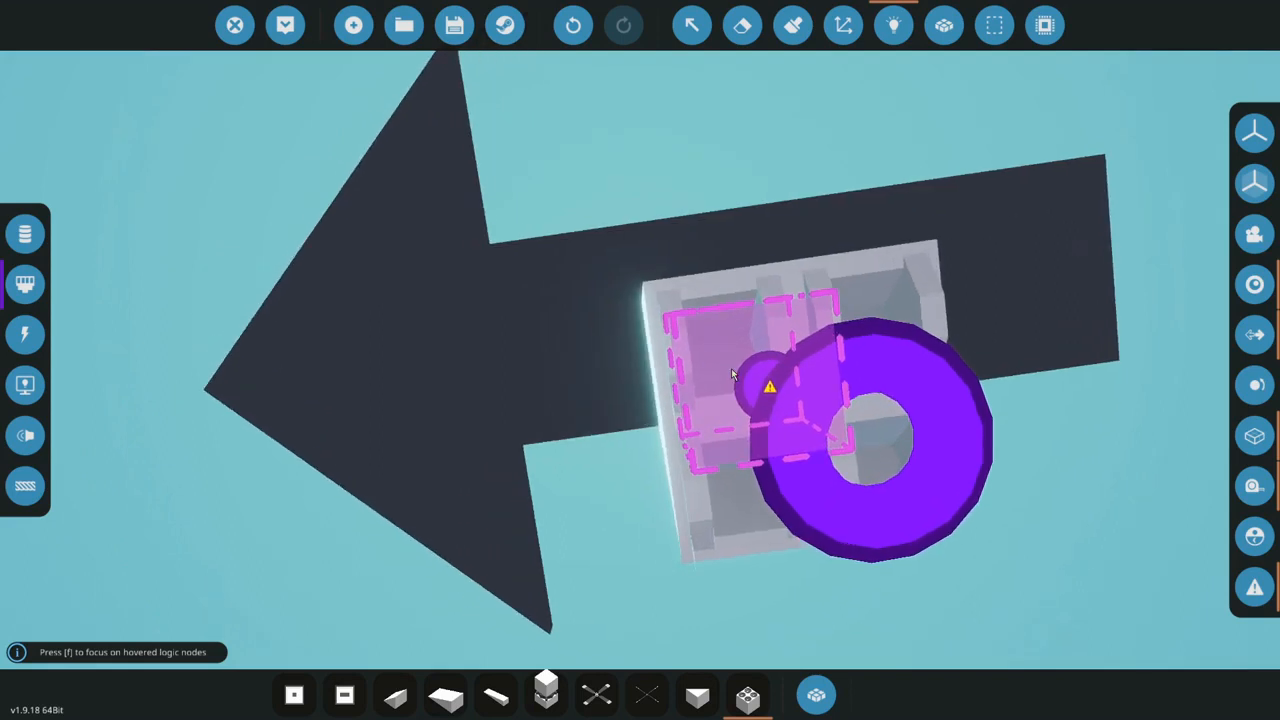
mouse_move(708, 415)
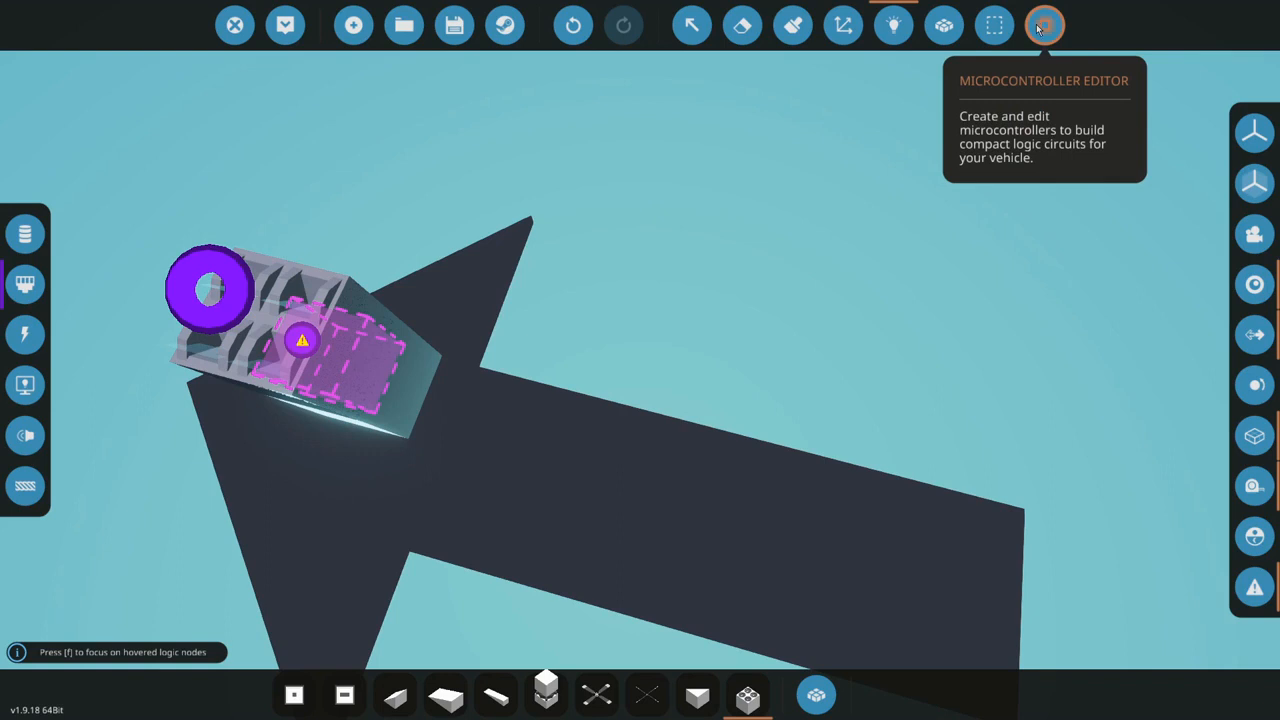
mouse_move(1037, 32)
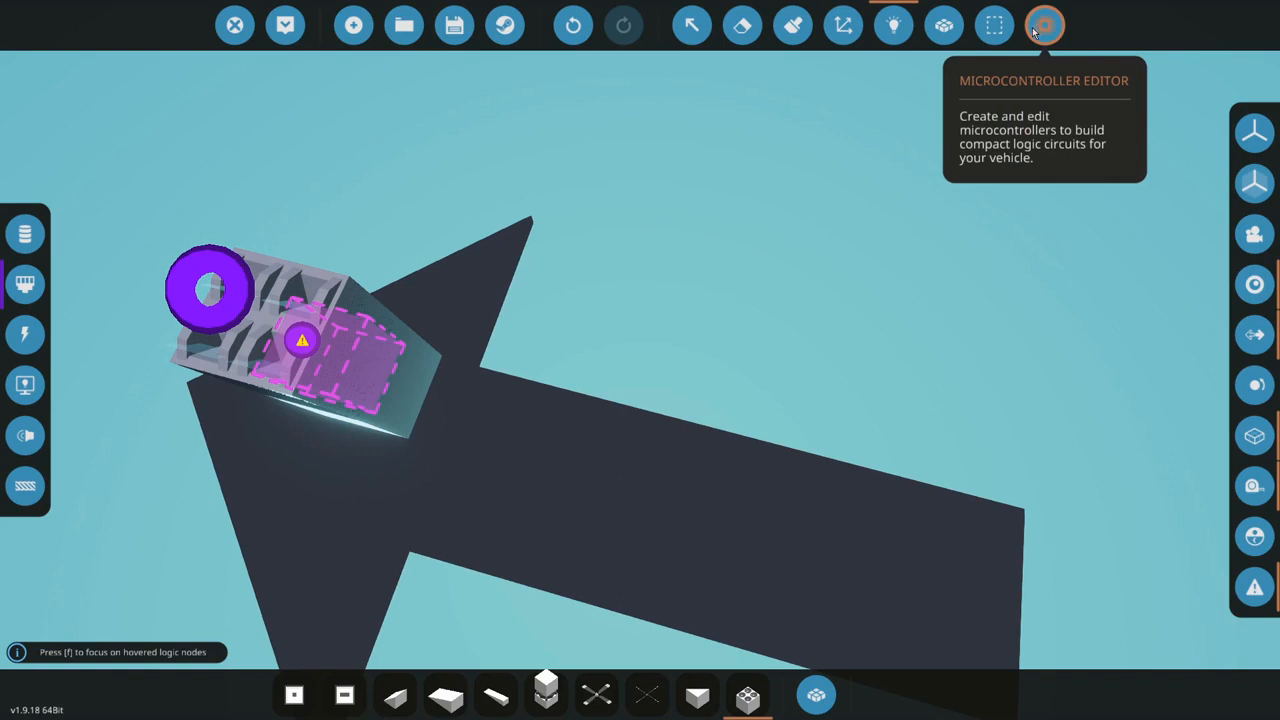
- Reopen the microcontroller's logic graph and move the Input node to the left
left_click(1044, 25)
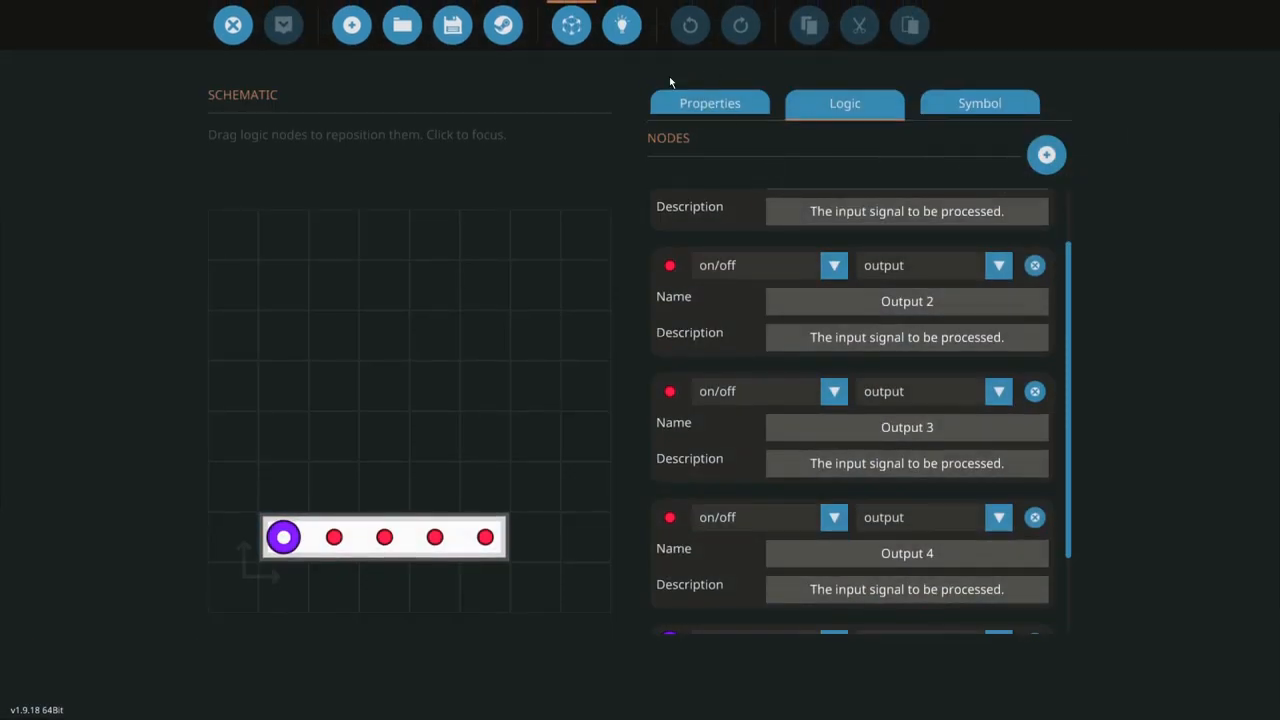
left_click(710, 103)
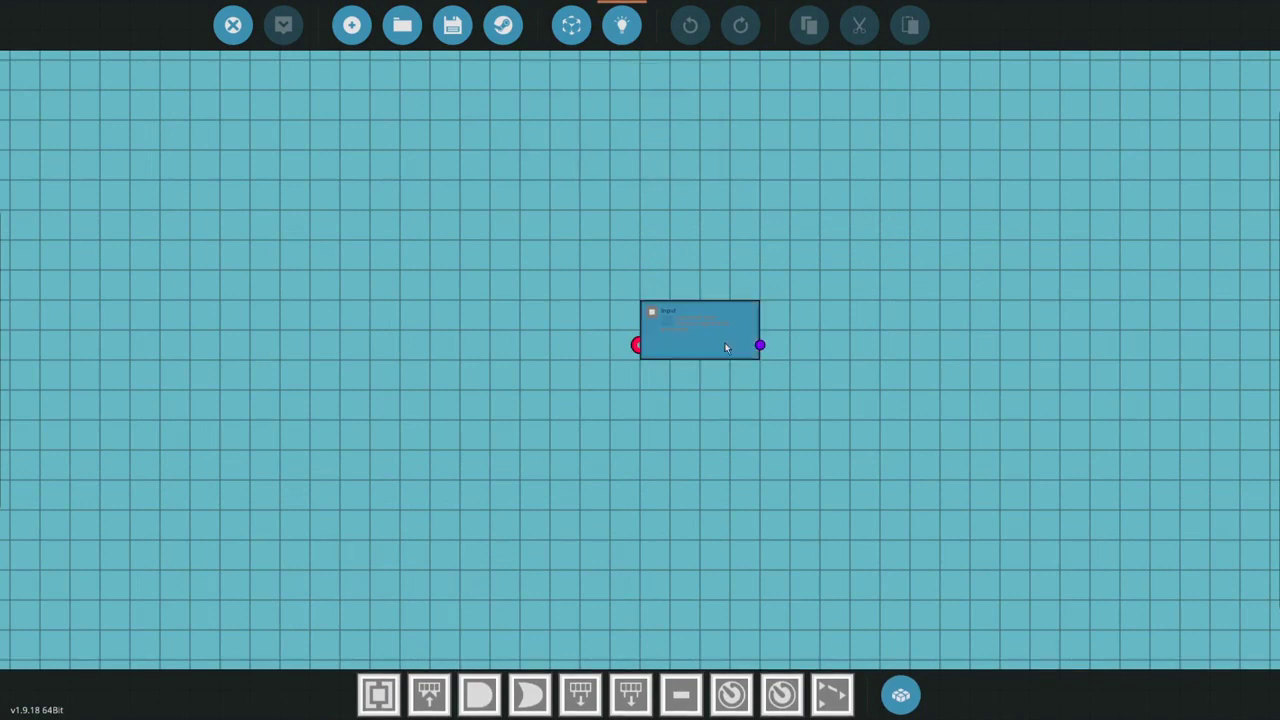
left_click_drag(700, 330, 280, 330)
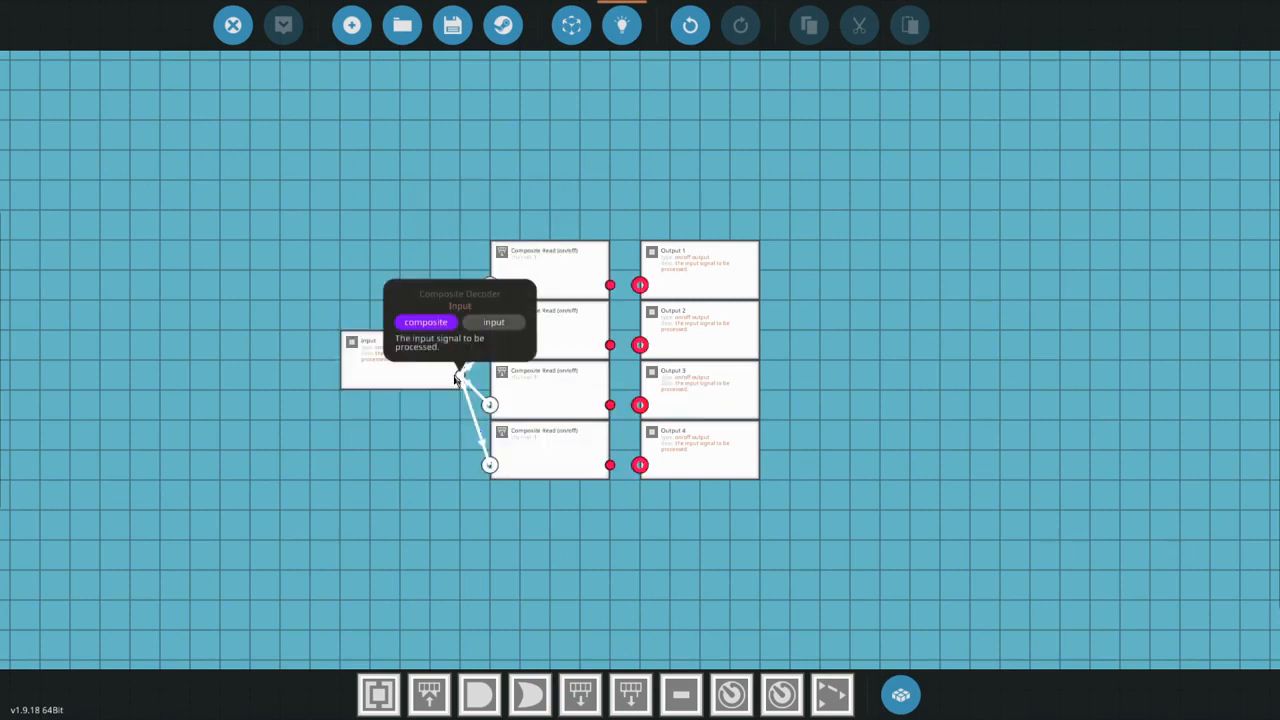
- Set composite reads to channels 2 and 3, then link reads to their Output nodes
left_click(545, 315)
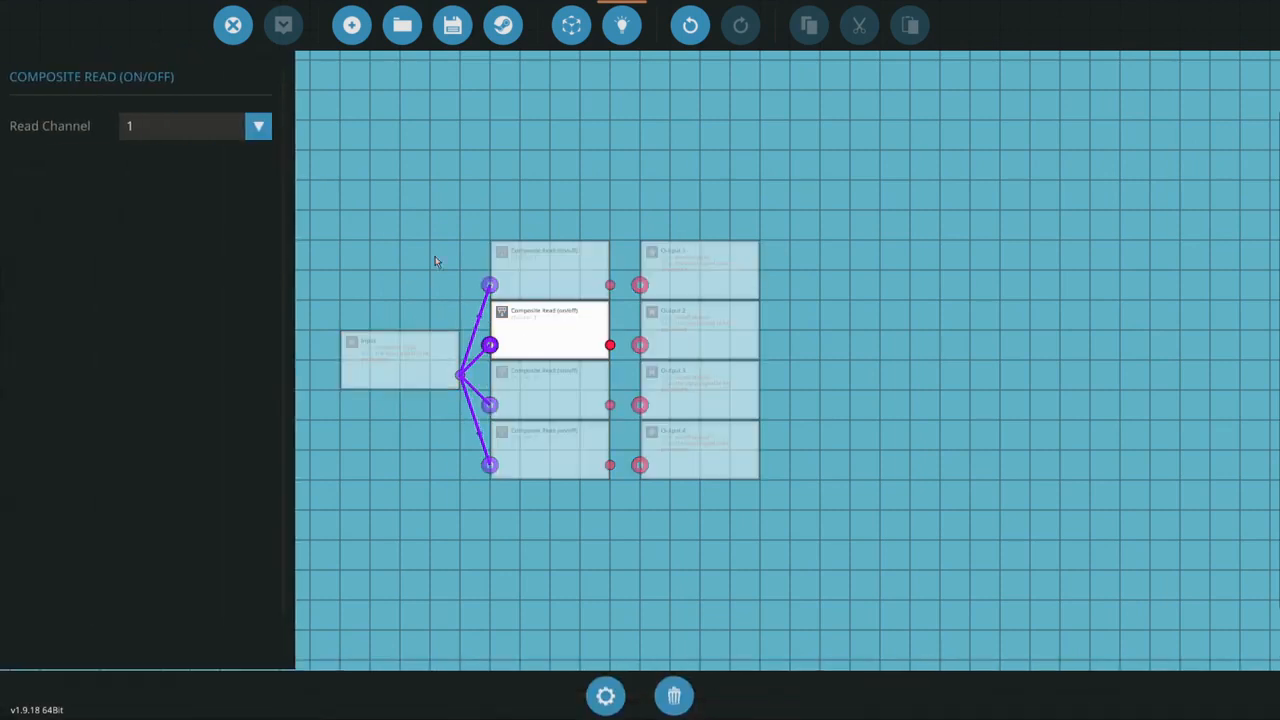
left_click(258, 125)
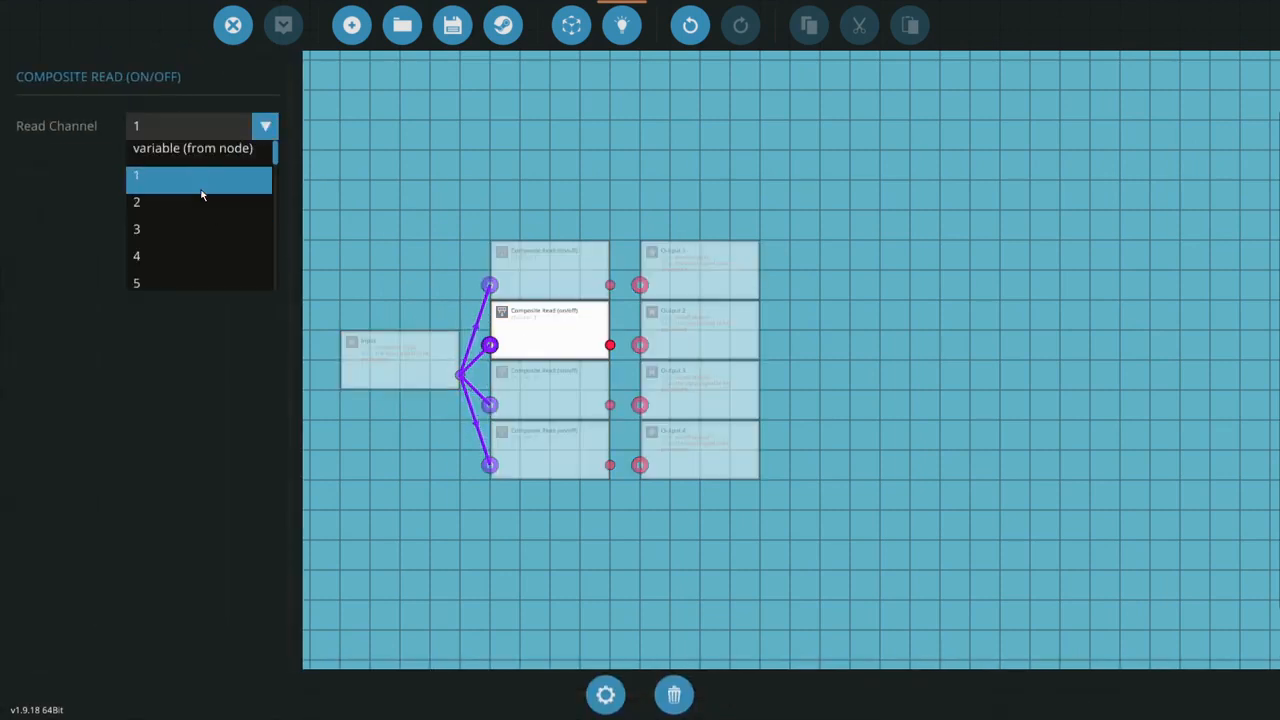
left_click(136, 201)
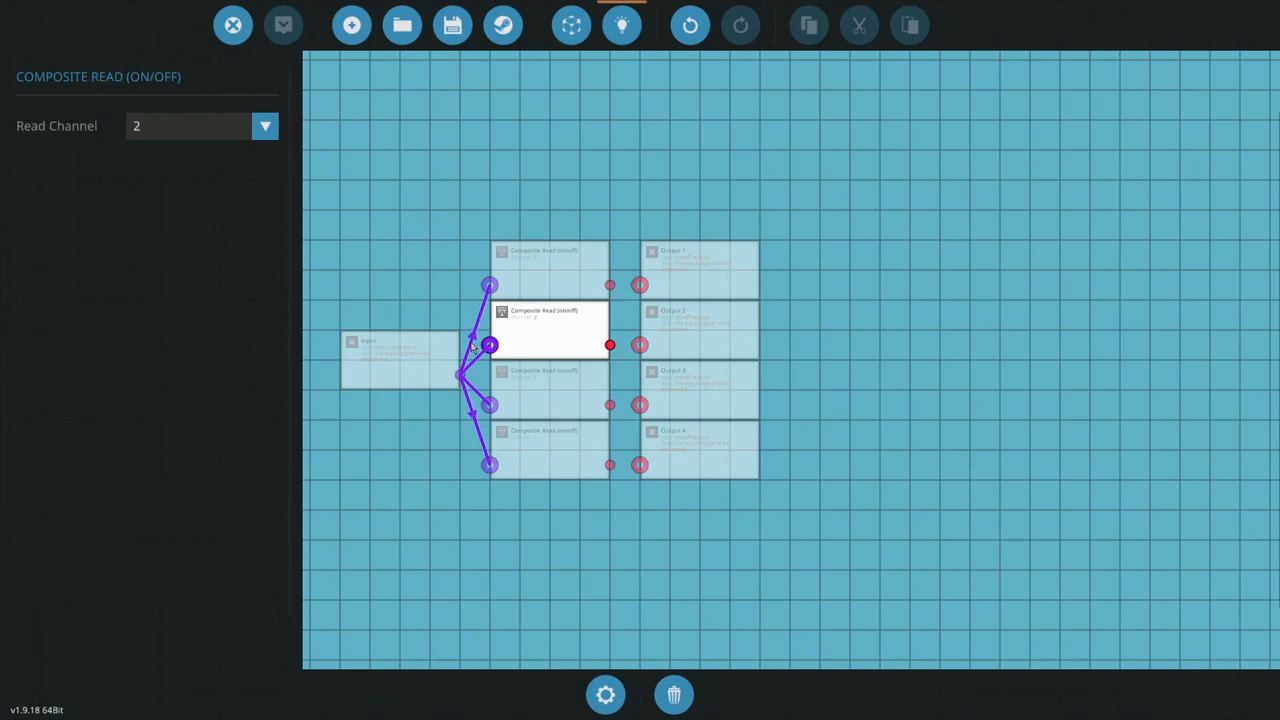
left_click(545, 390)
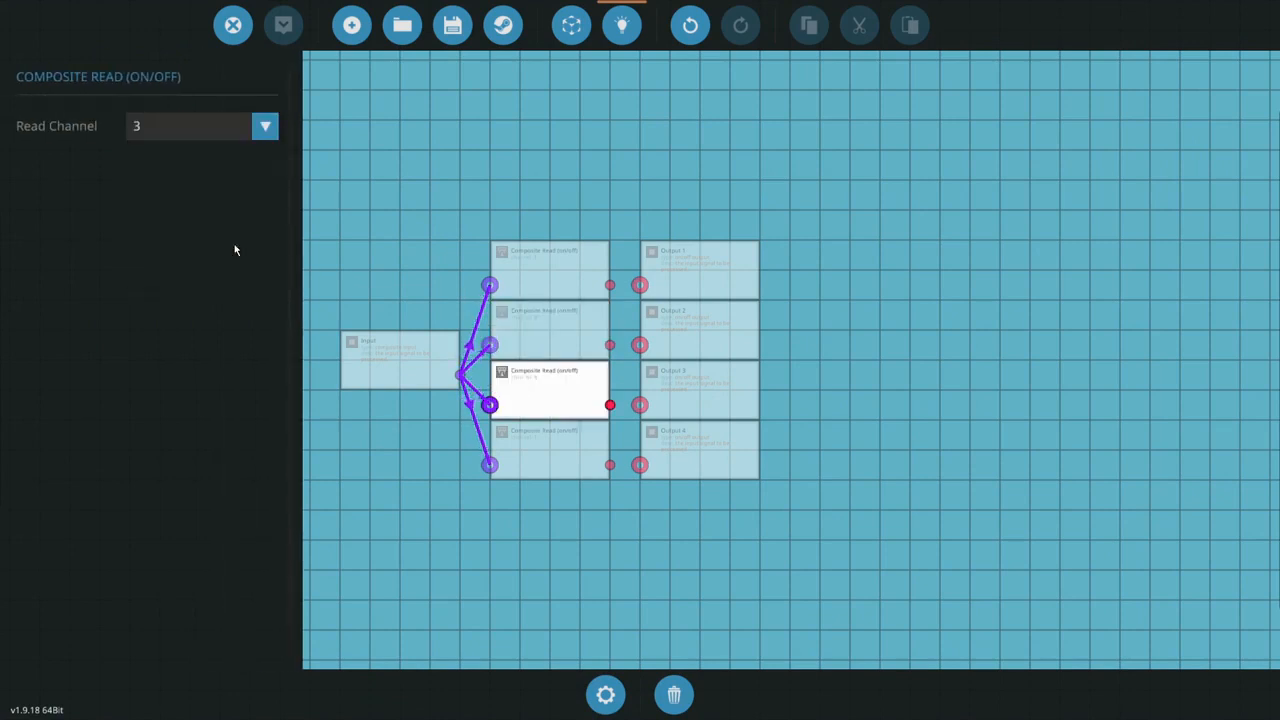
left_click(265, 125)
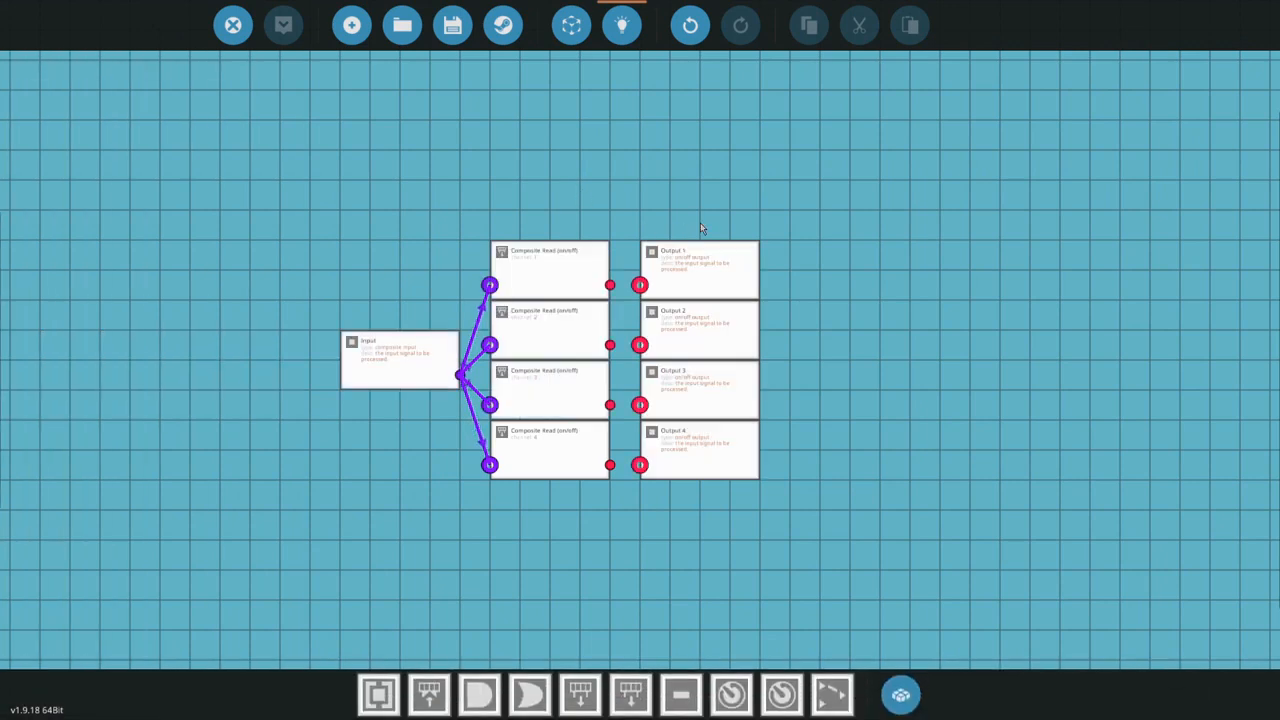
left_click(548, 325)
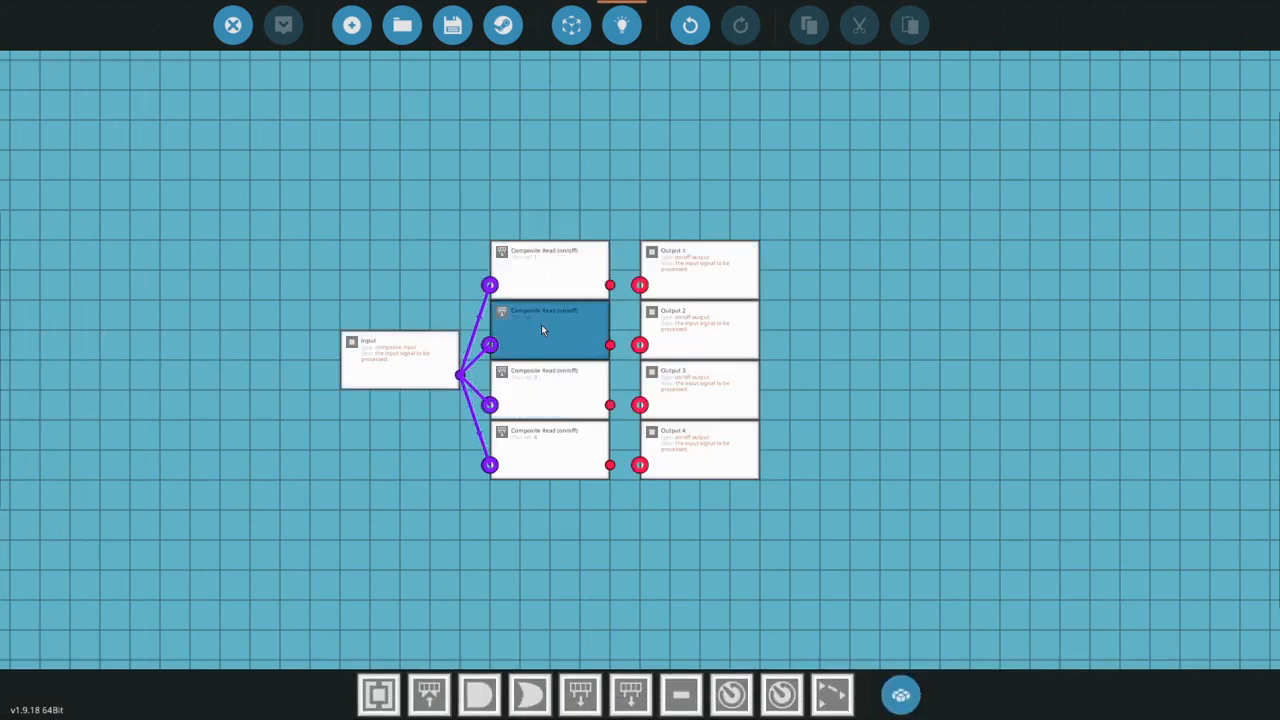
left_click(548, 445)
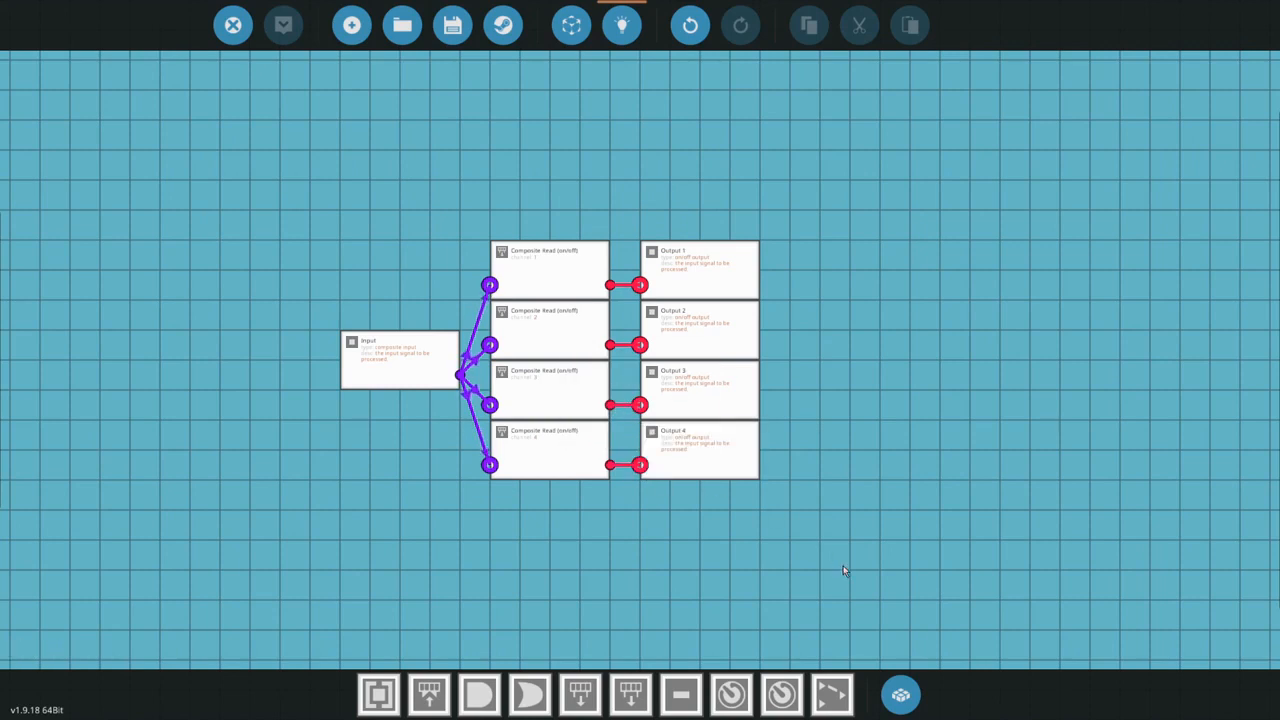
mouse_move(607, 35)
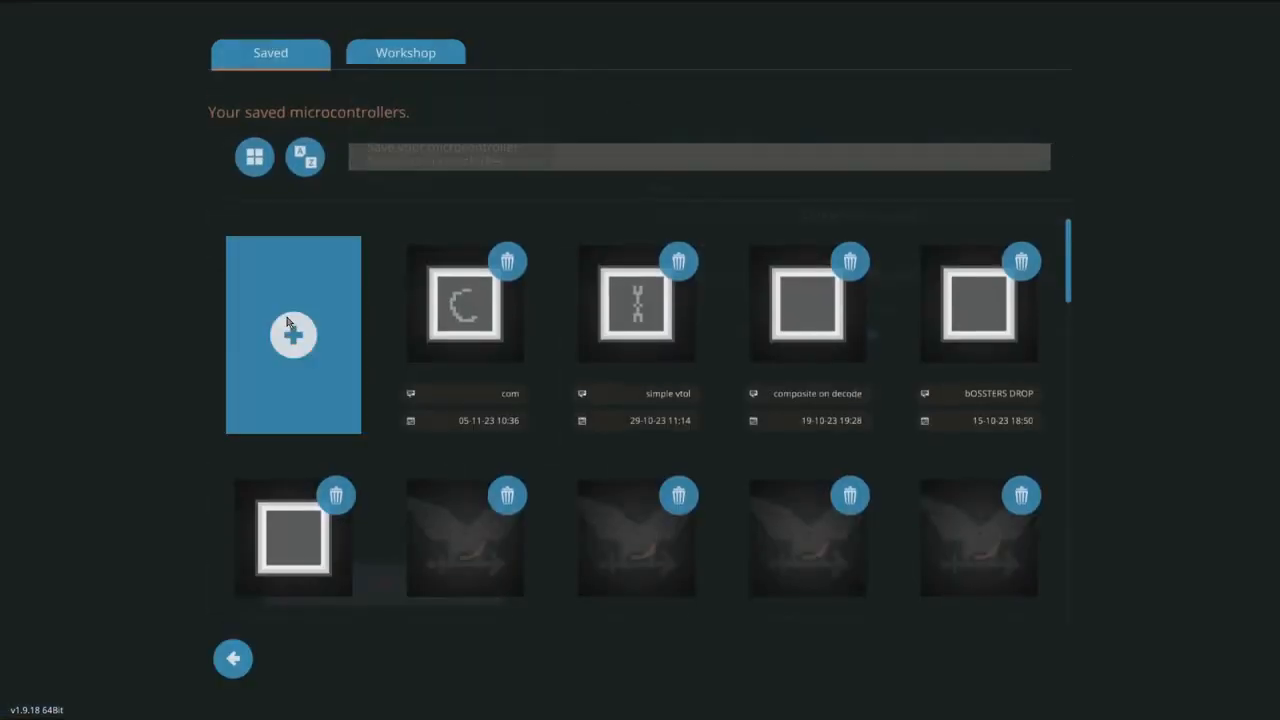
- Enter 'Composite decoder 2' as the save name and confirm
left_click(293, 334)
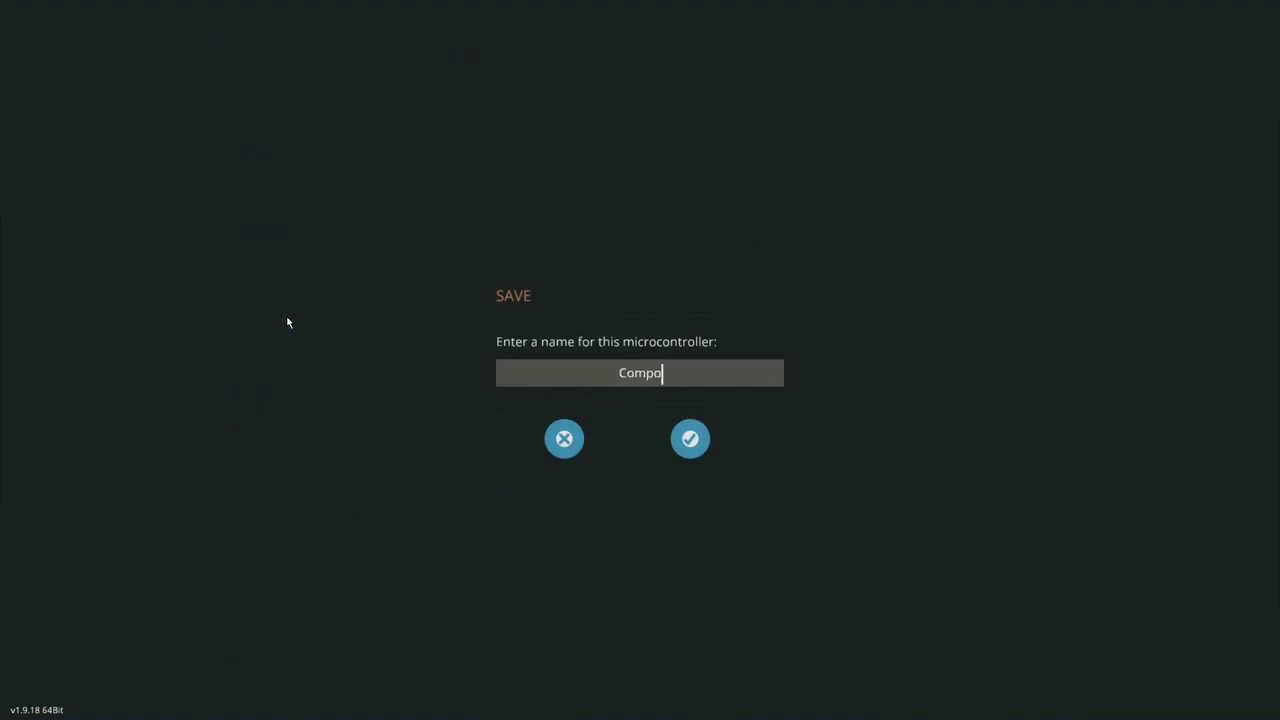
type("site decod")
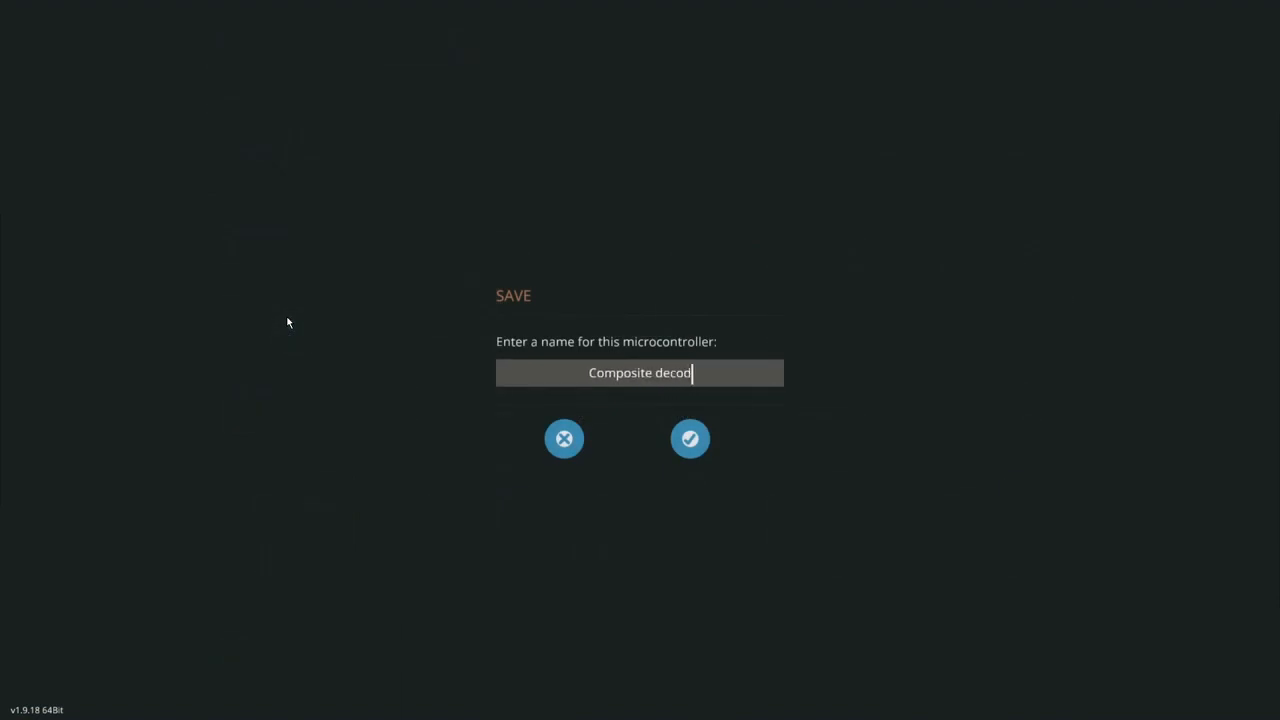
type("er 2")
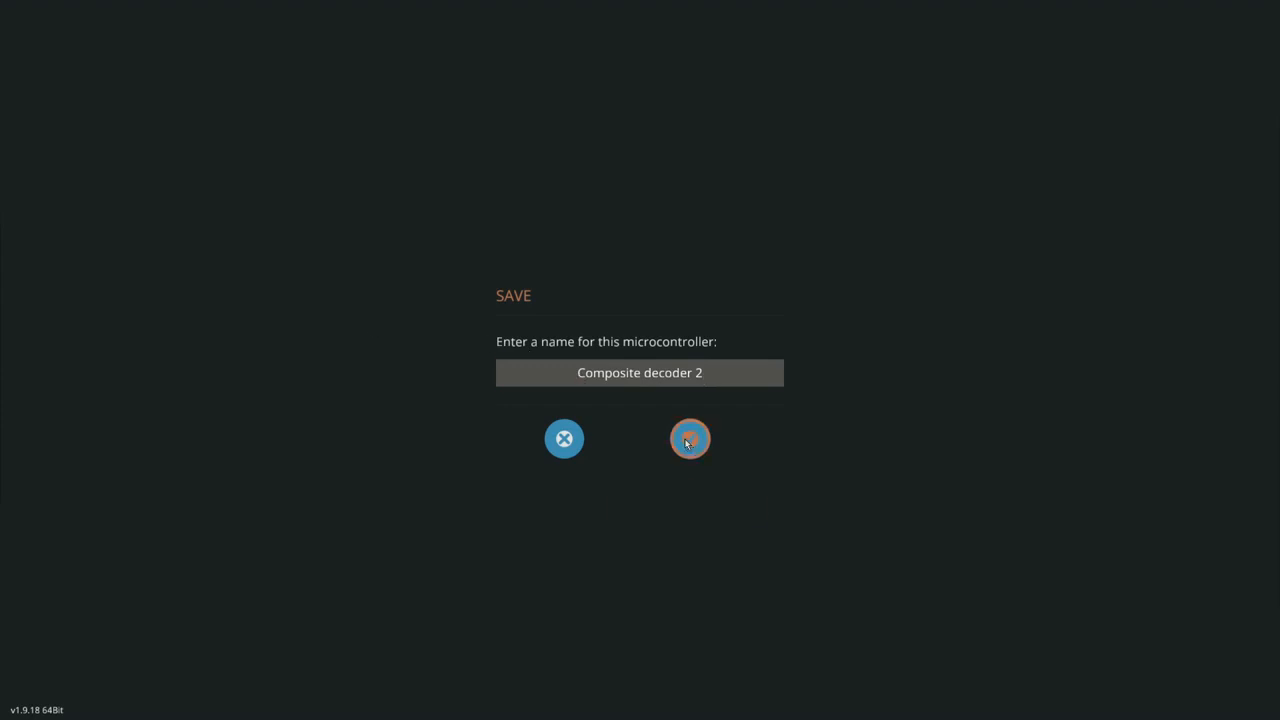
left_click(689, 438)
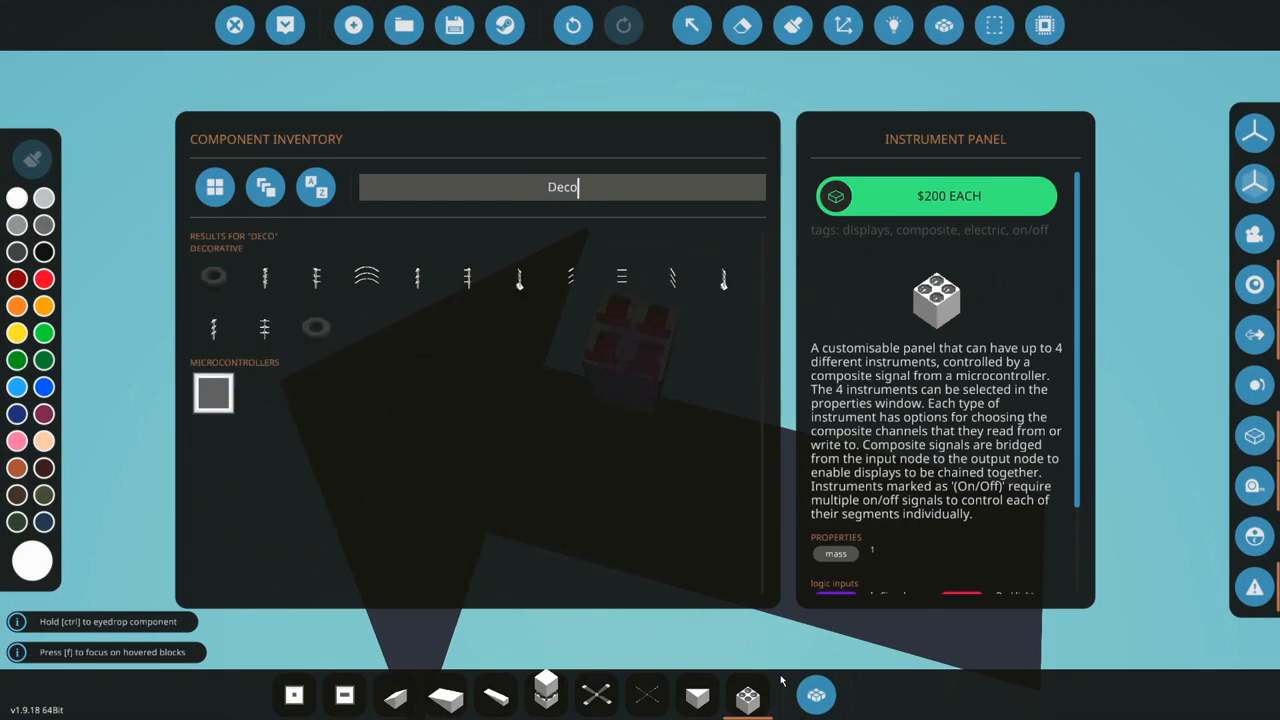
- Place a Composite Decoder beside the instrument panel and wire their composite nodes together
type("der")
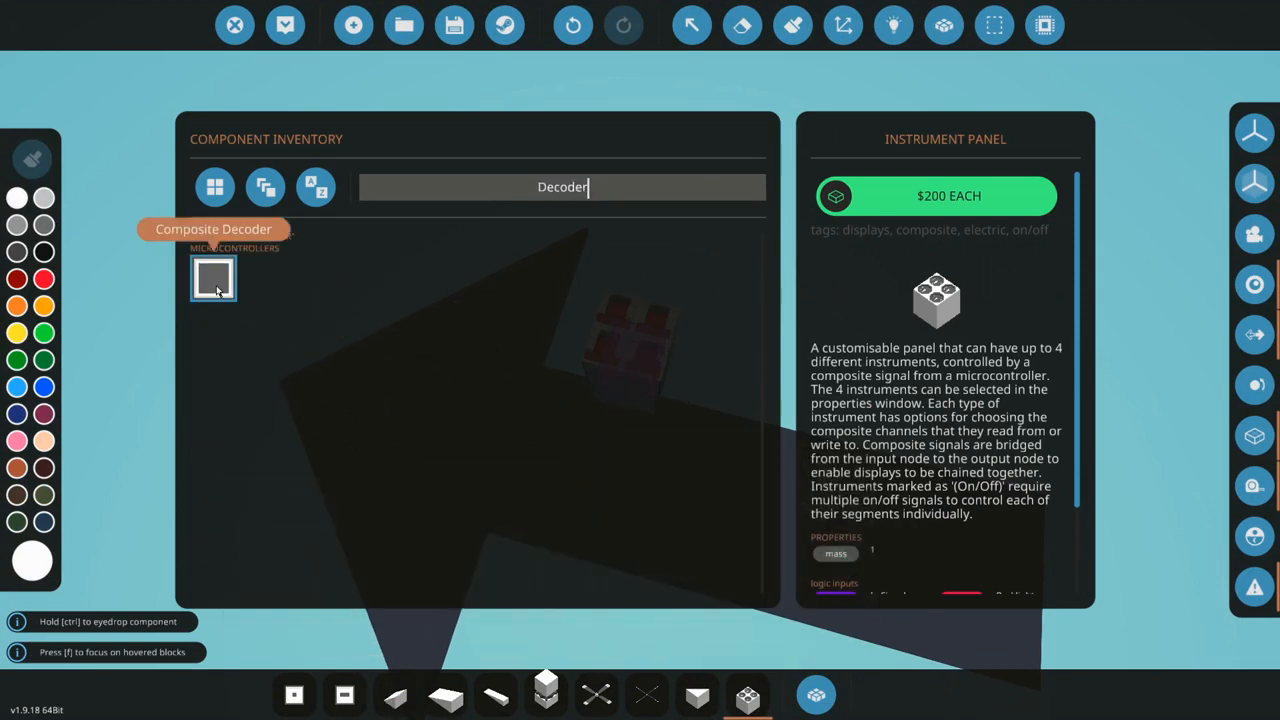
left_click(213, 278)
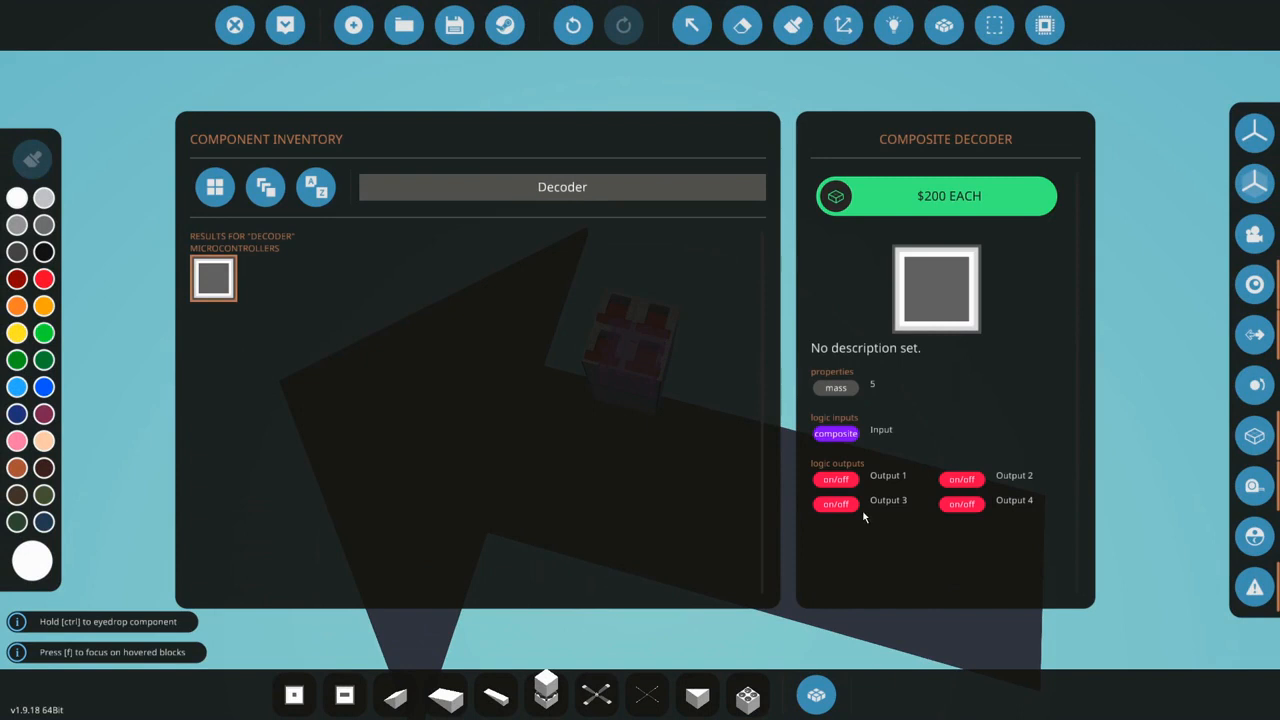
mouse_move(810, 416)
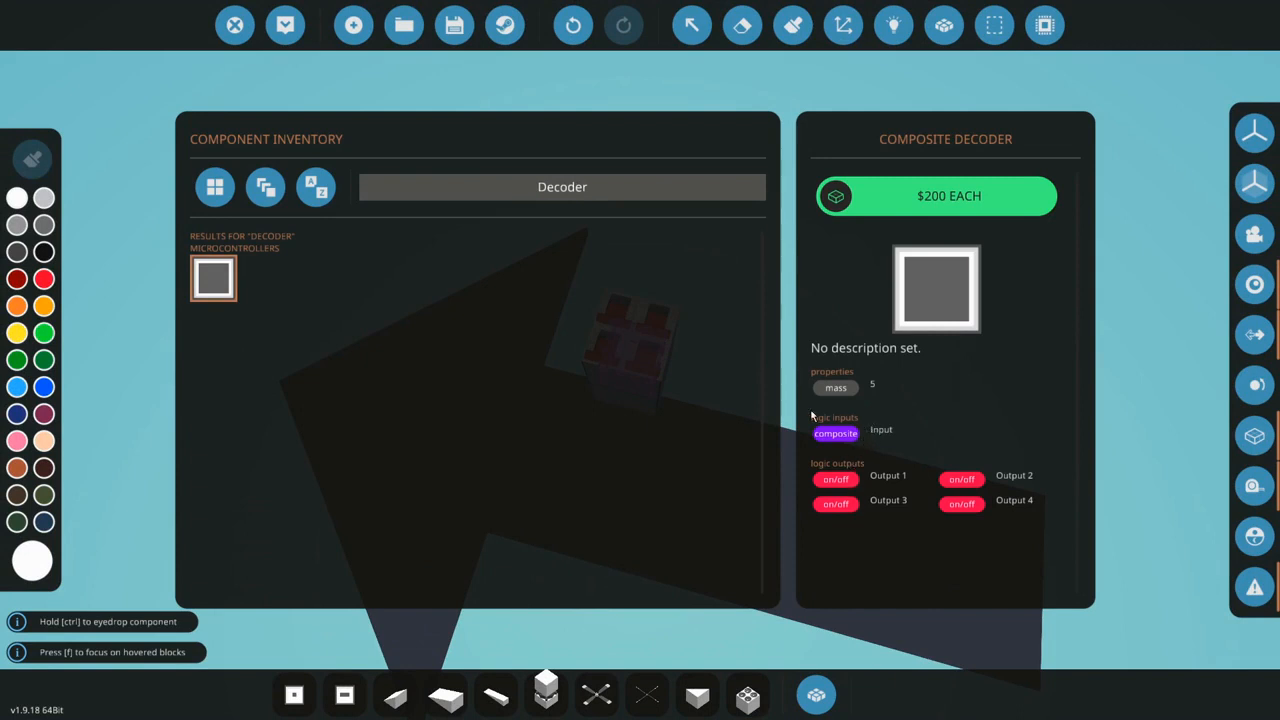
mouse_move(213, 278)
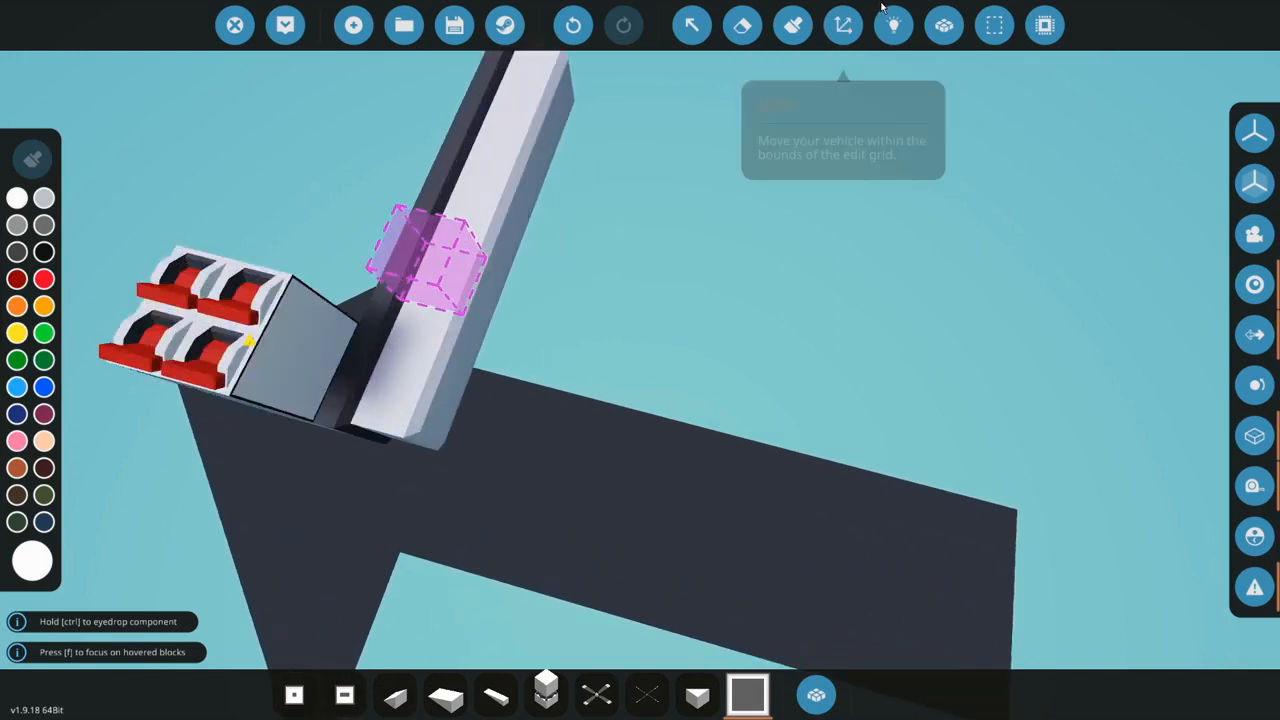
left_click(892, 25)
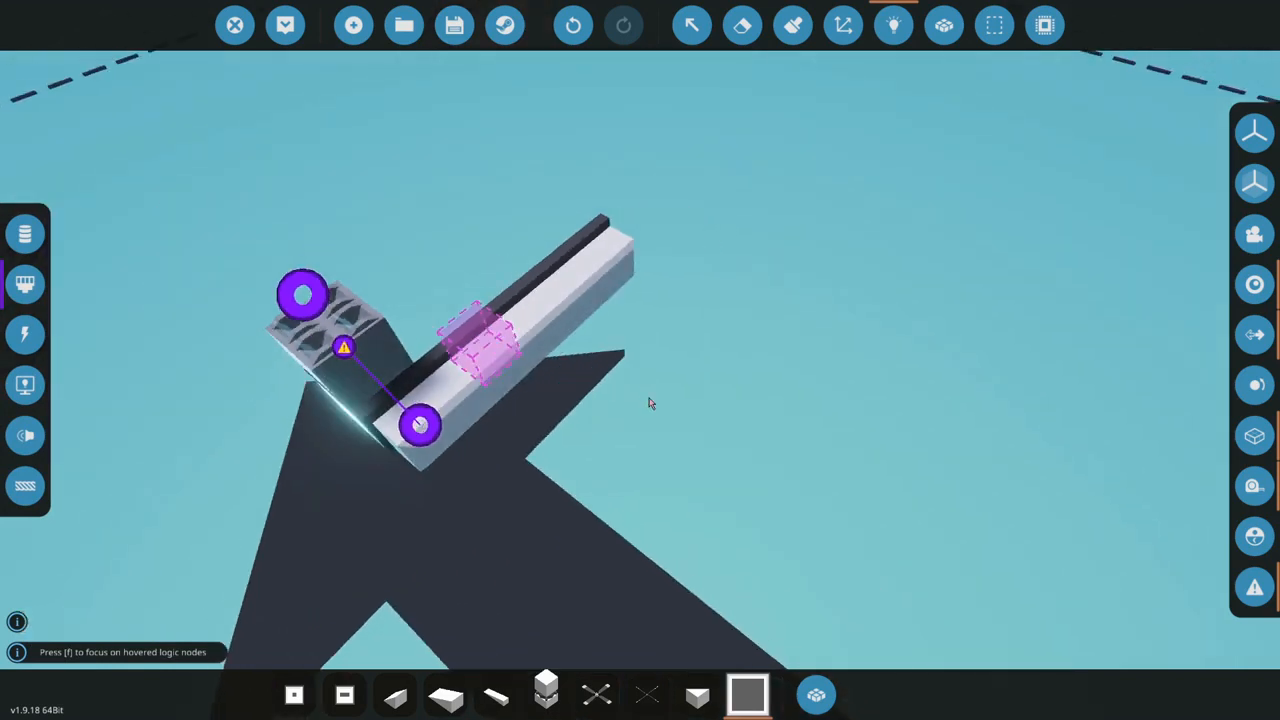
left_click(816, 693)
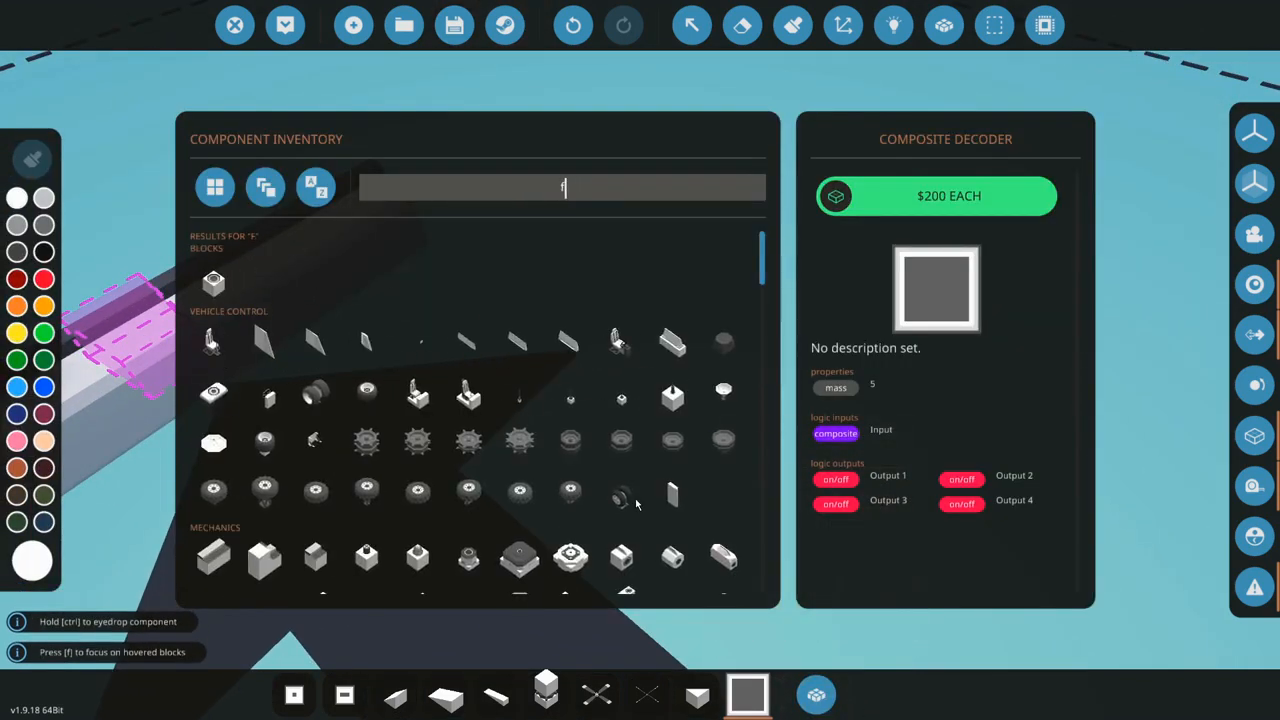
- Add four flare launchers and set one to Infrared, Illumination Parachute flares
type("lare")
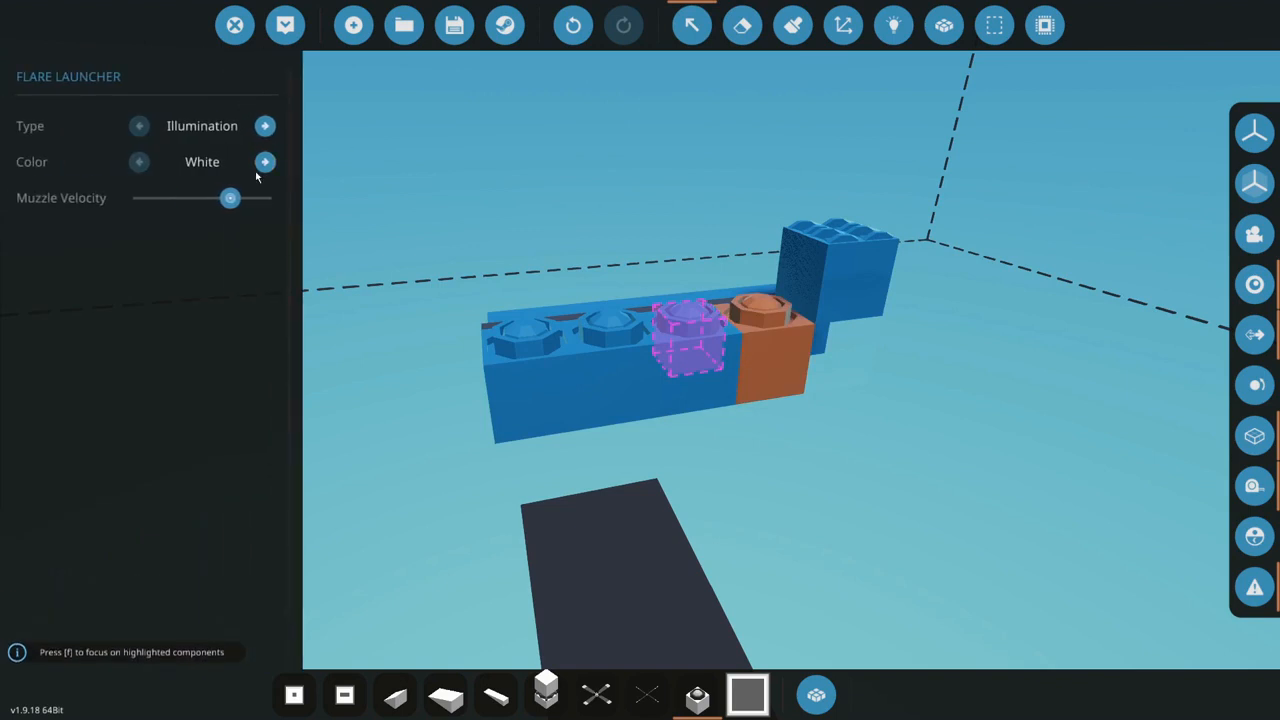
mouse_move(262, 198)
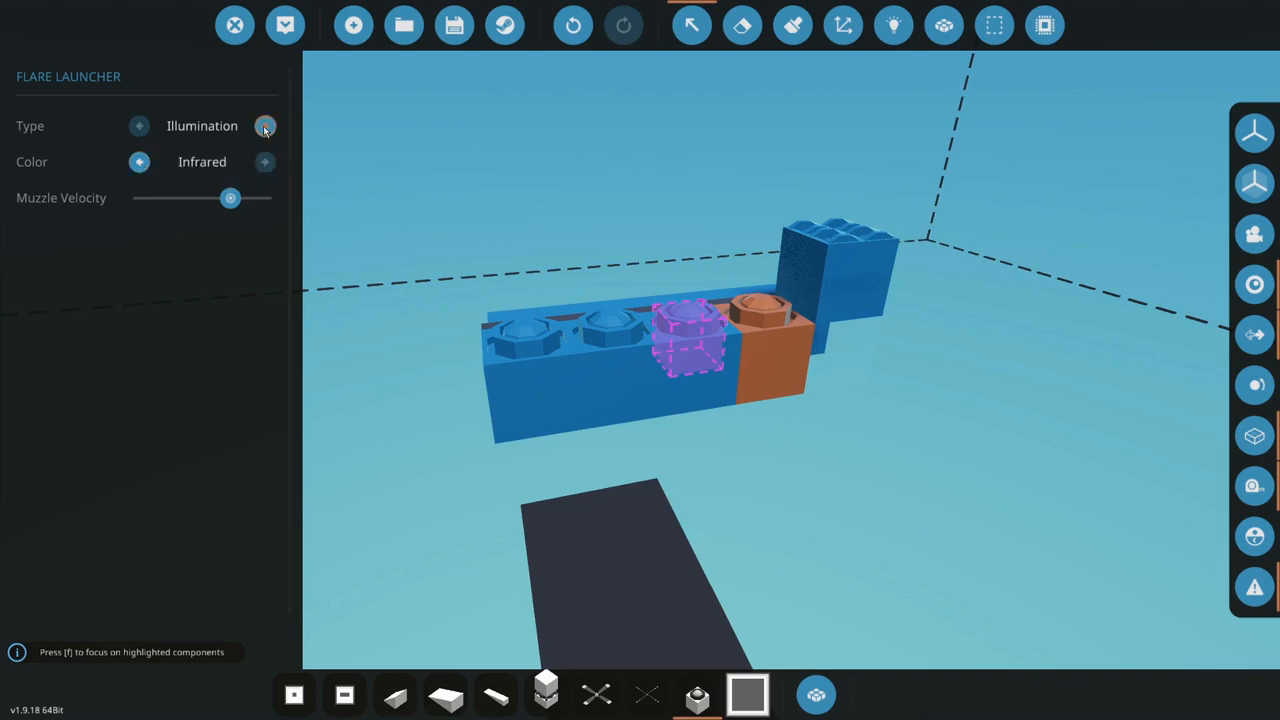
left_click(265, 126)
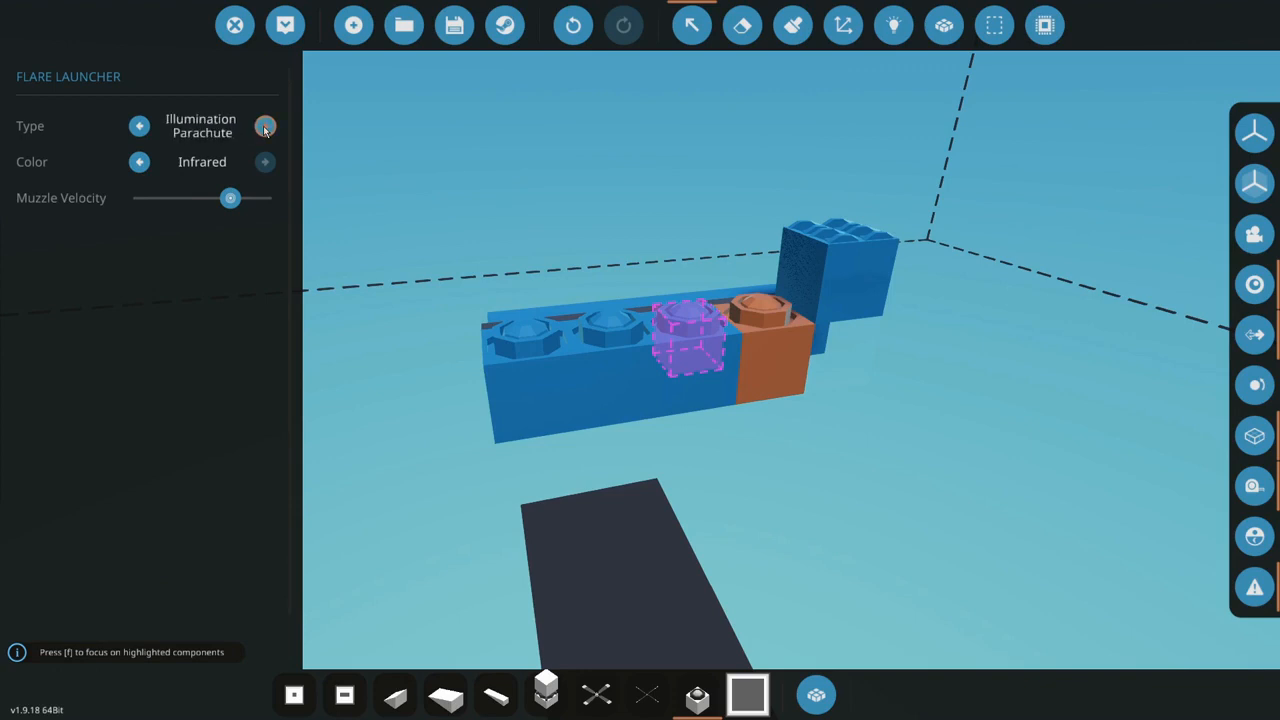
left_click(265, 125)
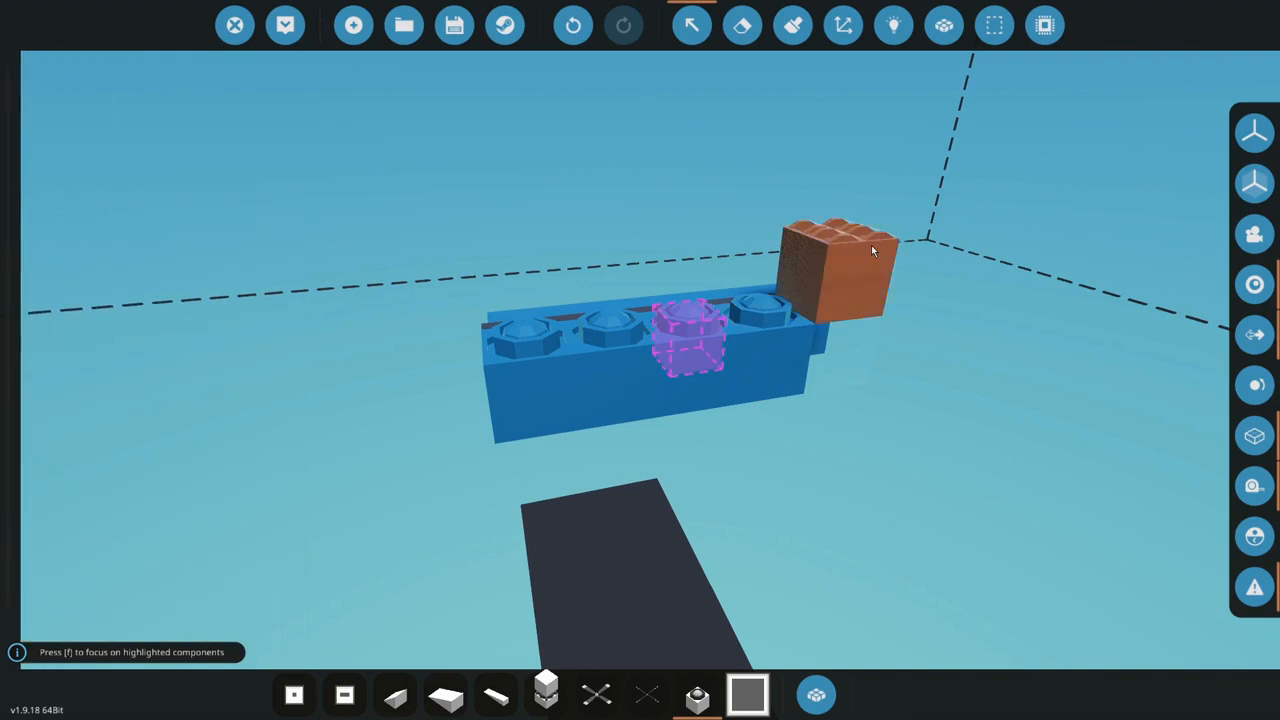
left_click(893, 25)
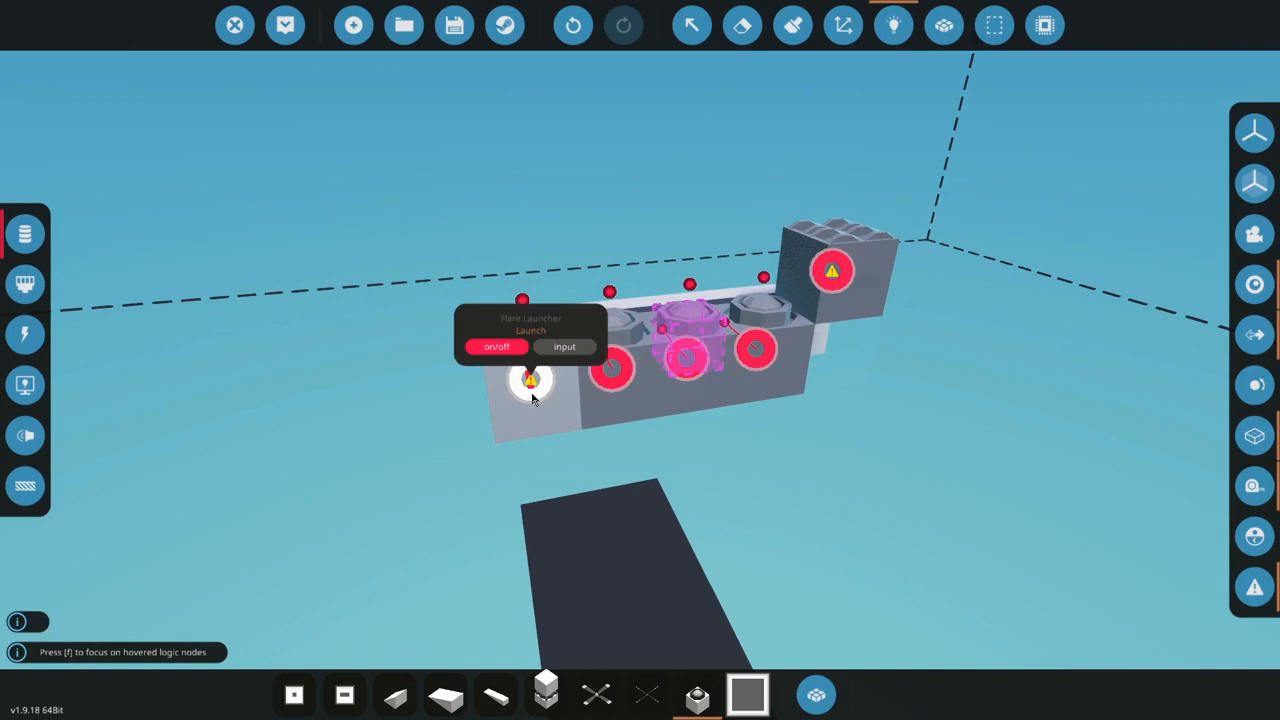
- Link the flare launcher Launch inputs, then spawn and confirm Launch reads False
left_click(893, 25)
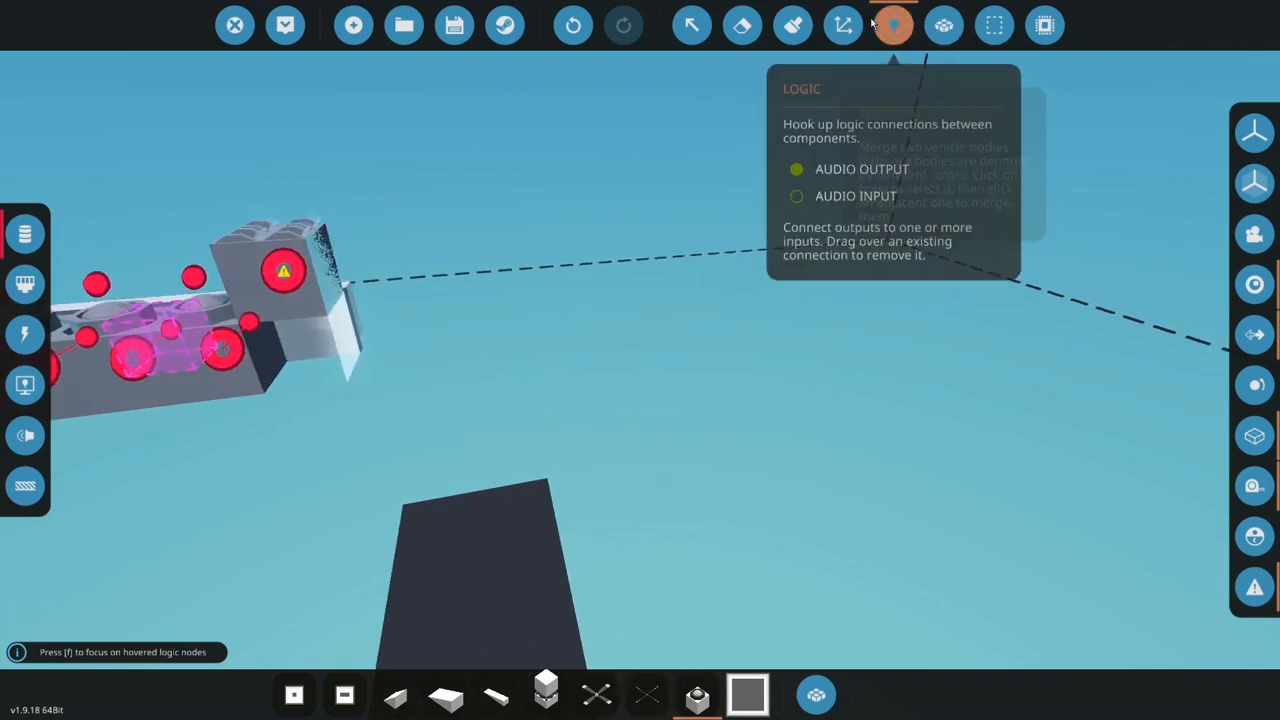
left_click(892, 25)
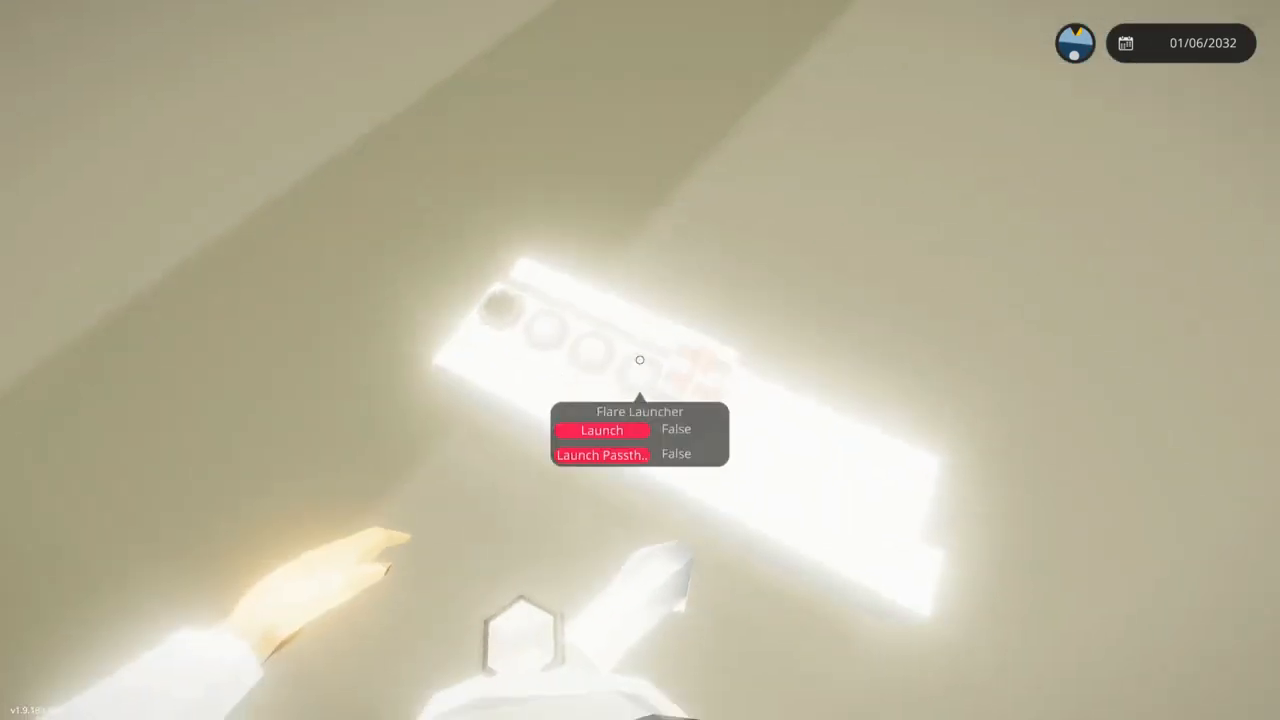
- Exit the world test and reopen the vehicle in the workbench editor
left_click(601, 430)
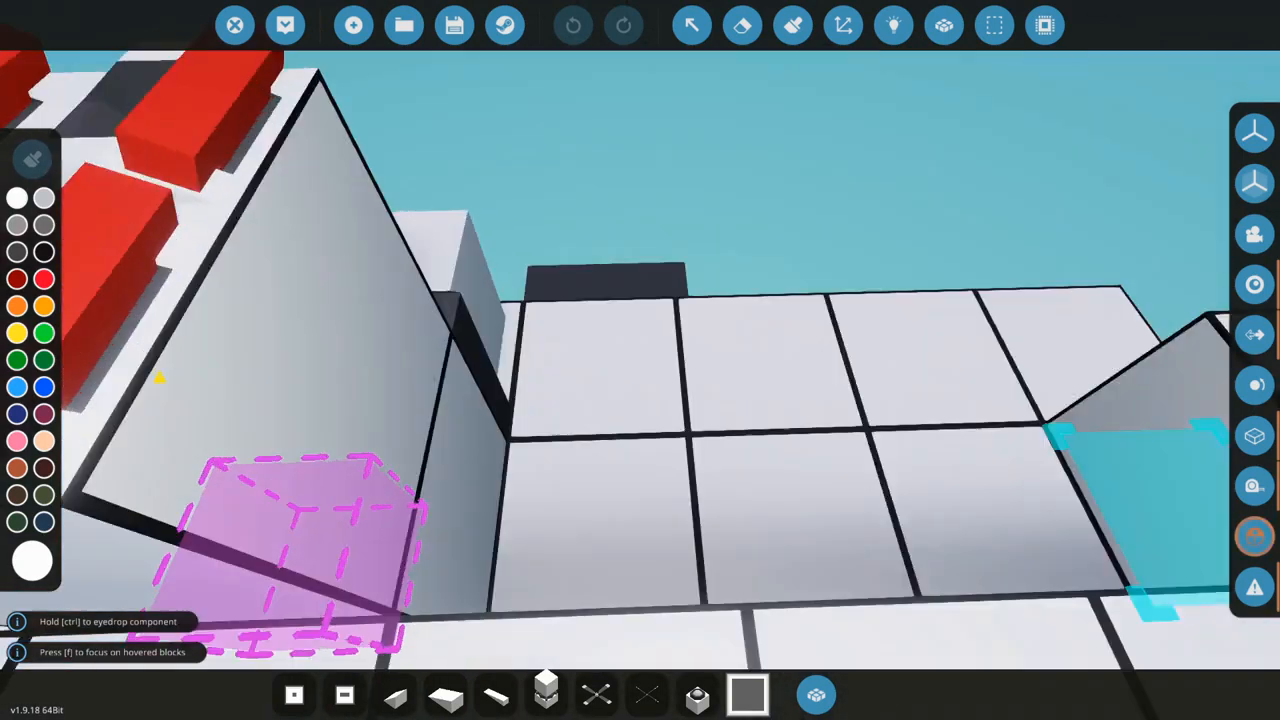
mouse_move(742, 25)
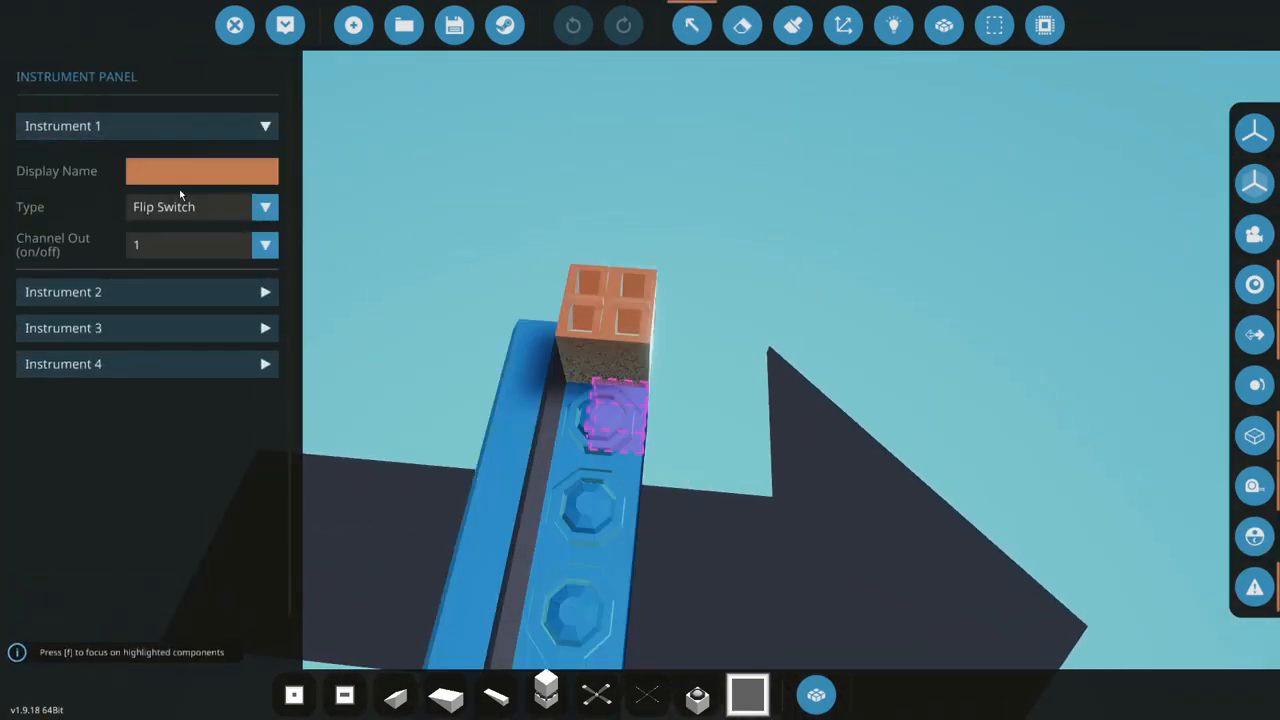
- Set the instrument panel's Instrument 1 to a Dial on channel 1 and check its links
left_click(265, 207)
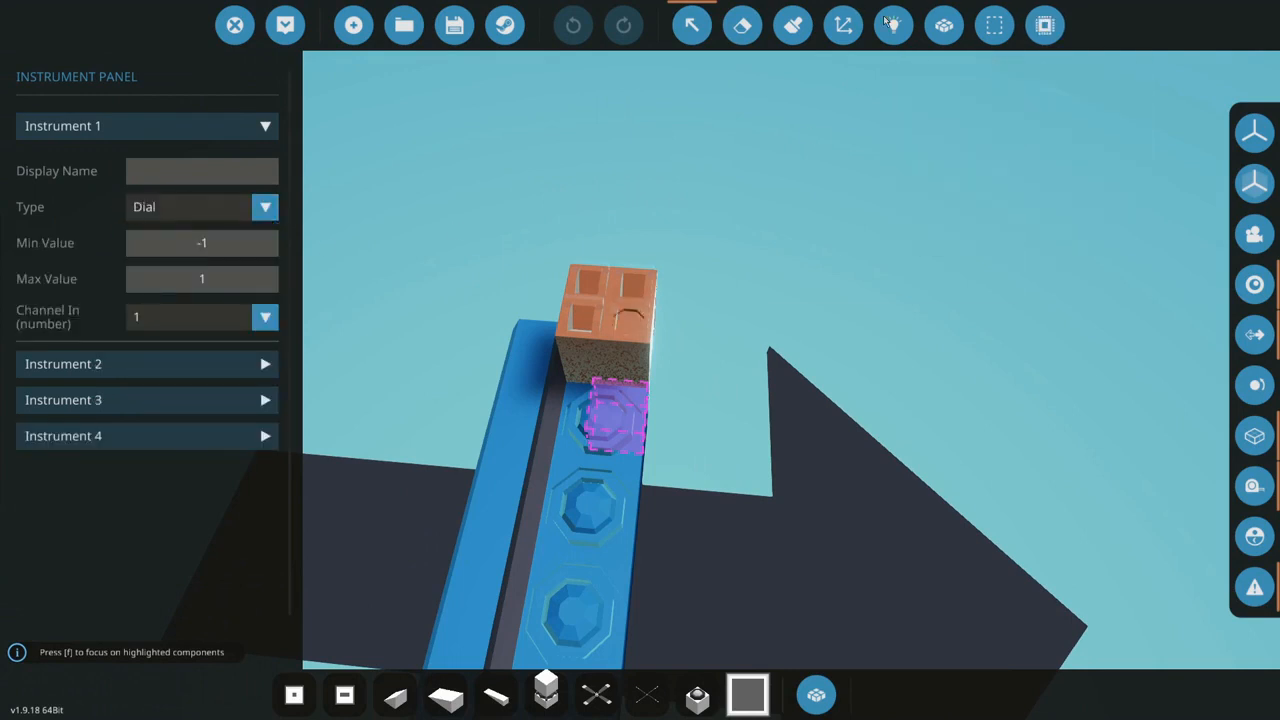
left_click(892, 25)
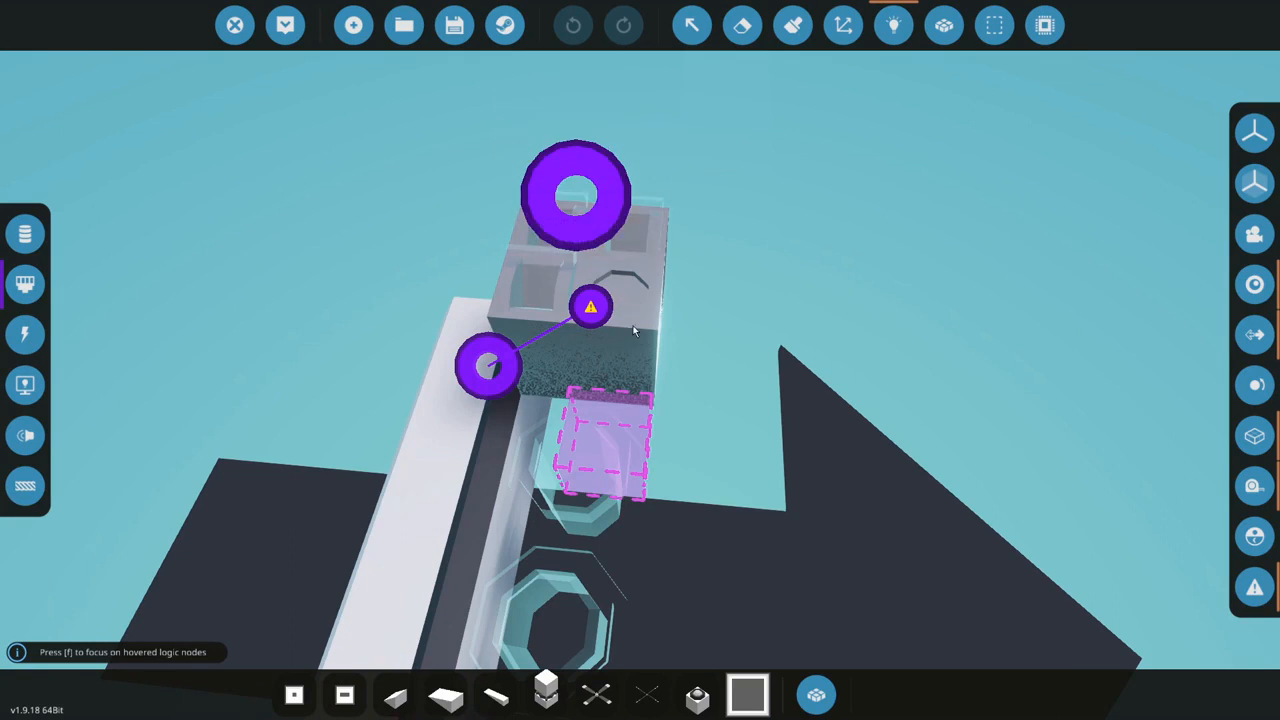
mouse_move(575, 193)
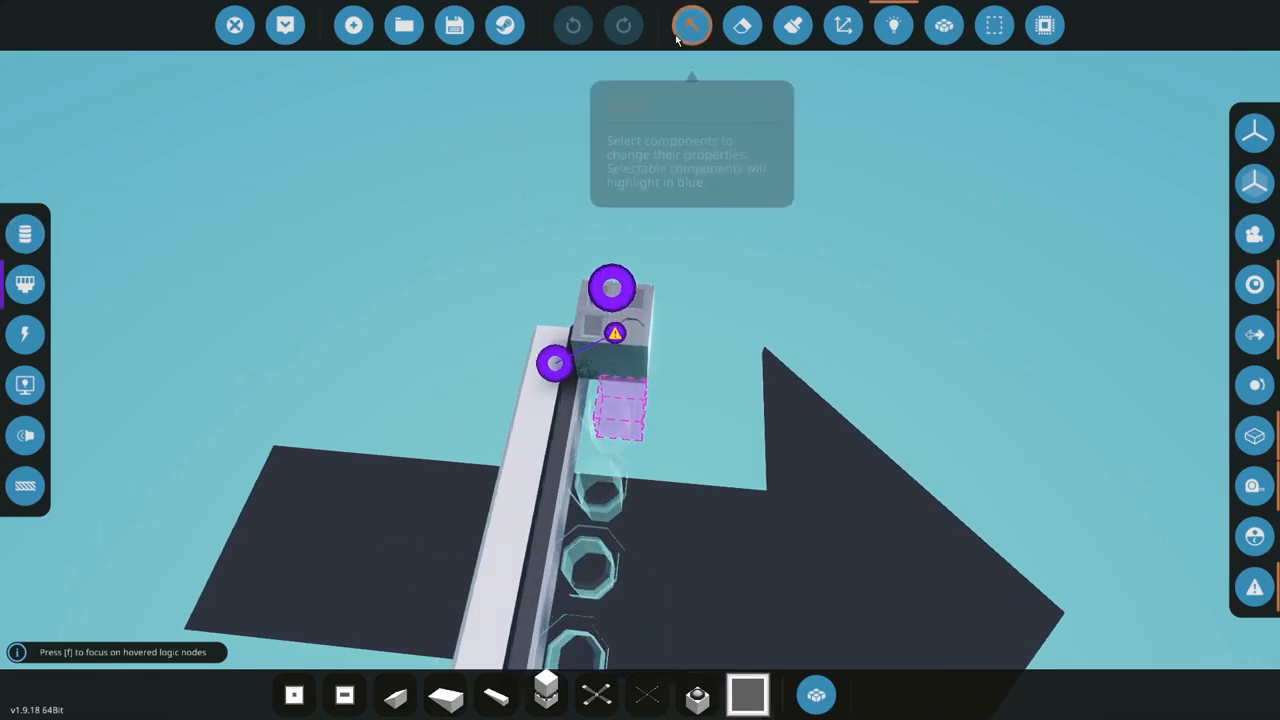
left_click(691, 25)
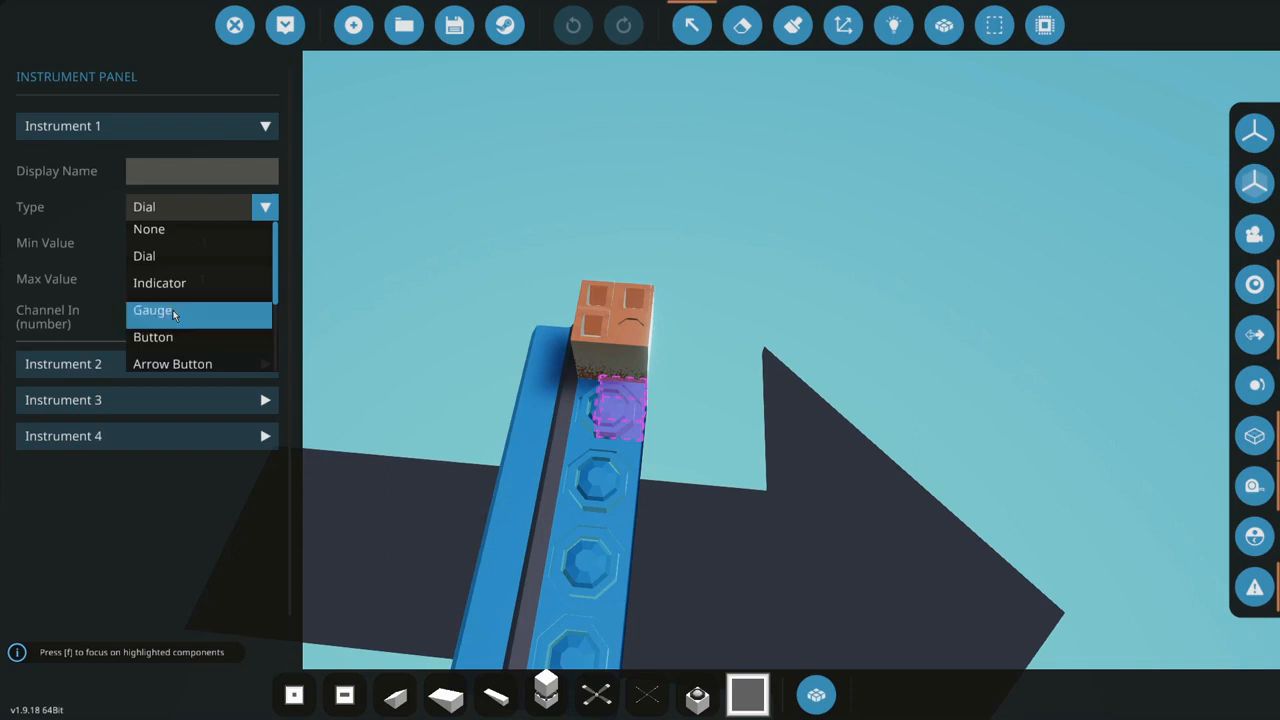
mouse_move(160, 283)
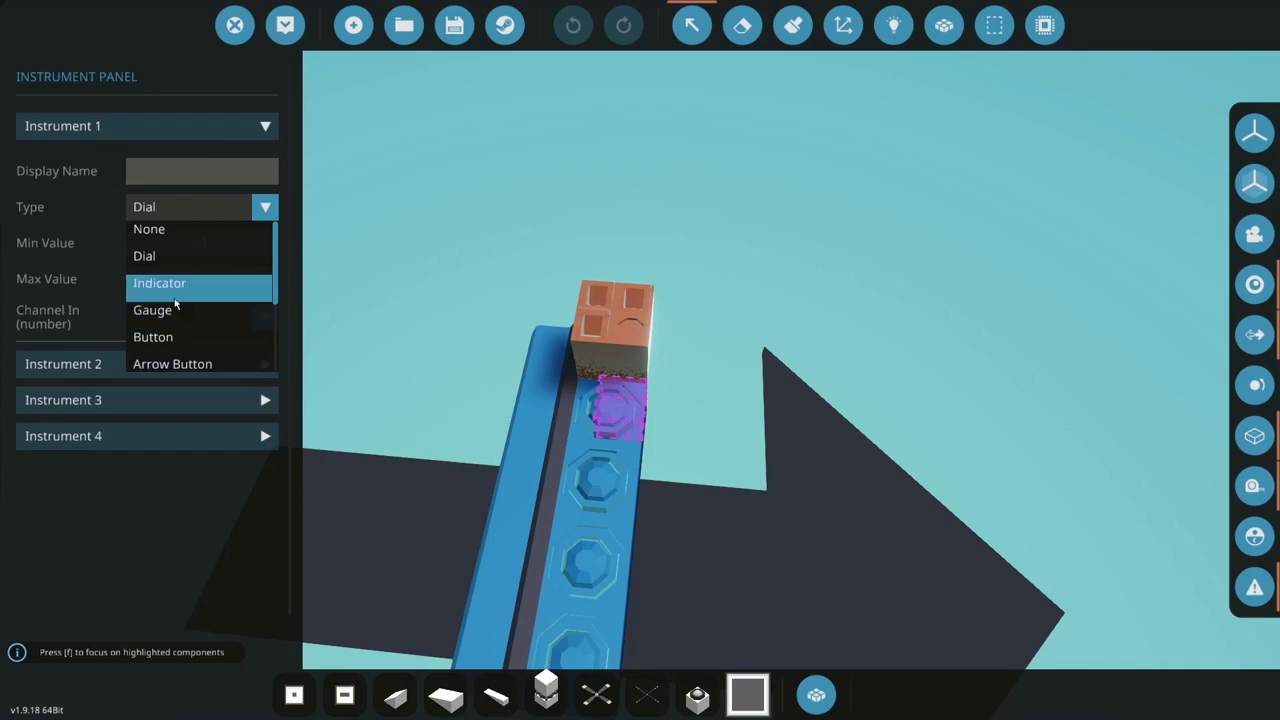
- Switch Instrument 1 to a vertical Gauge on channel 1 and close the property panel
left_click(152, 309)
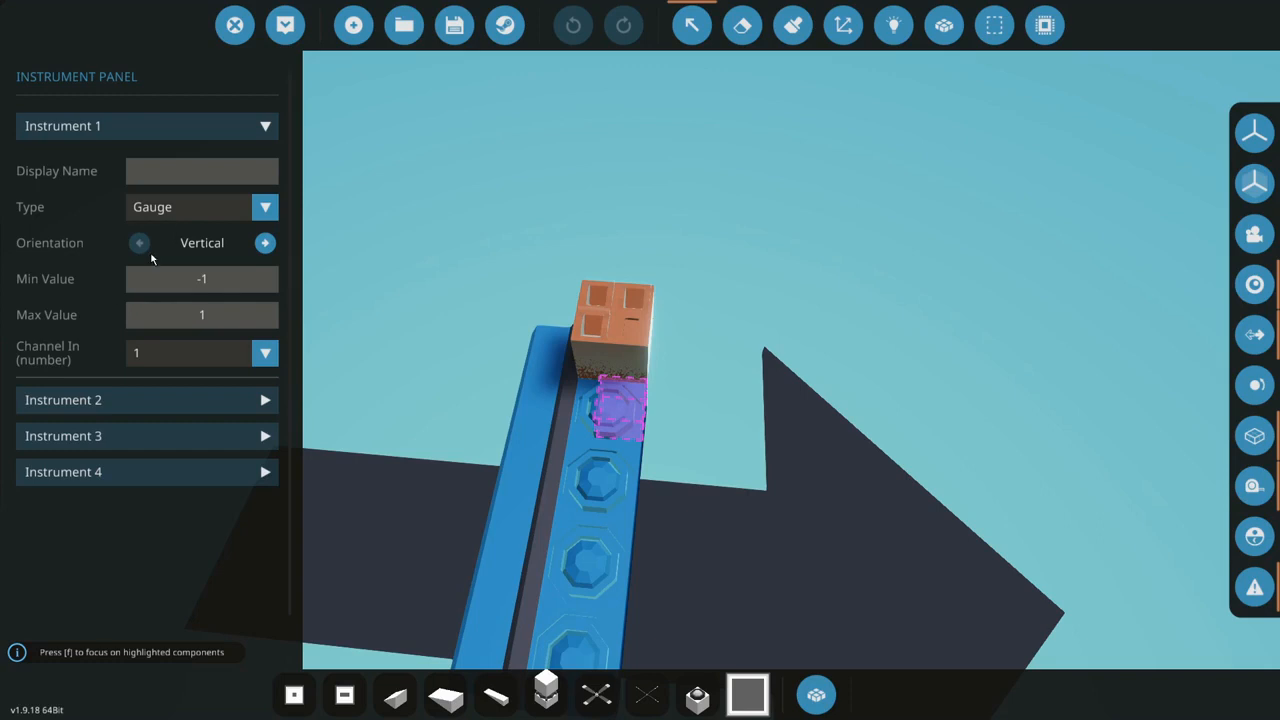
left_click(264, 207)
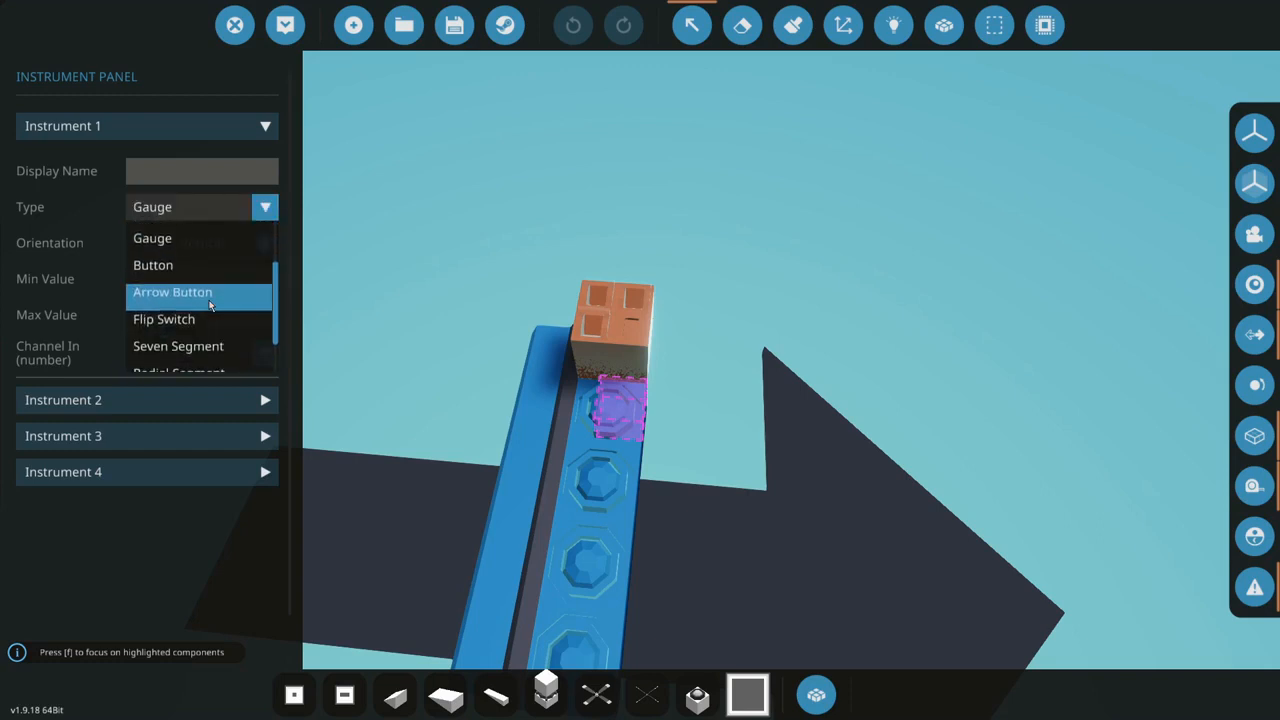
mouse_move(228, 305)
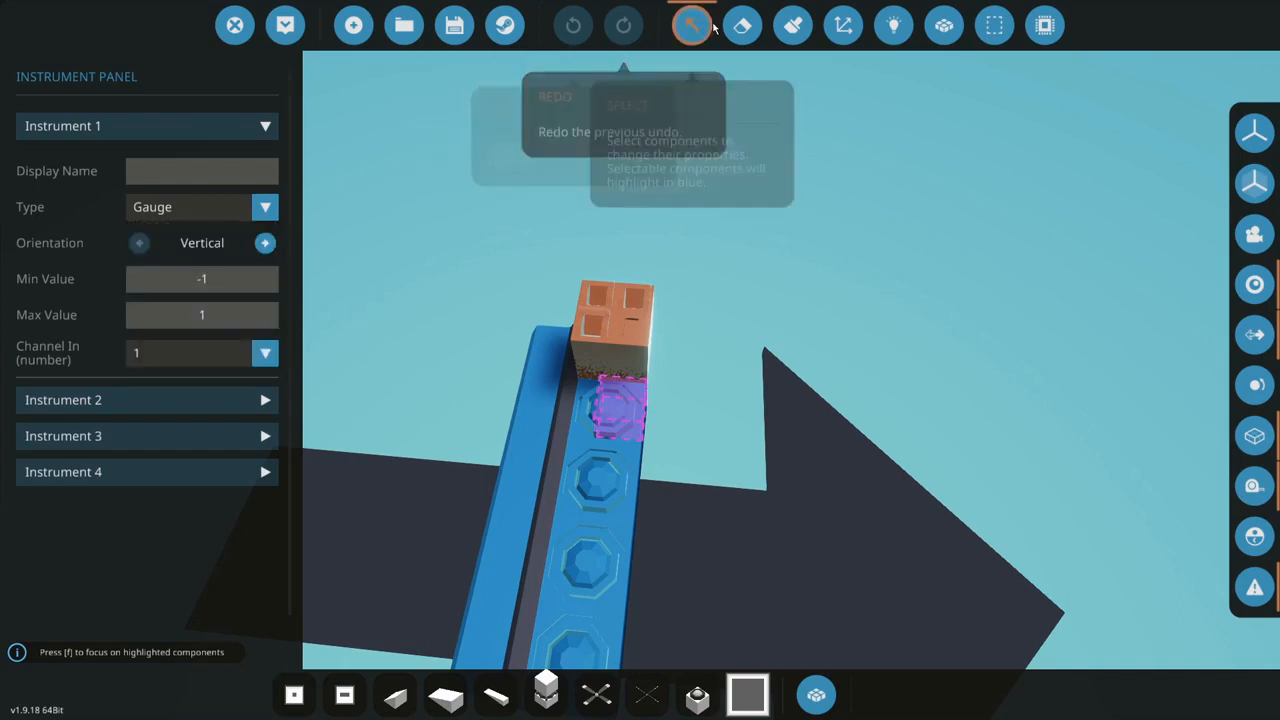
left_click(690, 25)
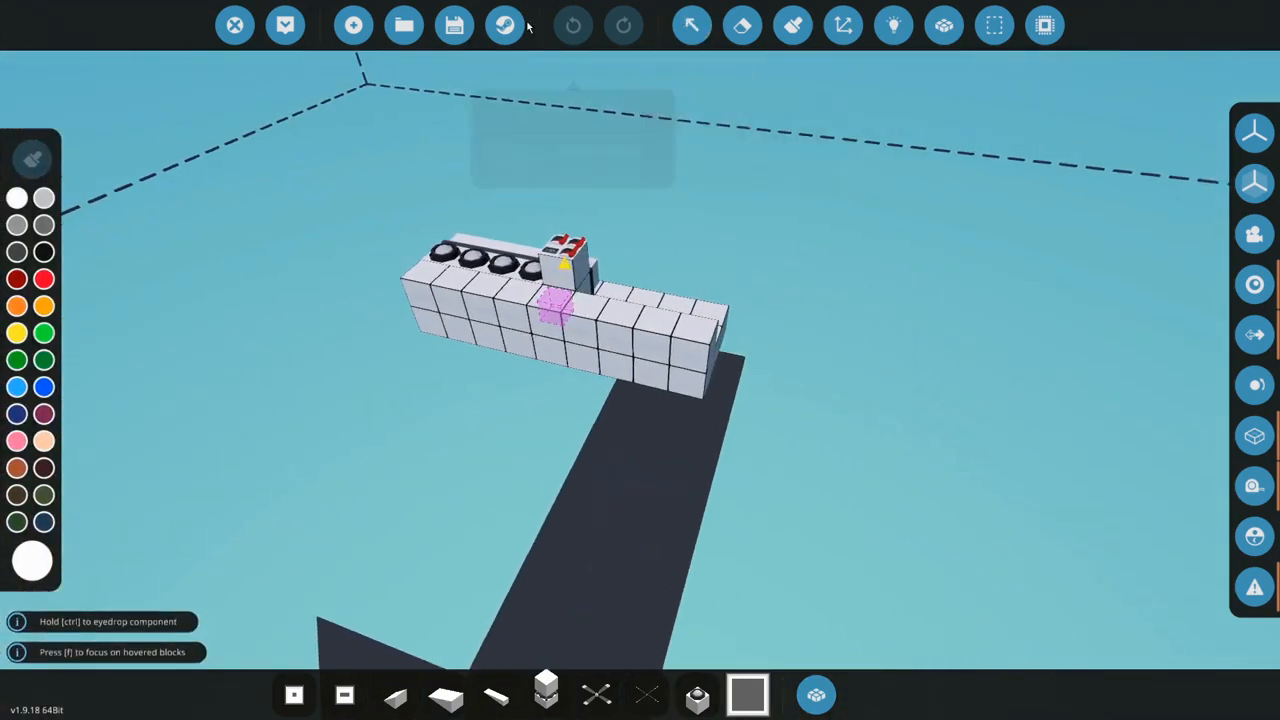
left_click(234, 25)
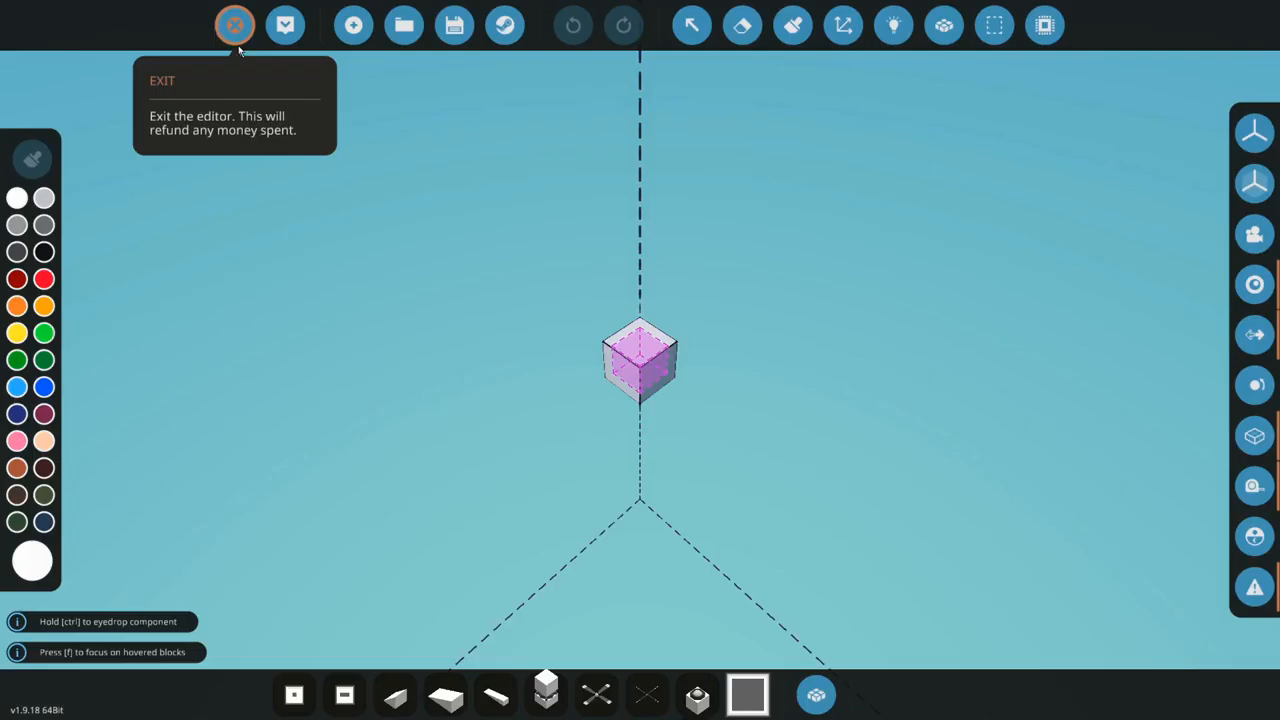
- Place a Pilot Seat on the starting block and view its logic nodes
left_click(843, 25)
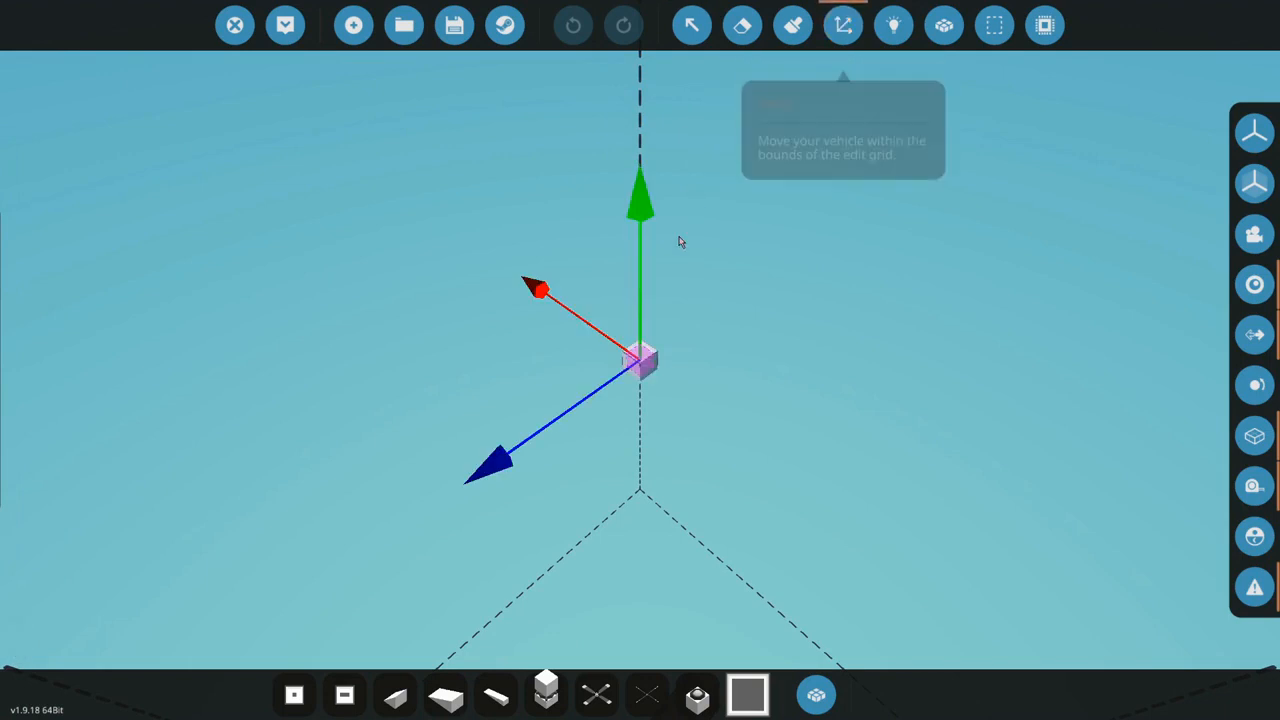
left_click(597, 694)
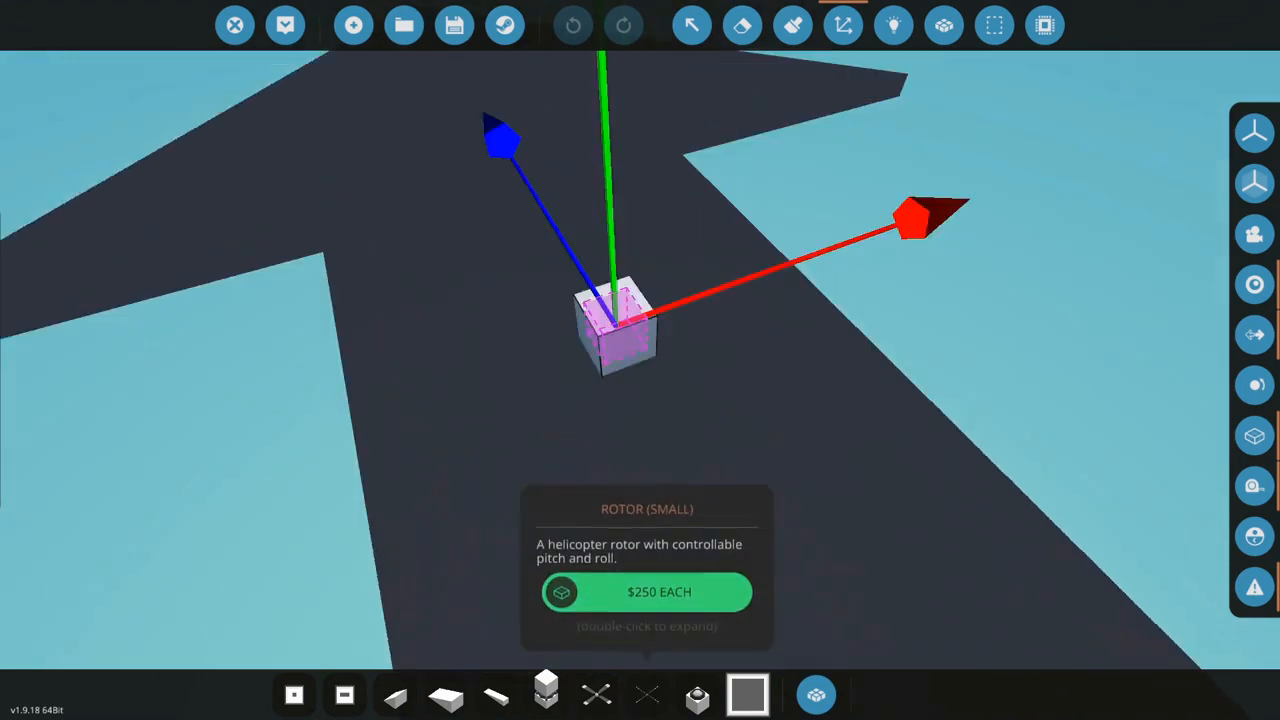
left_click(815, 694)
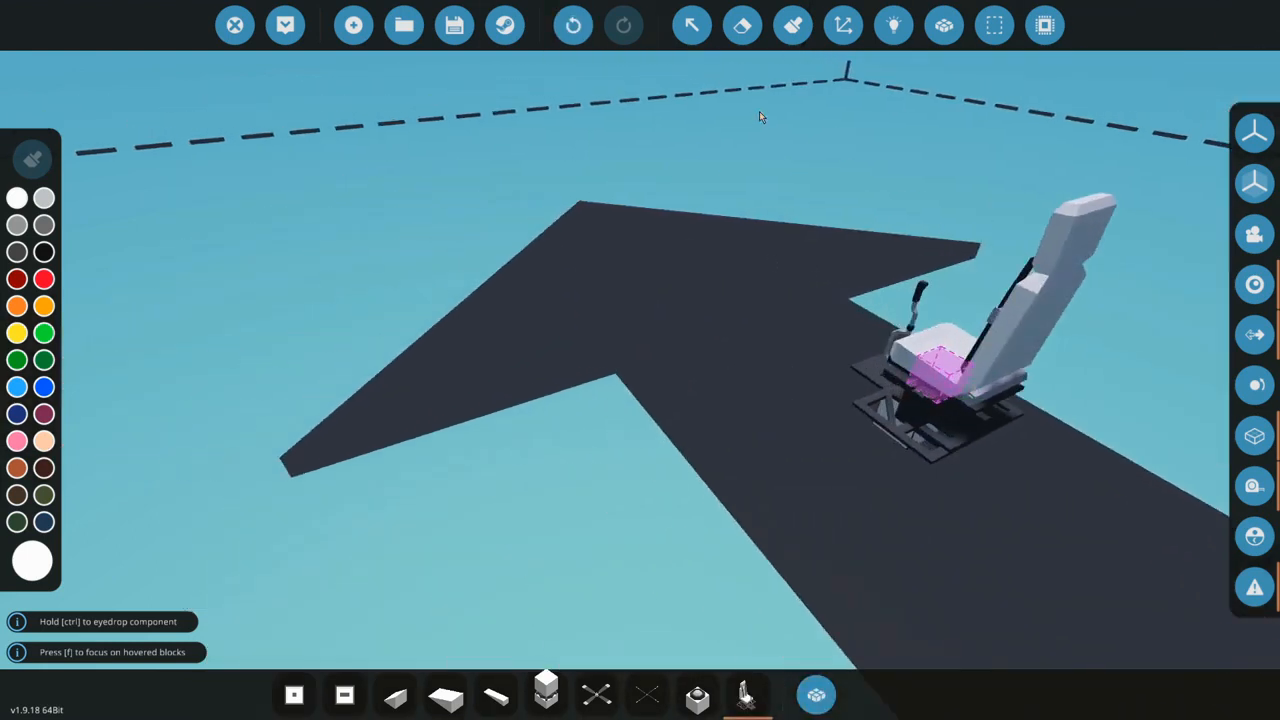
left_click(892, 25)
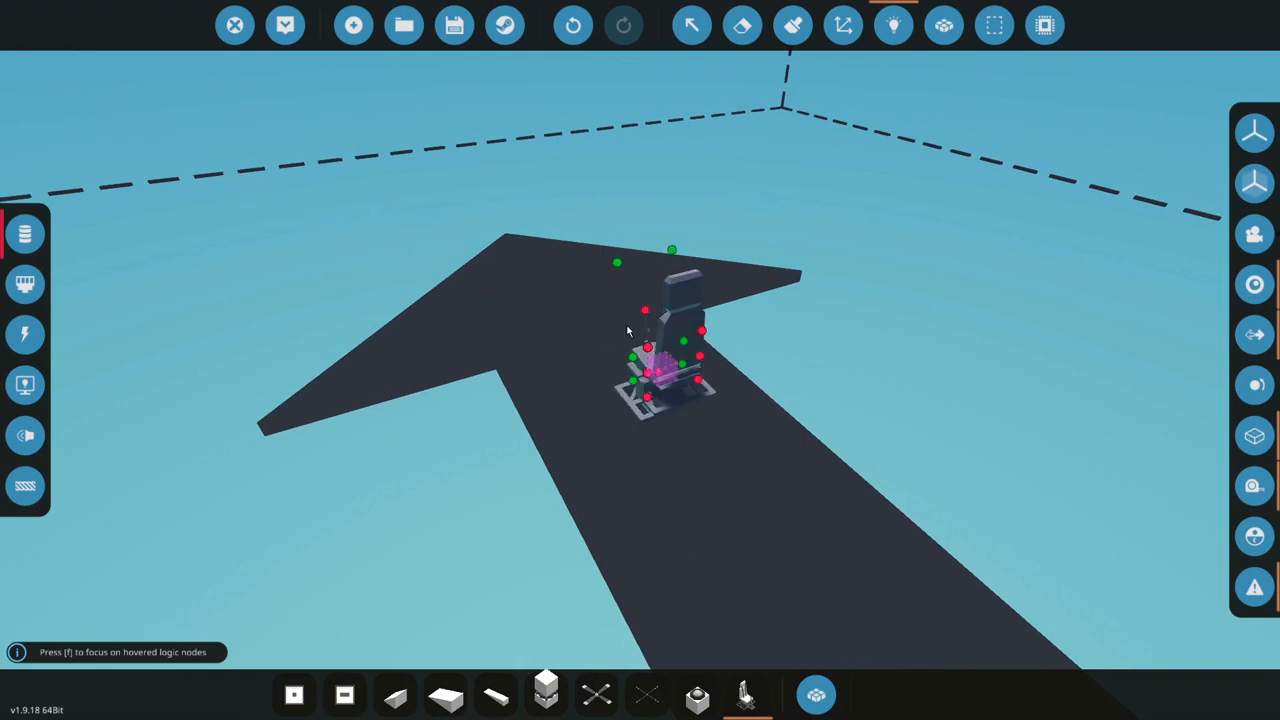
mouse_move(708, 390)
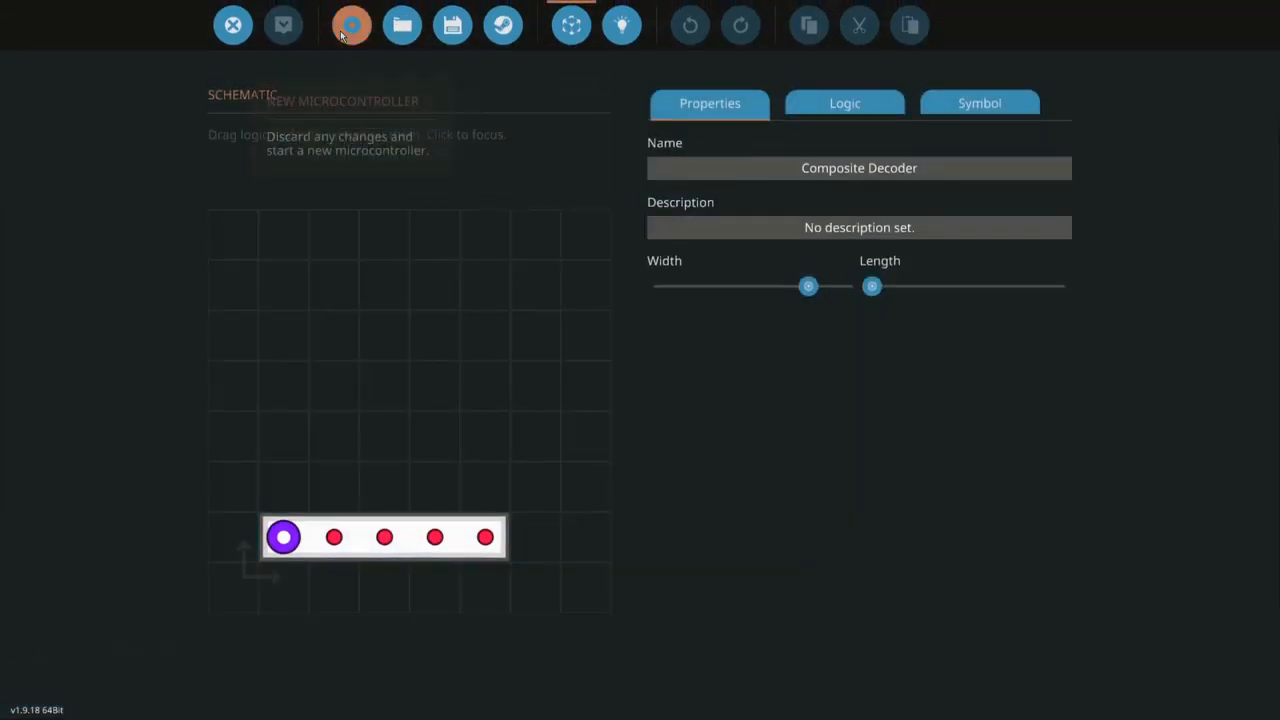
- Create a new one-block-wide microcontroller and add two logic nodes
left_click(351, 25)
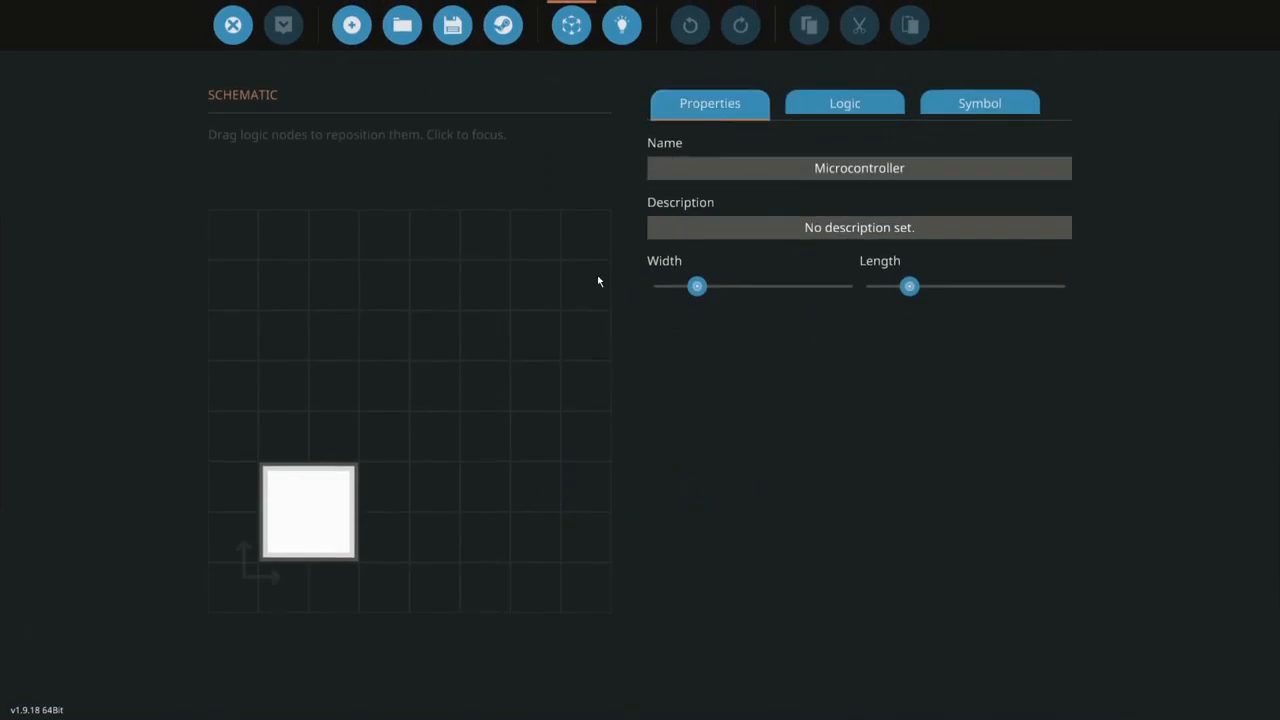
left_click_drag(697, 286, 659, 286)
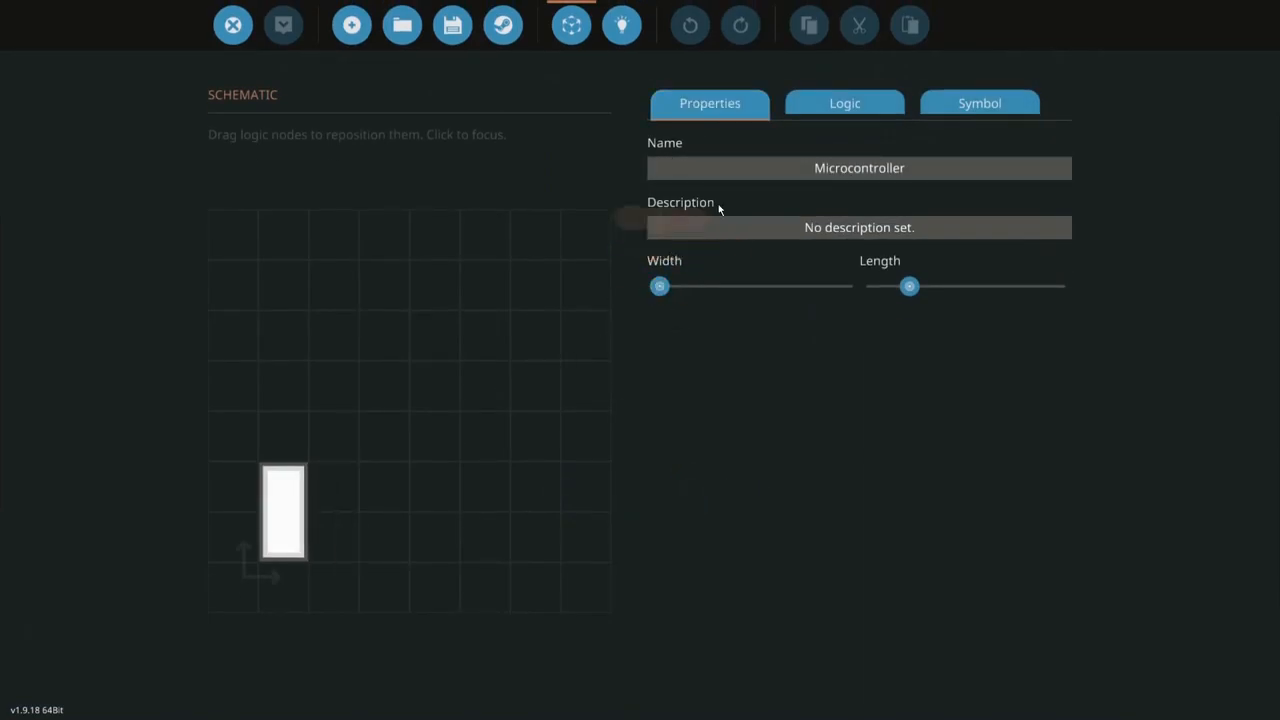
left_click(844, 103)
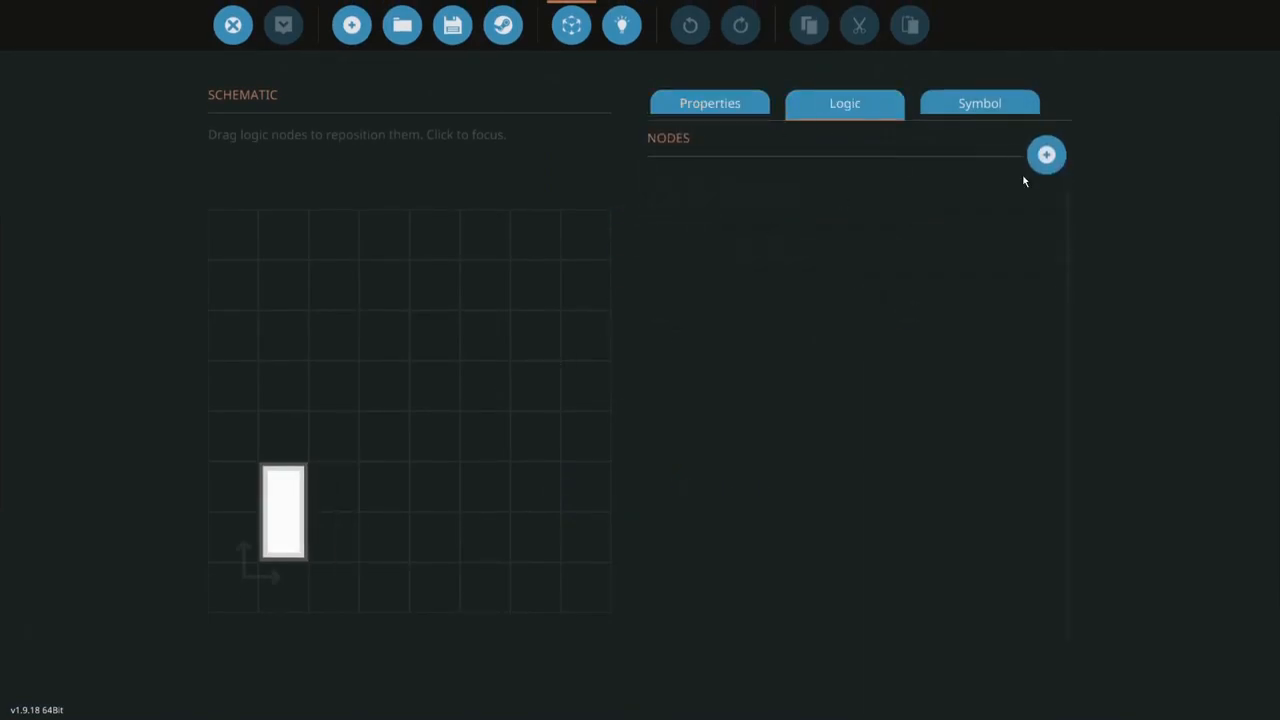
left_click(1046, 154)
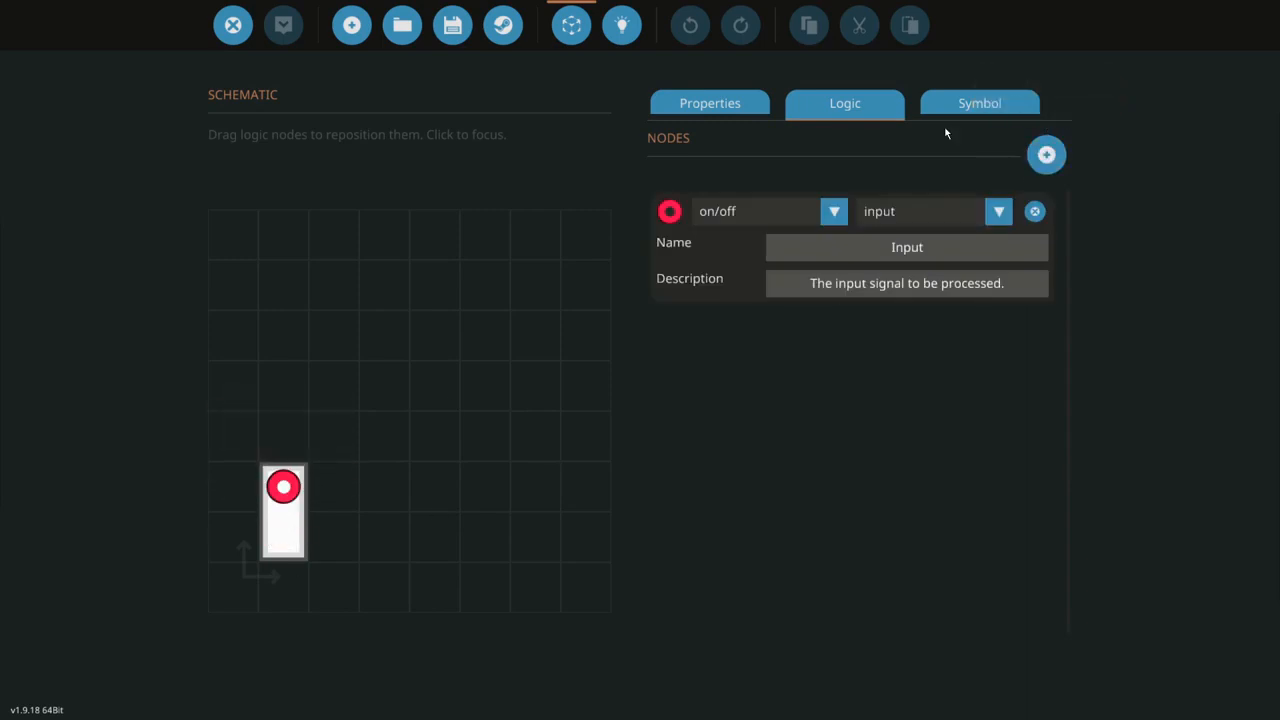
left_click(1046, 154)
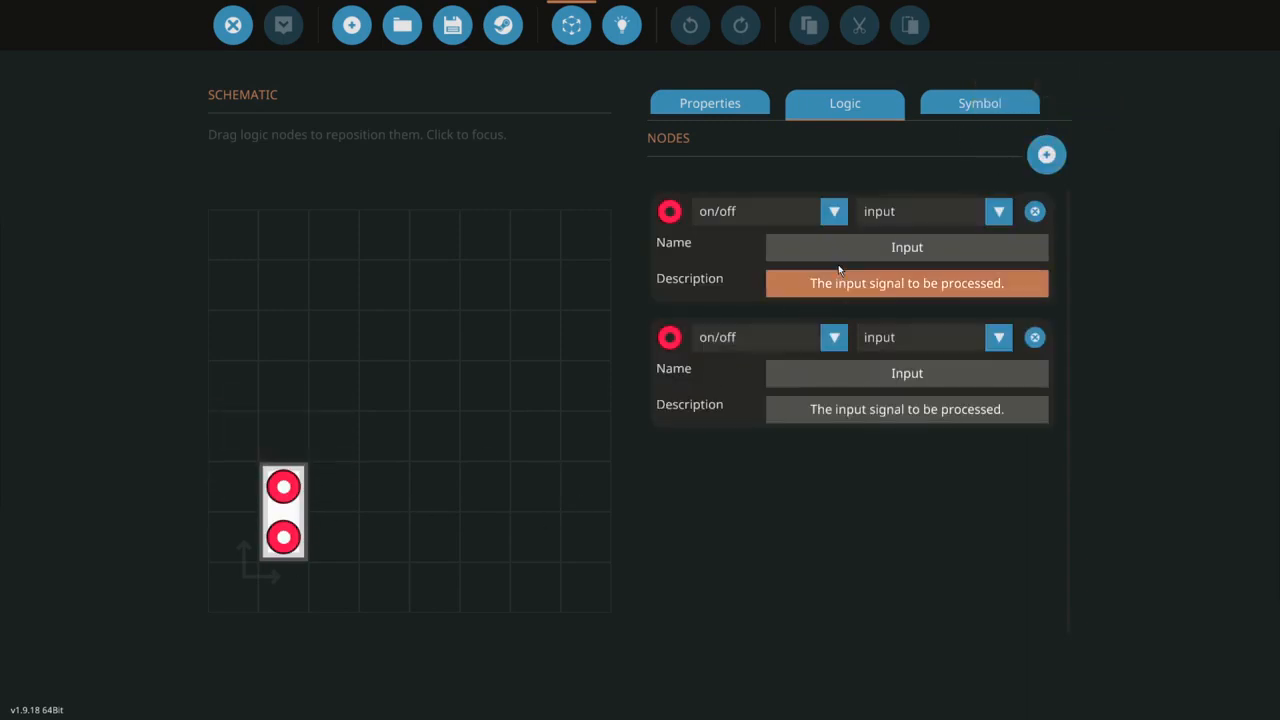
- Lengthen the chip, add a third node, and set up the Number output node
left_click(833, 211)
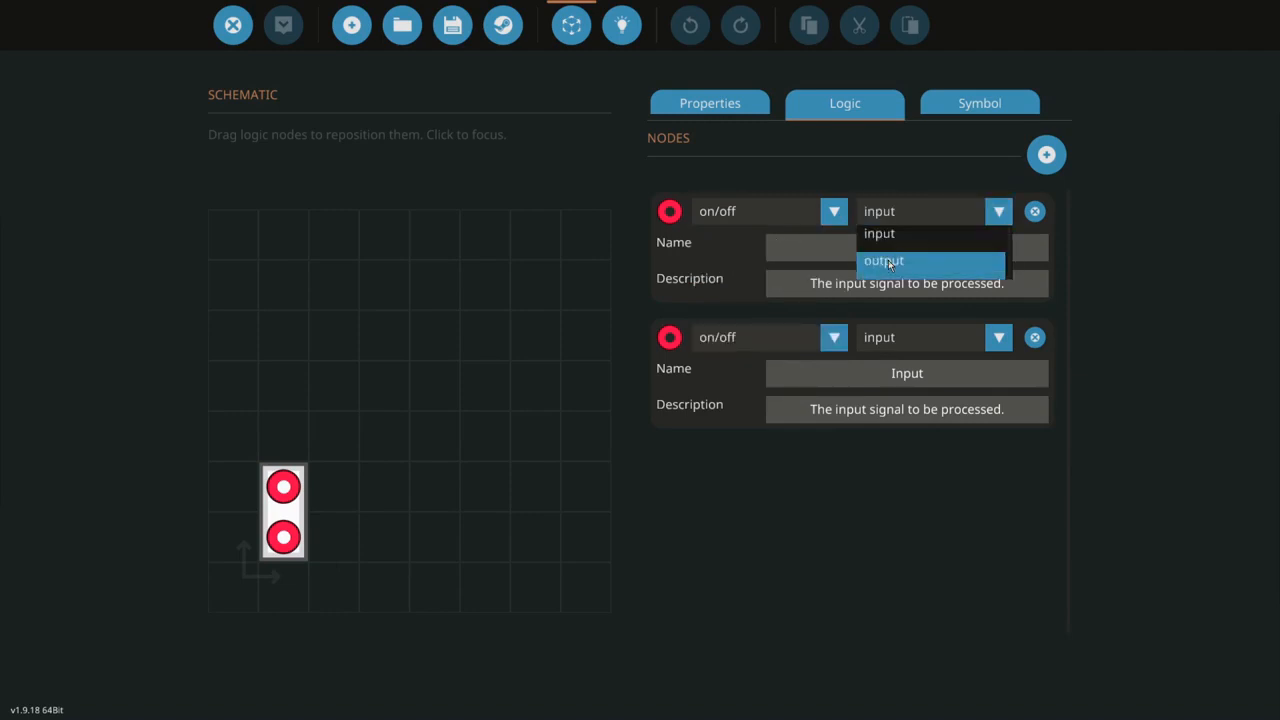
left_click(884, 260)
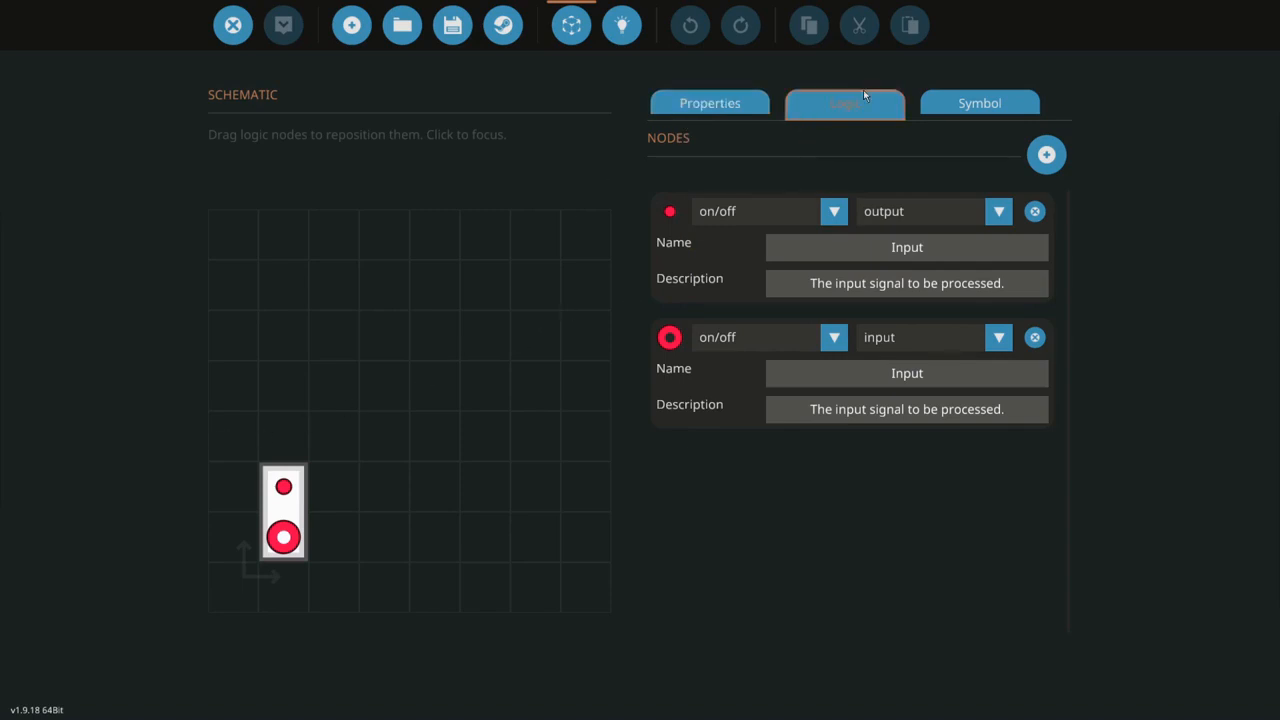
left_click(710, 103)
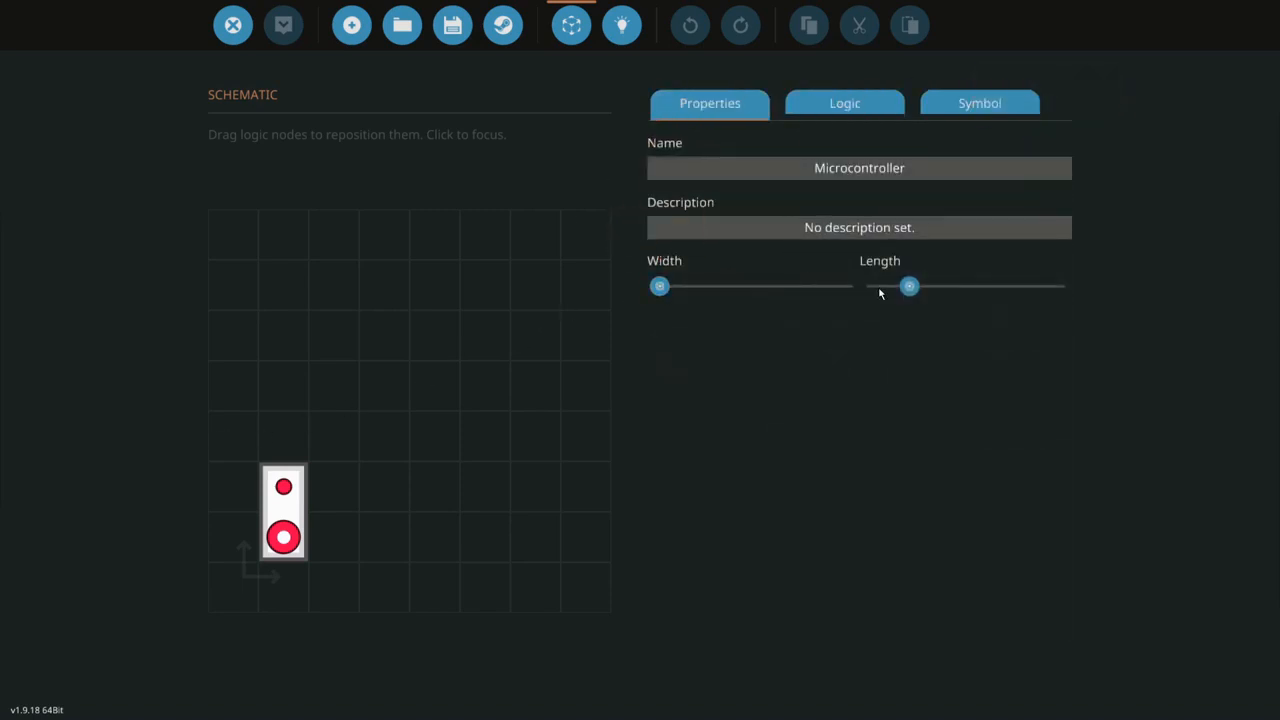
left_click(844, 103)
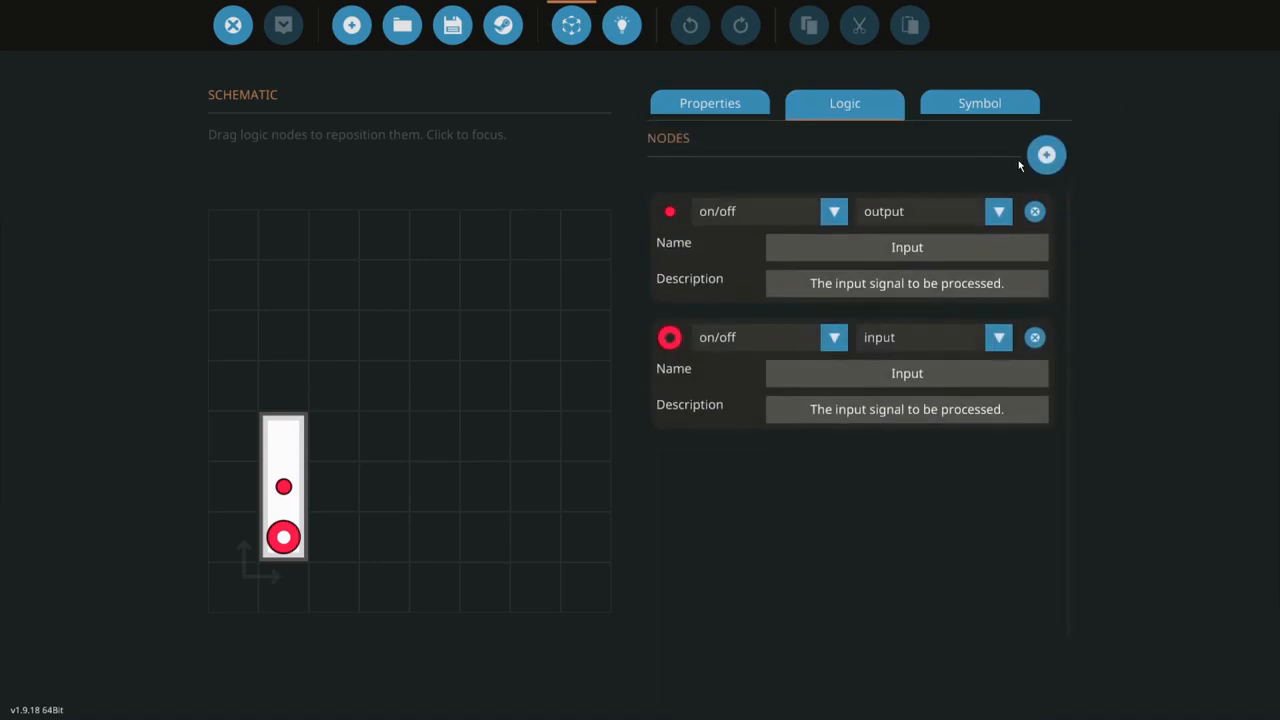
left_click(1046, 154)
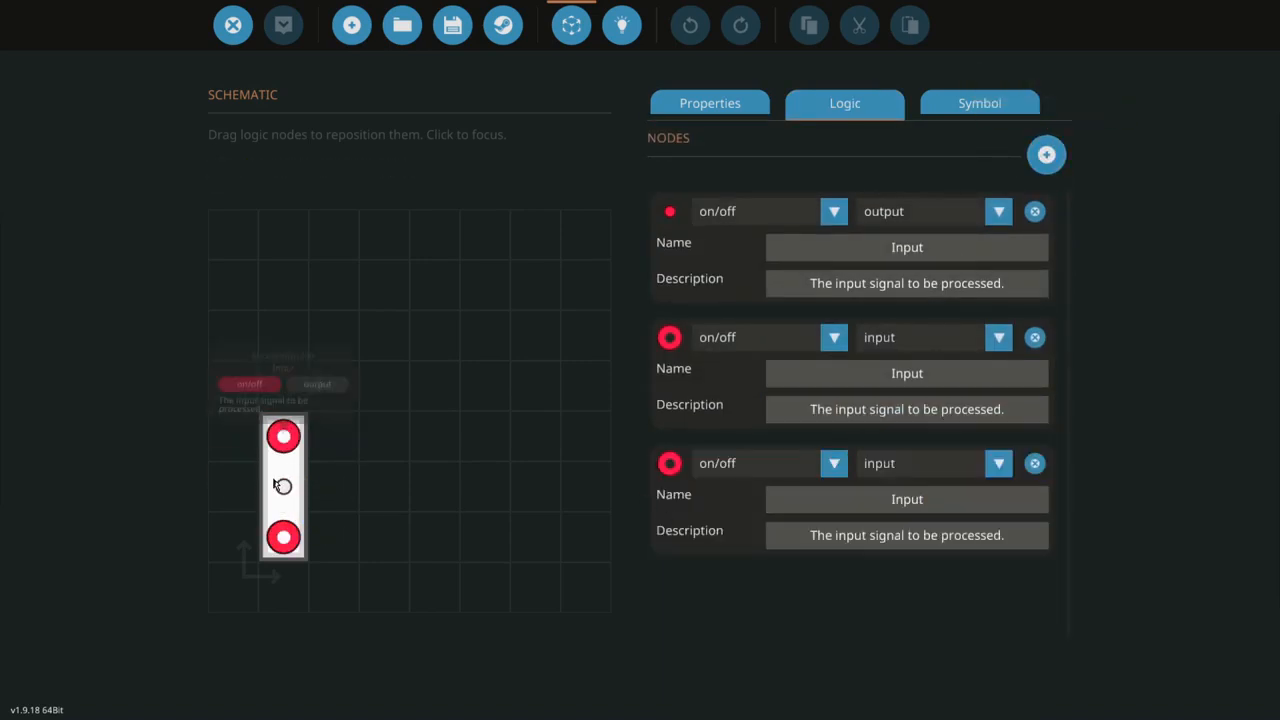
left_click_drag(283, 538, 283, 487)
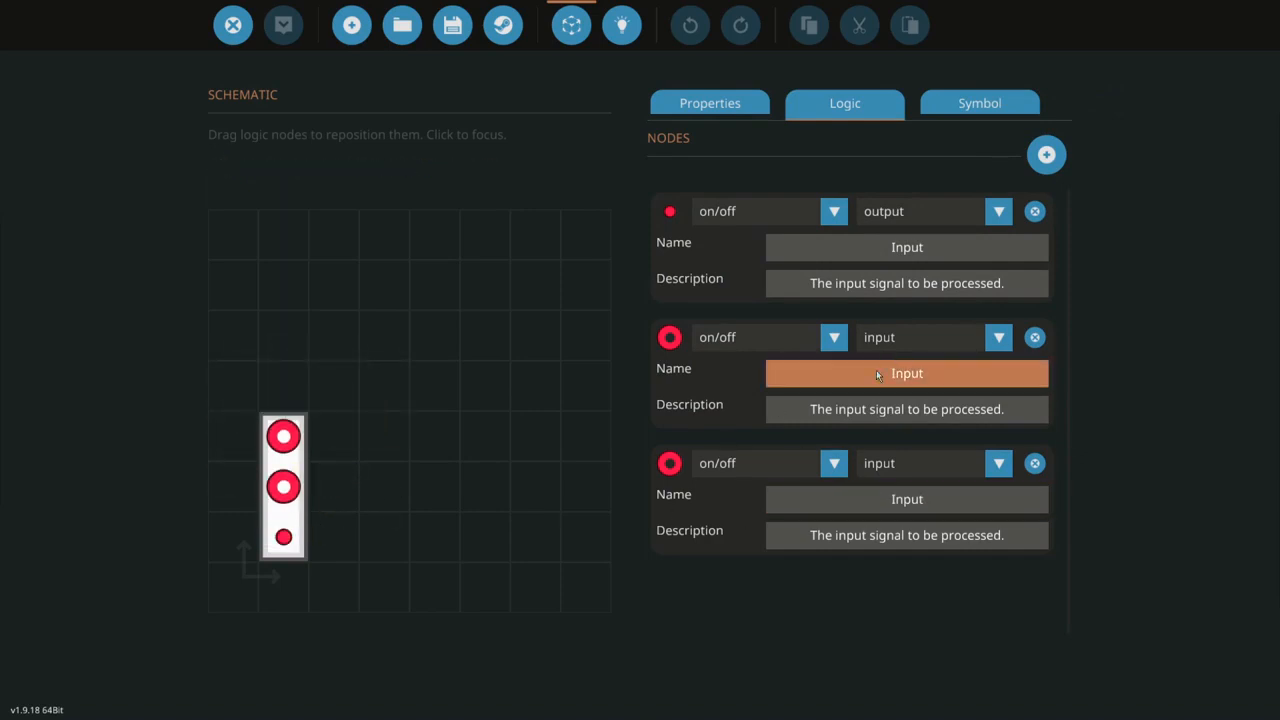
left_click(907, 373)
type("Number")
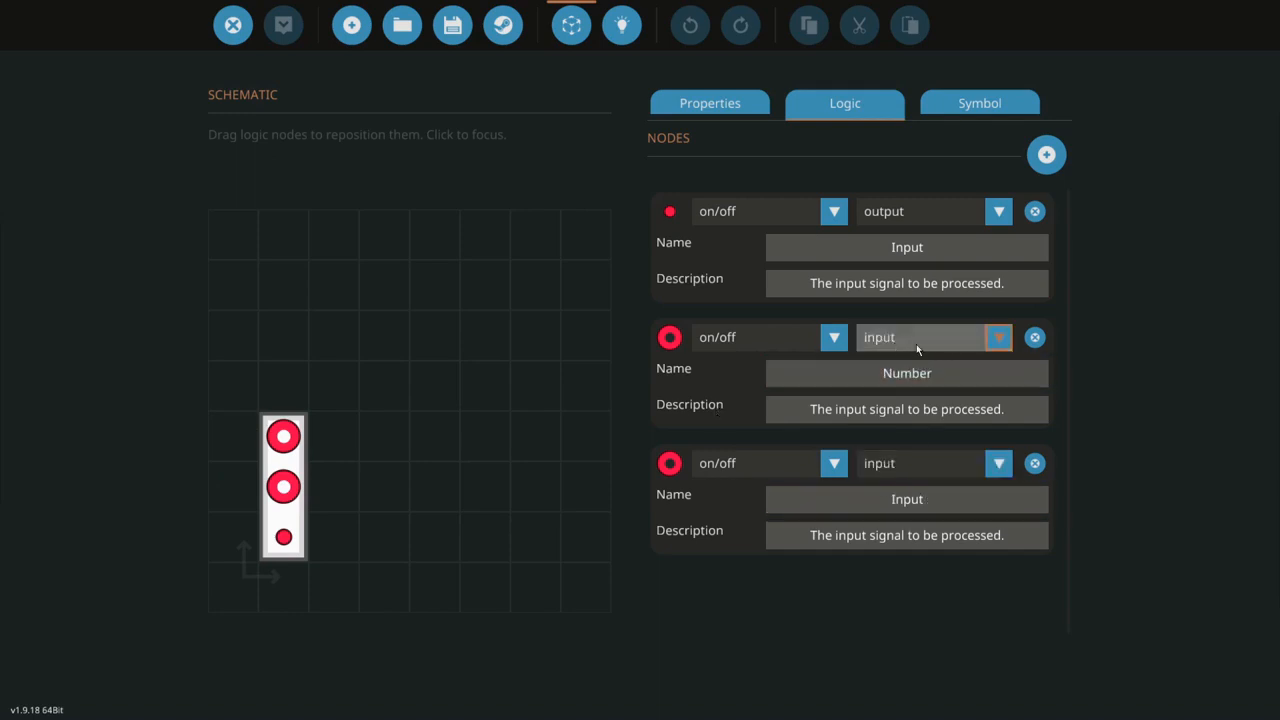
left_click(833, 337)
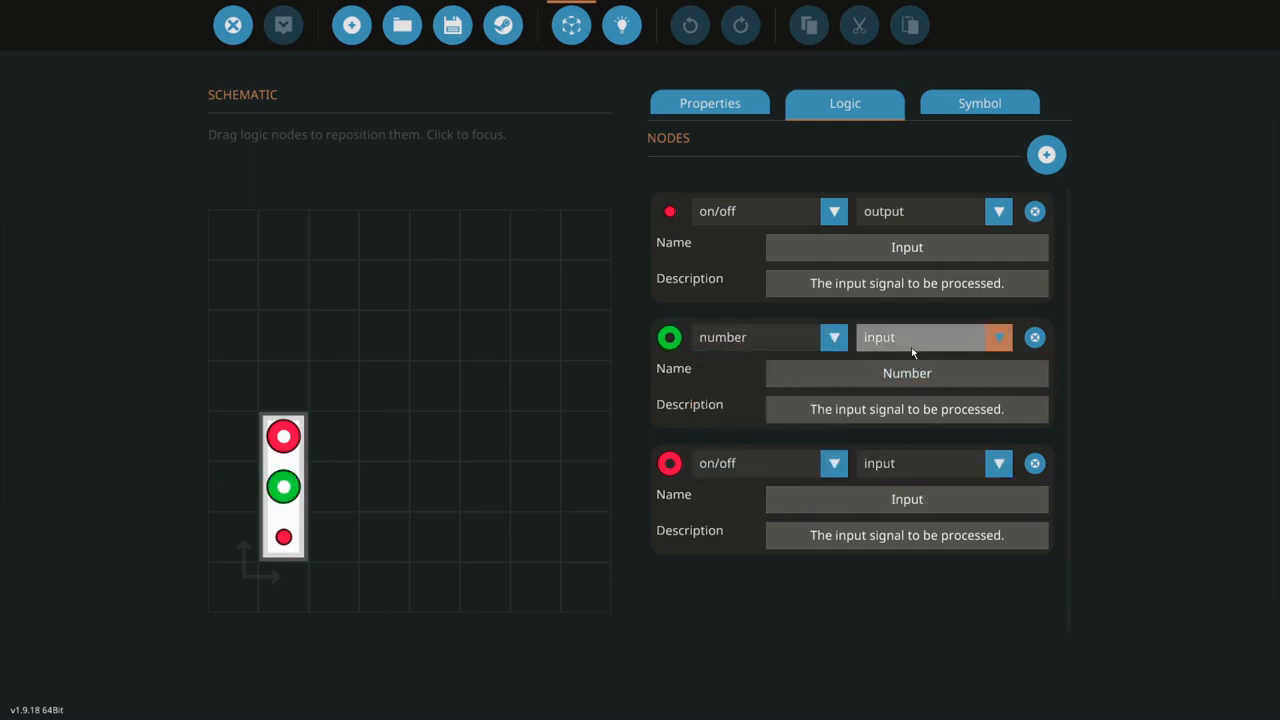
- Make the first node a composite Input and the third an On/Off output
left_click(833, 211)
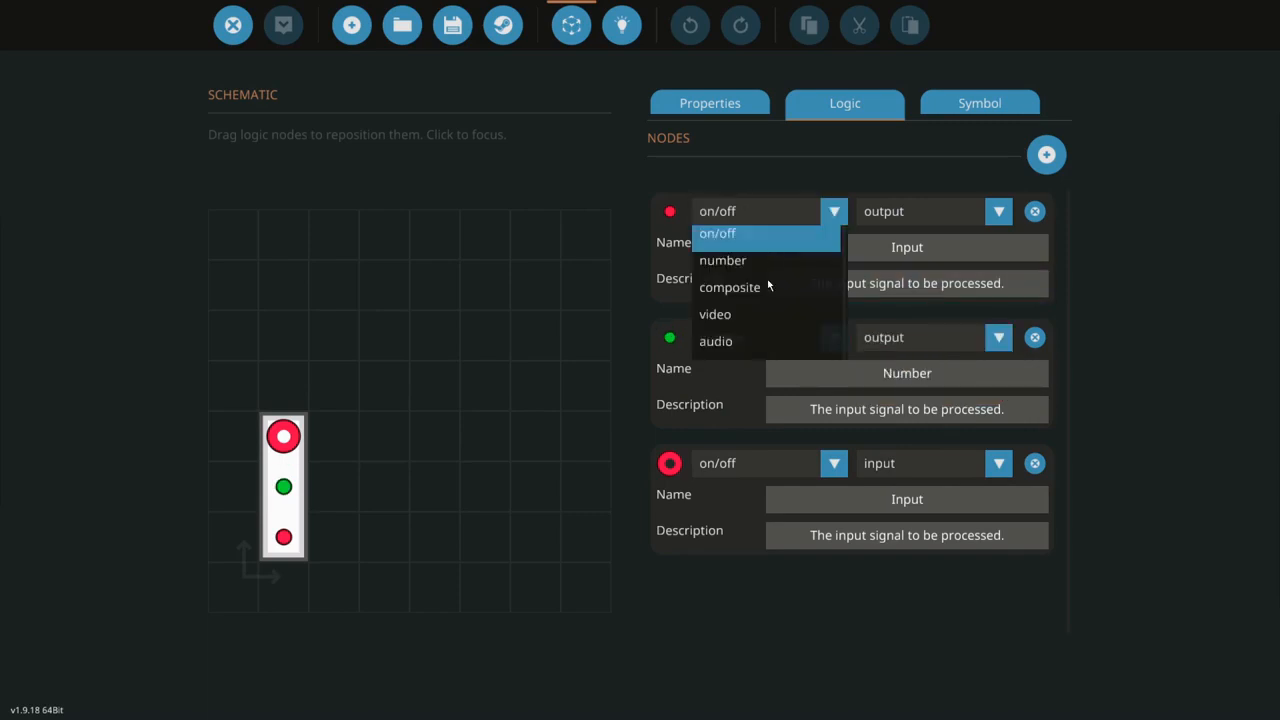
left_click(730, 287)
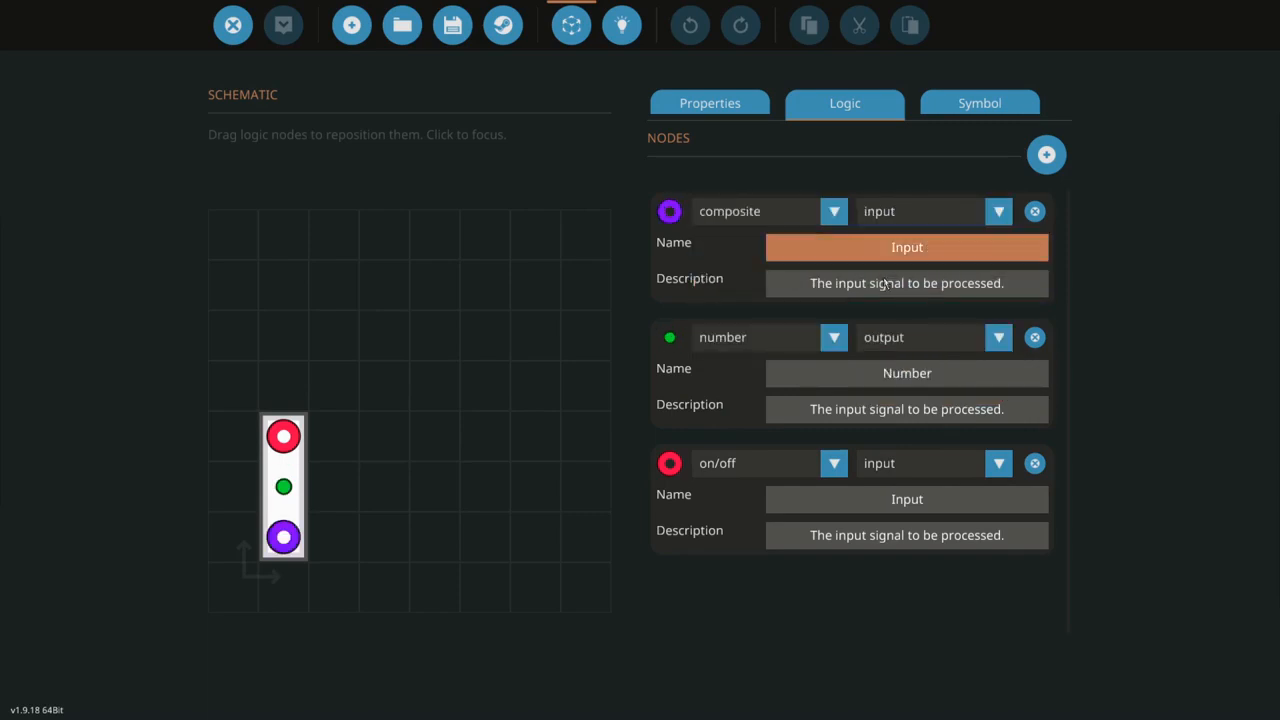
left_click(998, 463)
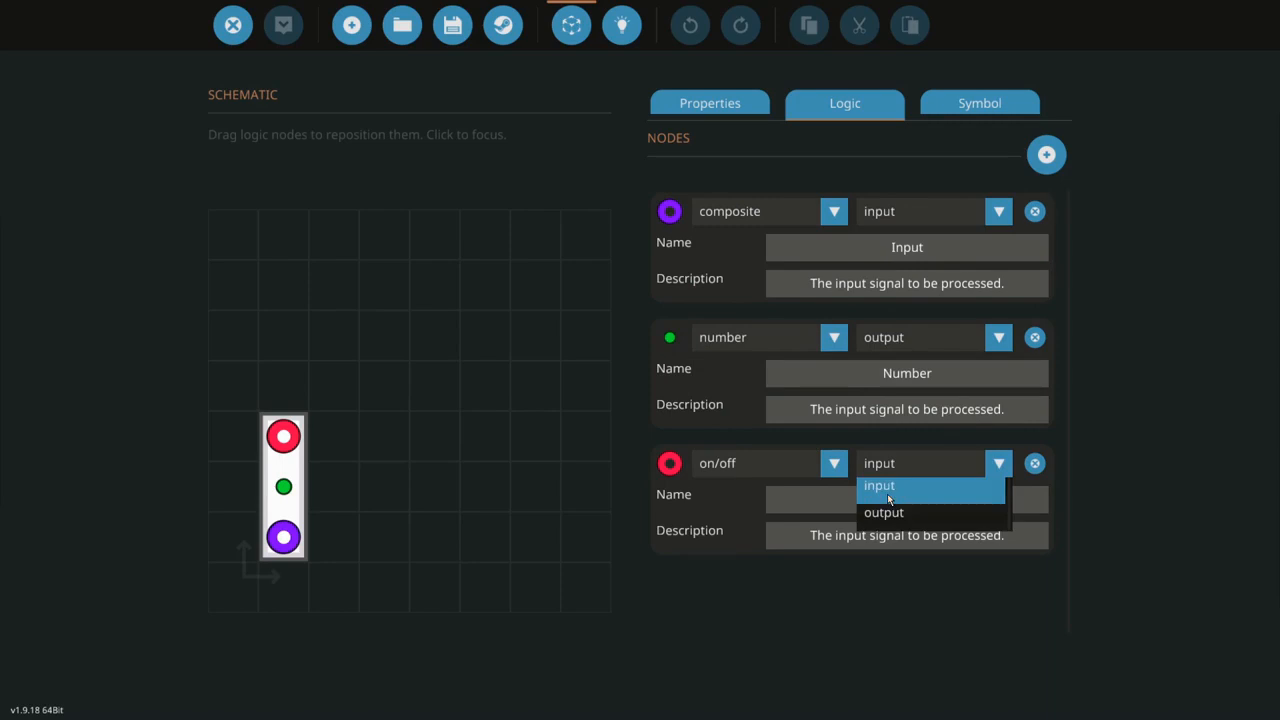
left_click(883, 512)
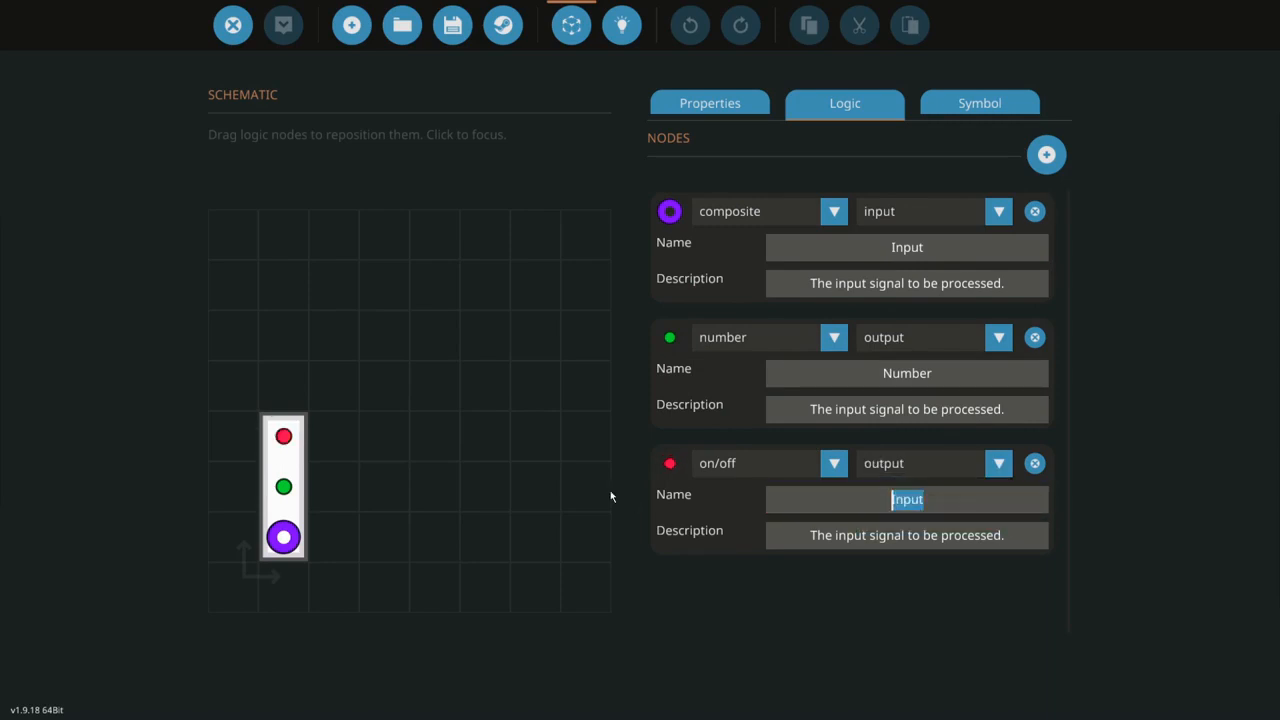
type("On/O")
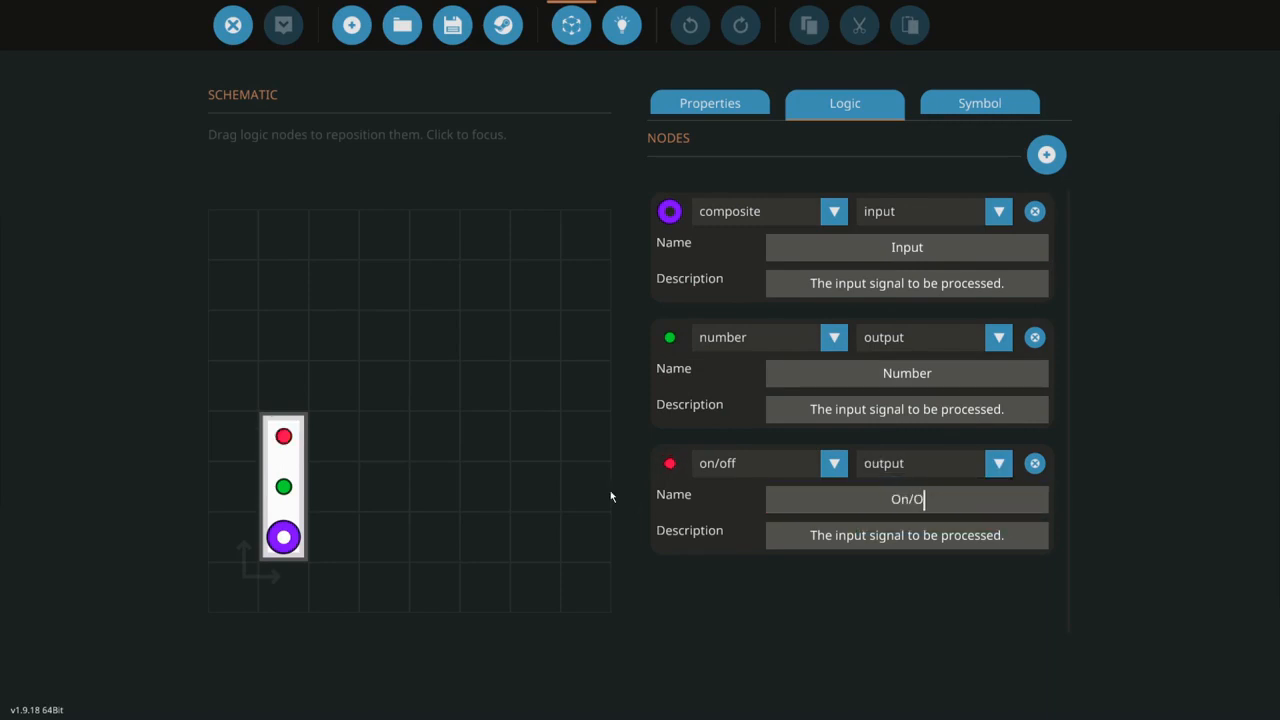
type("F")
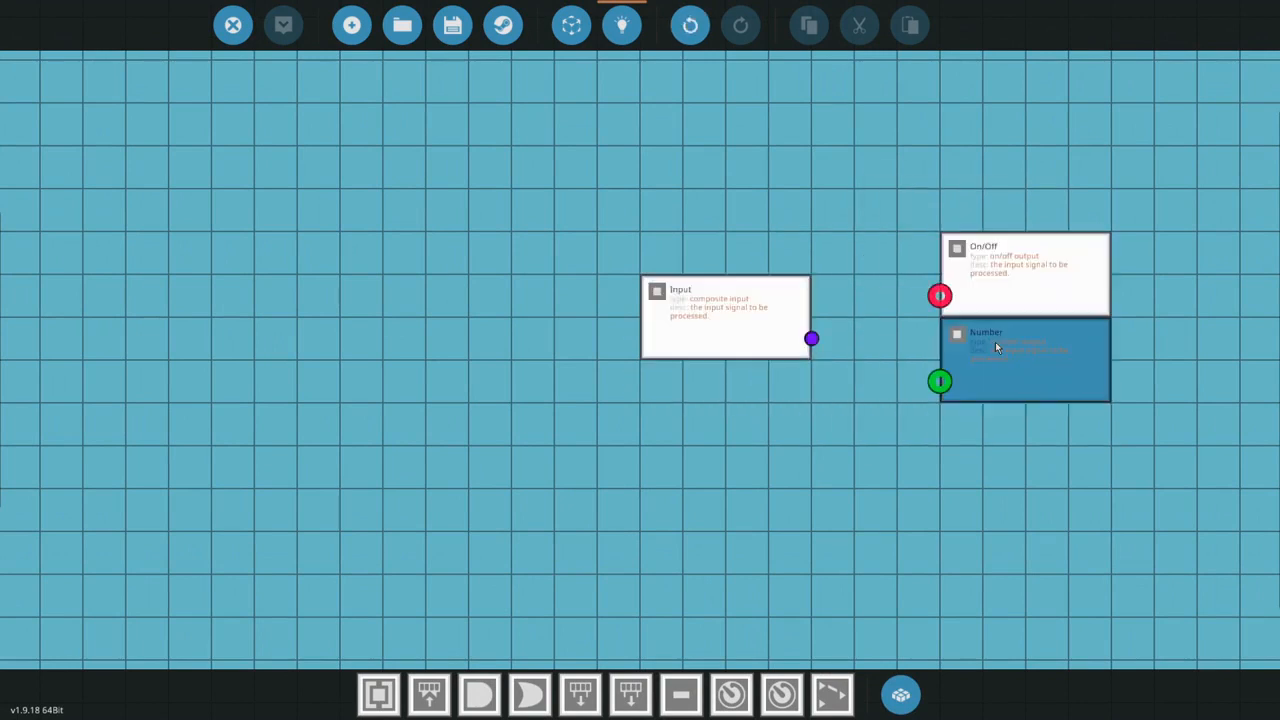
- Place on/off and number Composite Read blocks and wire the Input node into both
left_click_drag(725, 315, 340, 315)
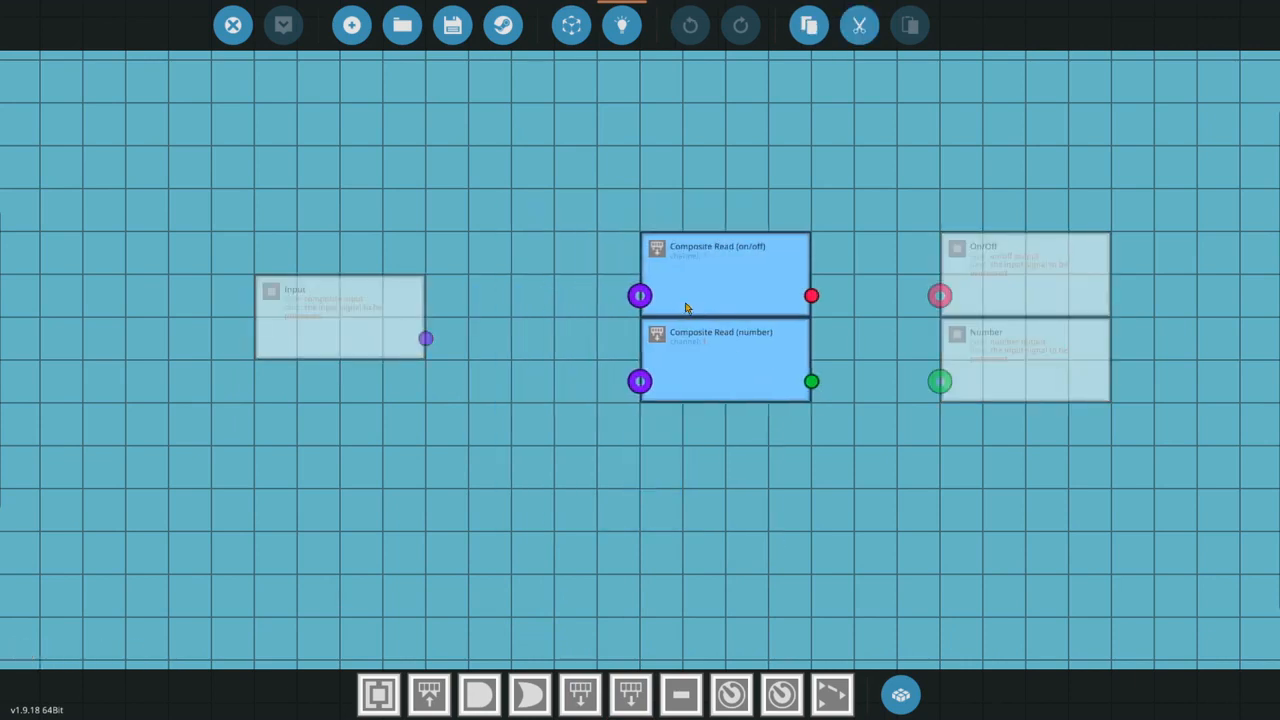
left_click(413, 276)
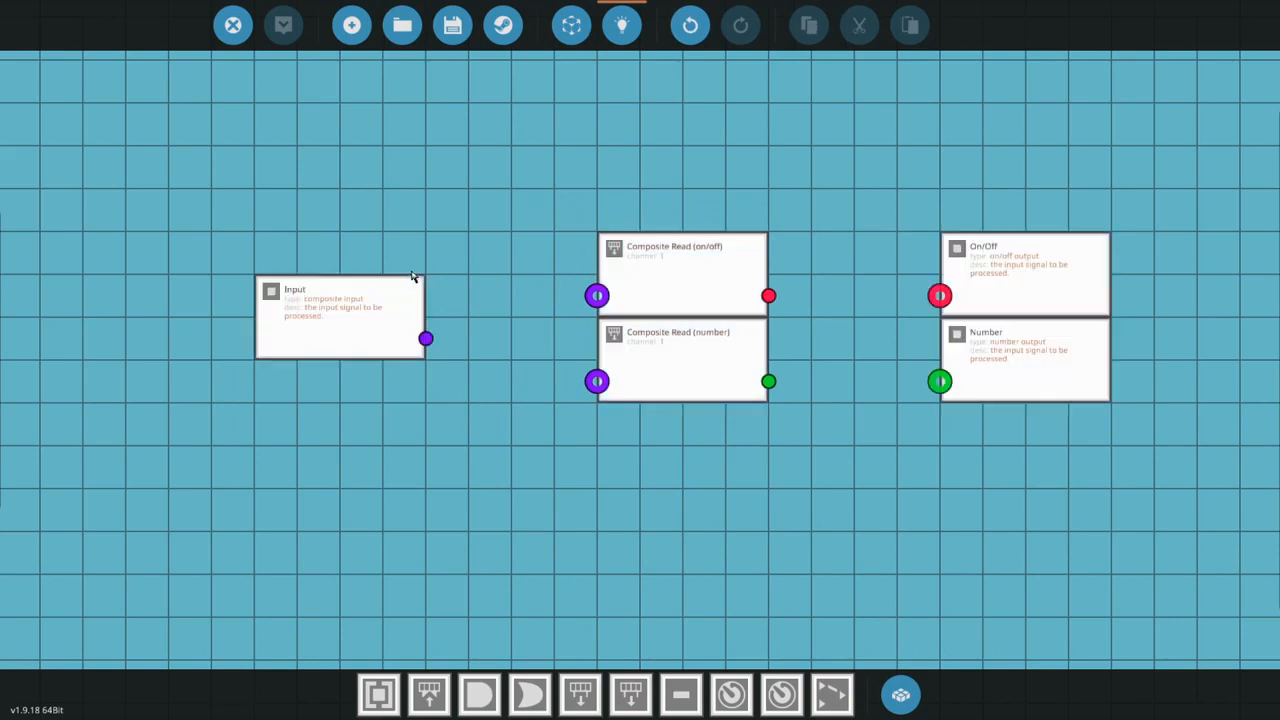
left_click_drag(426, 338, 597, 295)
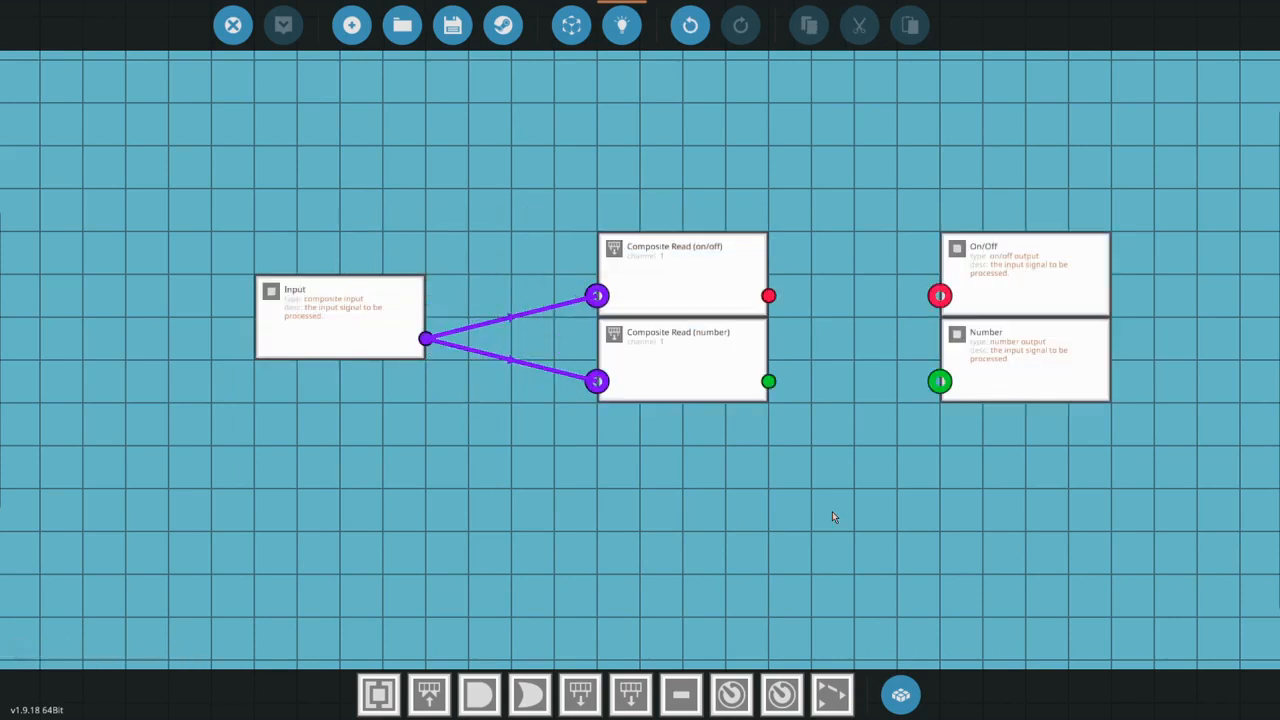
mouse_move(710, 504)
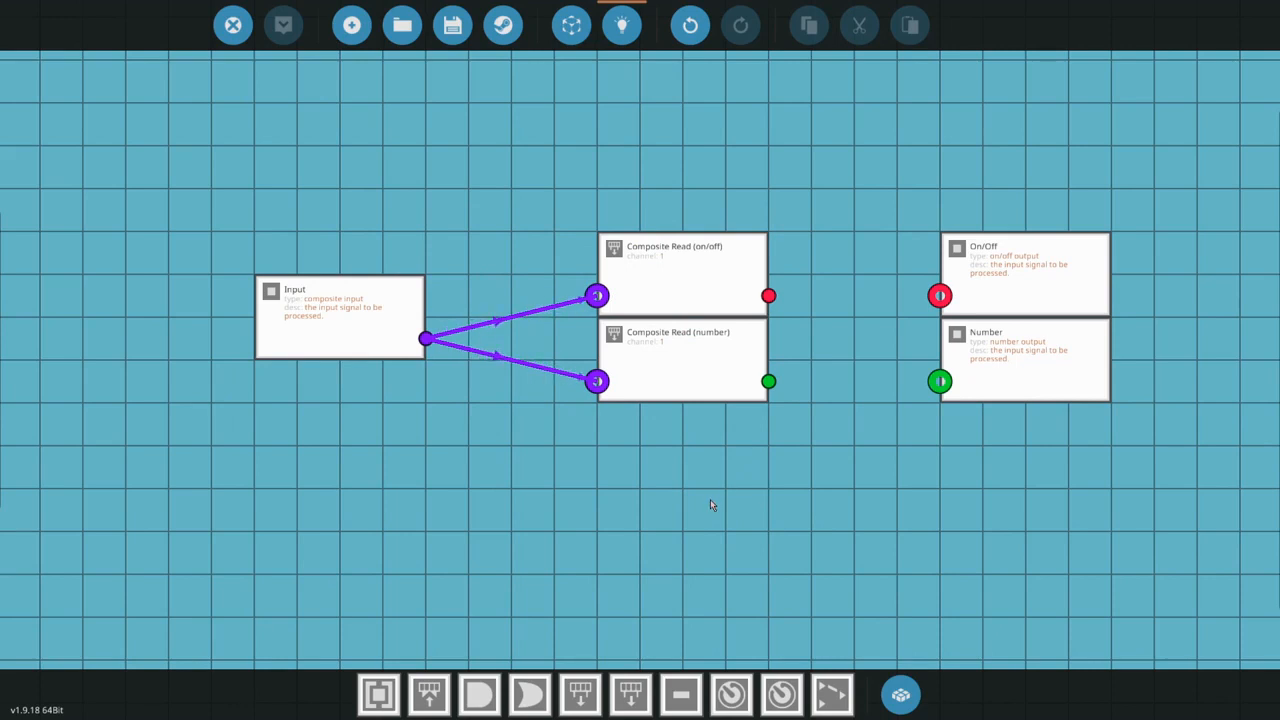
left_click(683, 272)
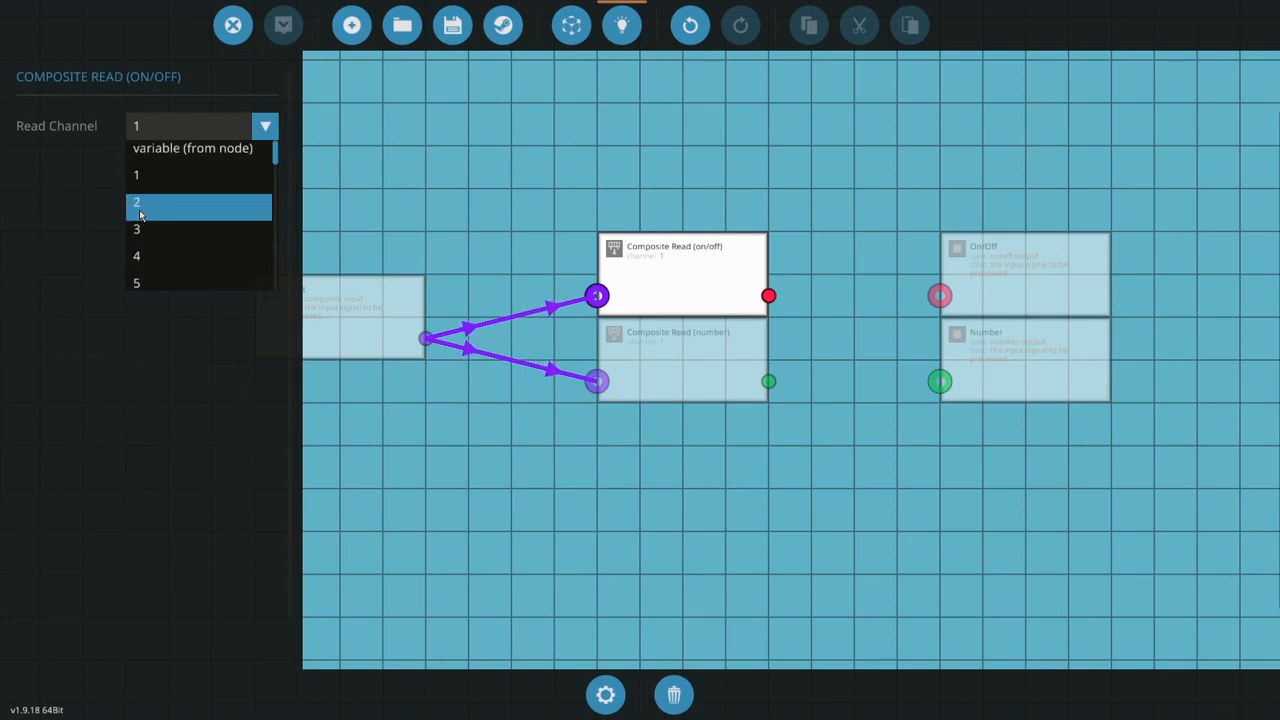
- Keep the on/off Composite Read on channel 1, close its settings, and start saving
scroll("down", 3)
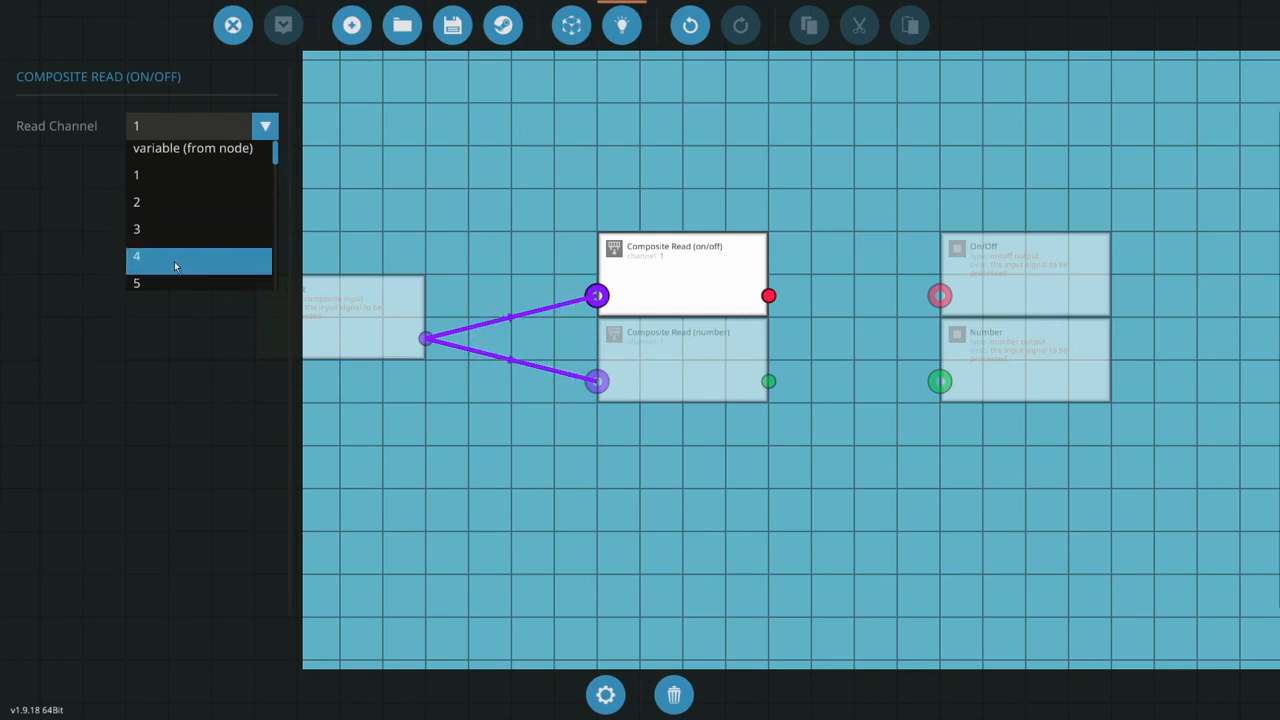
scroll("down", 3)
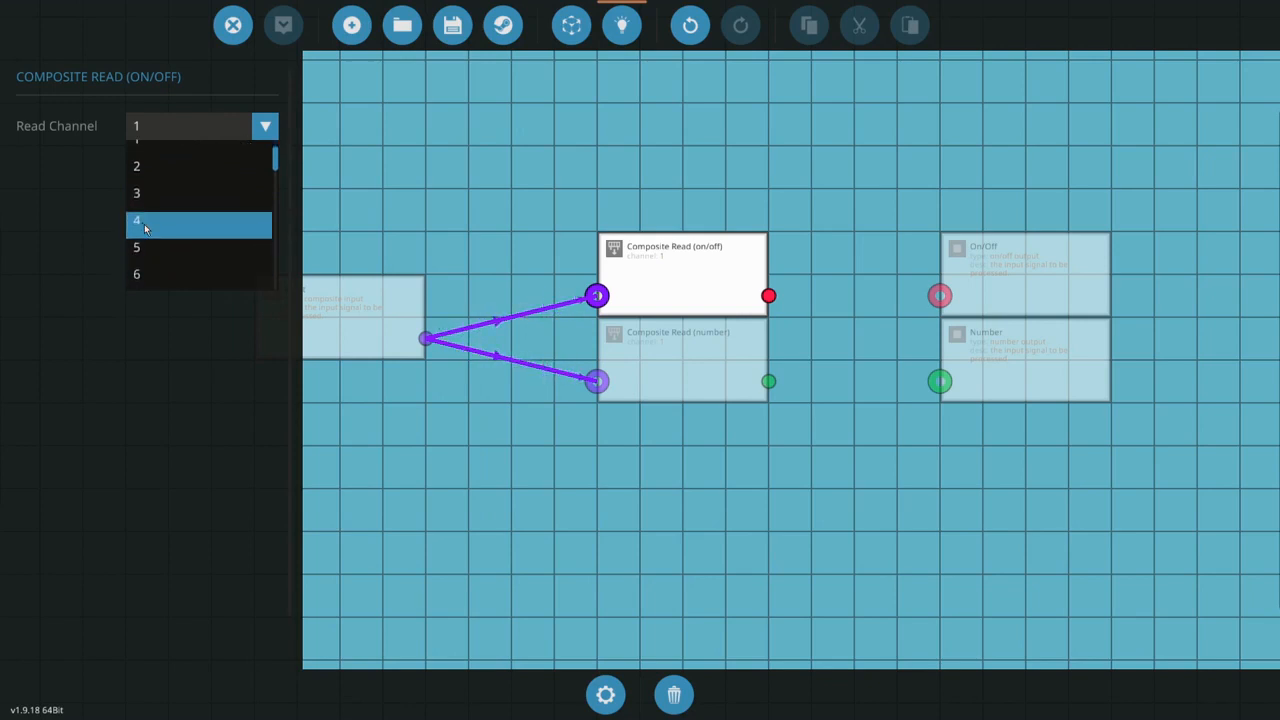
scroll("down", 3)
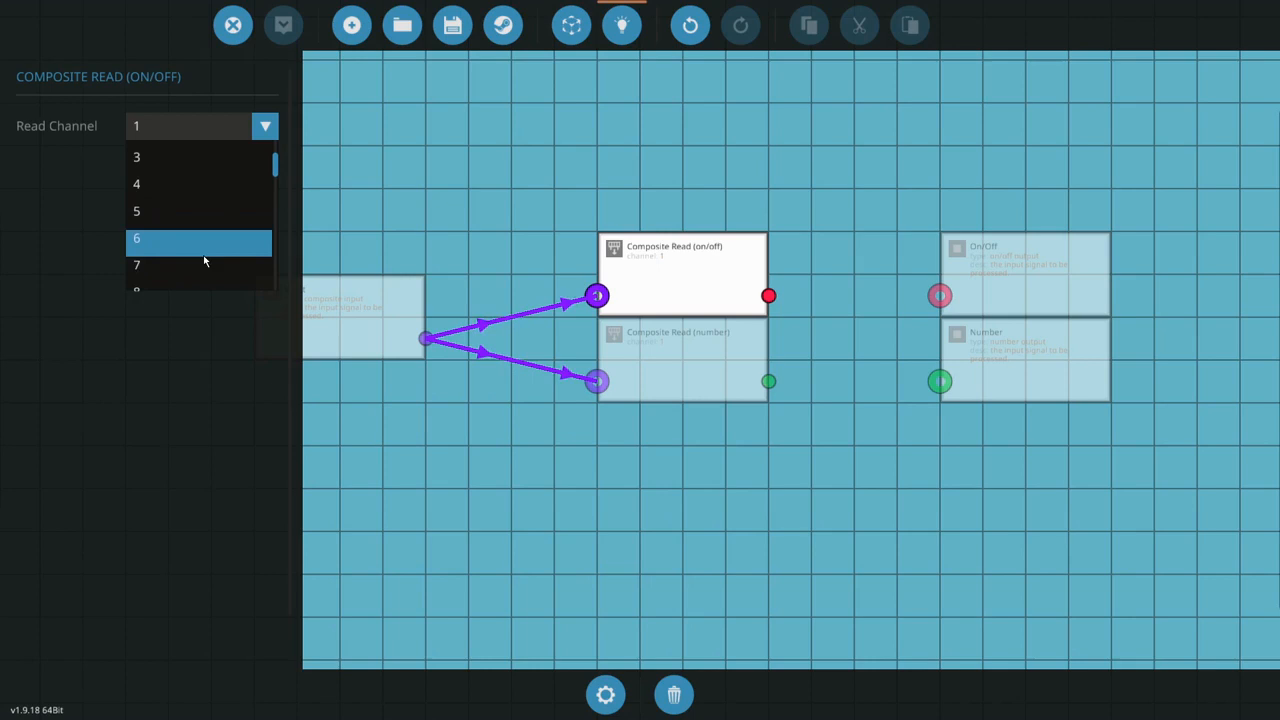
scroll("down", 3)
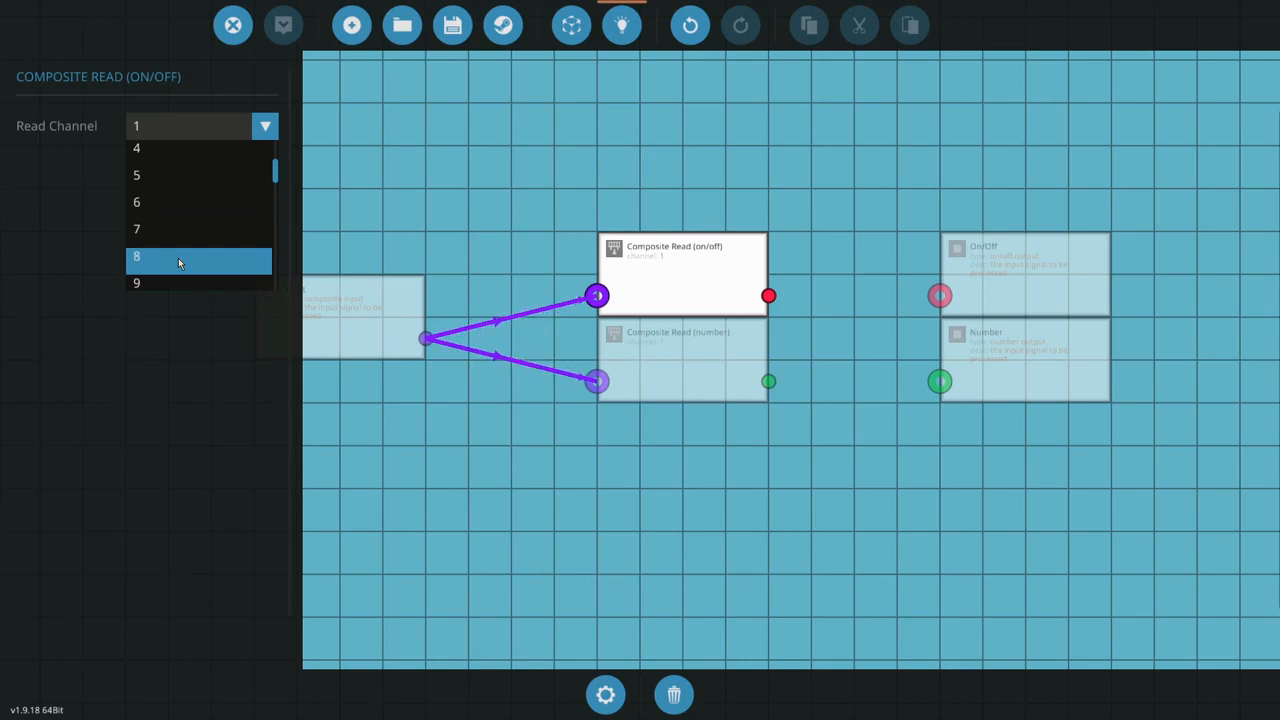
scroll("down", 3)
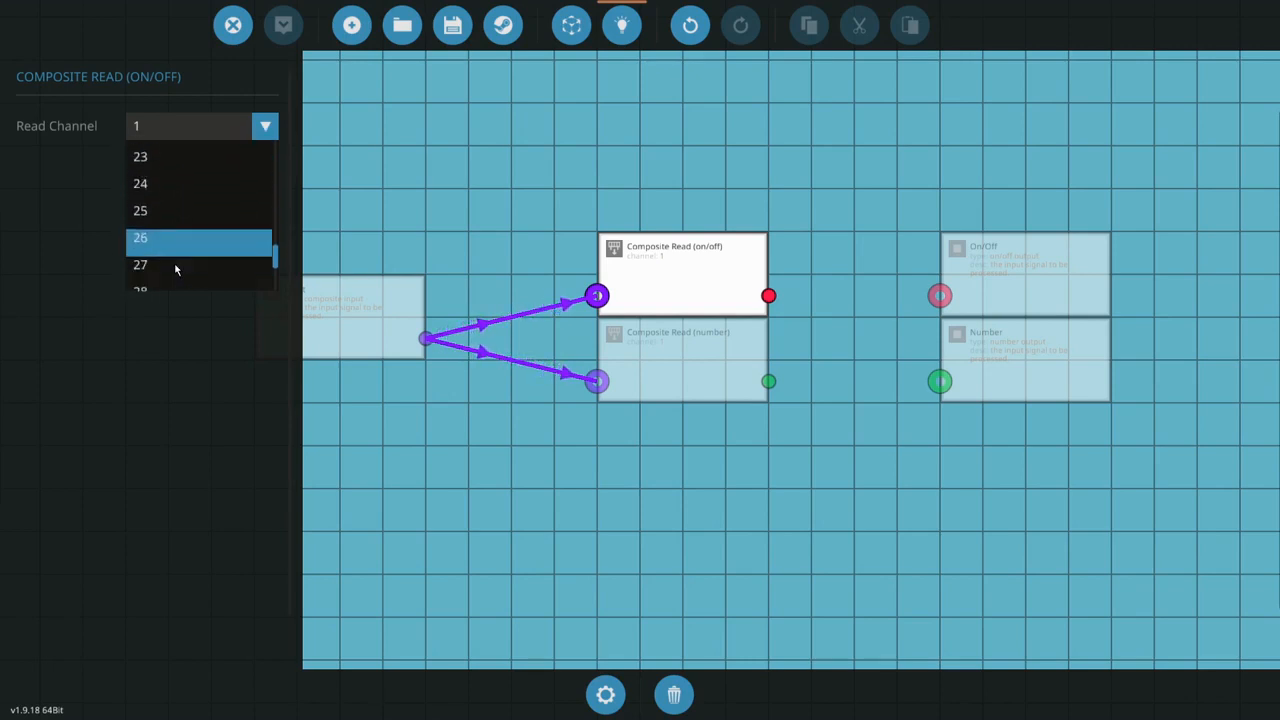
scroll("down", 3)
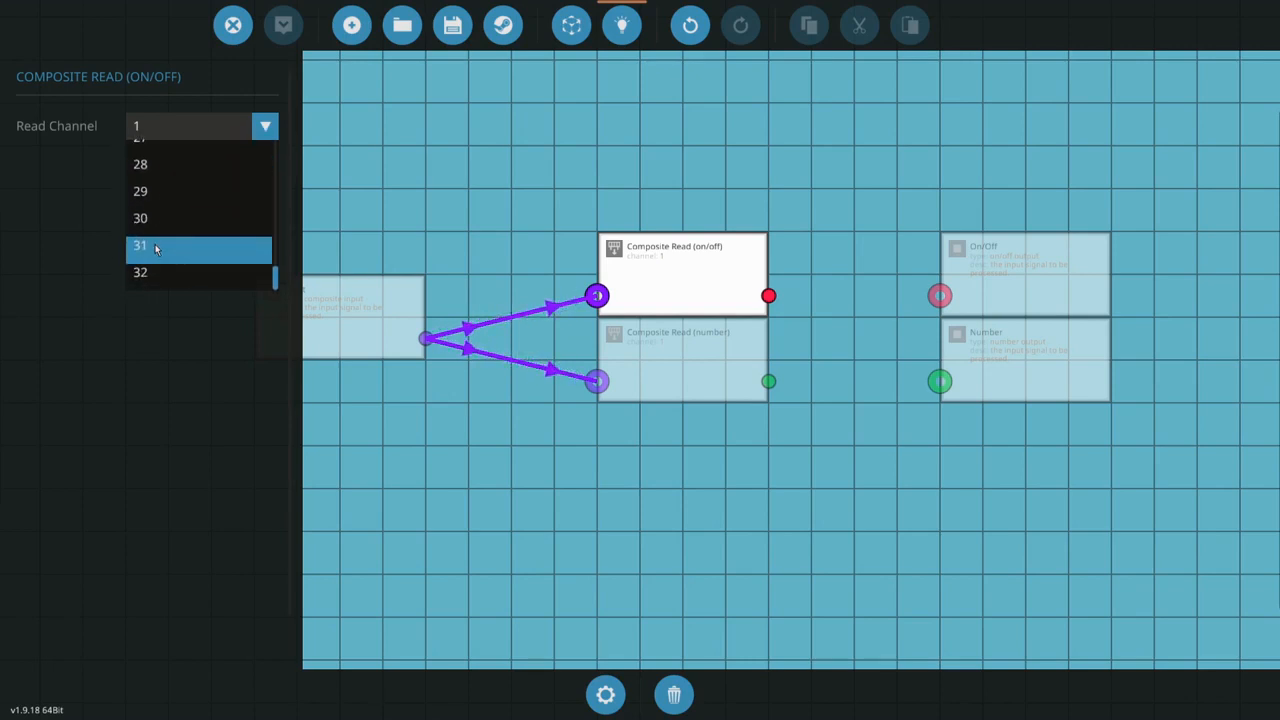
scroll("up", 3)
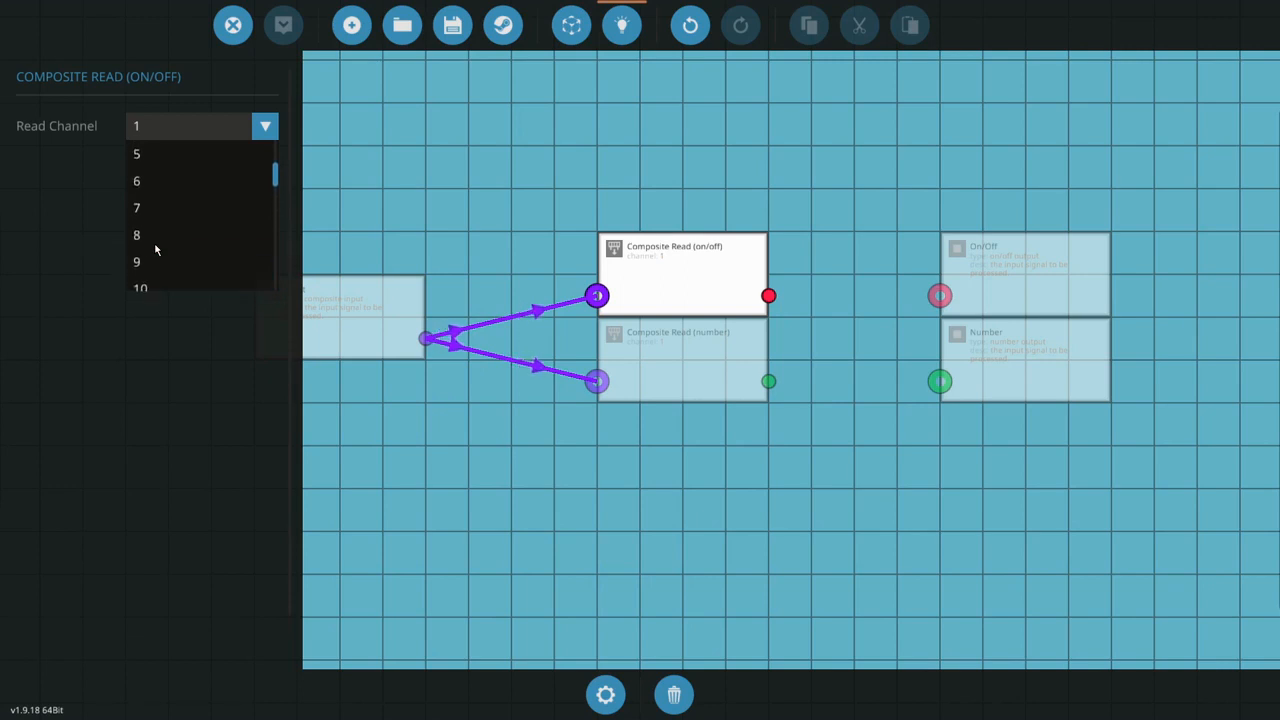
left_click(670, 437)
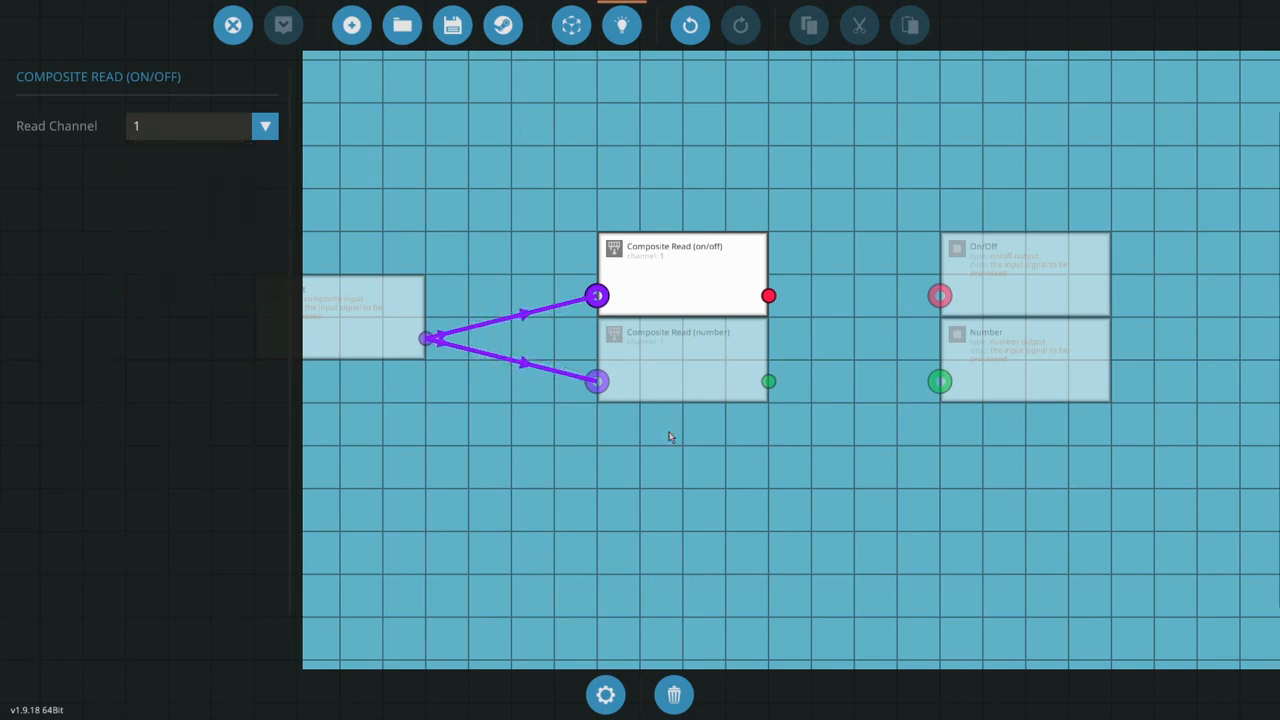
left_click(658, 352)
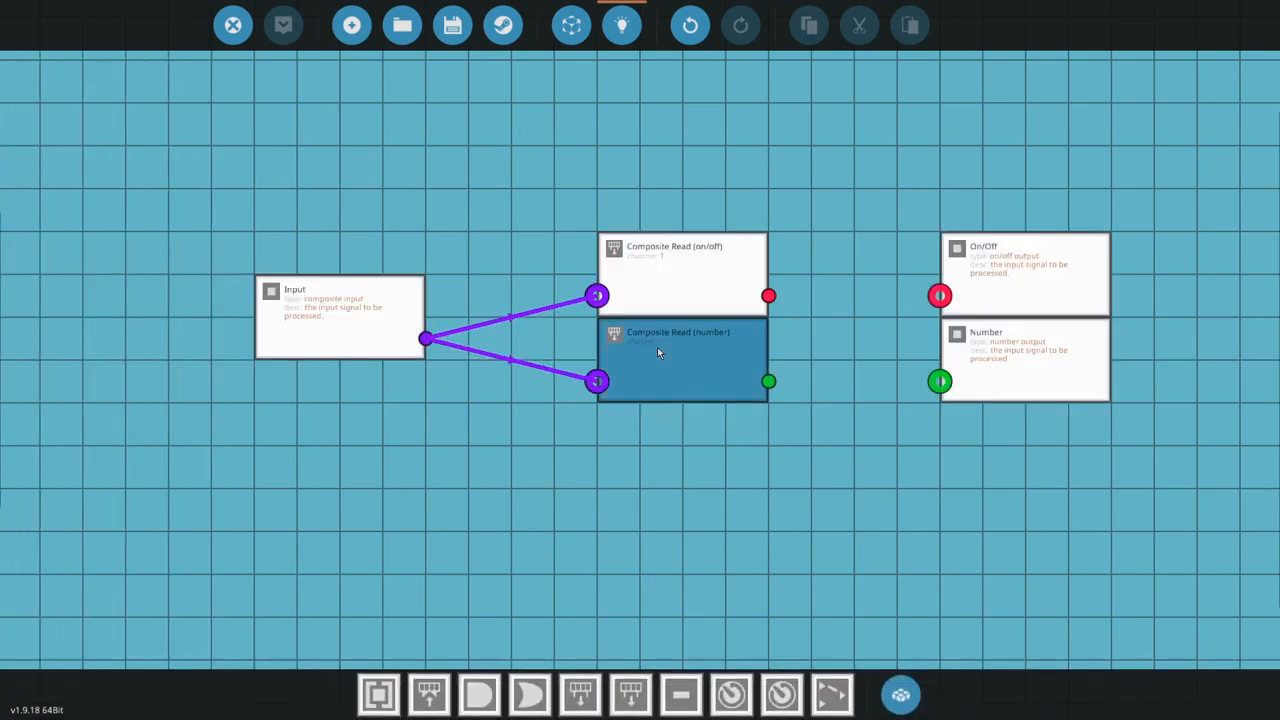
left_click(683, 360)
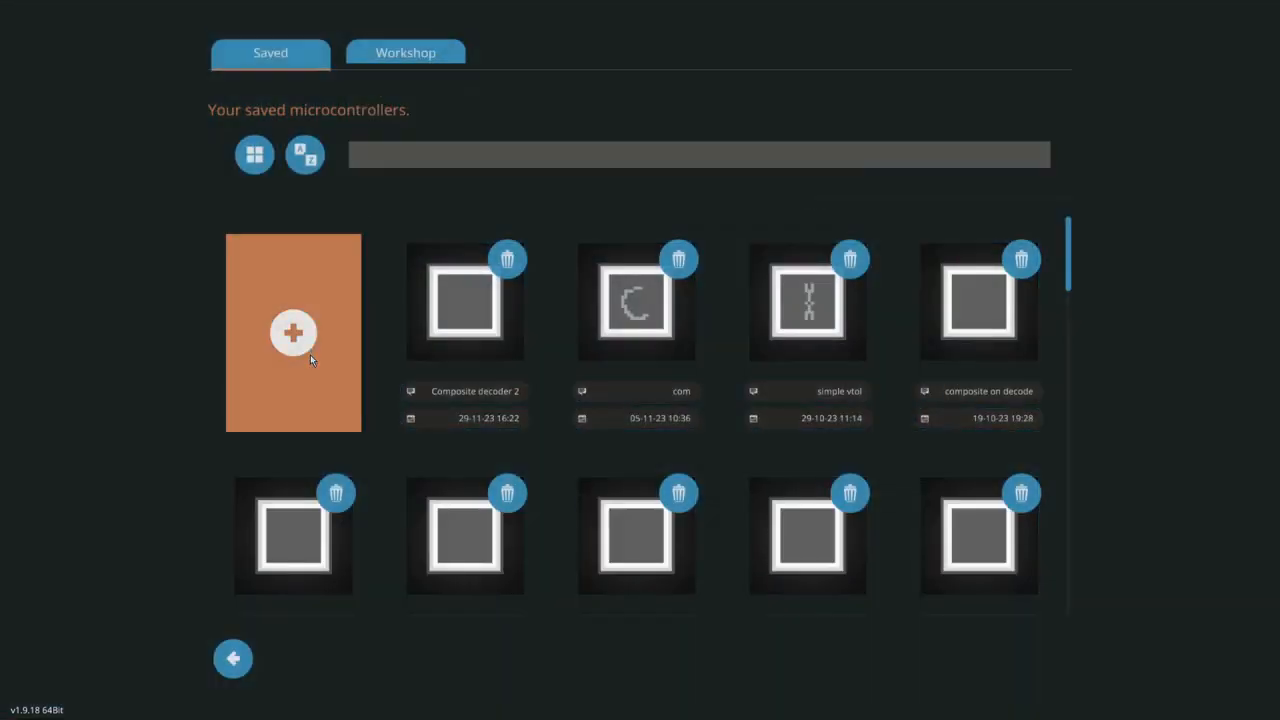
- Save the microcontroller in a new saved slot named 'Composite SEAT'
left_click(293, 332)
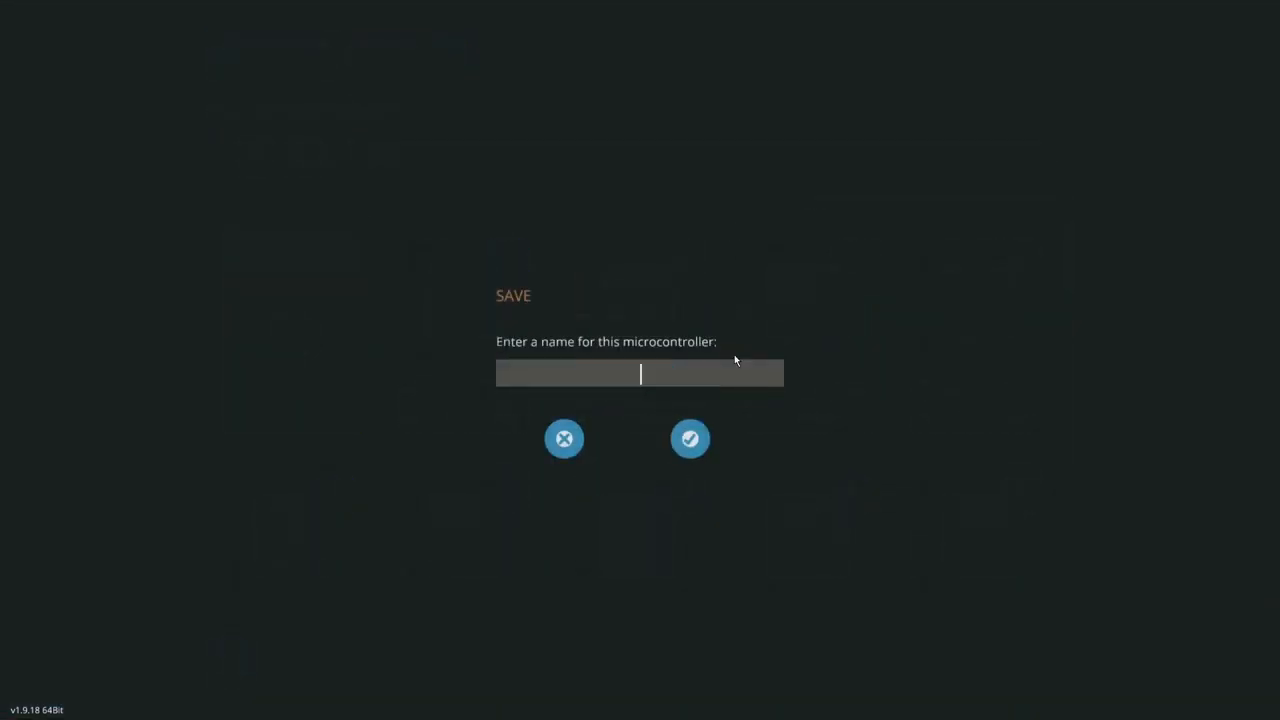
type("Com")
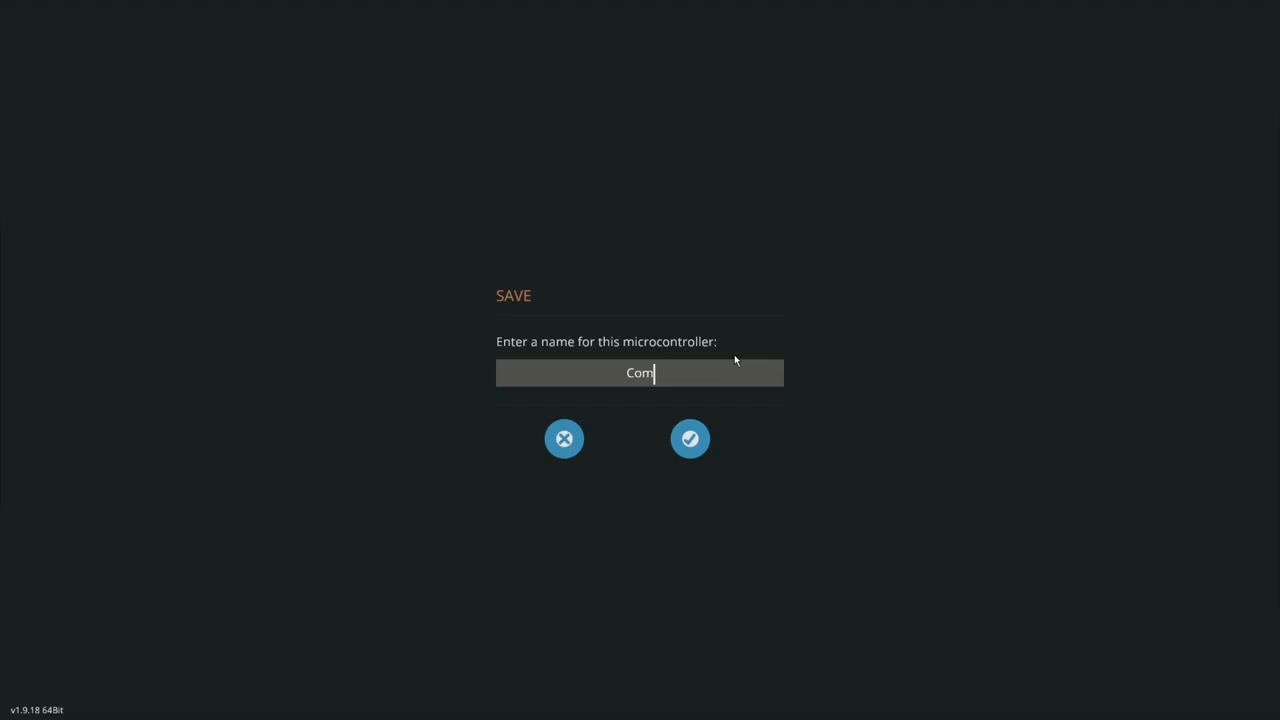
type("osit")
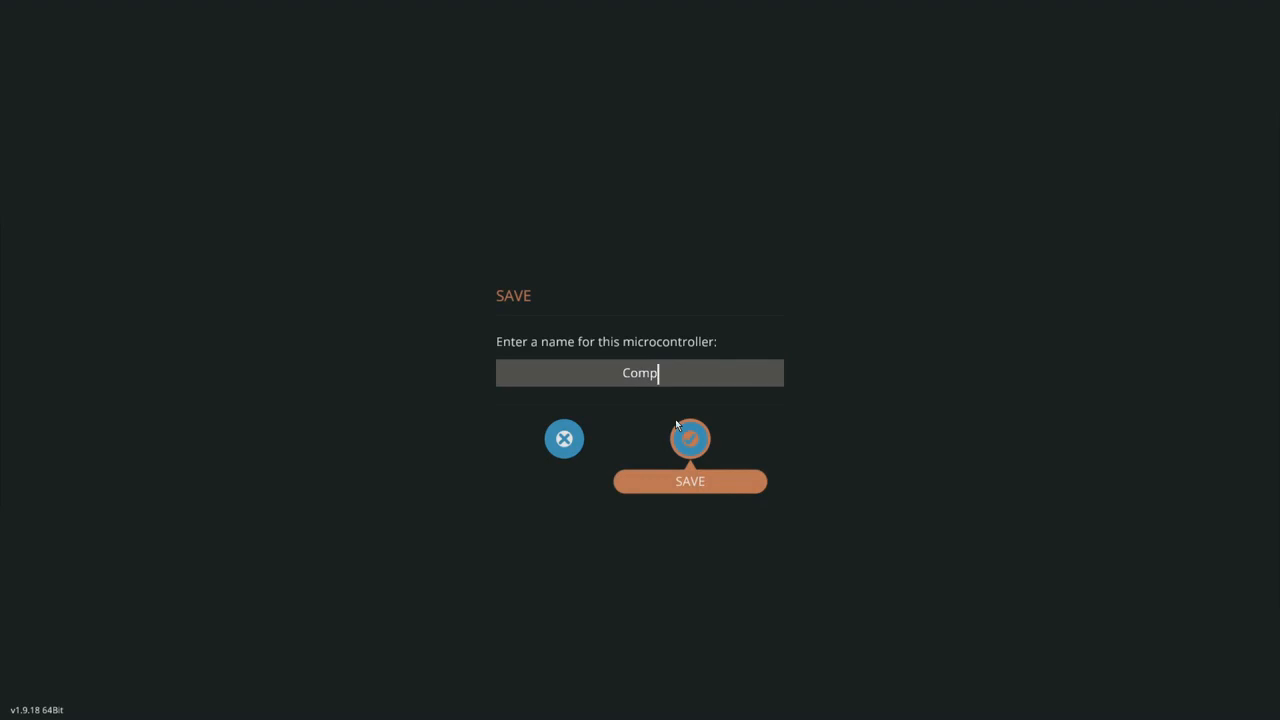
type("osite")
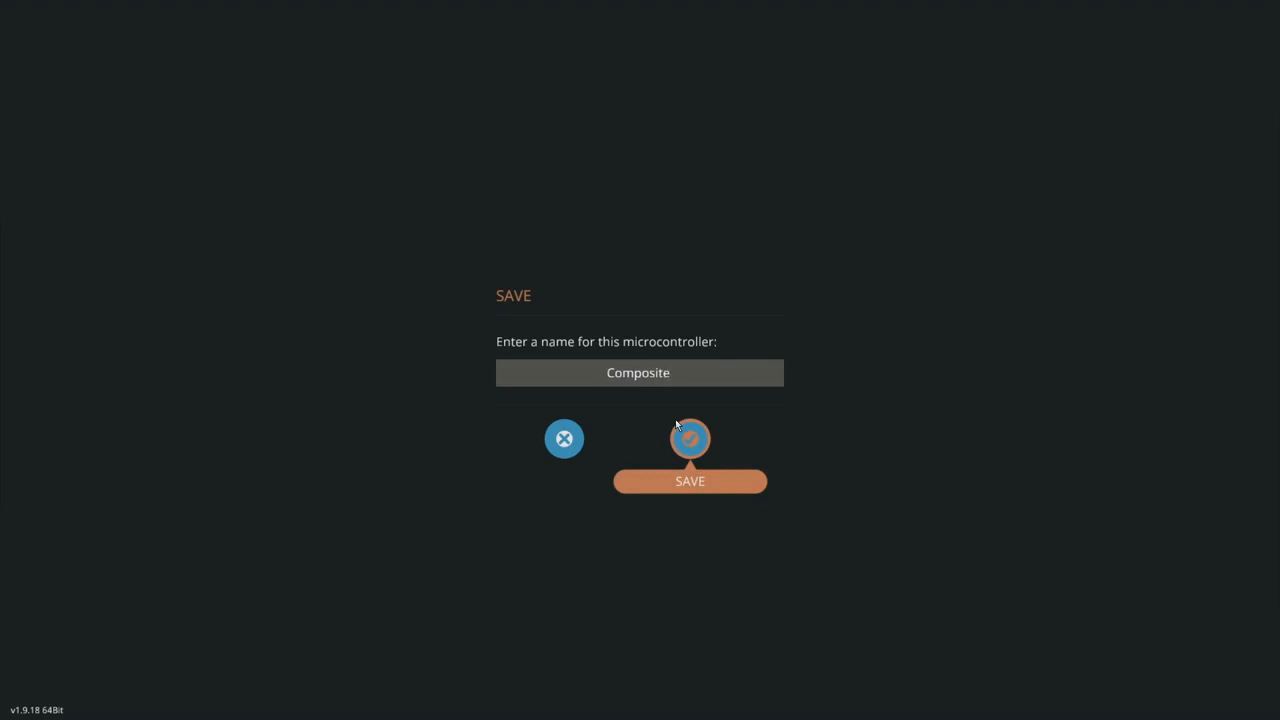
type("SEA")
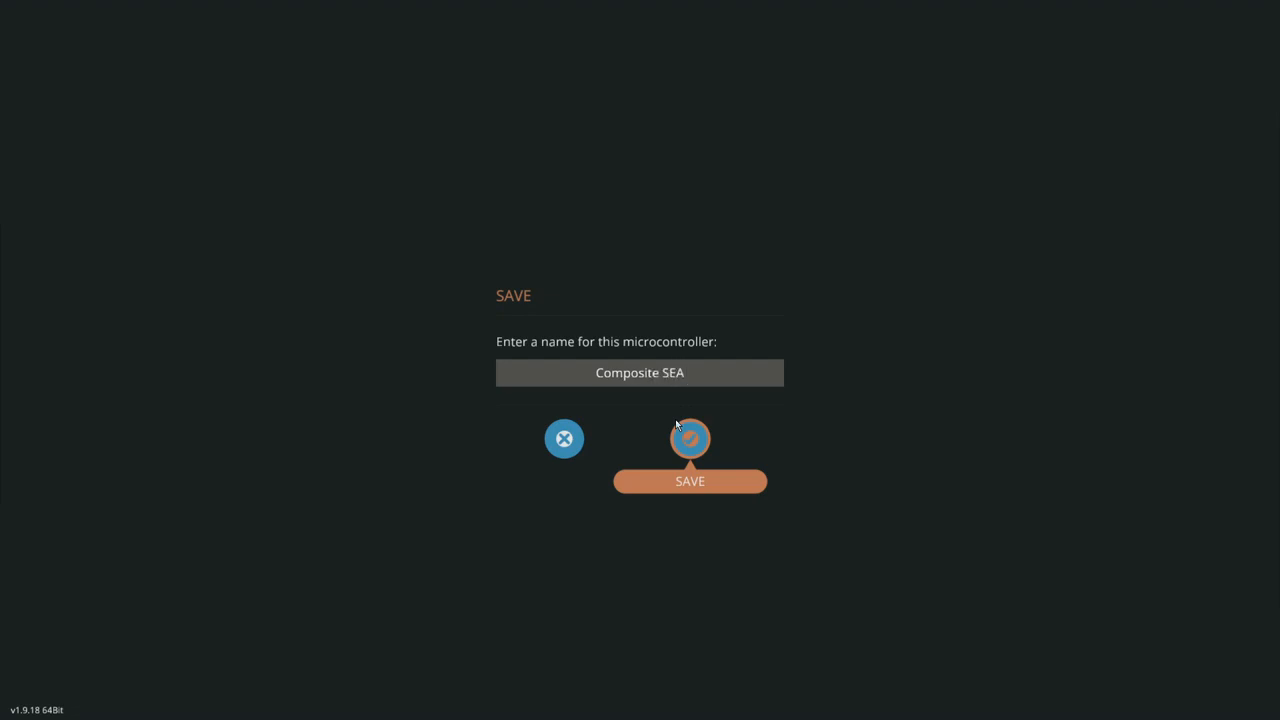
type("T")
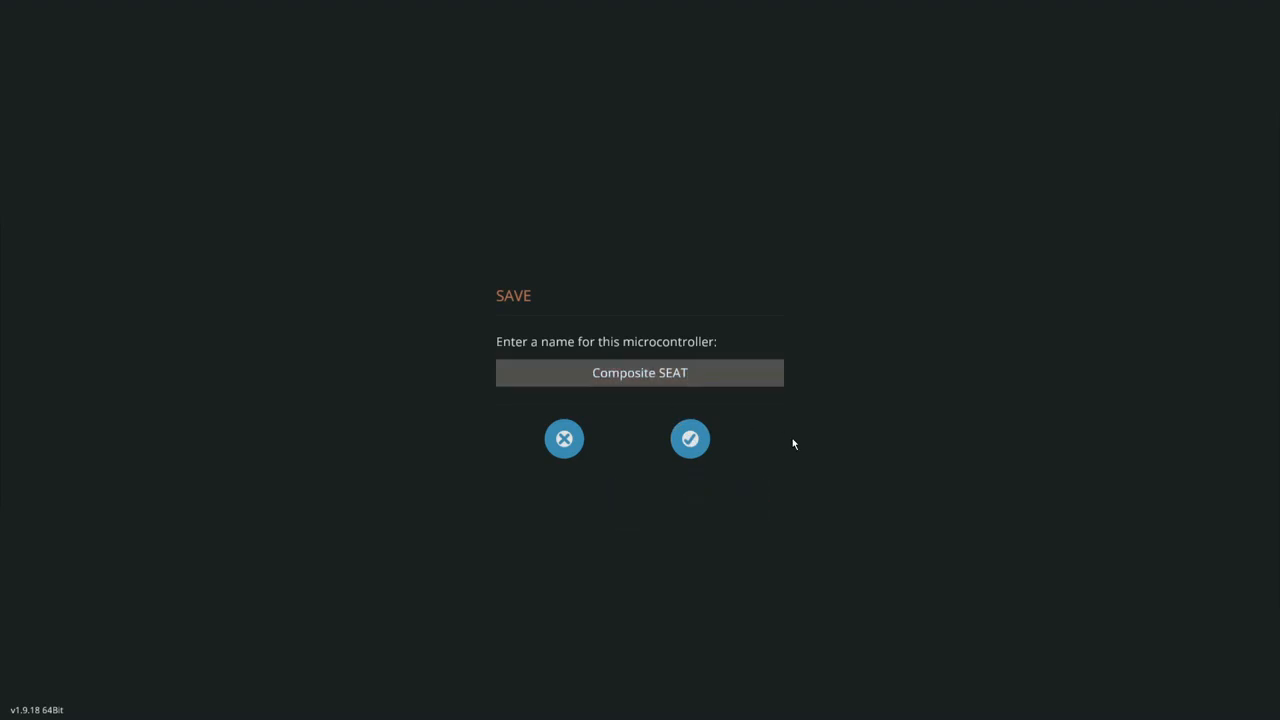
left_click(690, 438)
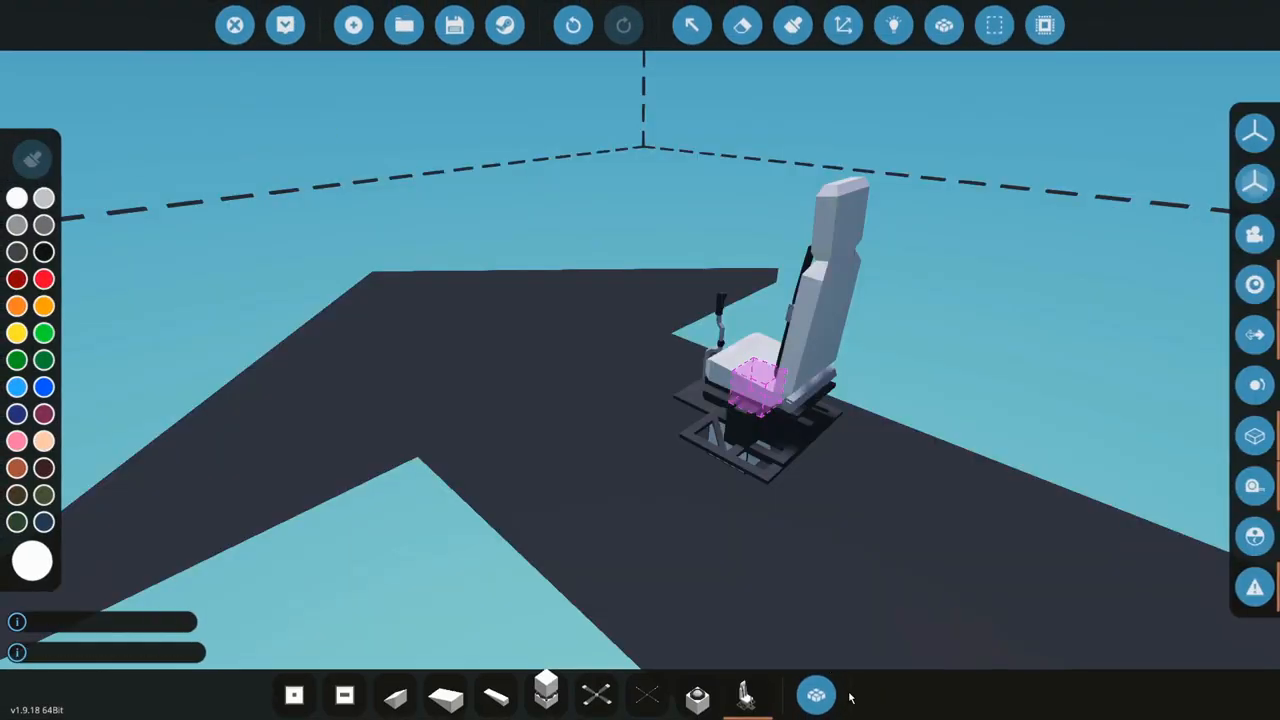
- Rename the microcontroller 'Composite seat1' and overwrite the existing saved design
left_click(815, 694)
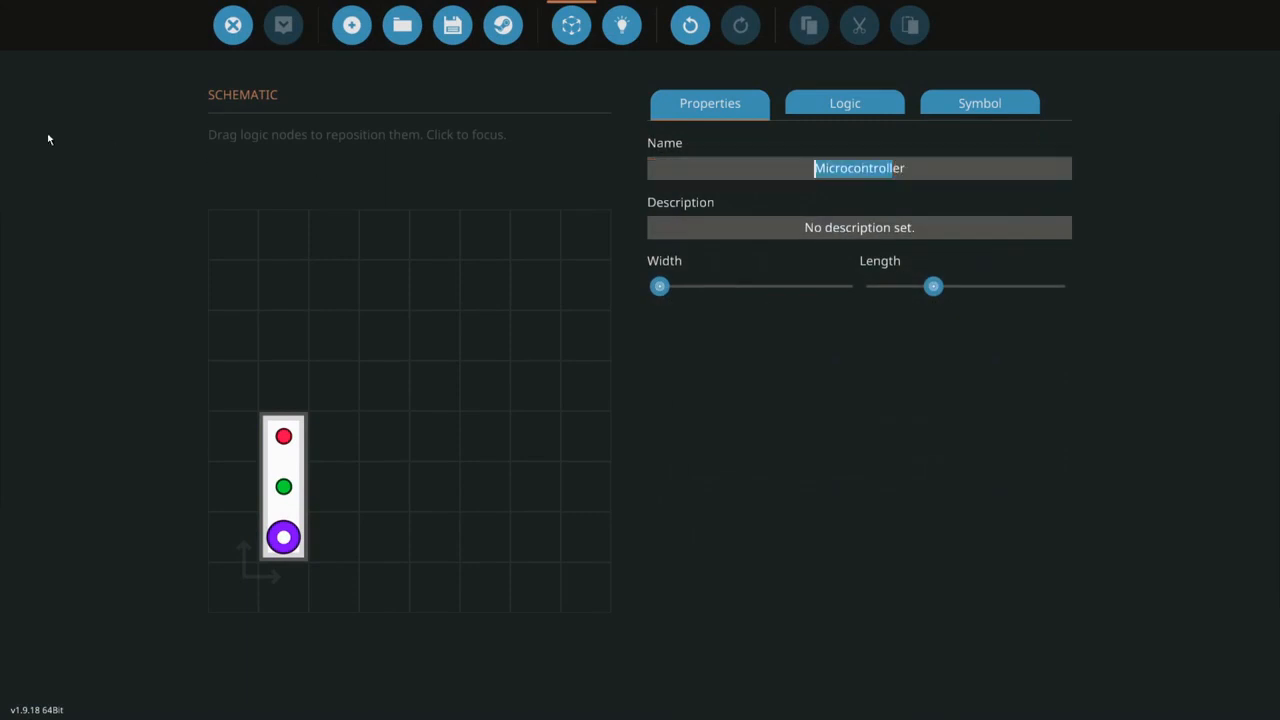
type("Composer")
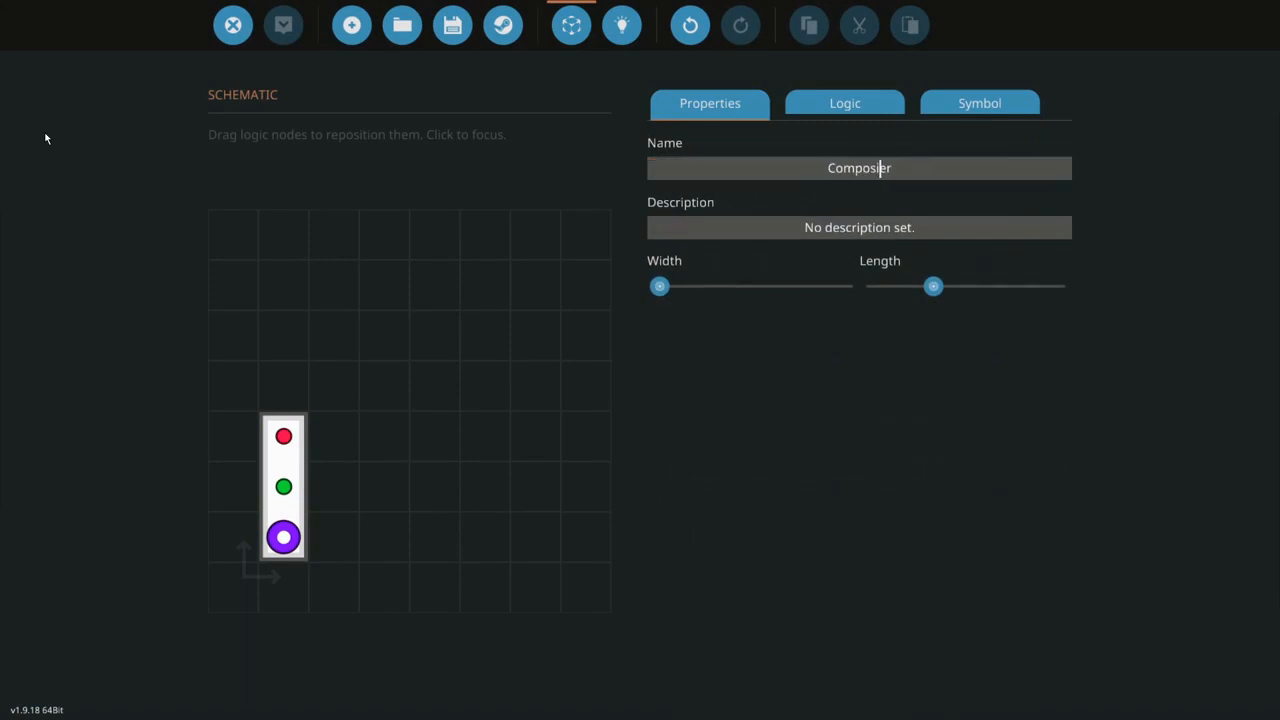
type("Composite ser")
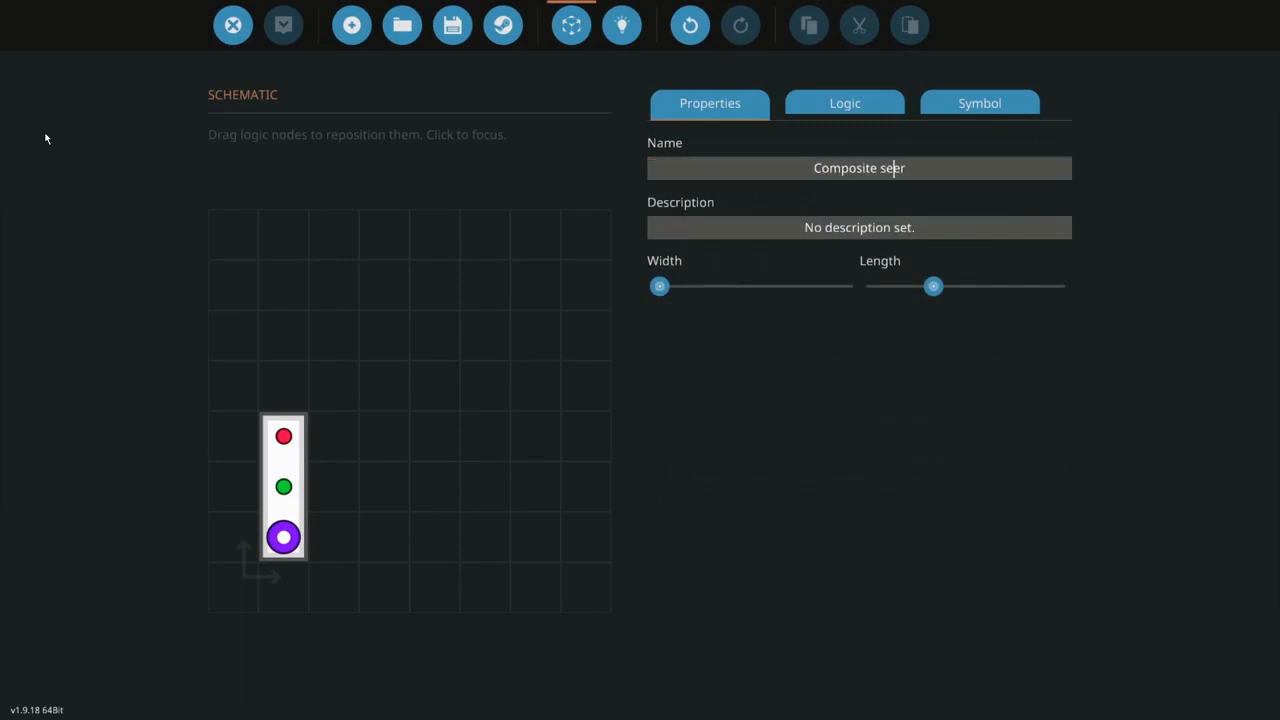
type("1")
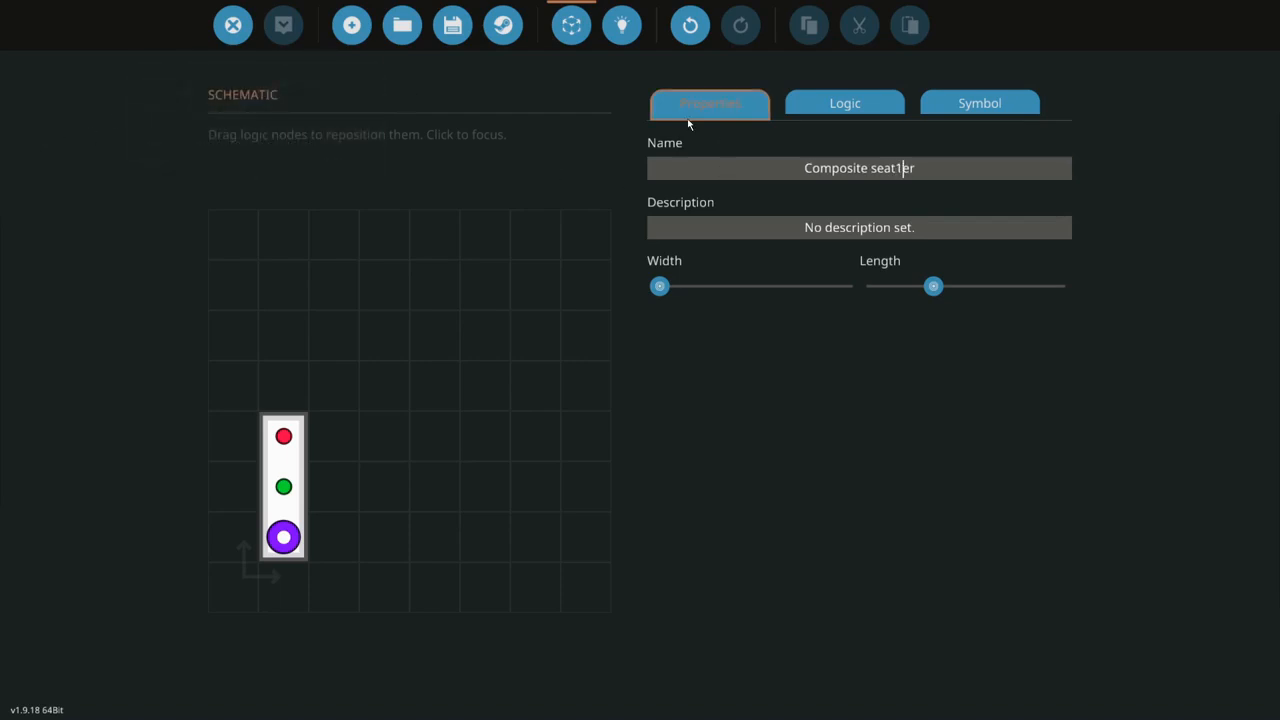
key("Backspace")
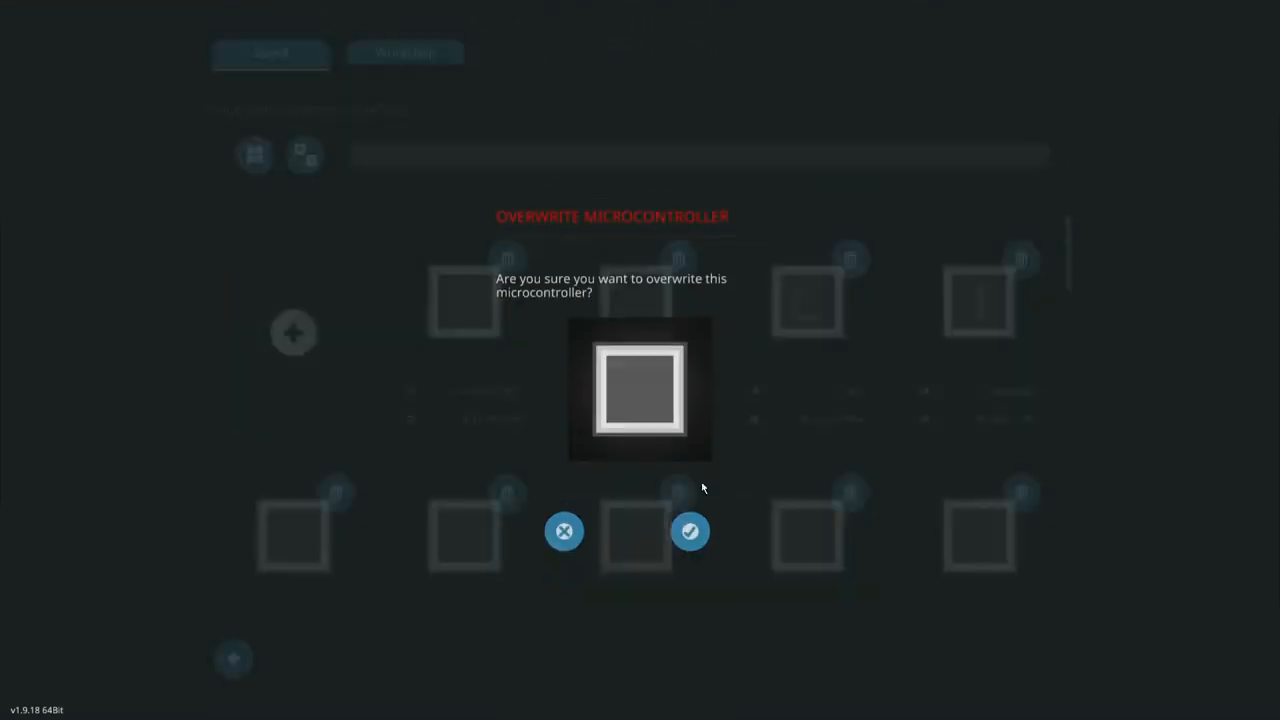
left_click(690, 531)
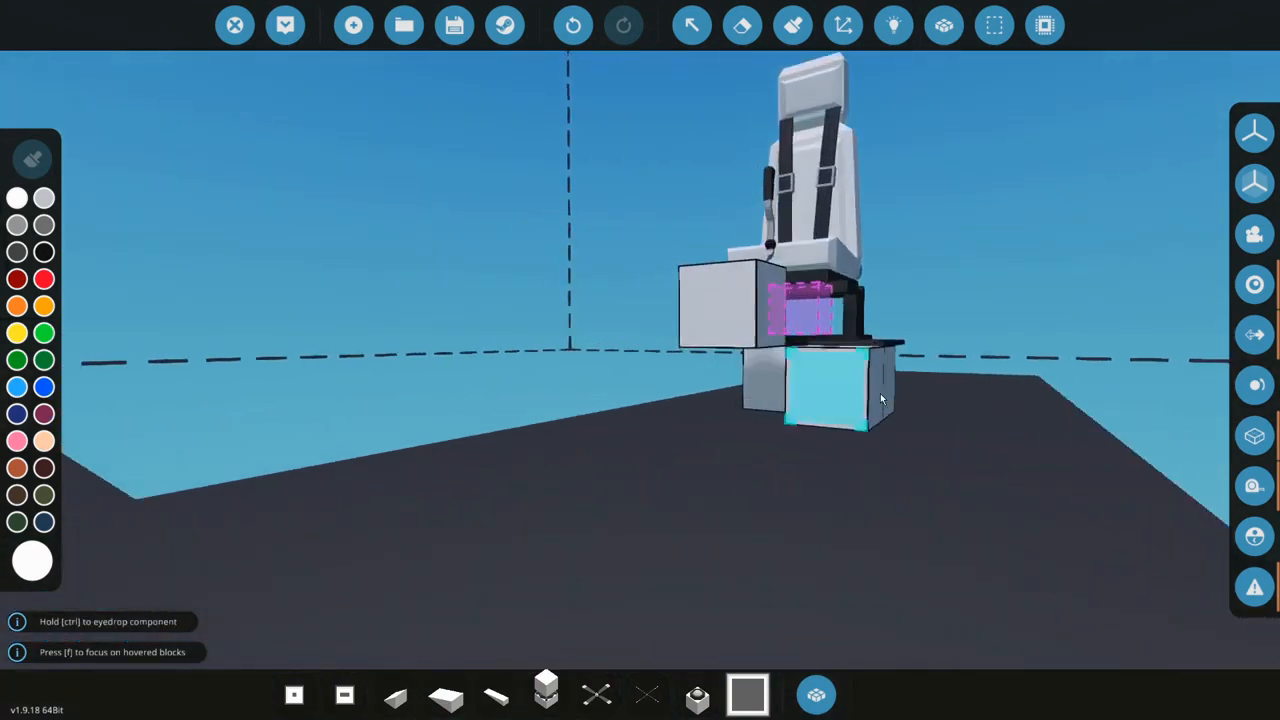
left_click_drag(880, 400, 700, 390)
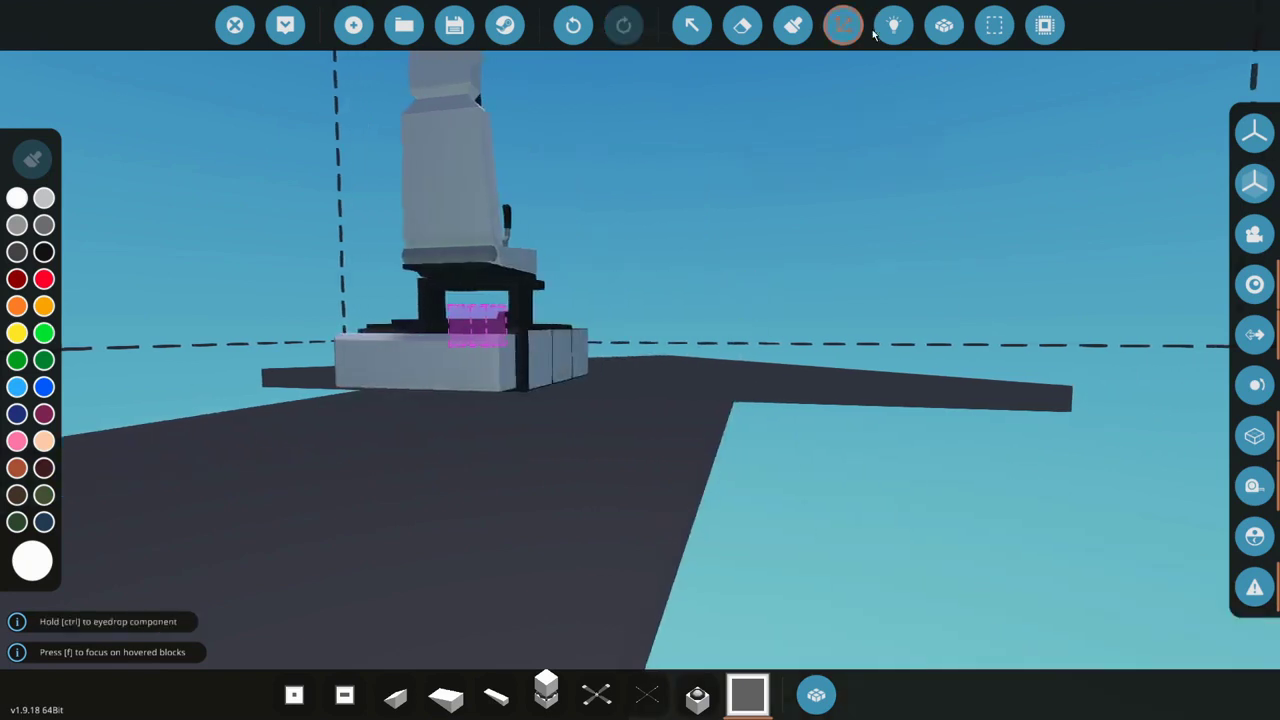
left_click(843, 25)
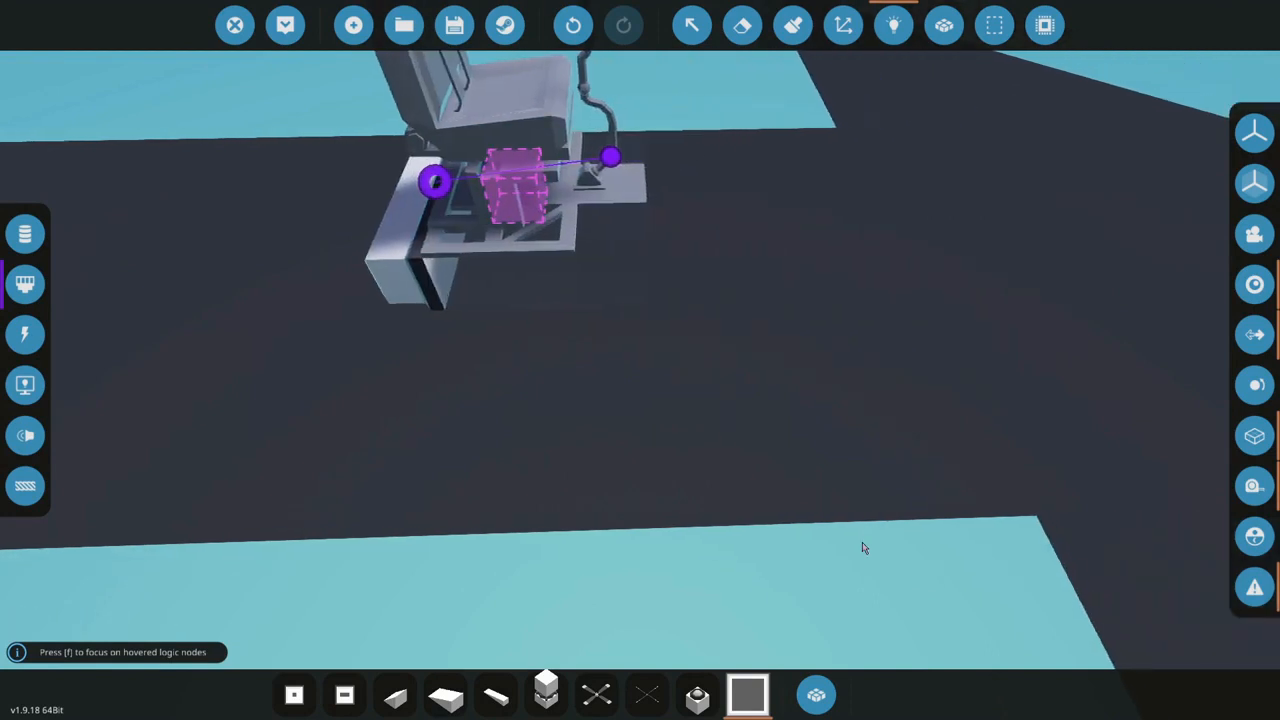
left_click(816, 694)
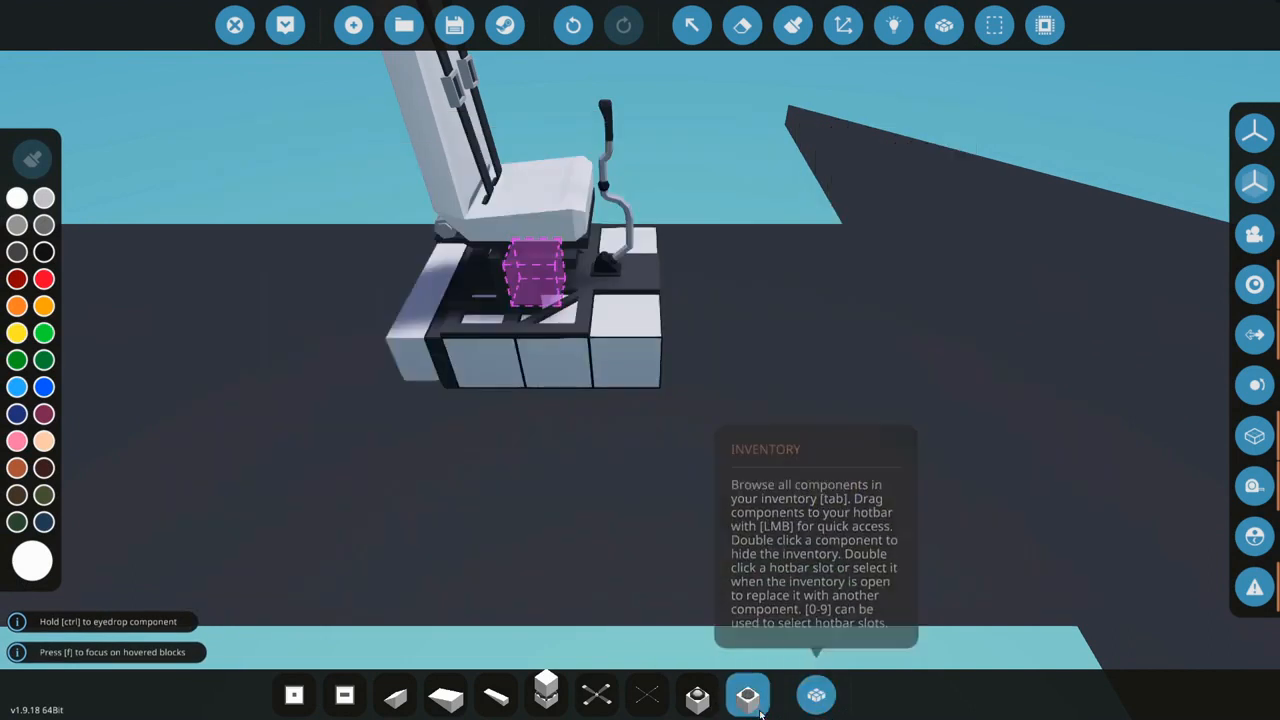
- Search the inventory for the throttle lever and place it beside the pilot seat
left_click(815, 694)
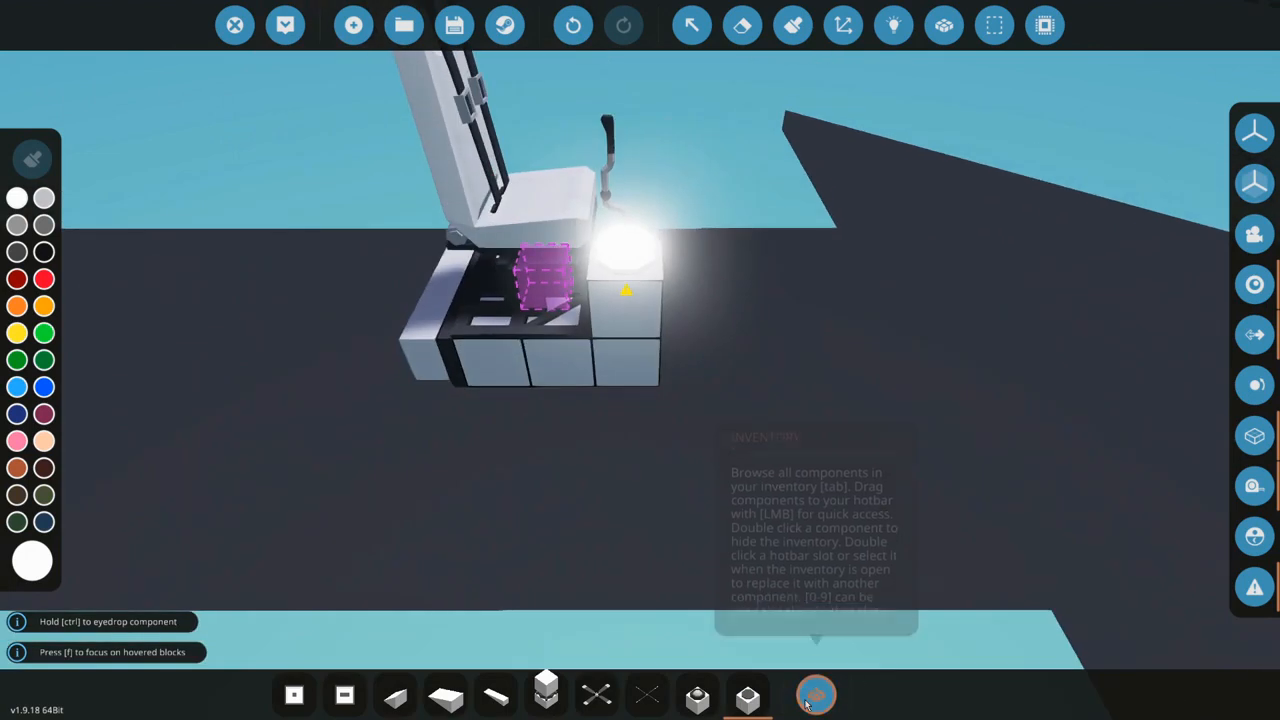
left_click(816, 694)
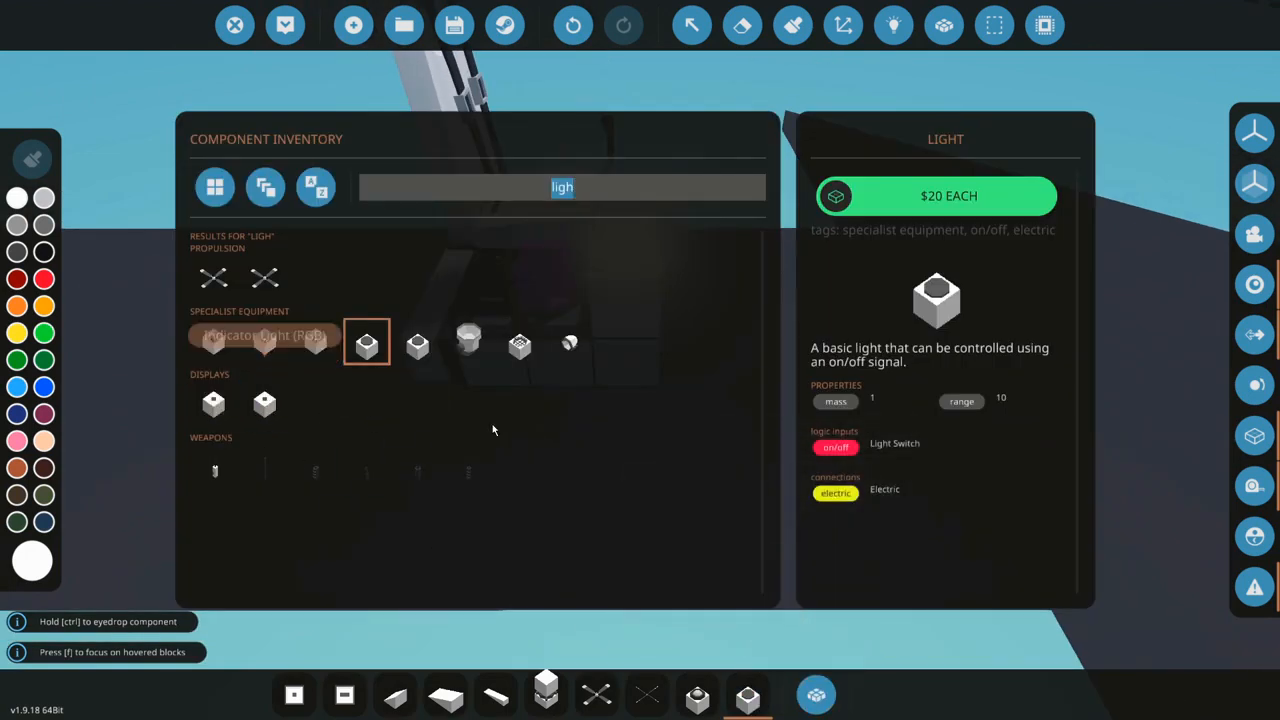
mouse_move(460, 443)
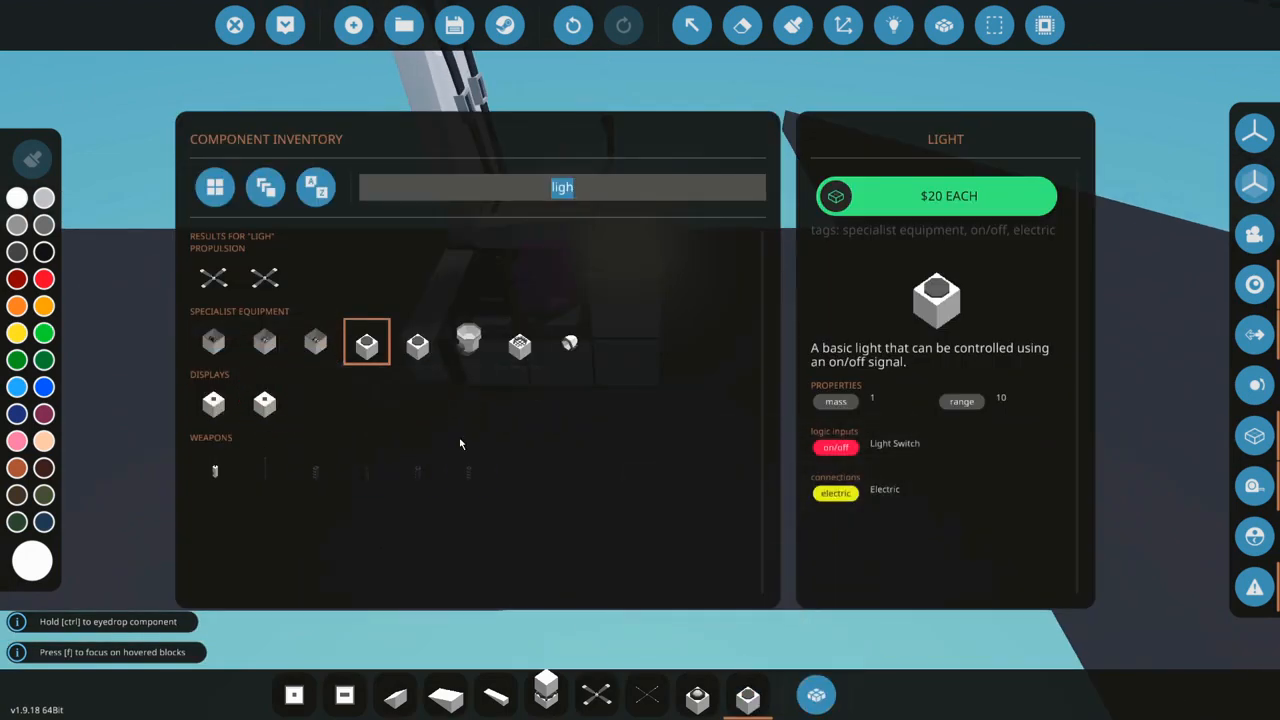
type("th")
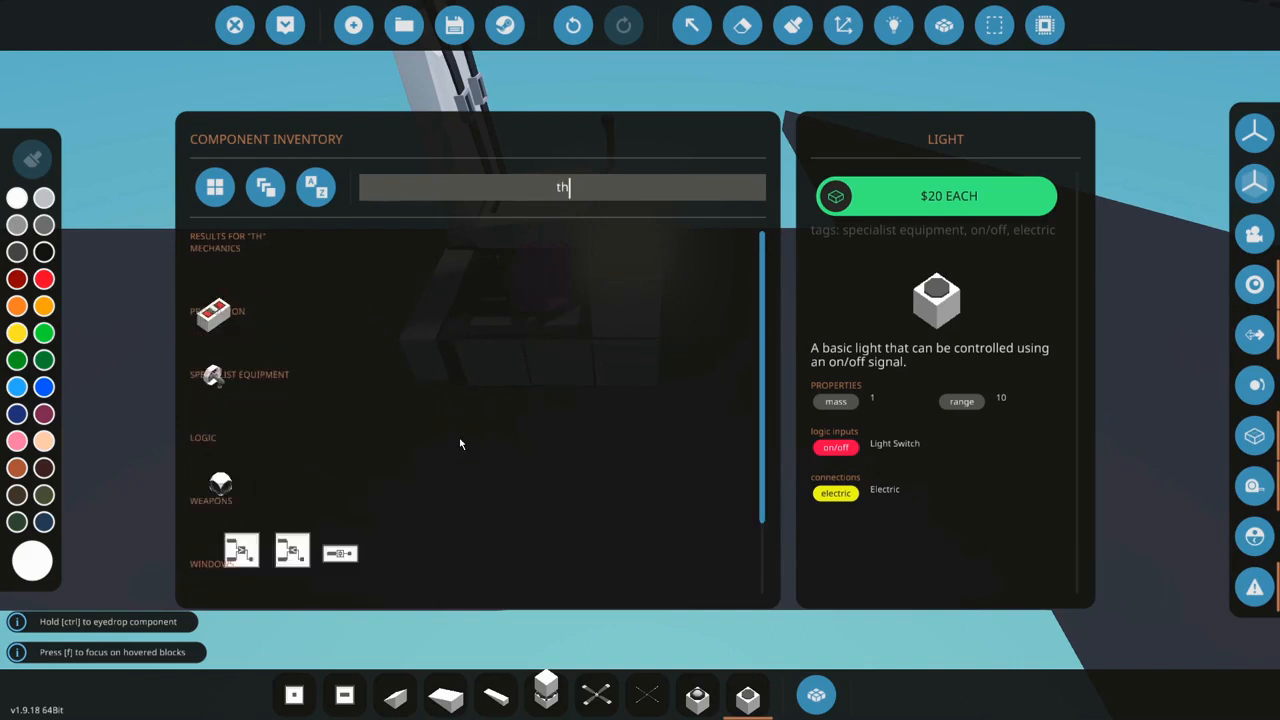
type("rott")
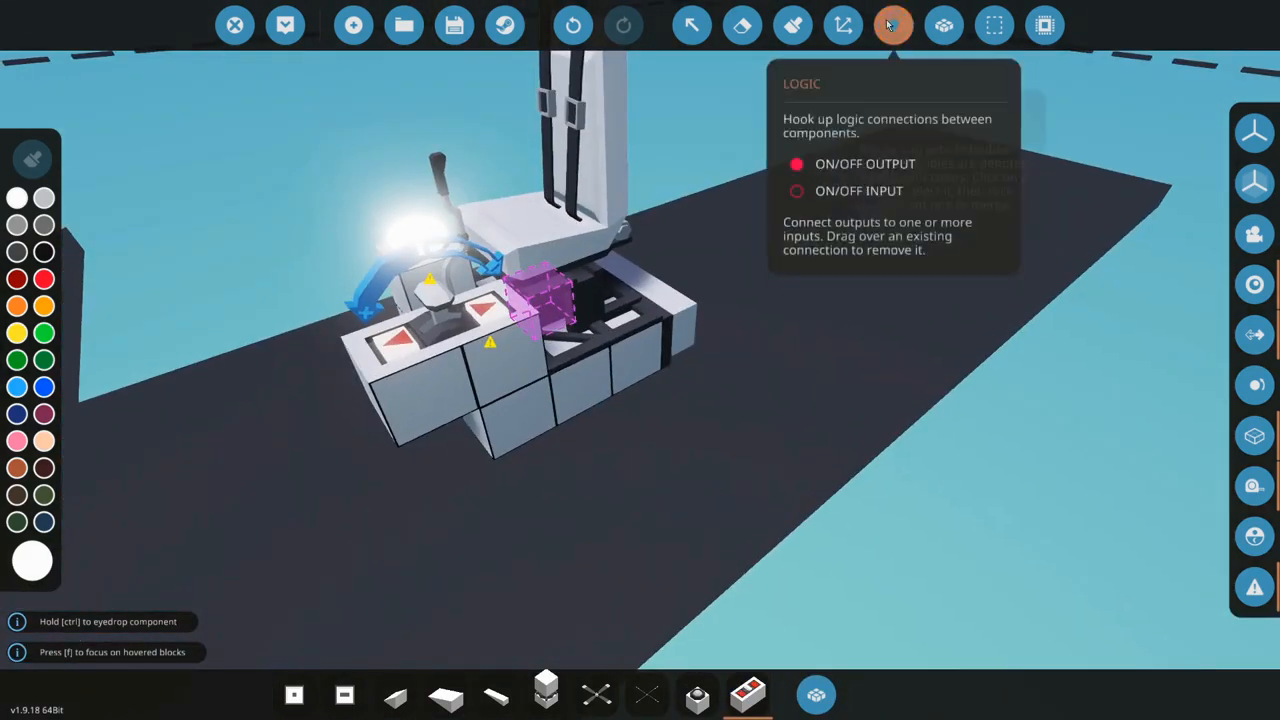
left_click(892, 25)
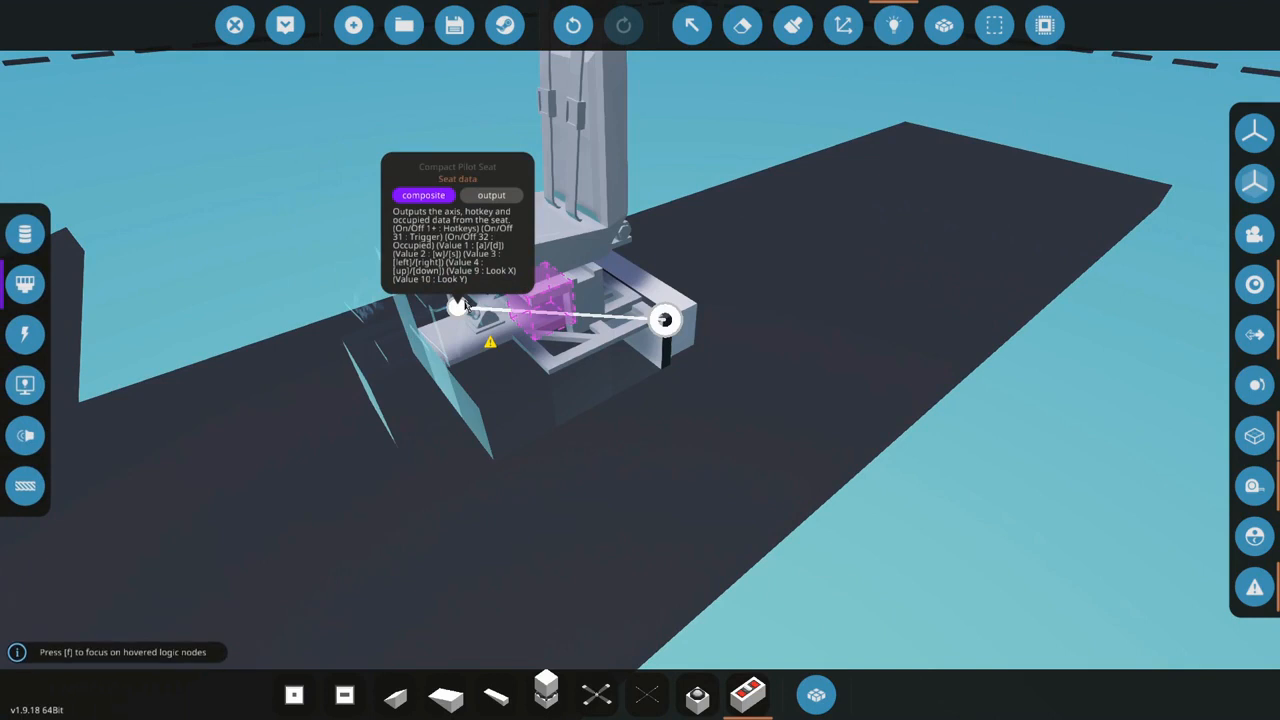
- Max out the pilot seat's Axis 1 sensitivity and link an on/off signal to the lever
left_click(690, 25)
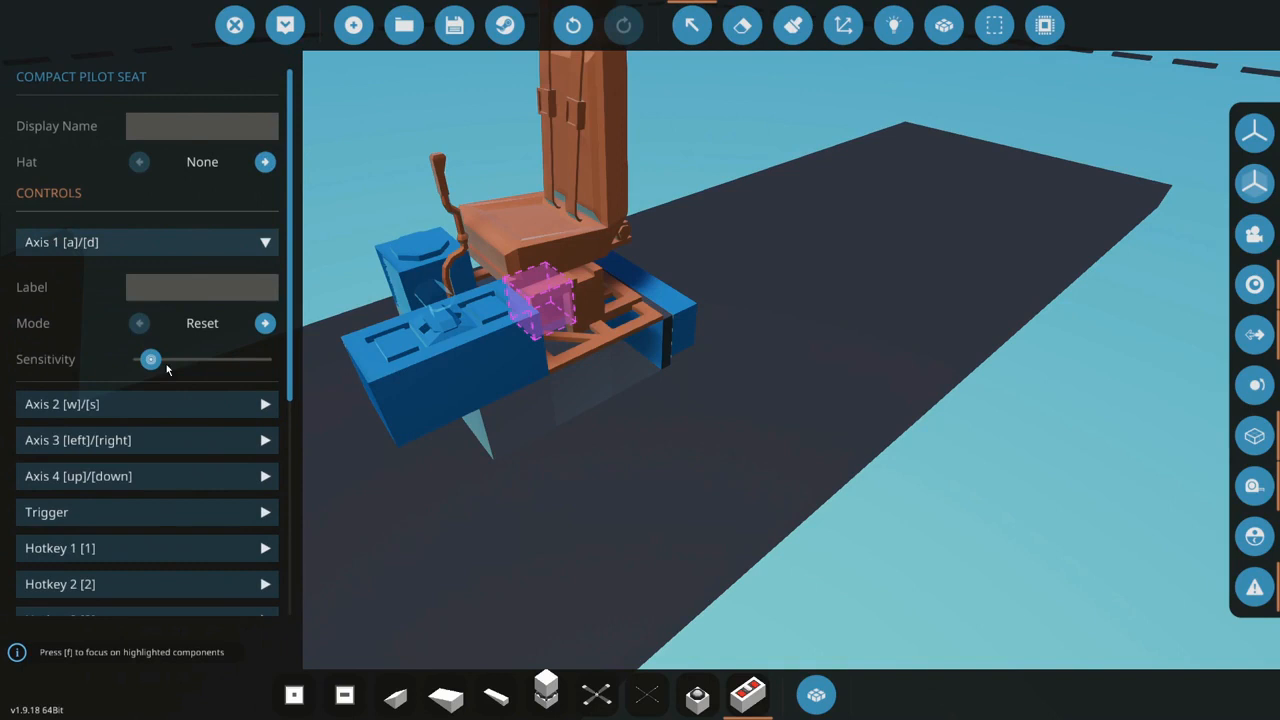
left_click_drag(150, 359, 265, 359)
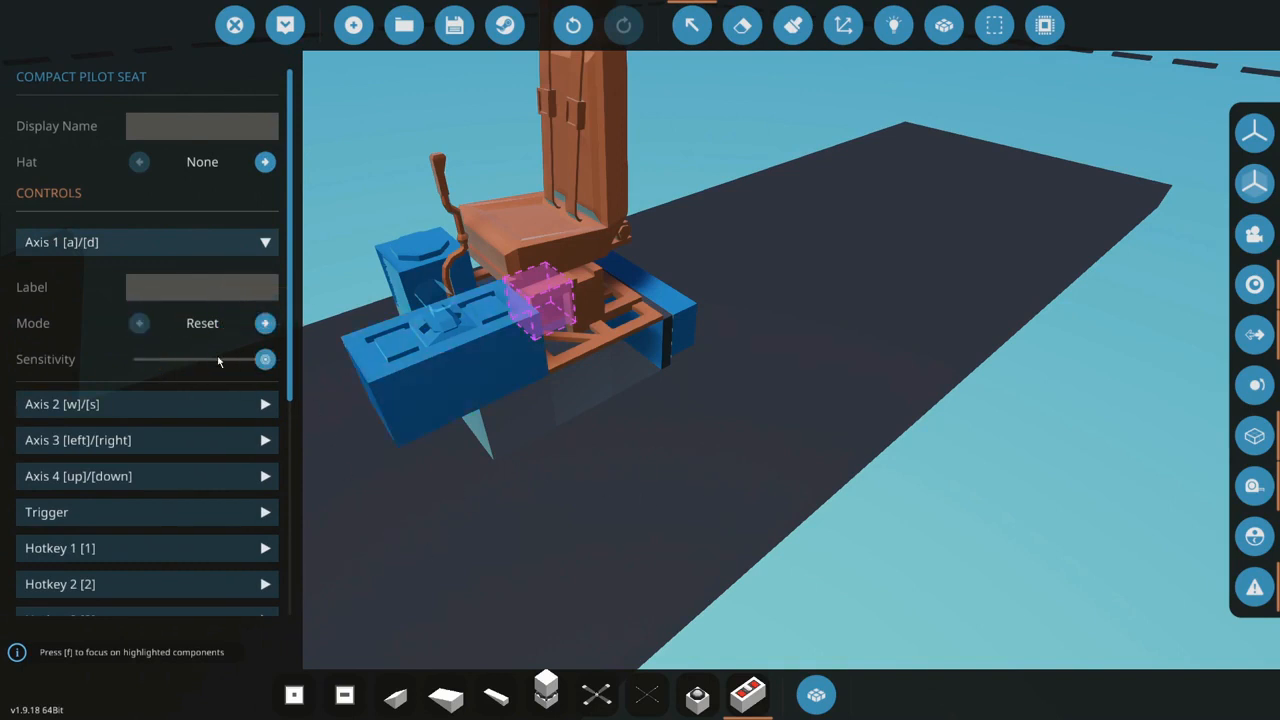
left_click(139, 323)
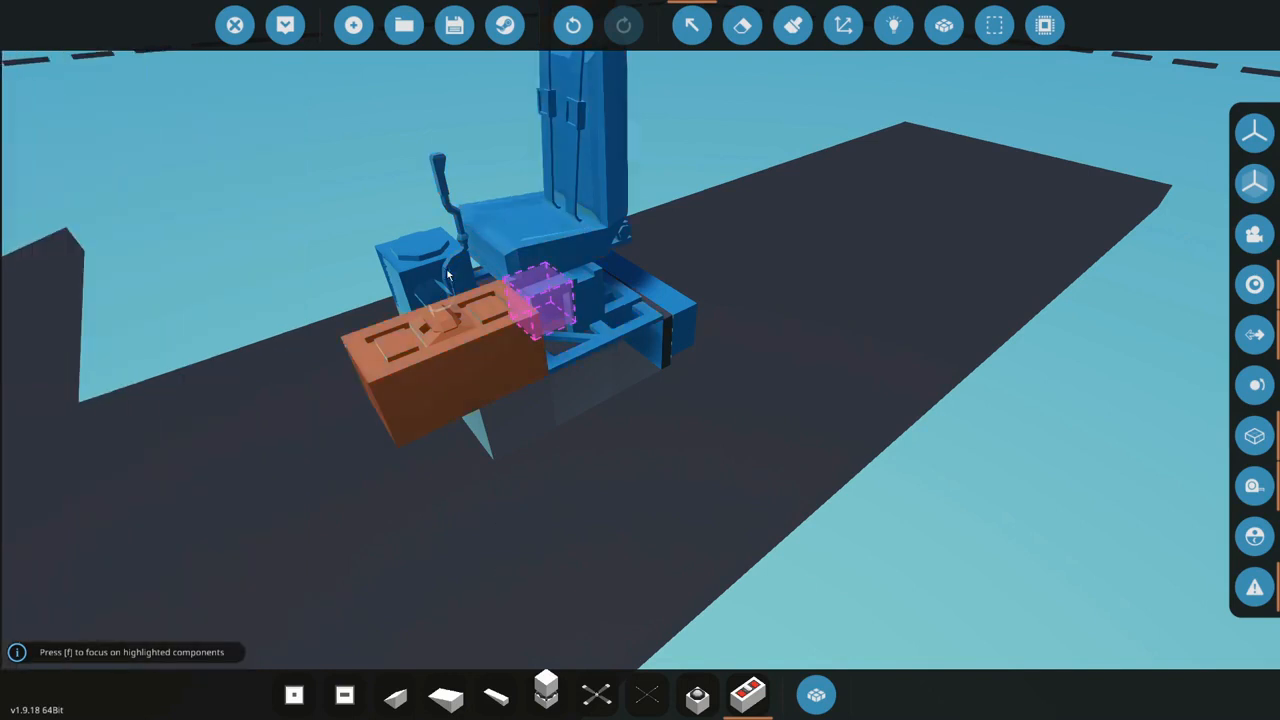
left_click(892, 25)
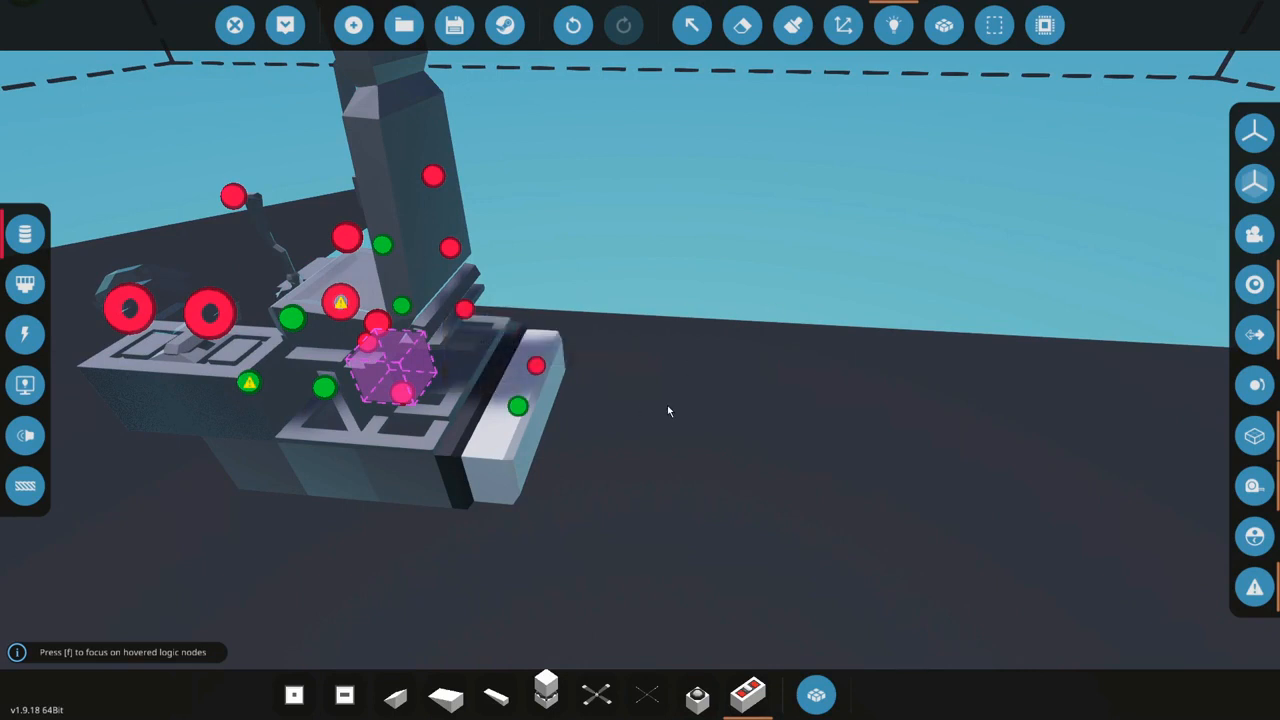
left_click_drag(668, 411, 750, 455)
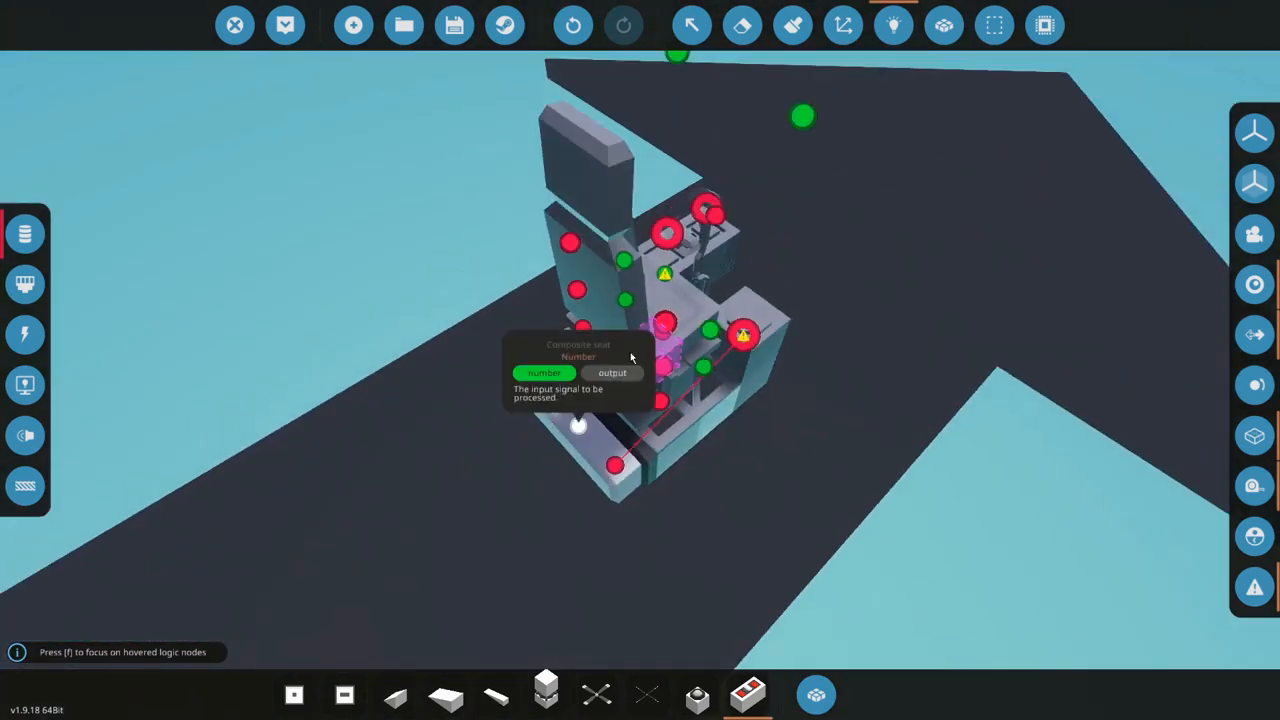
mouse_move(742, 25)
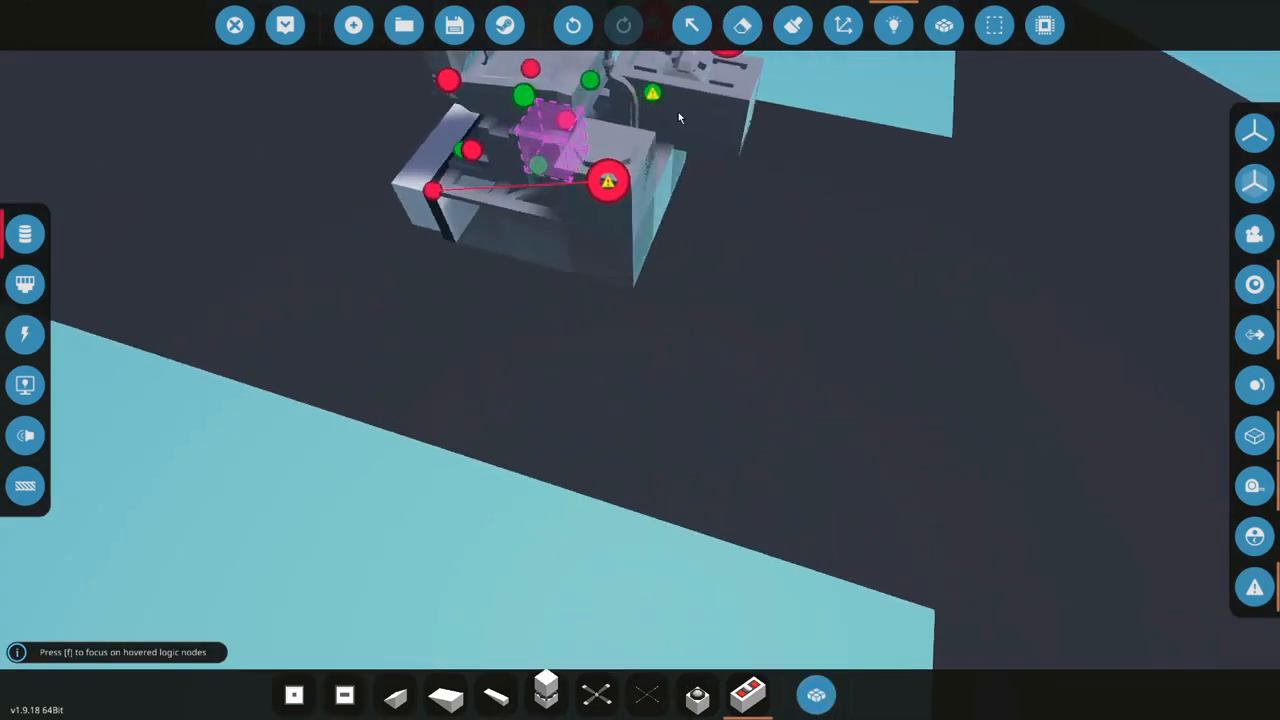
- Switch to the Erase tool to remove the throttle lever
left_click(742, 25)
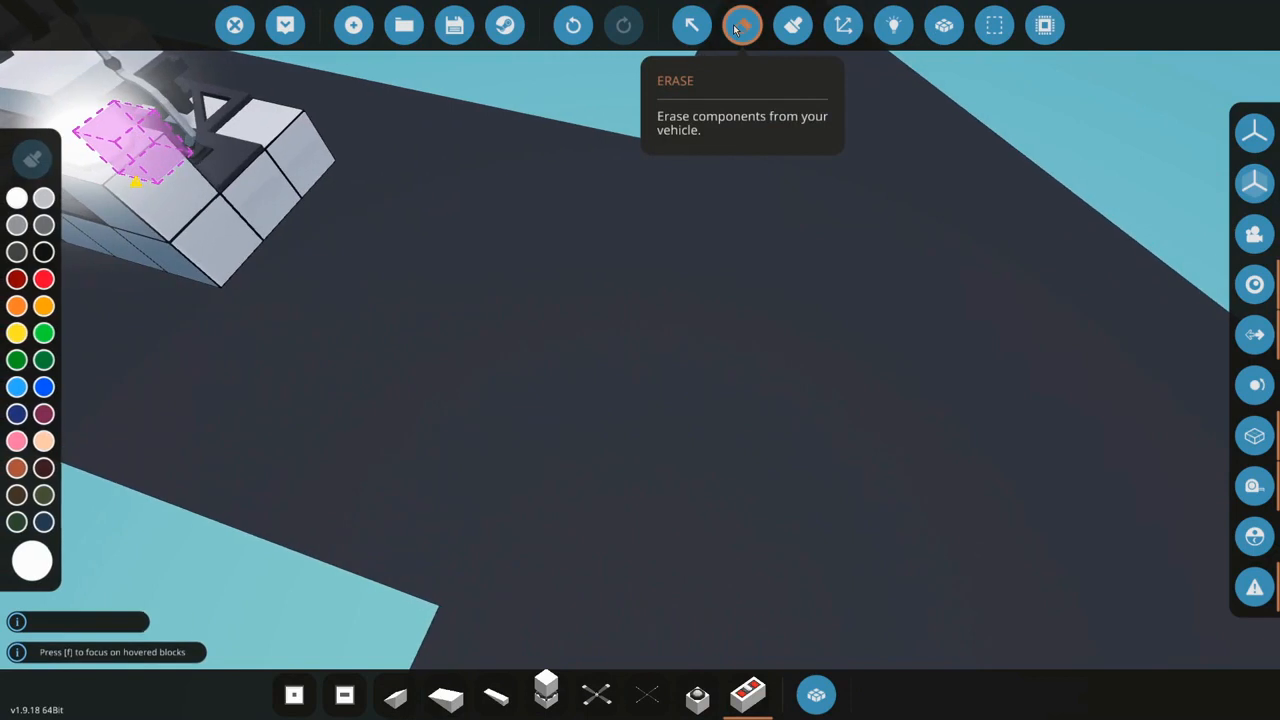
- Place a dial from the inventory beside the seat and link the number signal to it
left_click(815, 694)
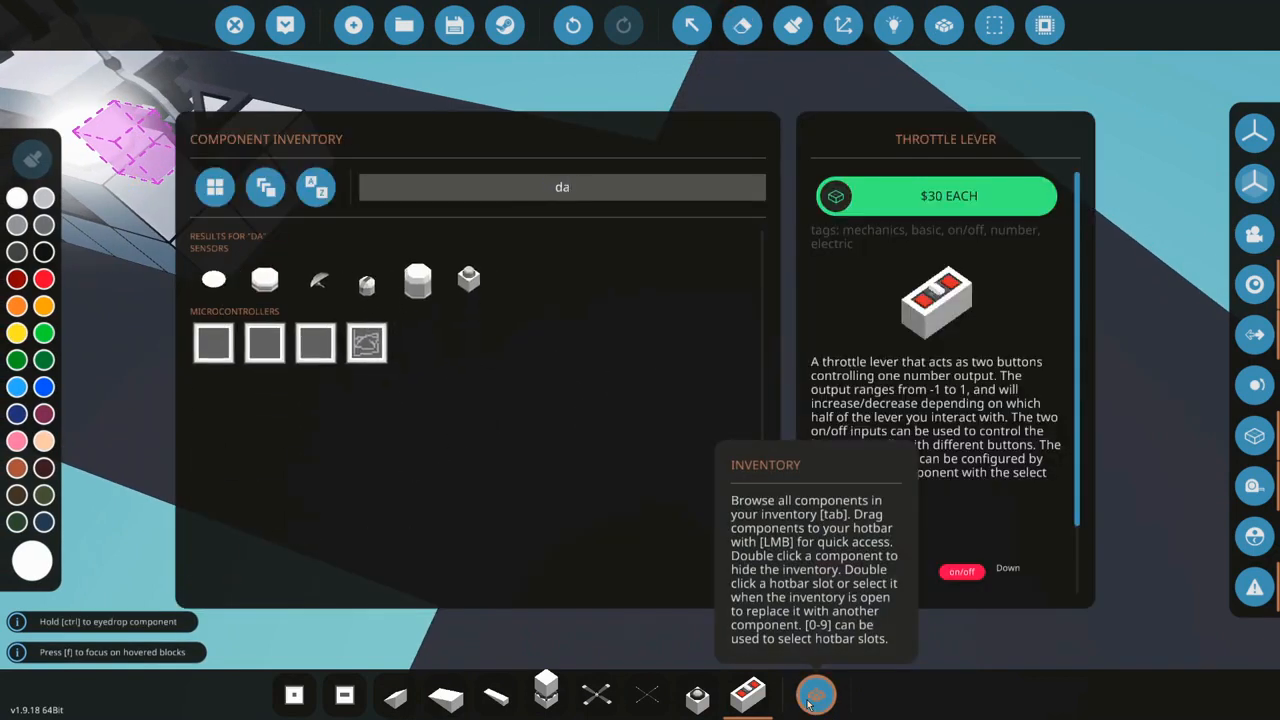
type("i")
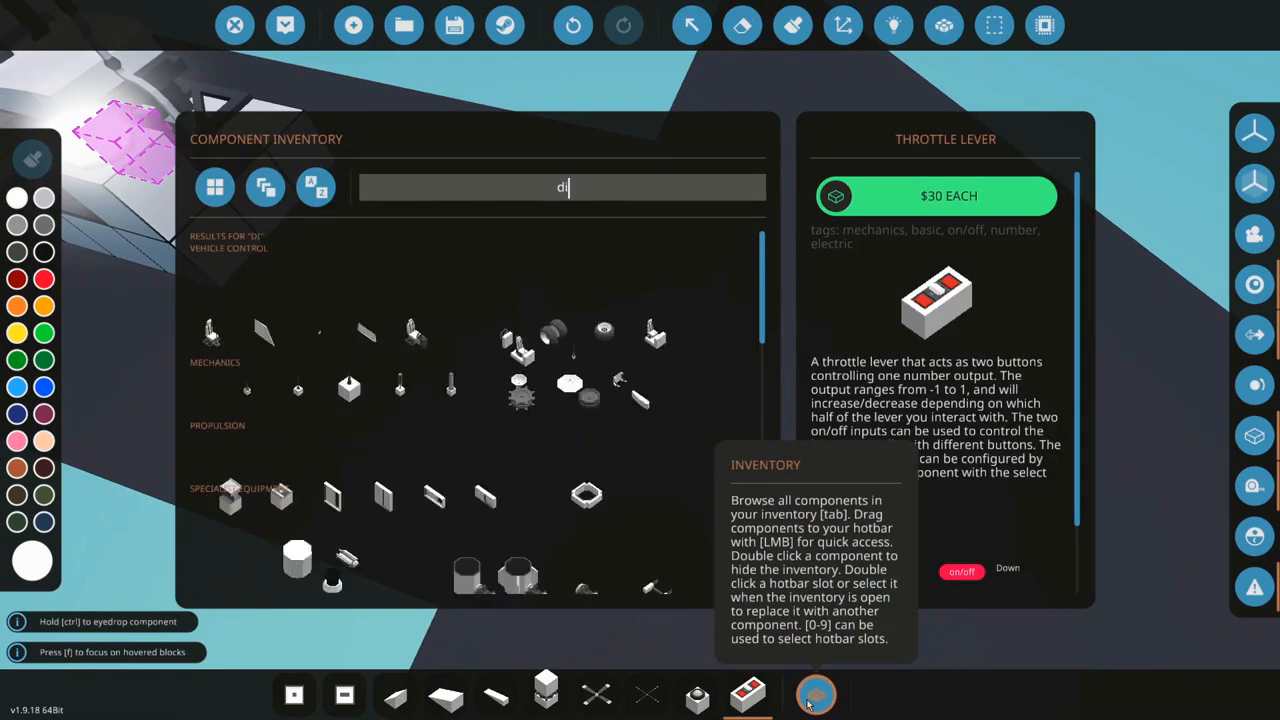
type("al")
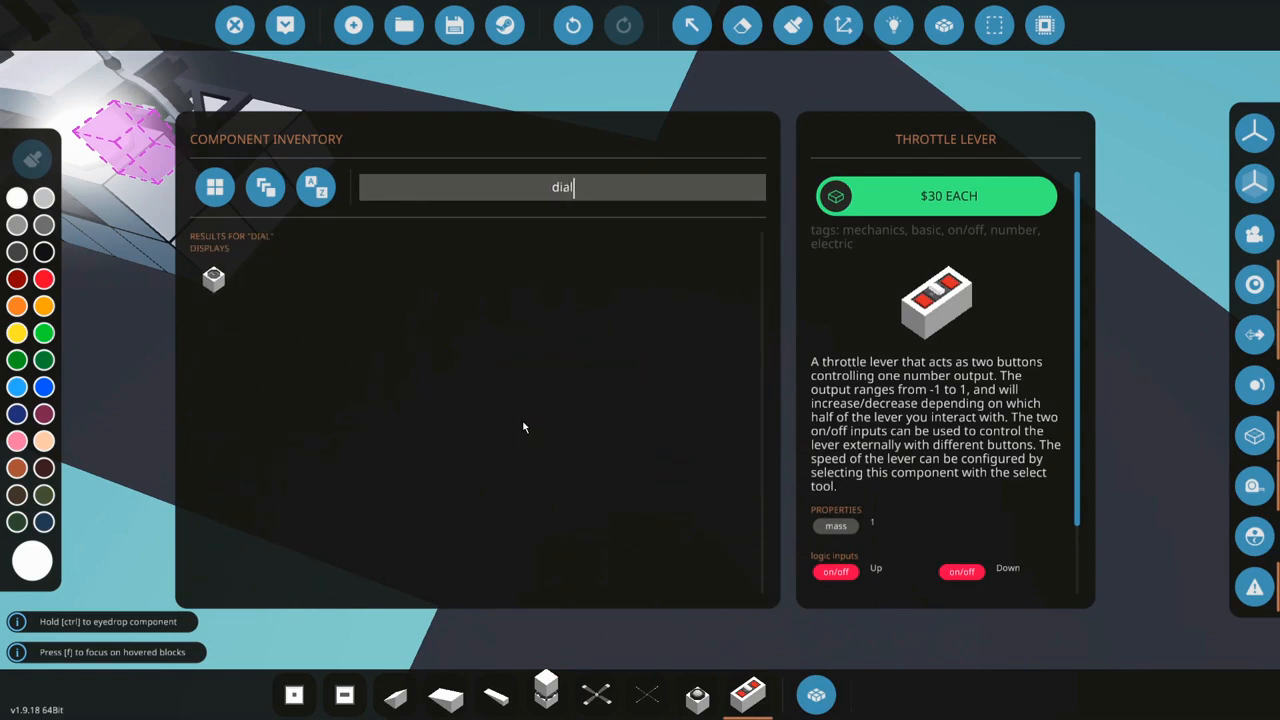
left_click(213, 278)
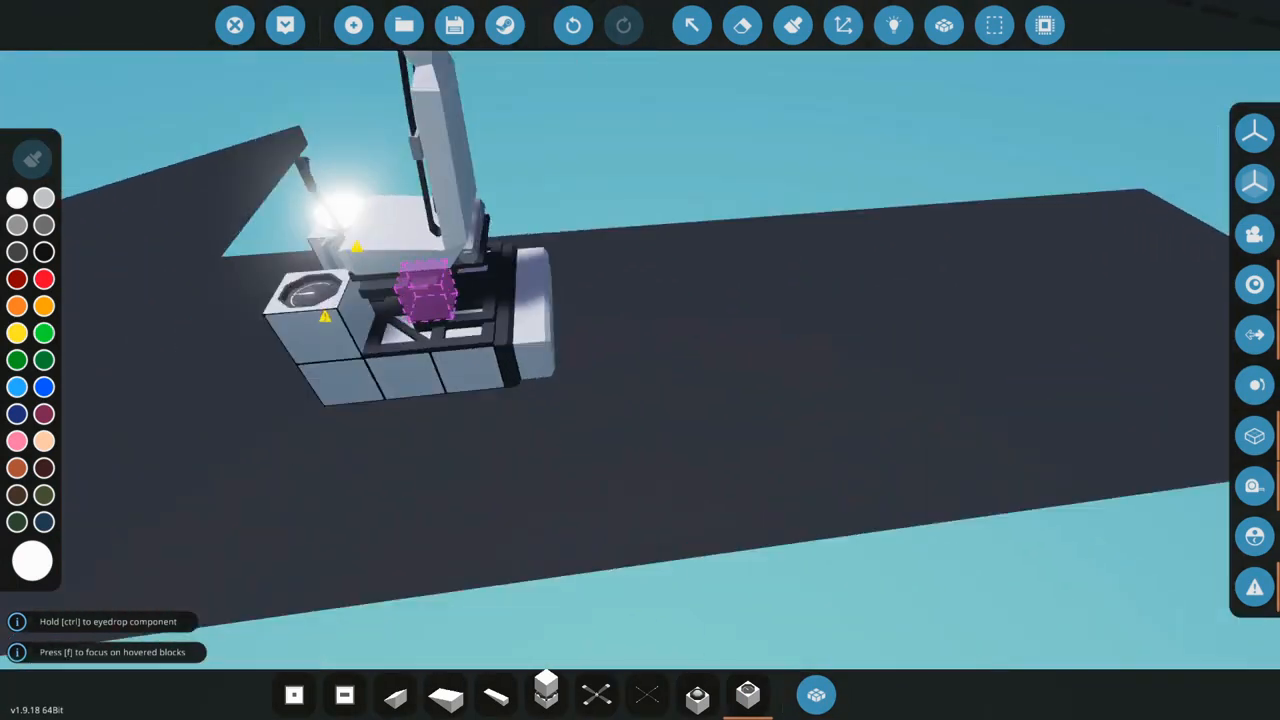
left_click(891, 25)
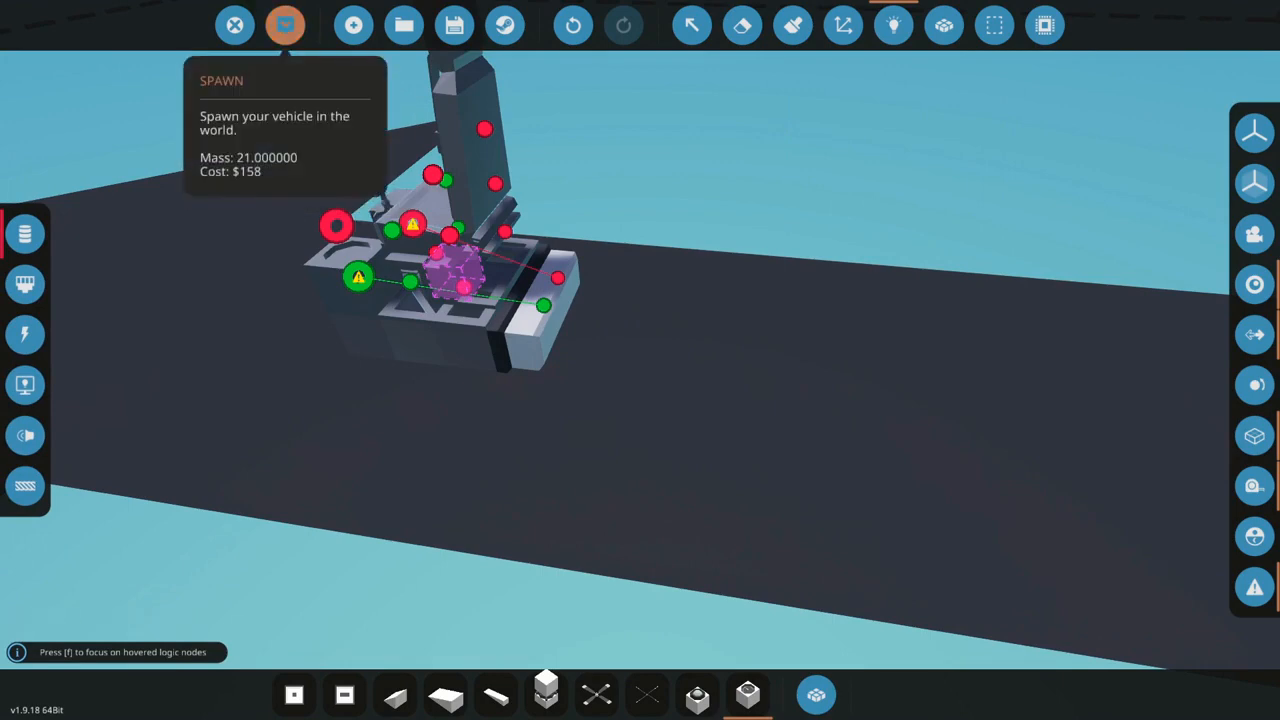
left_click(285, 25)
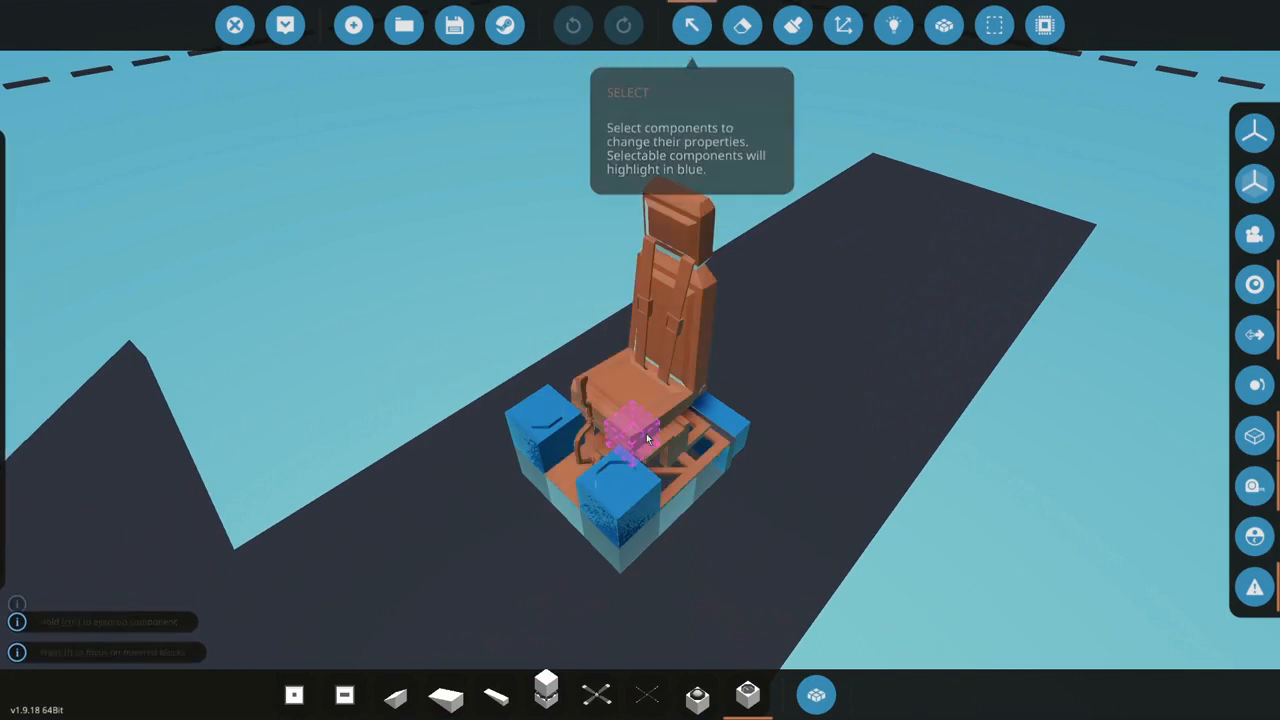
- Expand the pilot seat's Axis 1 settings and spawn the vehicle to test the dial
left_click(630, 430)
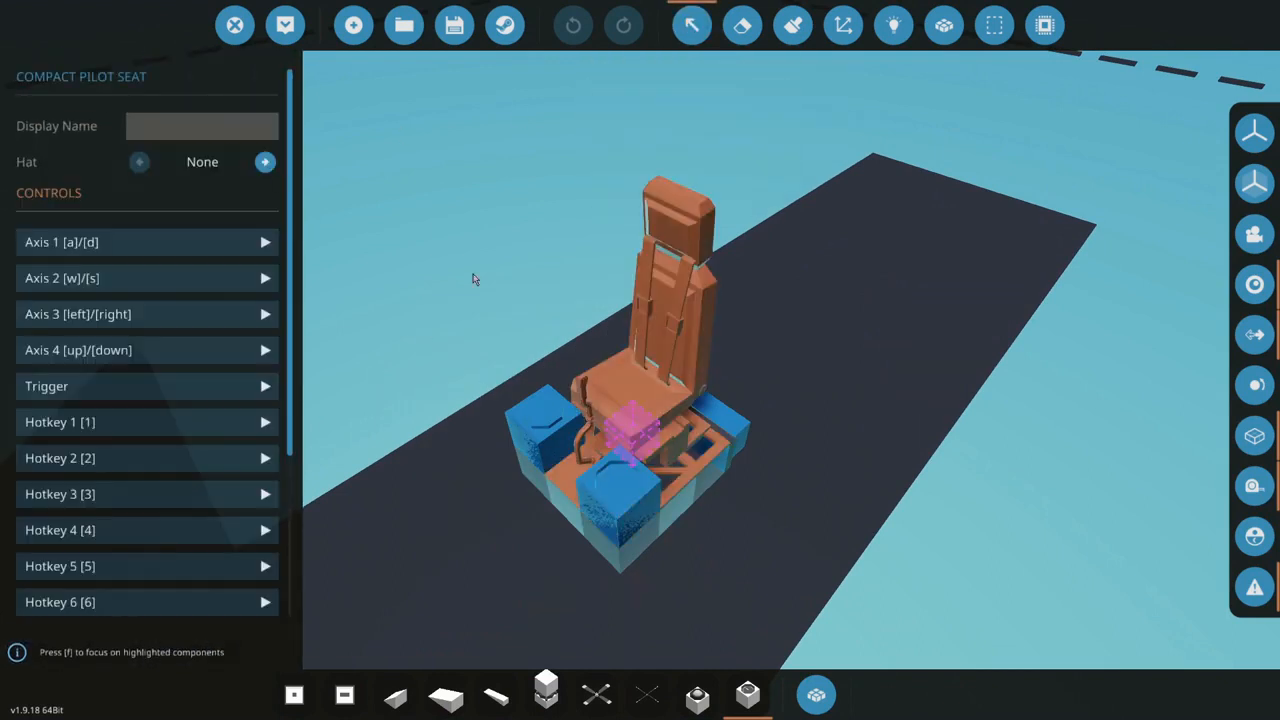
left_click(265, 242)
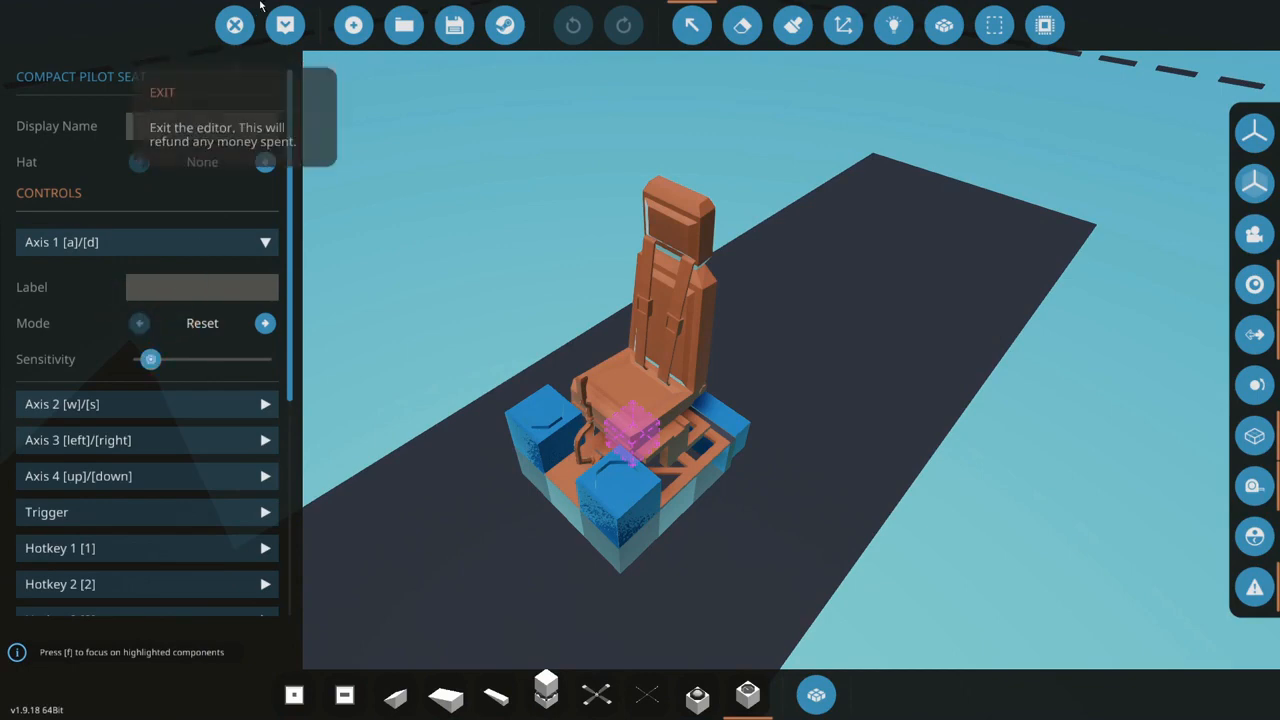
left_click(234, 25)
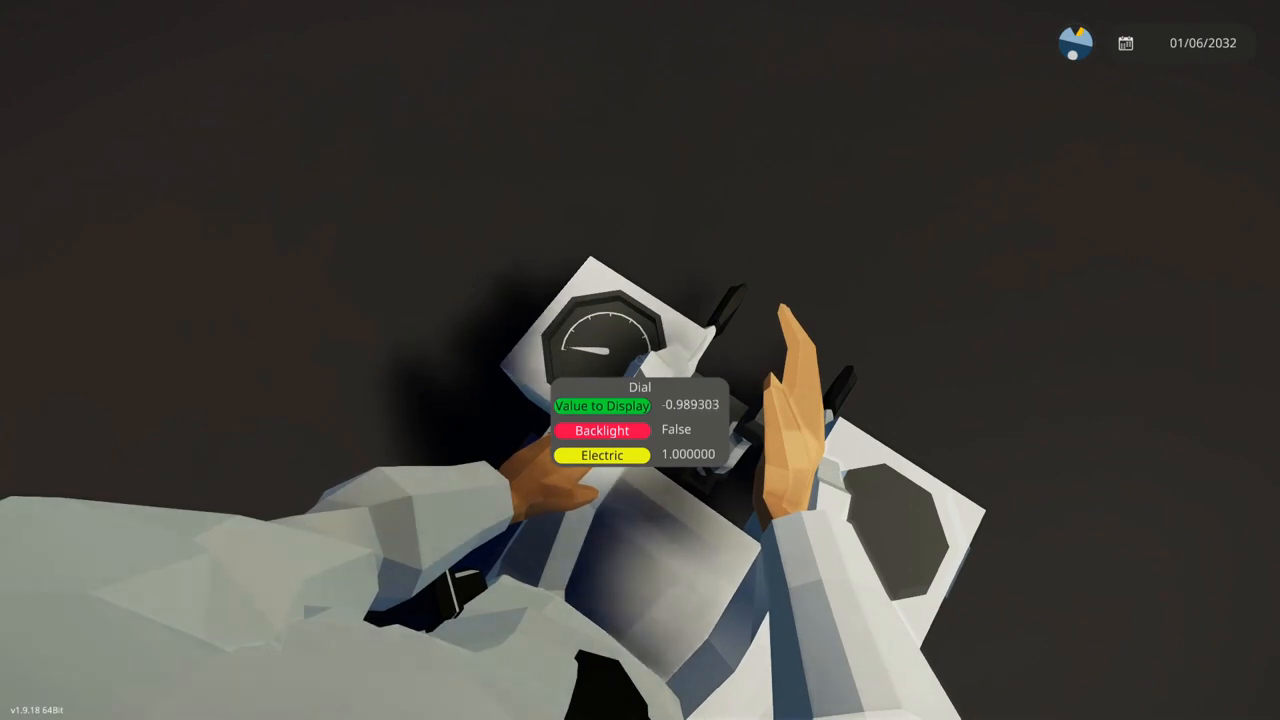
mouse_move(640, 360)
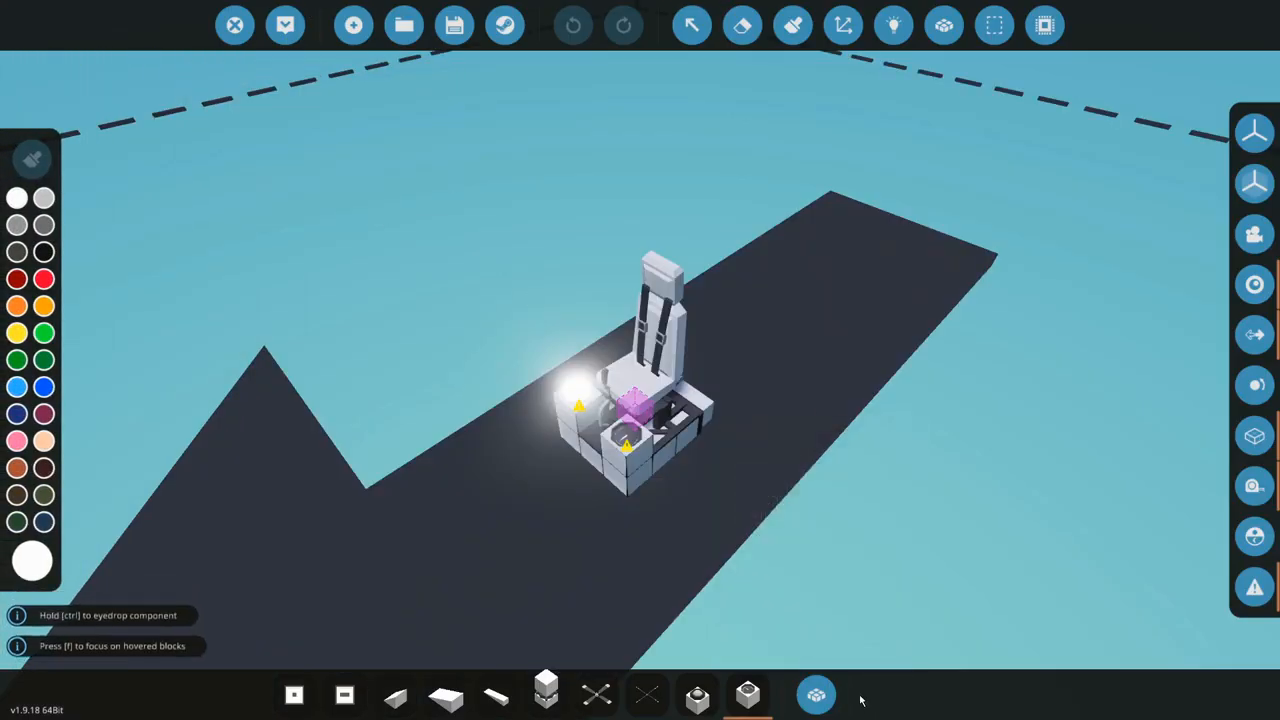
- Search the component inventory for the missile radar
left_click(815, 693)
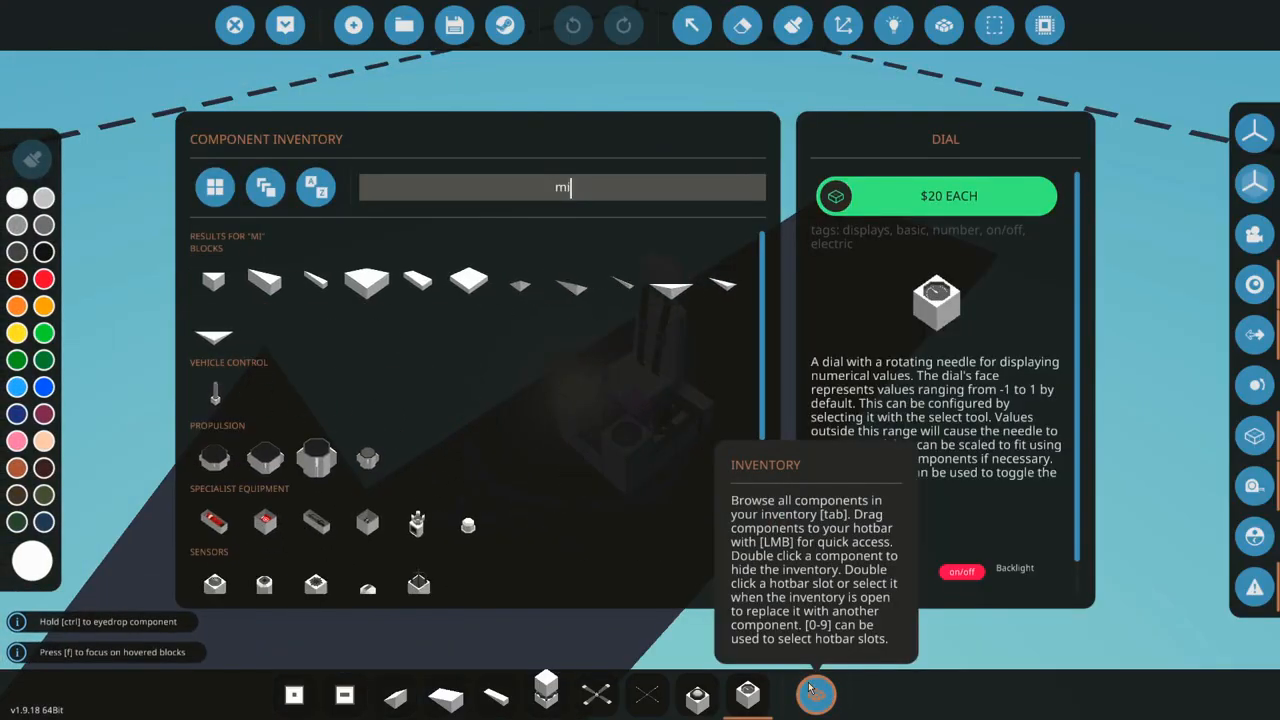
type("s")
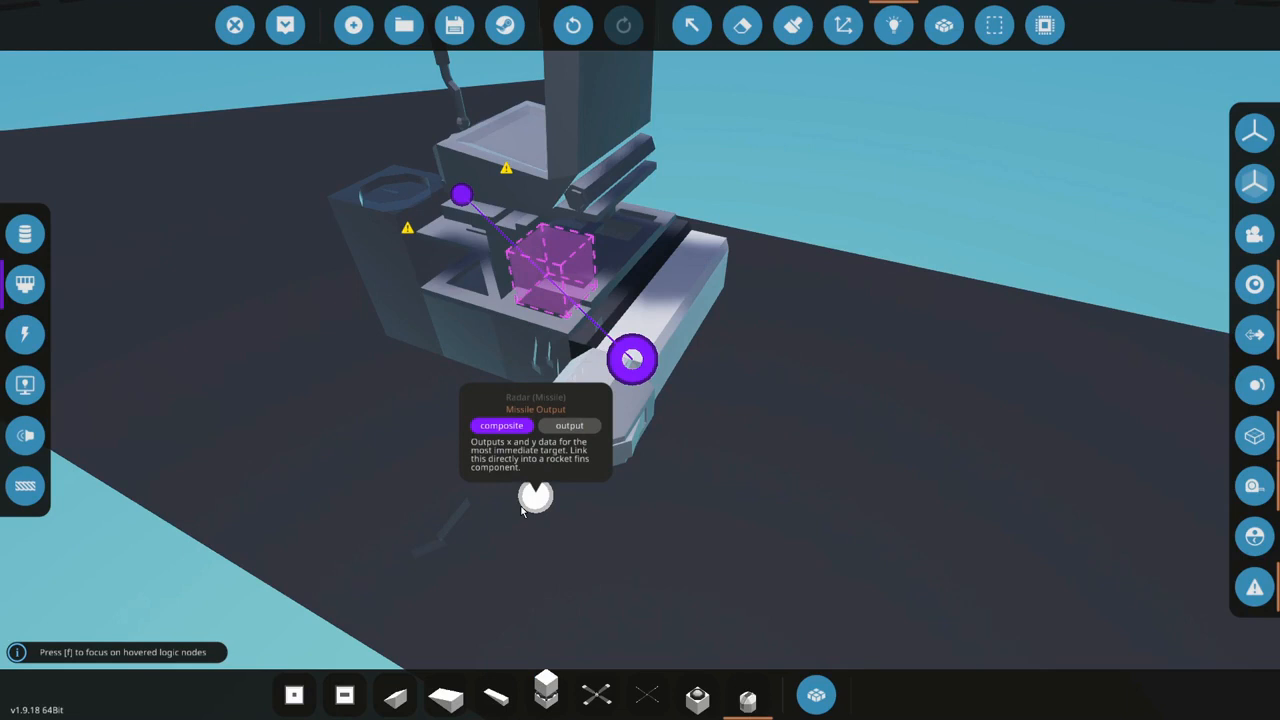
mouse_move(538, 498)
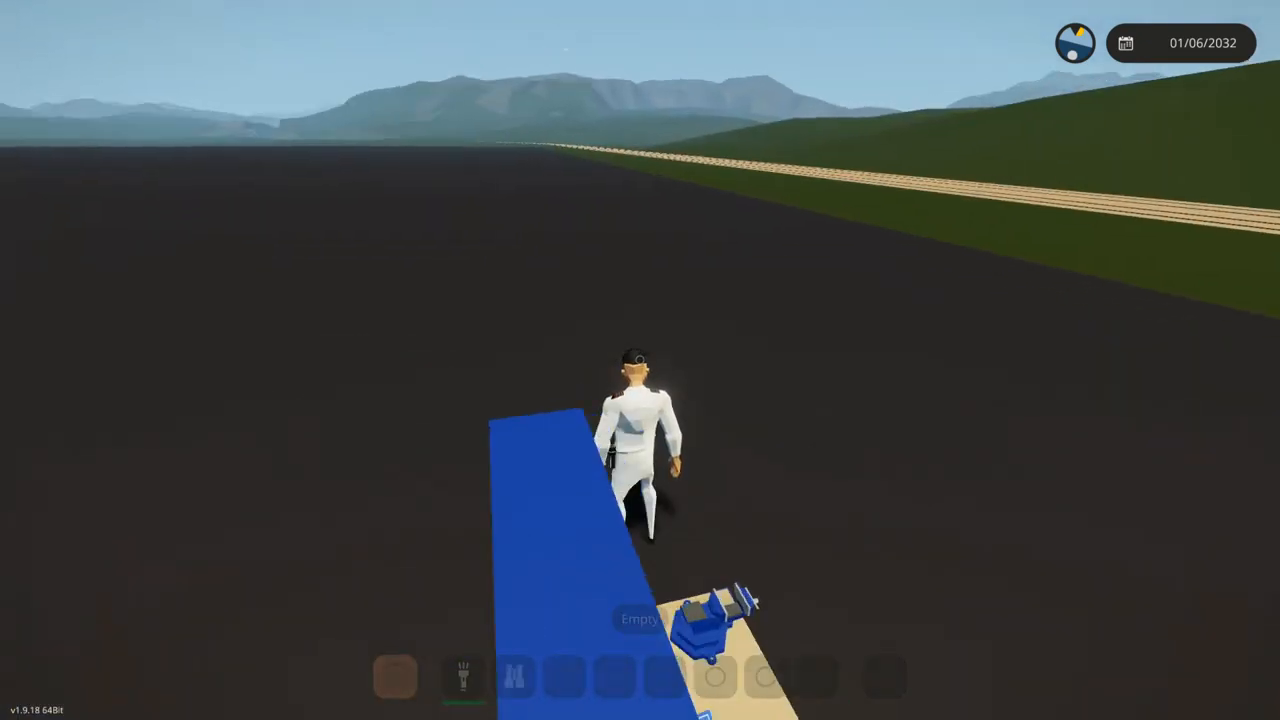
- Bring up the pause menu while on foot in the world
key("Escape")
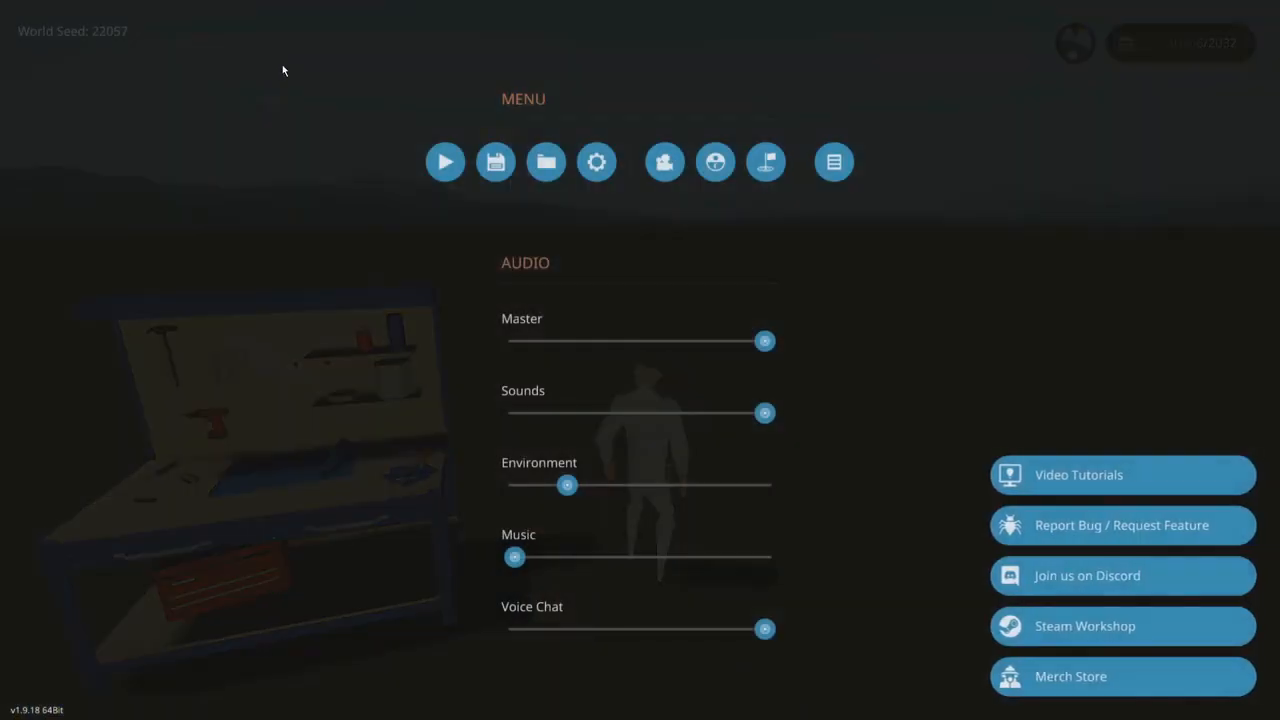